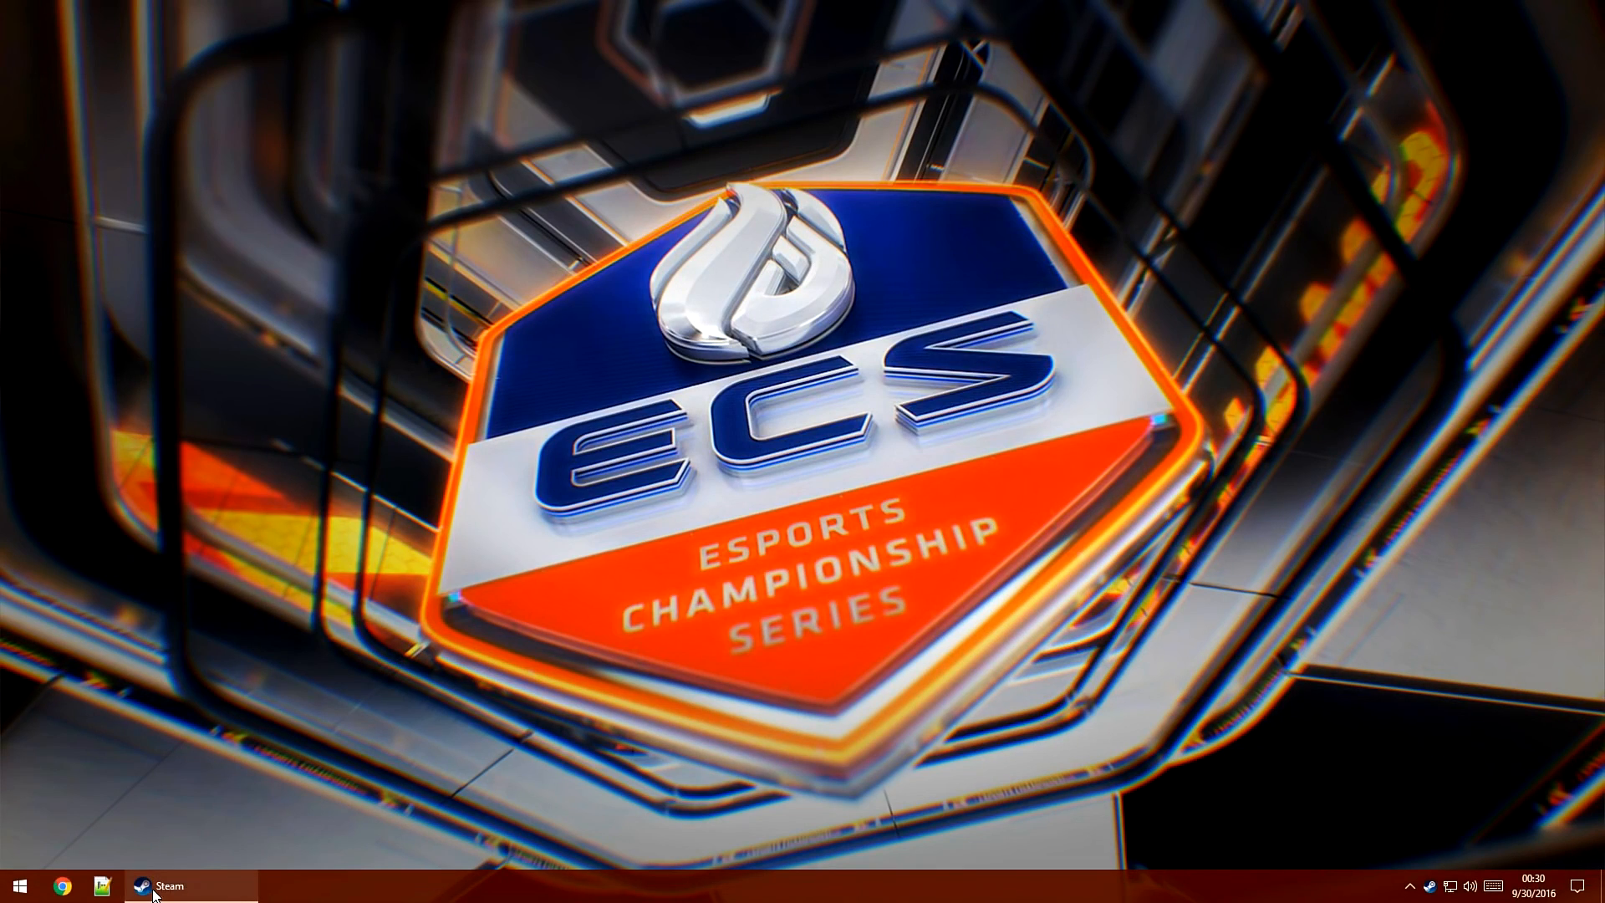
Install the Counter-Strike: Global Offensive - SDK from Steam's Library > Tools list
click(154, 886)
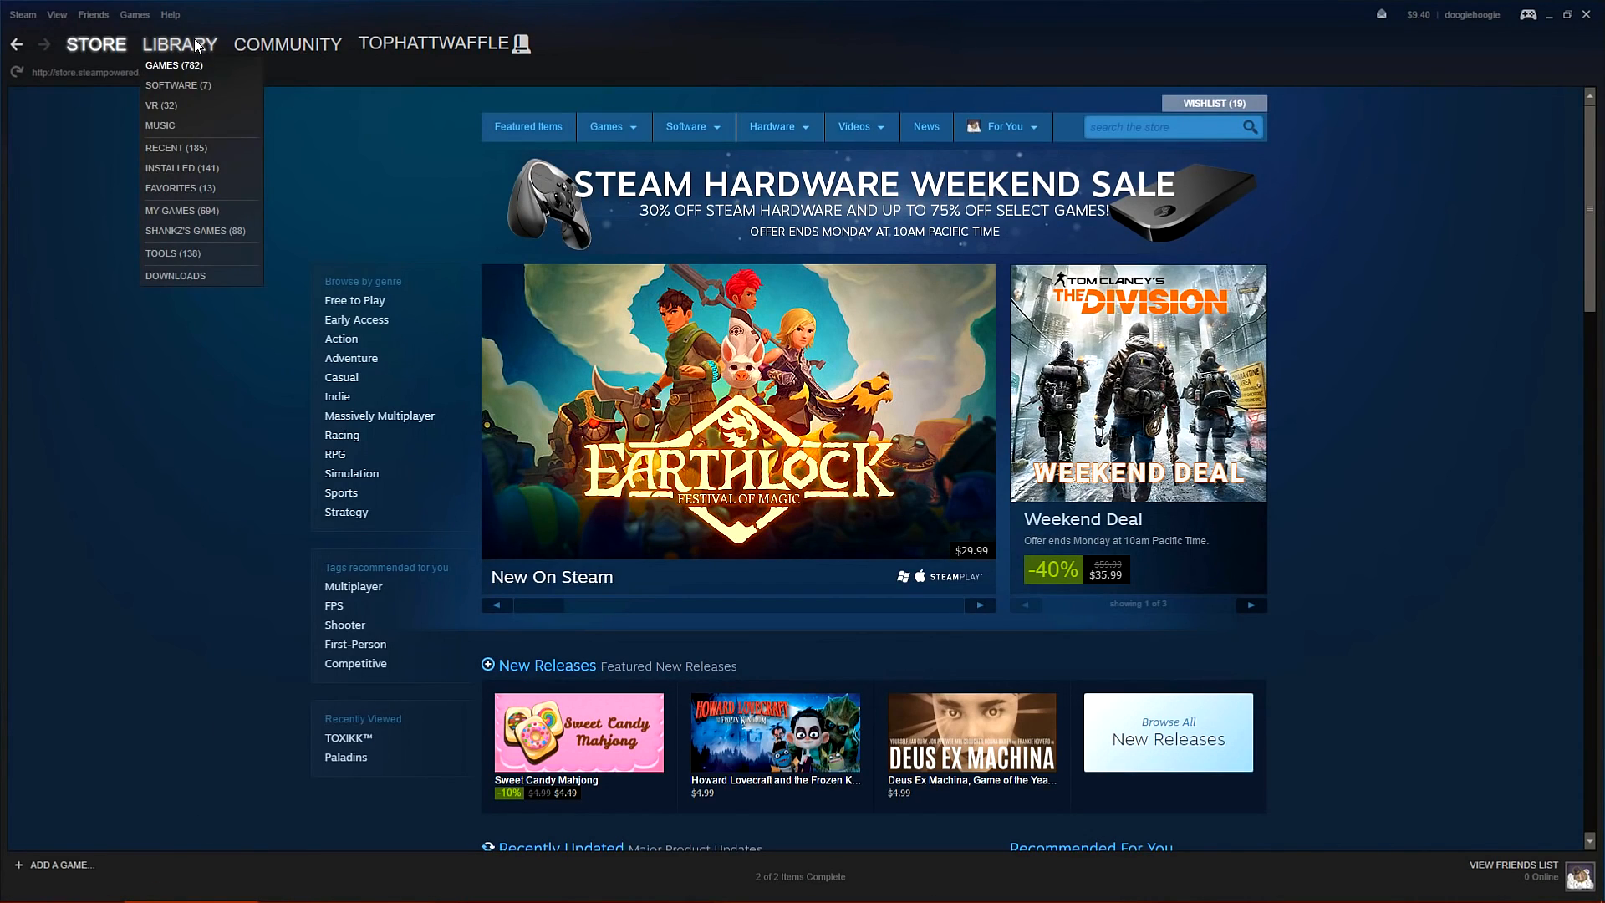
mouse_move(174, 253)
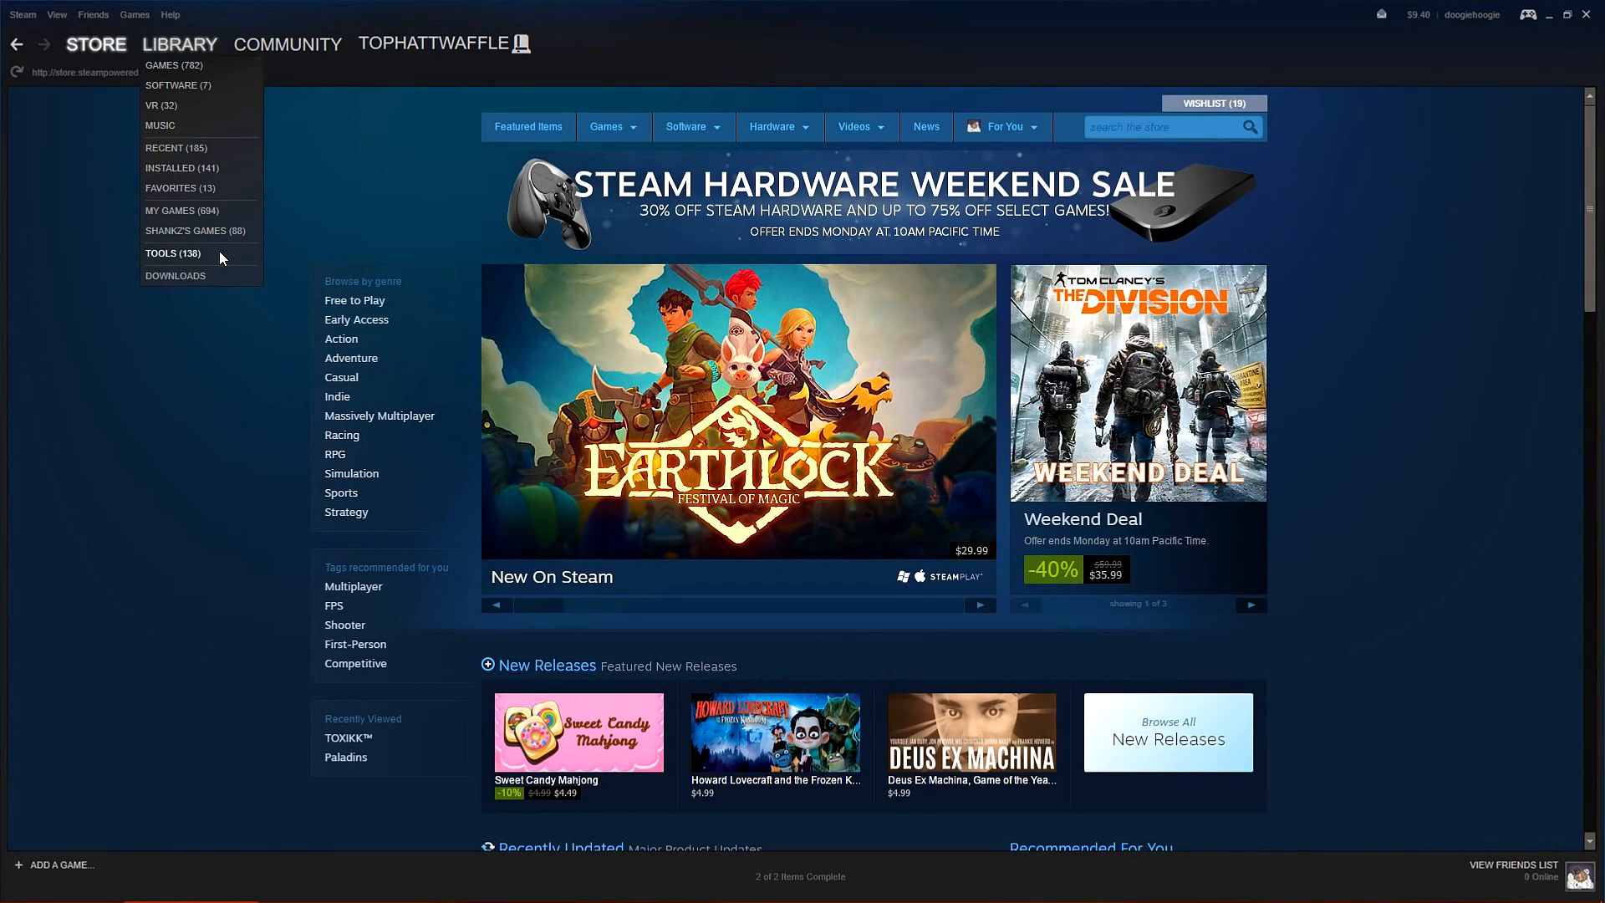
click(172, 252)
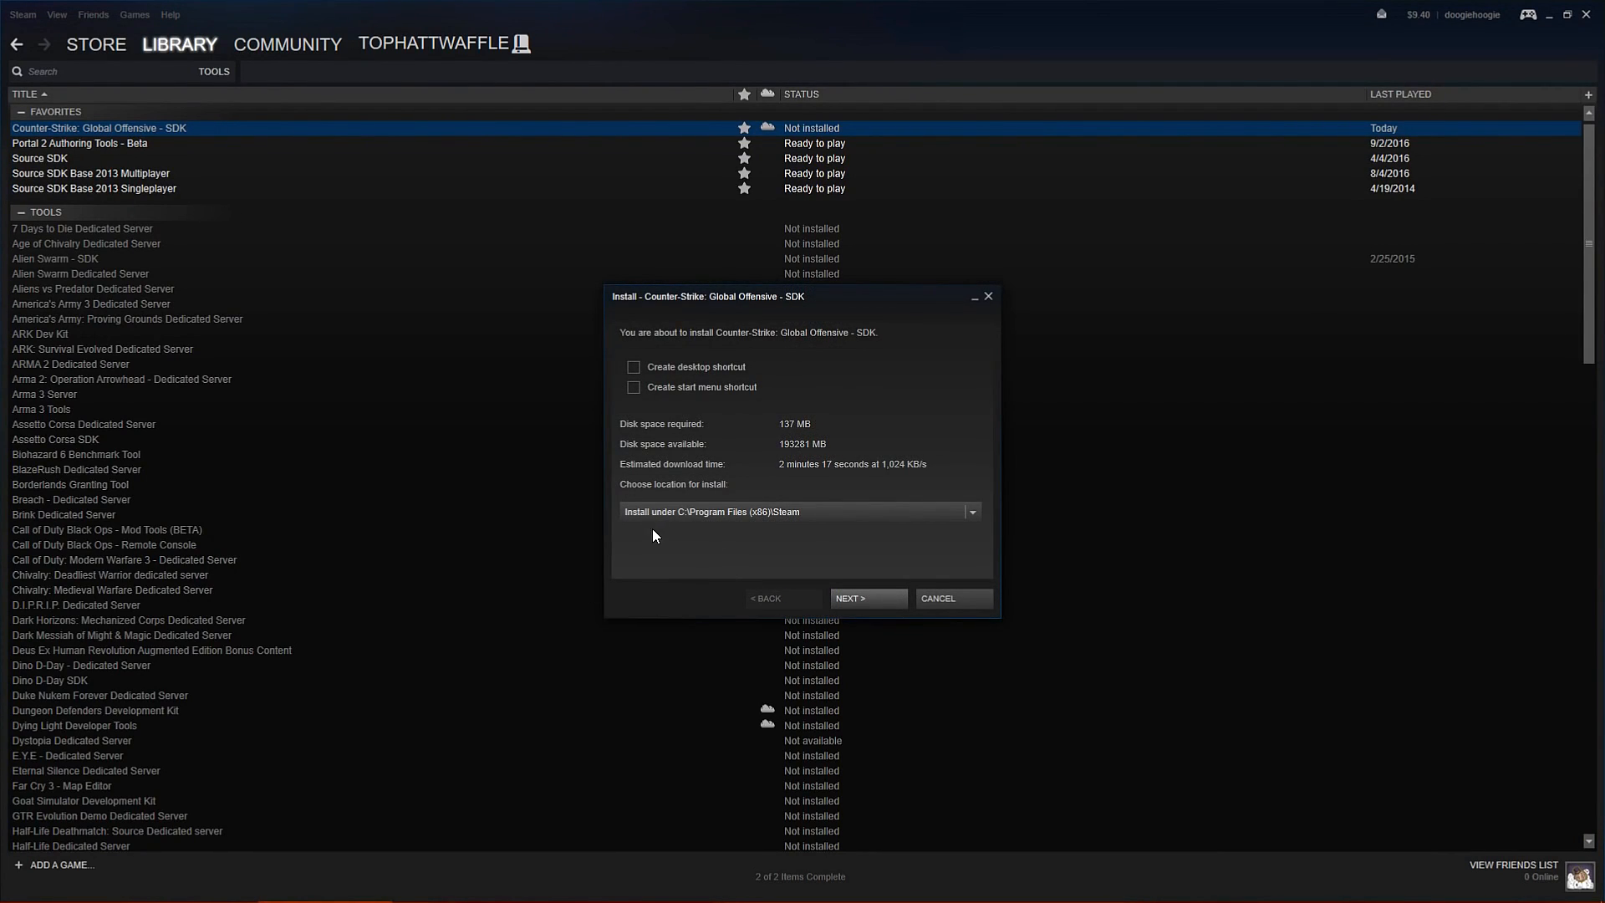
mouse_move(785, 529)
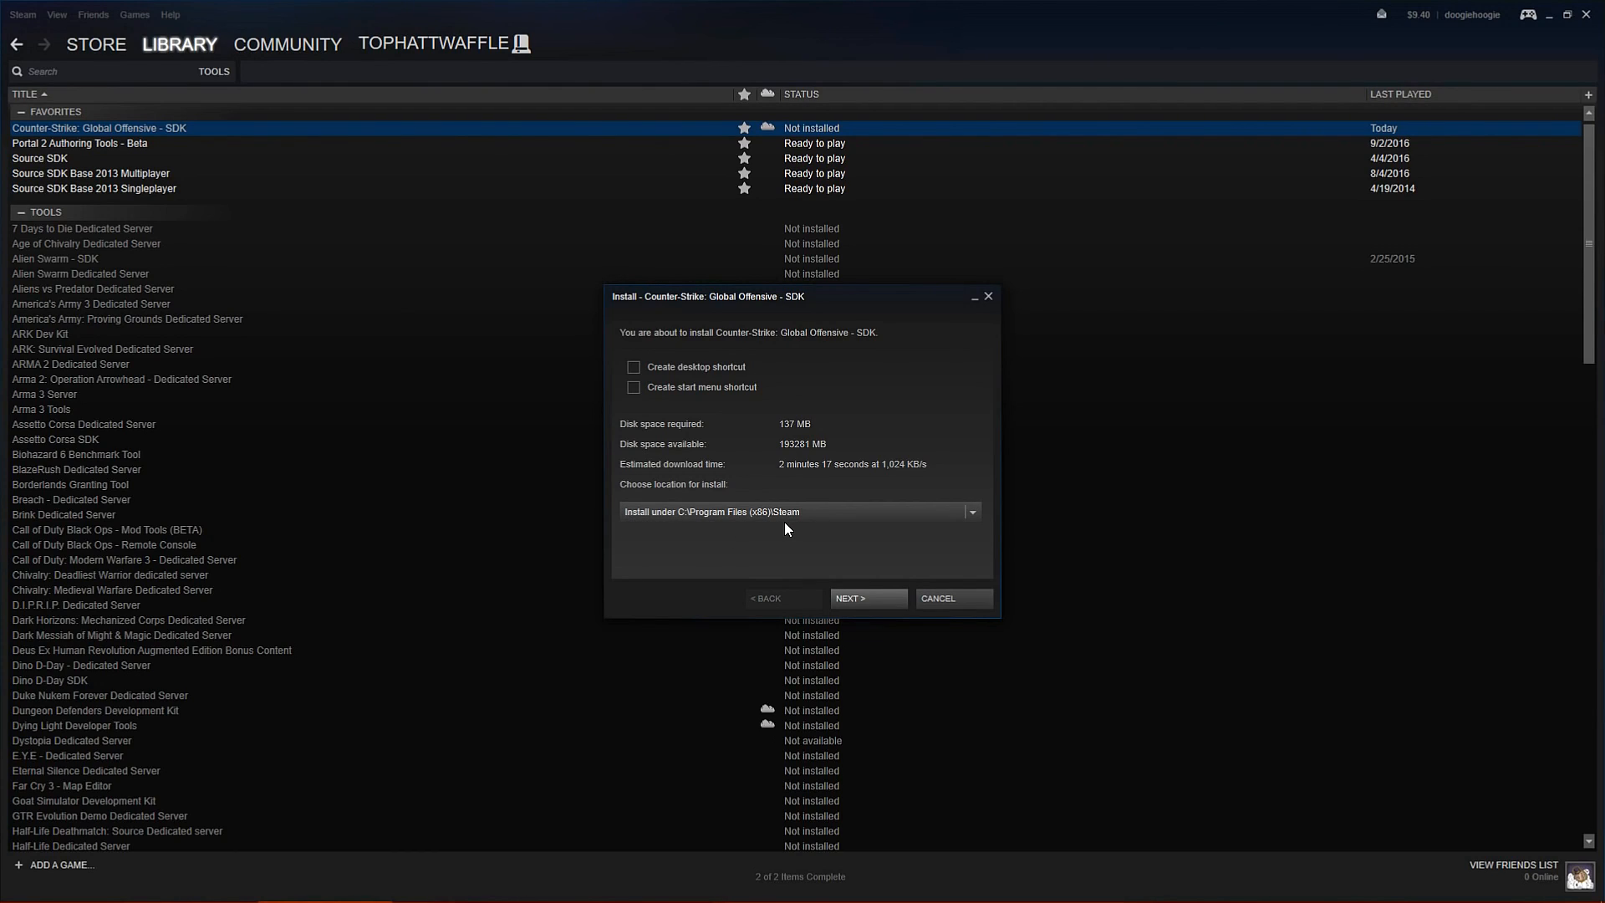
mouse_move(787, 532)
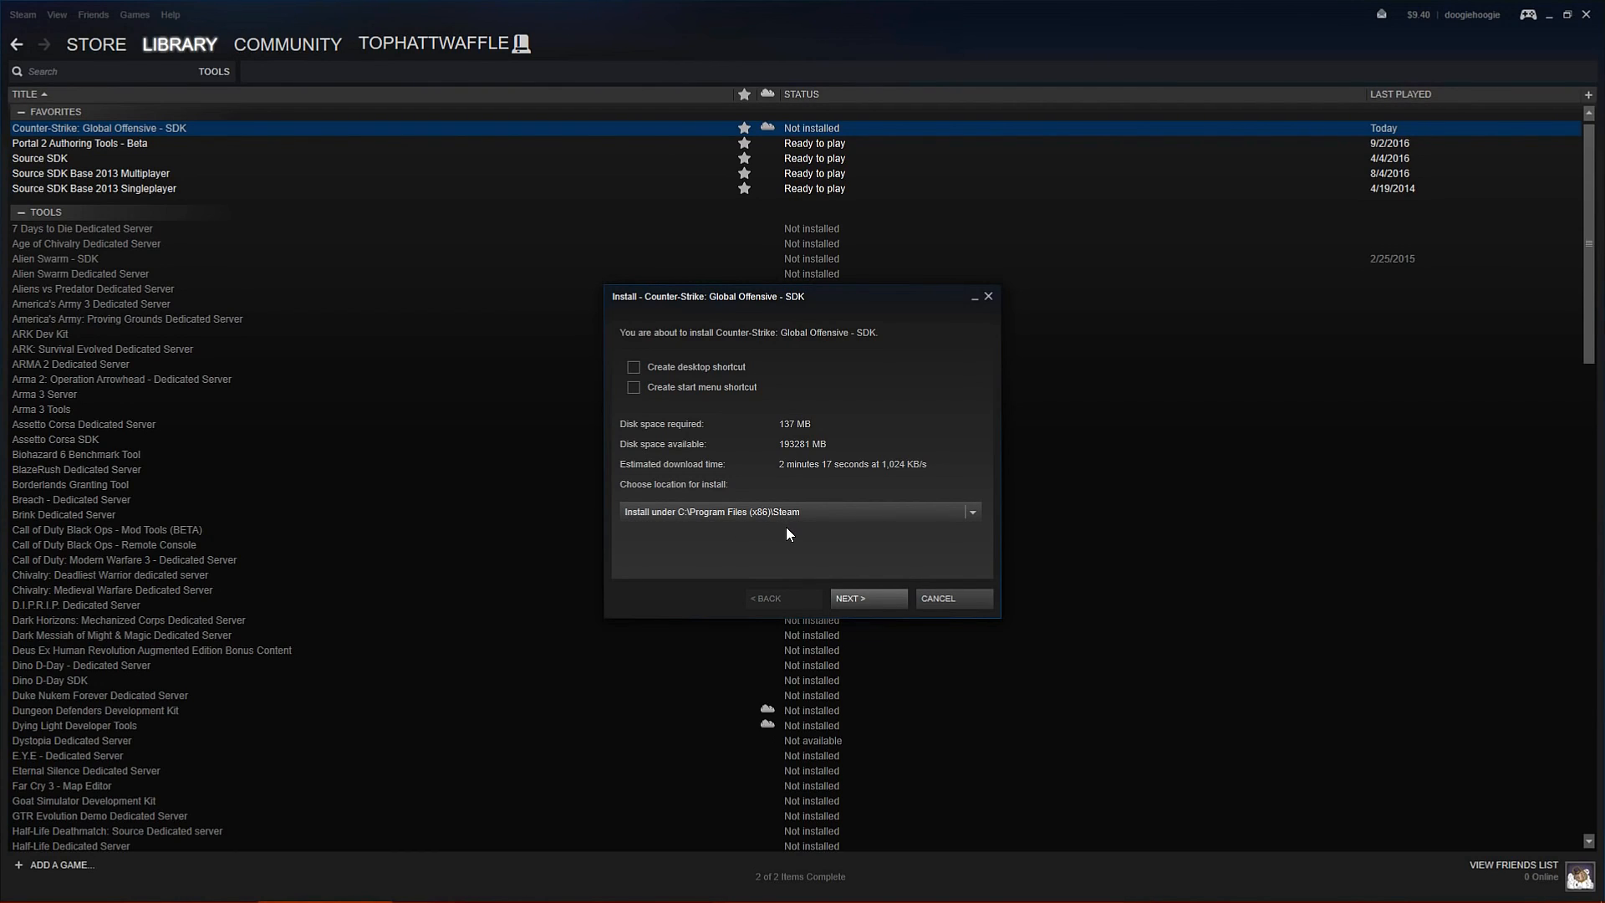
click(866, 598)
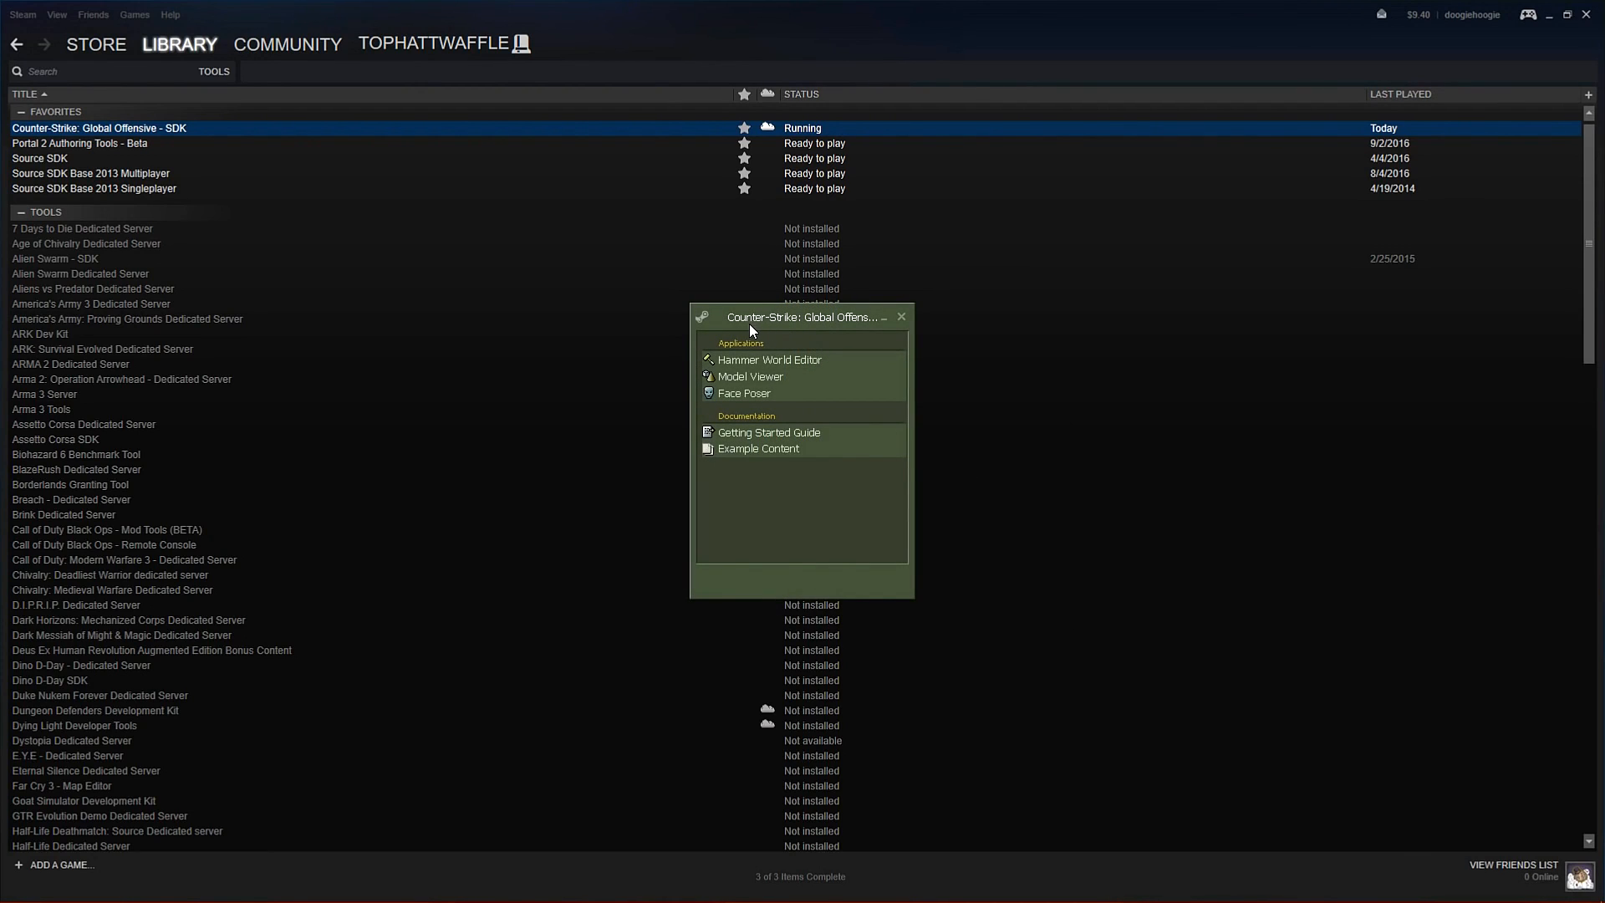
mouse_move(903, 342)
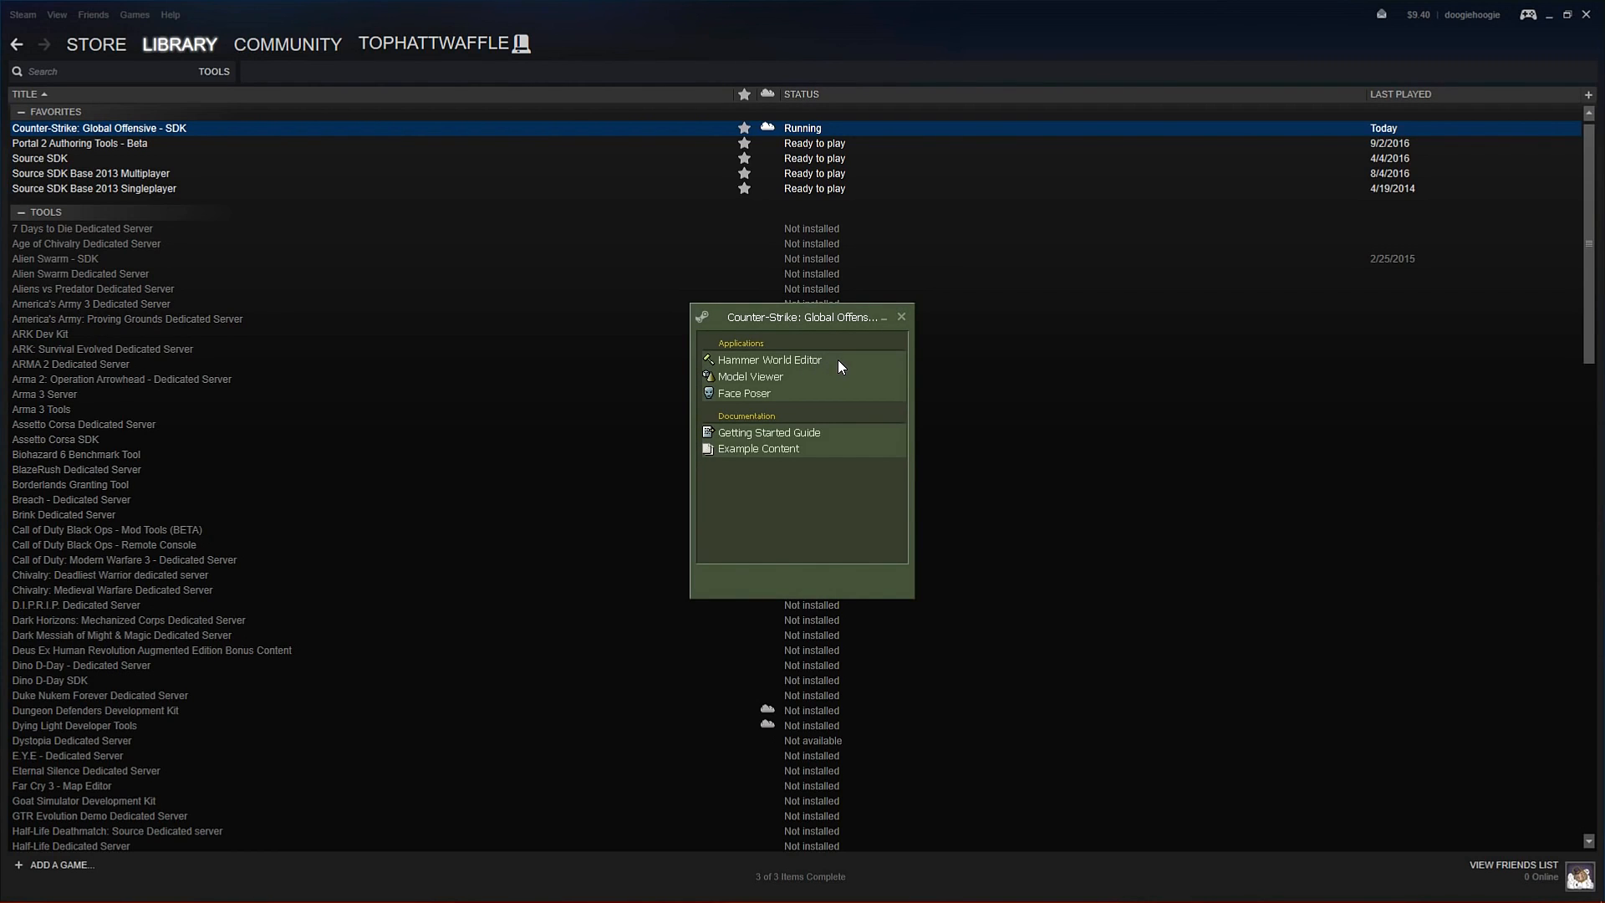
Launch Hammer World Editor and maximize the new map window in the workspace
click(768, 359)
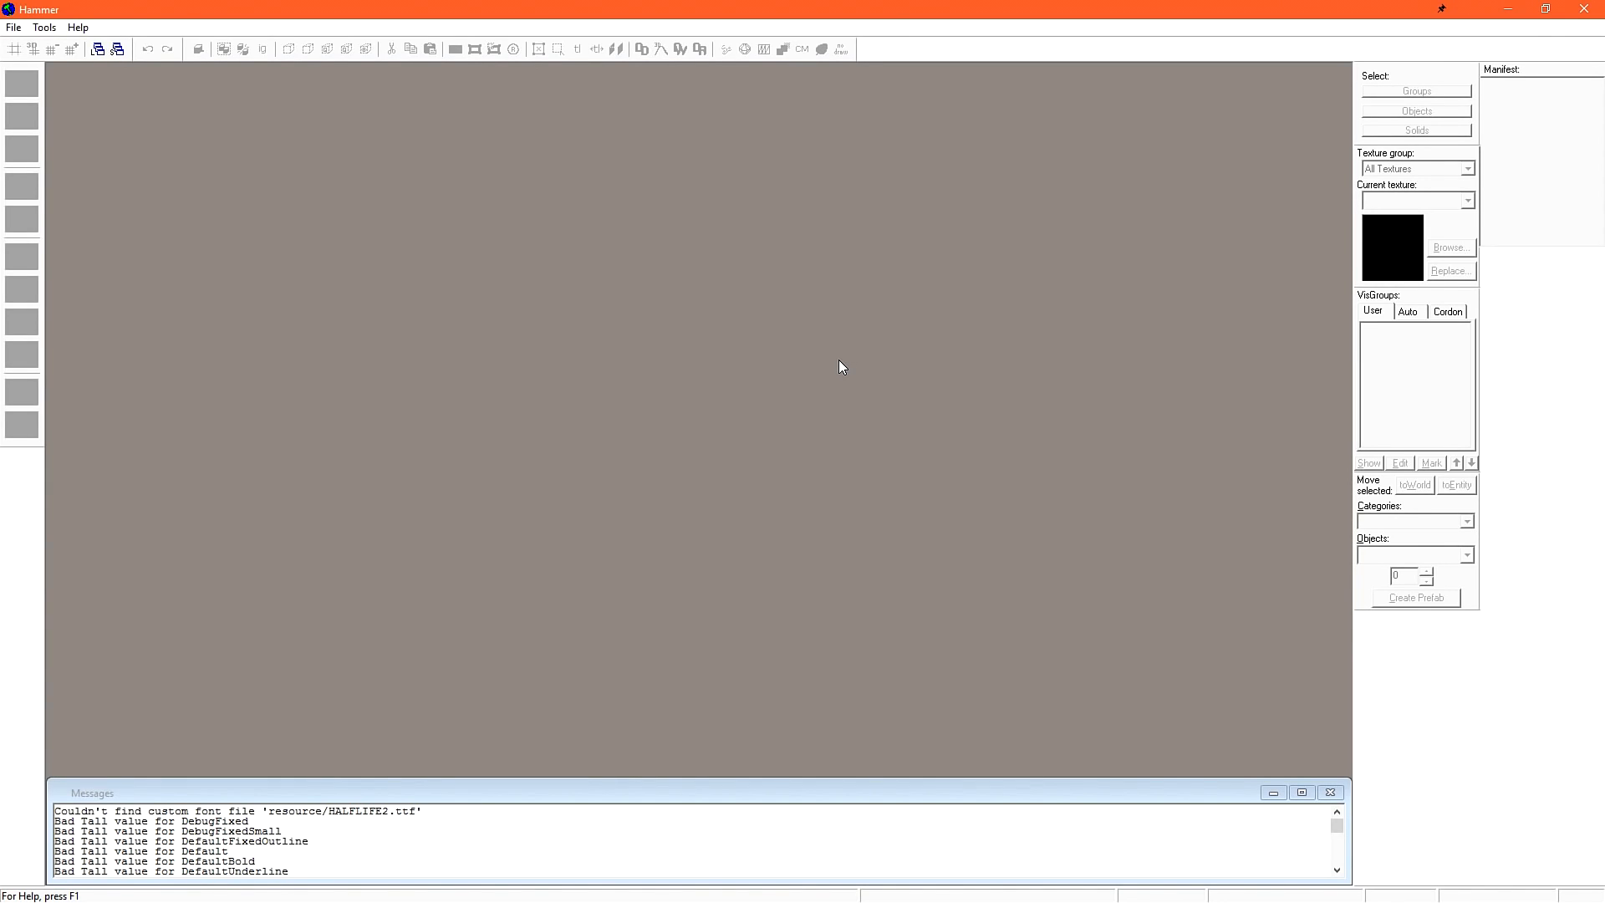
mouse_move(701, 72)
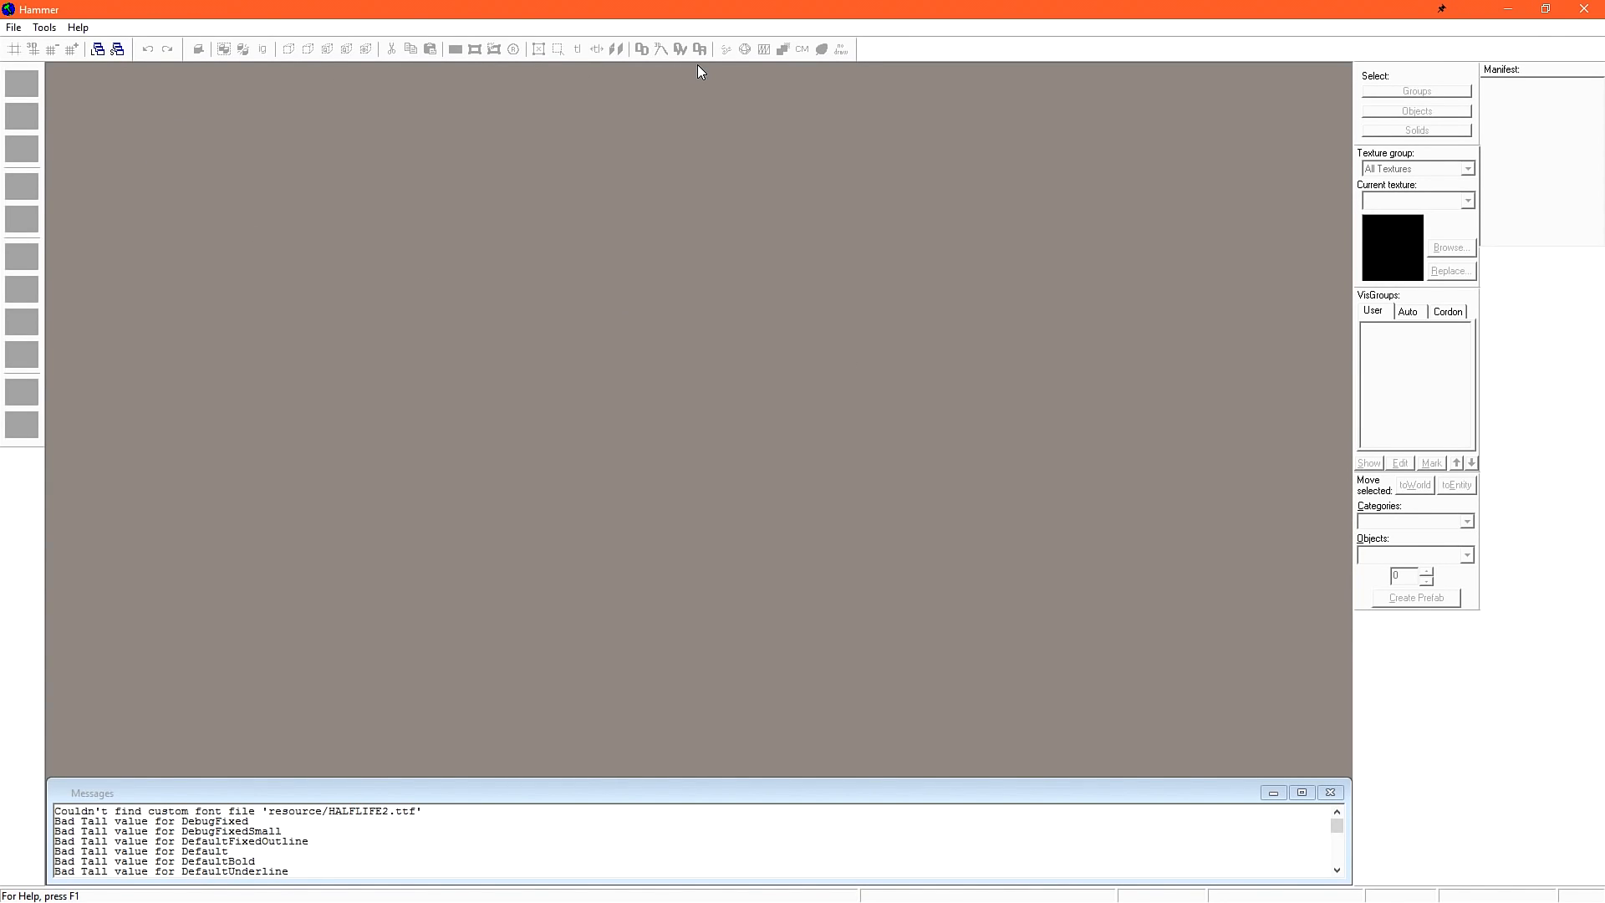
mouse_move(717, 133)
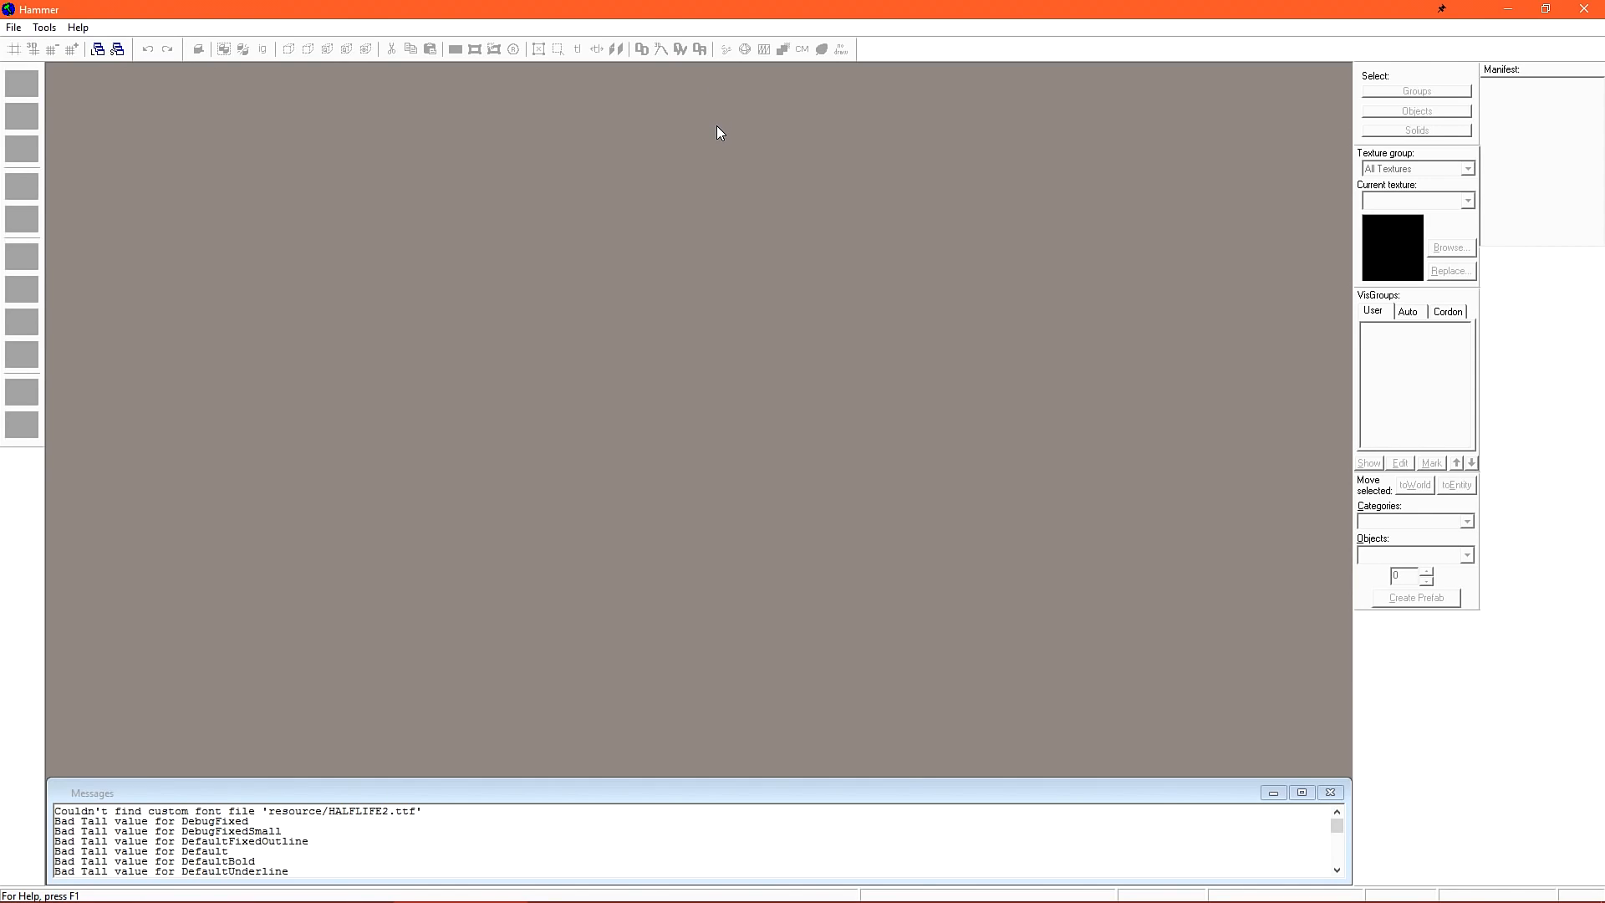
mouse_move(44, 85)
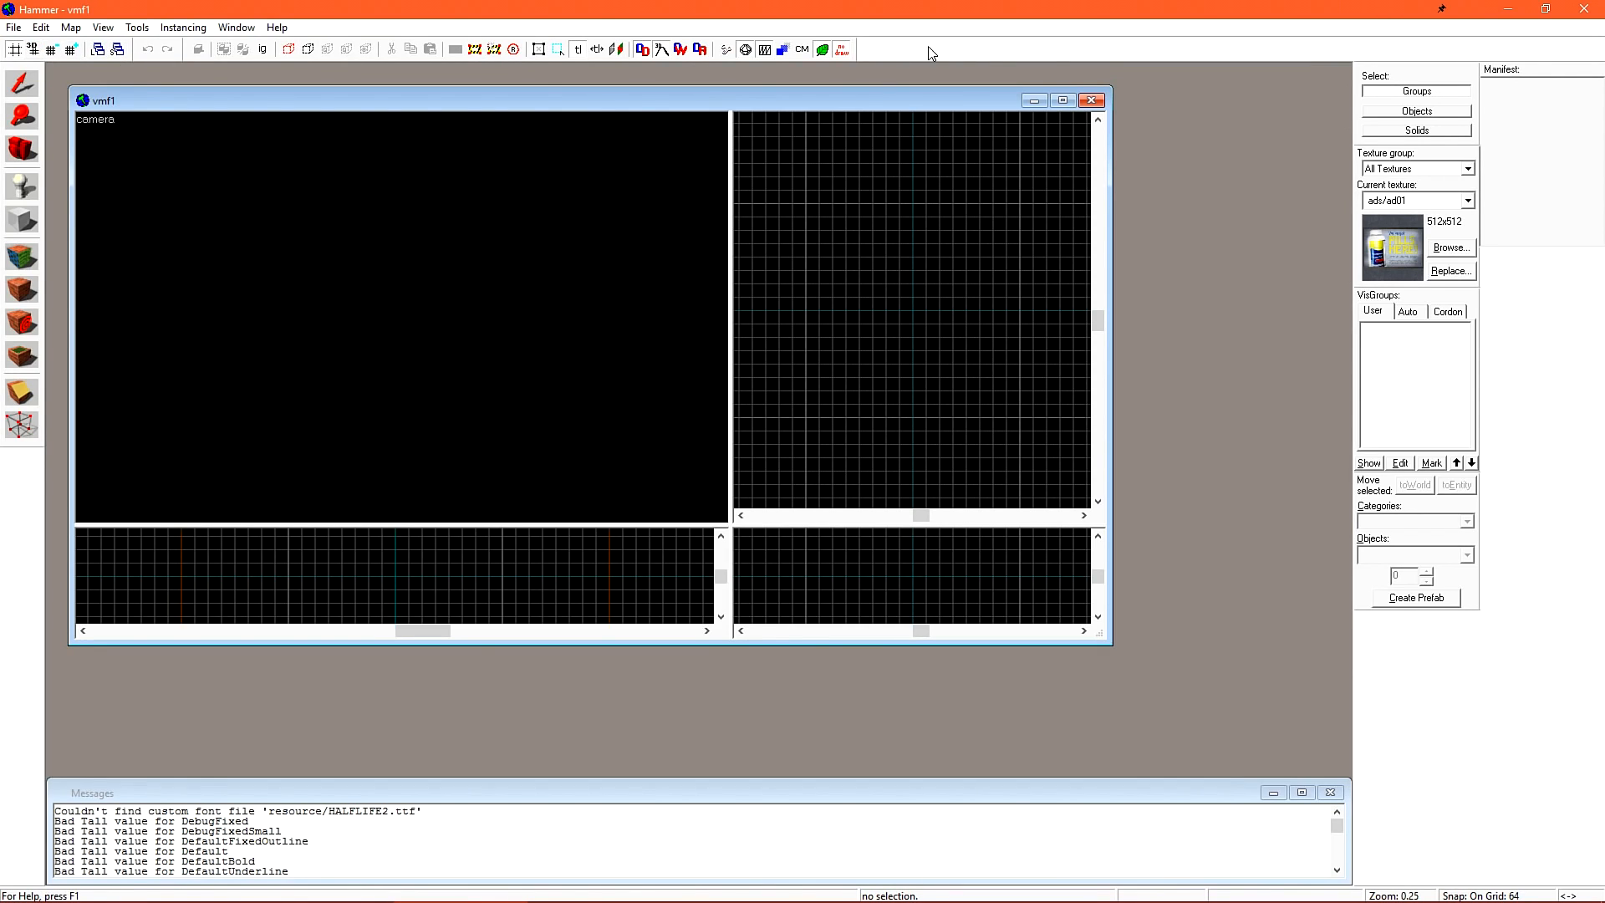
mouse_move(940, 70)
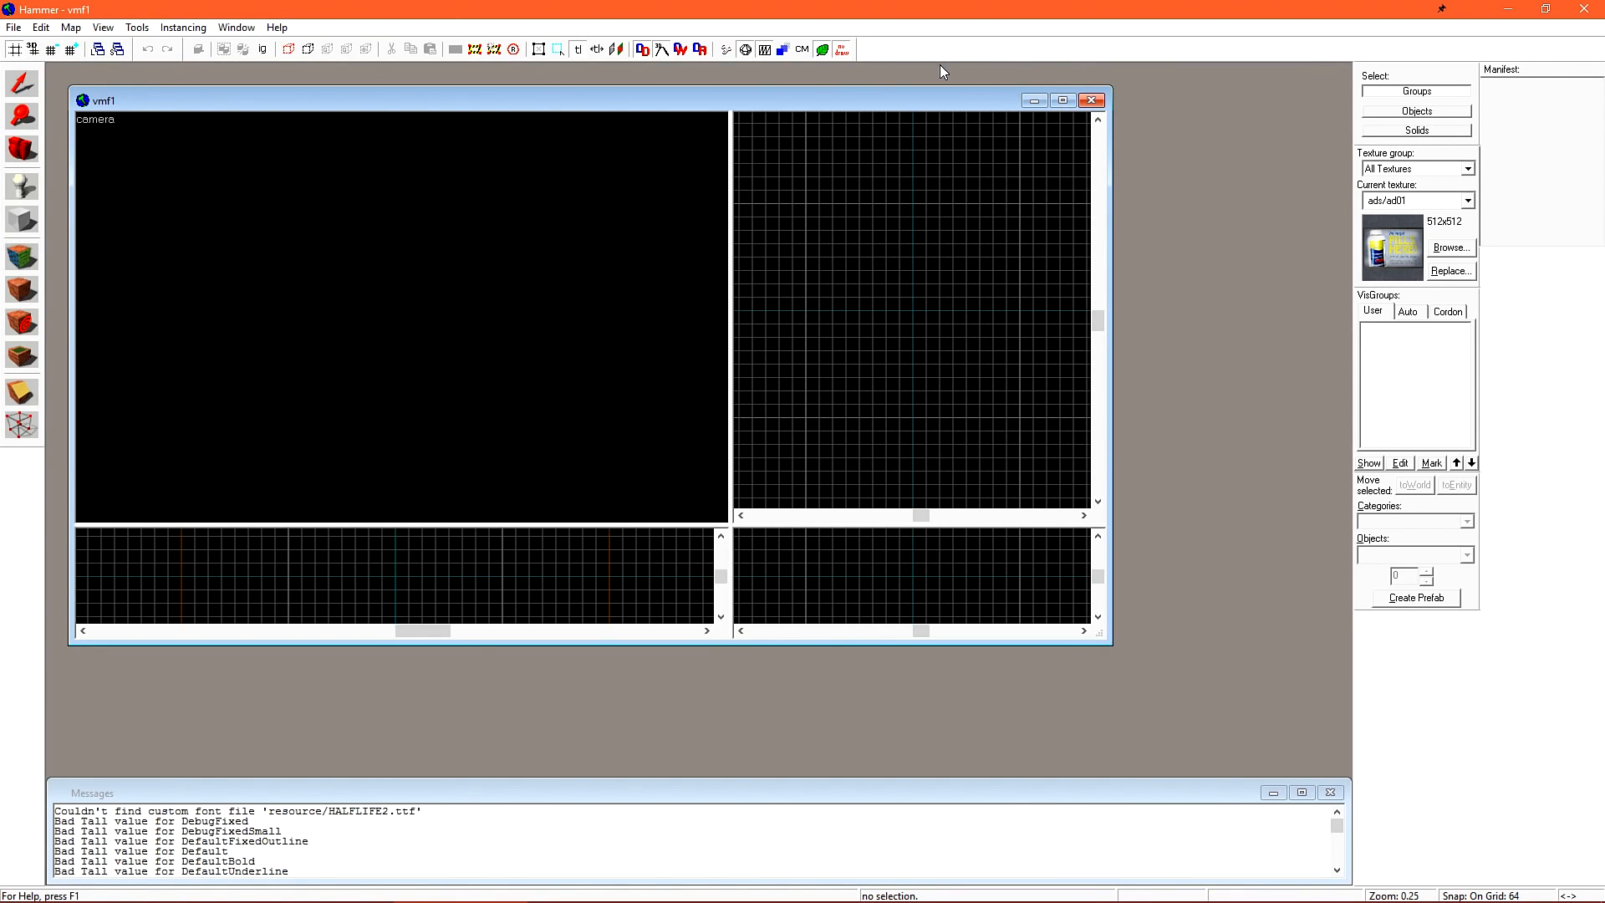
mouse_move(1062, 100)
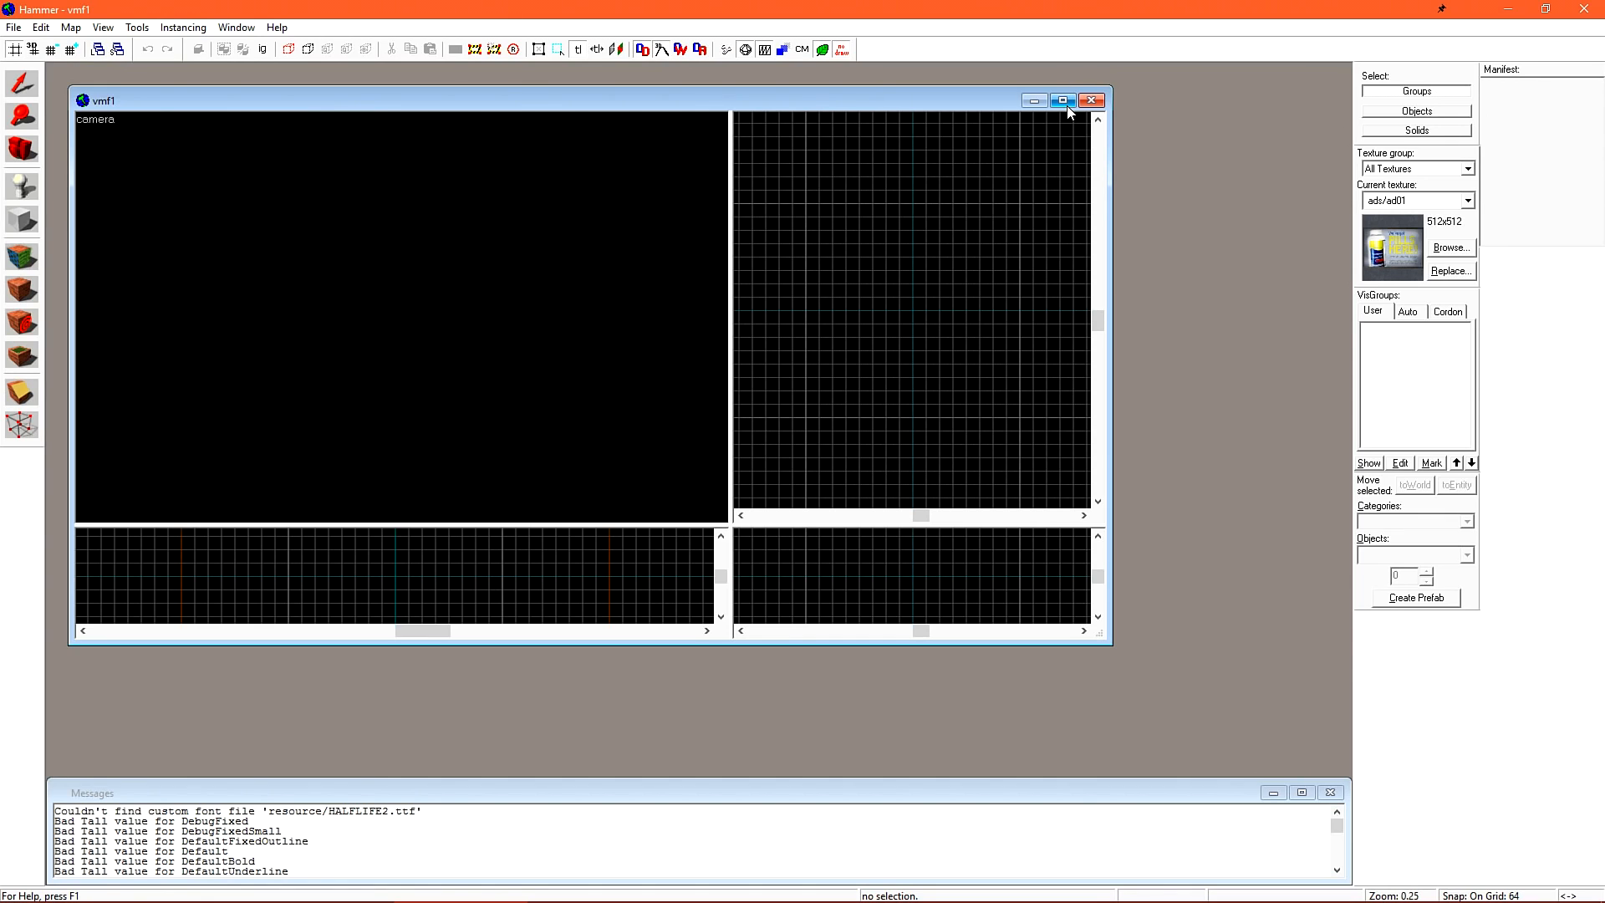
click(1062, 101)
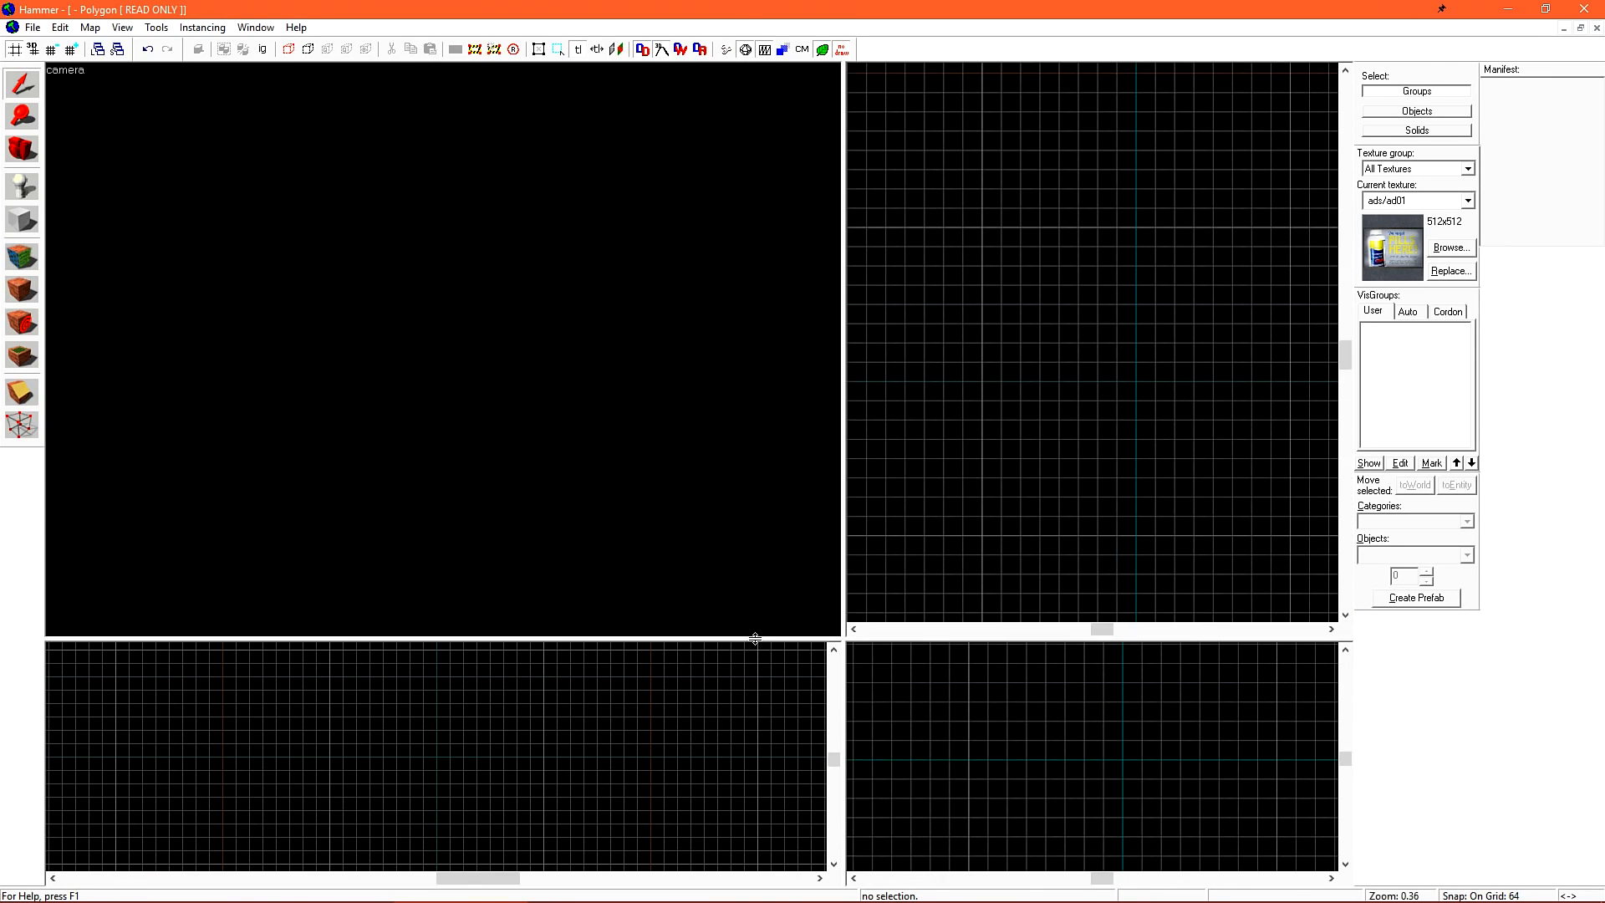
mouse_move(711, 410)
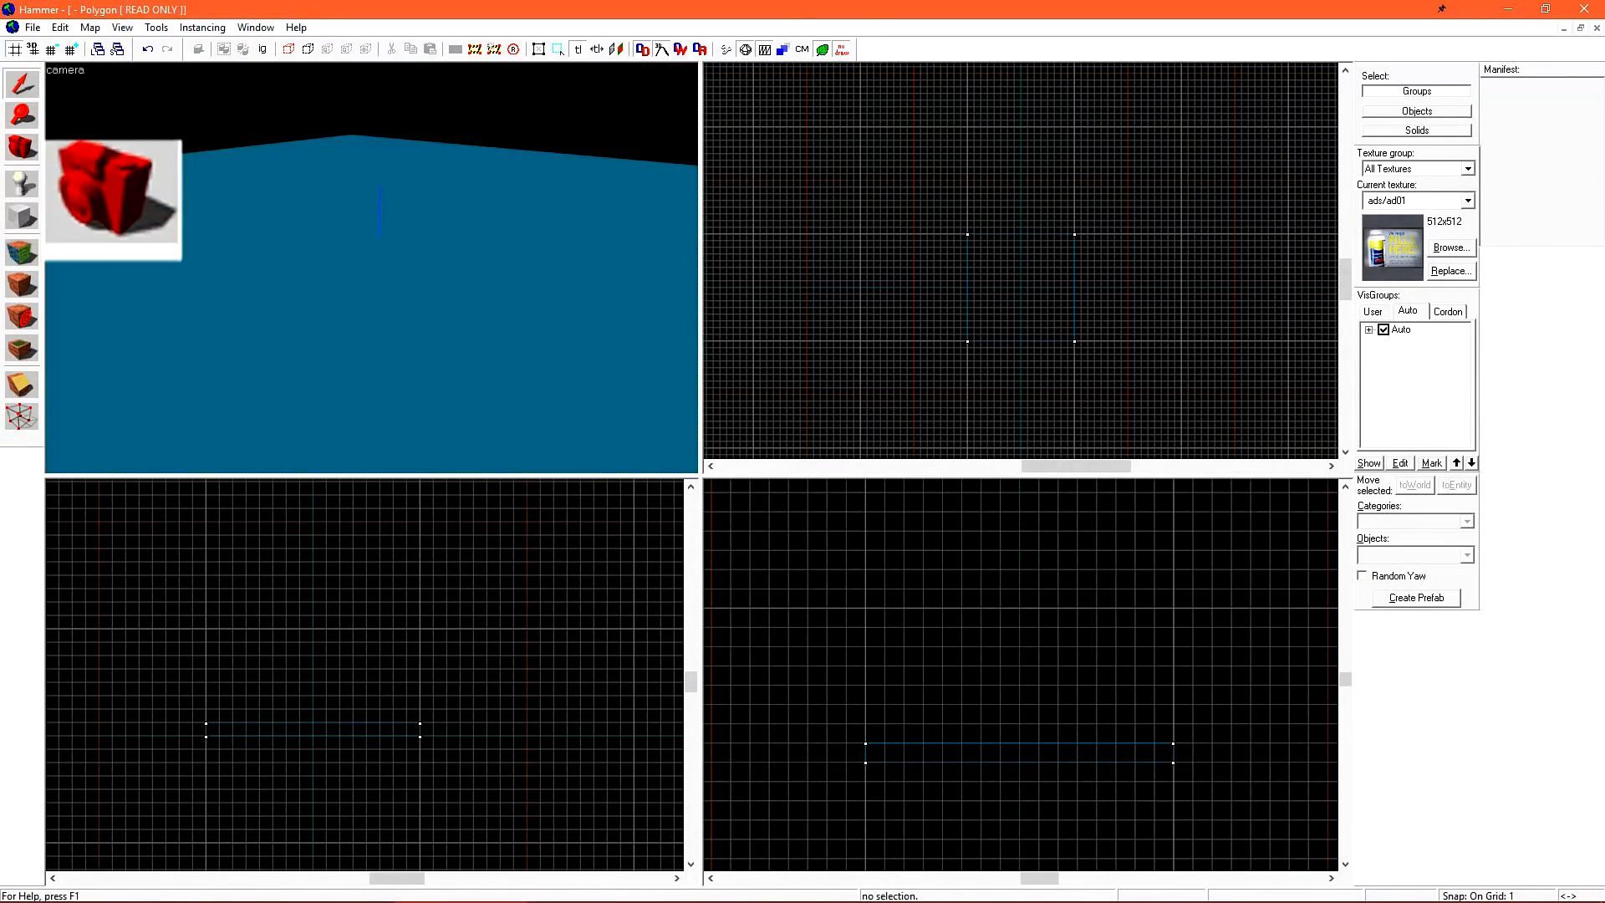
Place test info_player_terrorist spawns with the Entity Tool on the floor
click(21, 114)
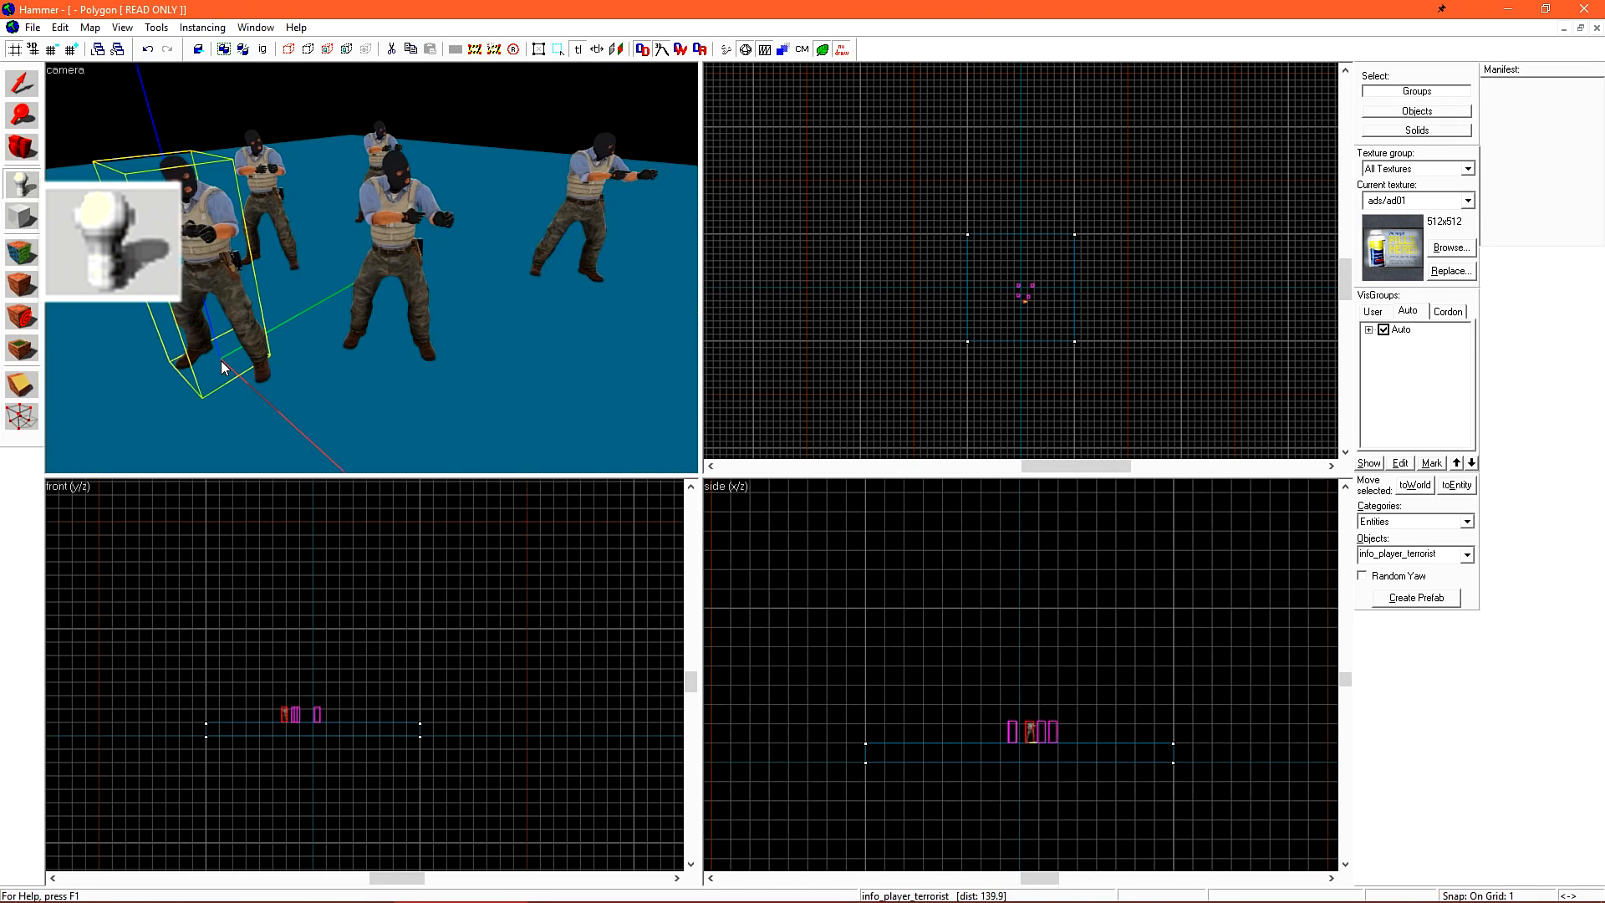
click(22, 216)
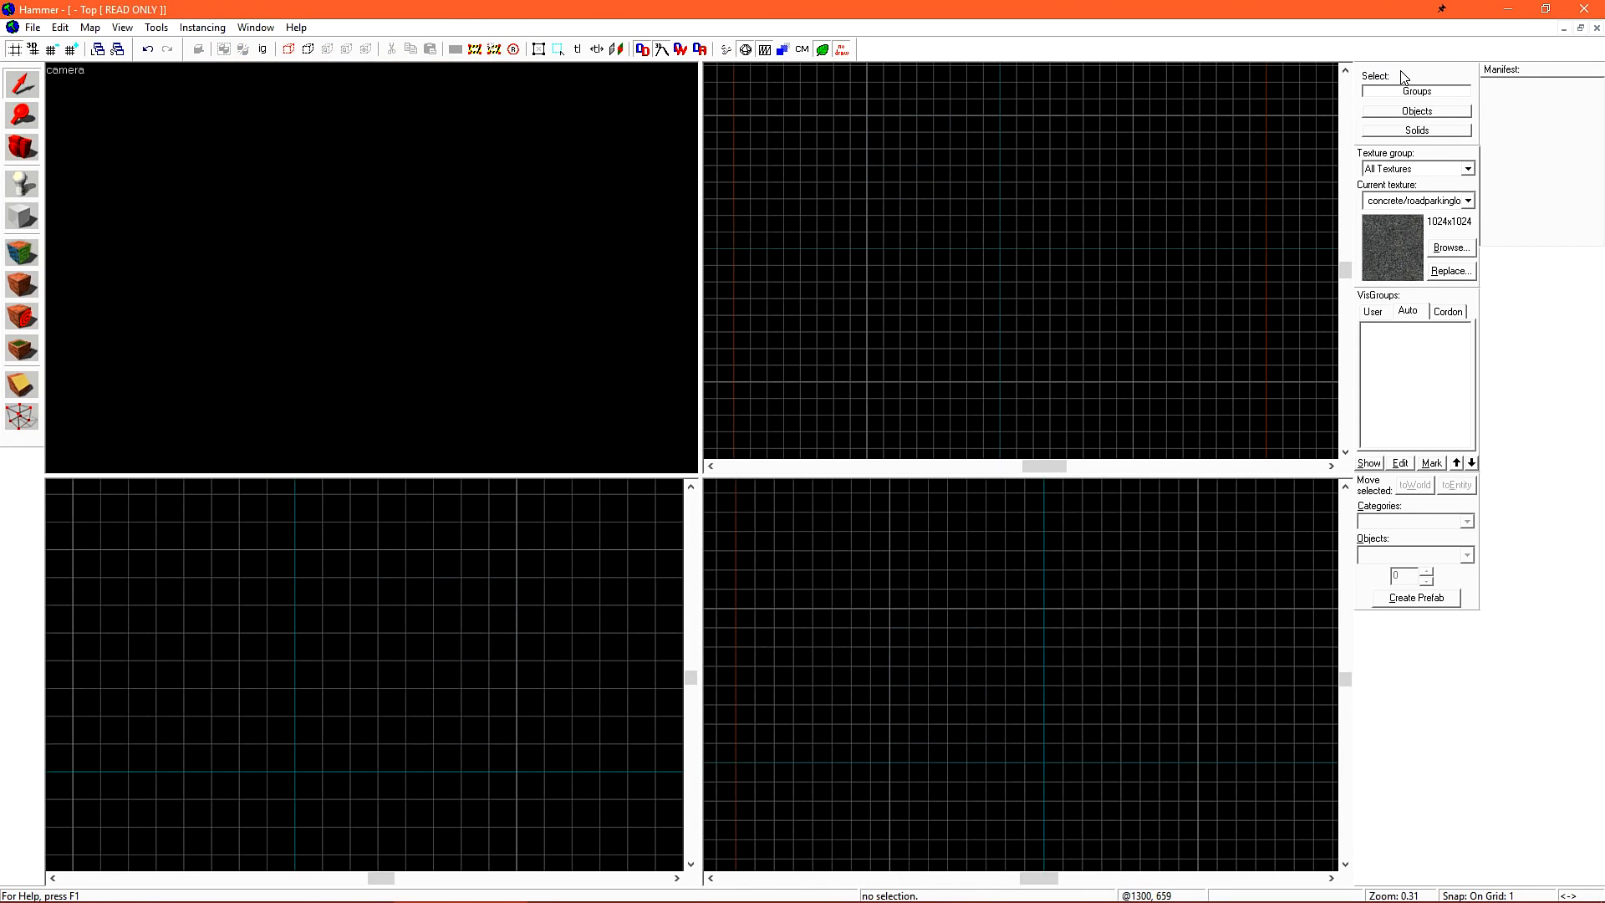
mouse_move(1435, 165)
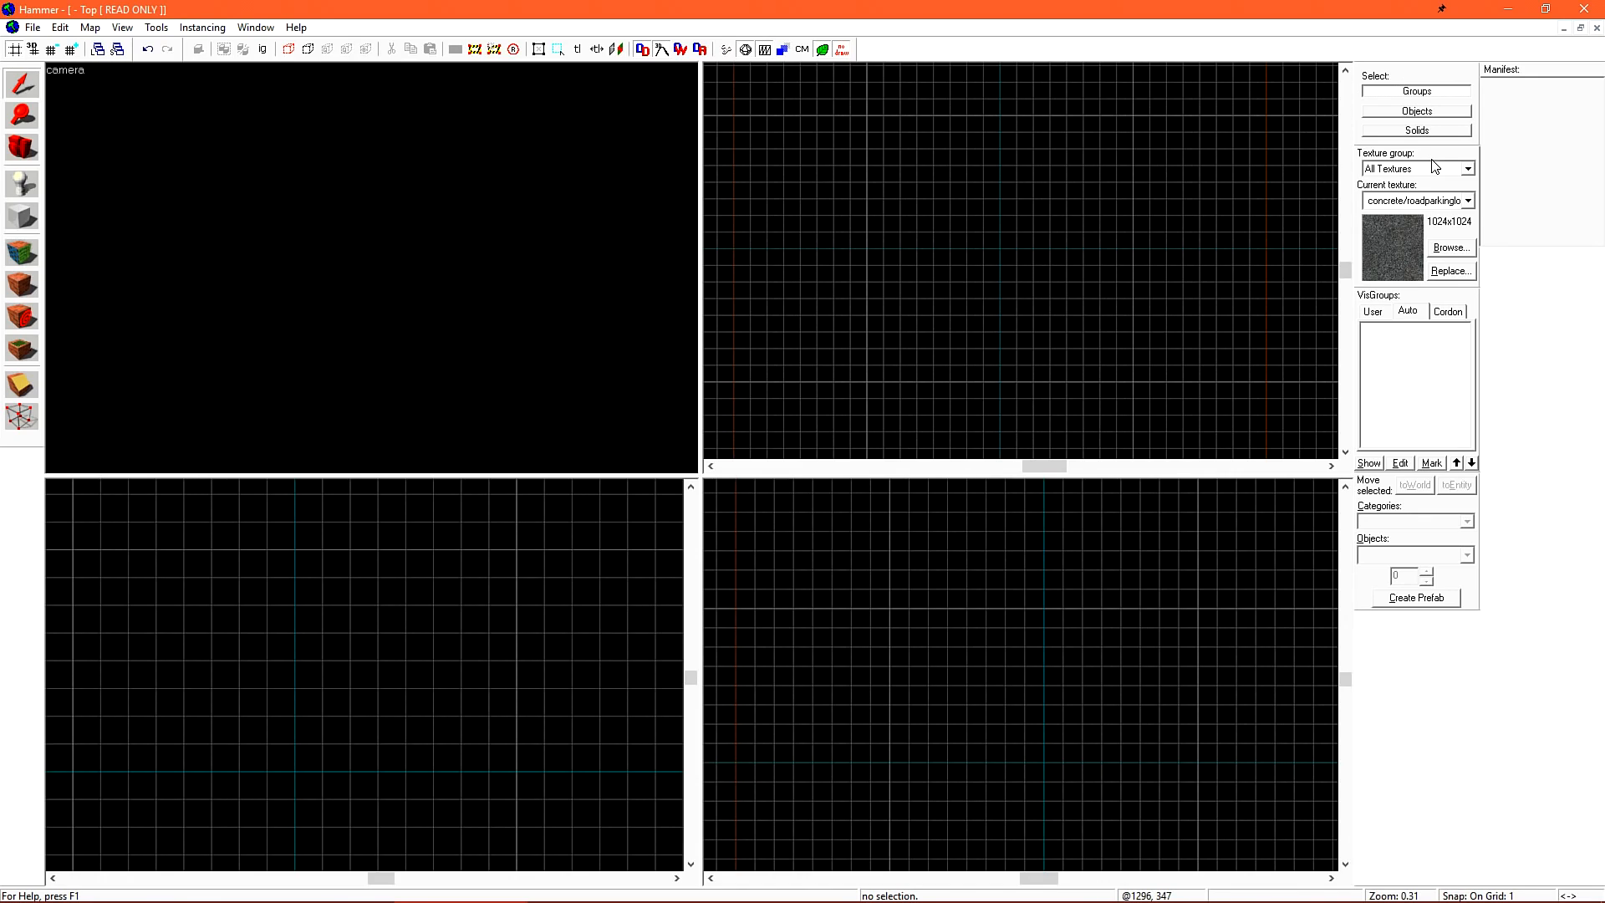
mouse_move(1481, 305)
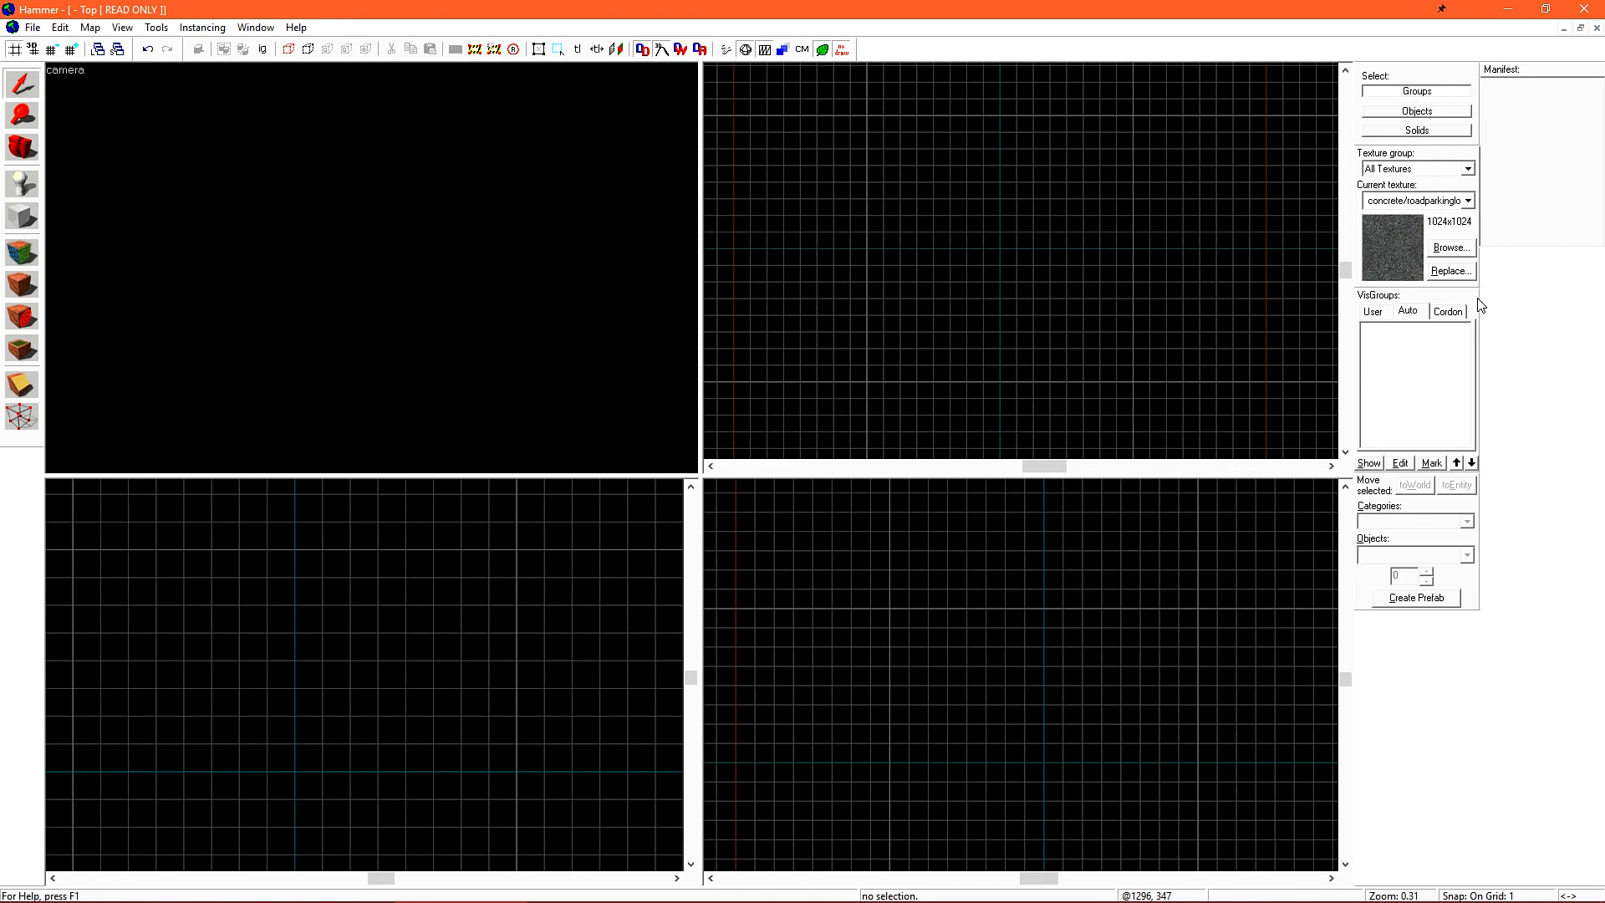
mouse_move(1478, 520)
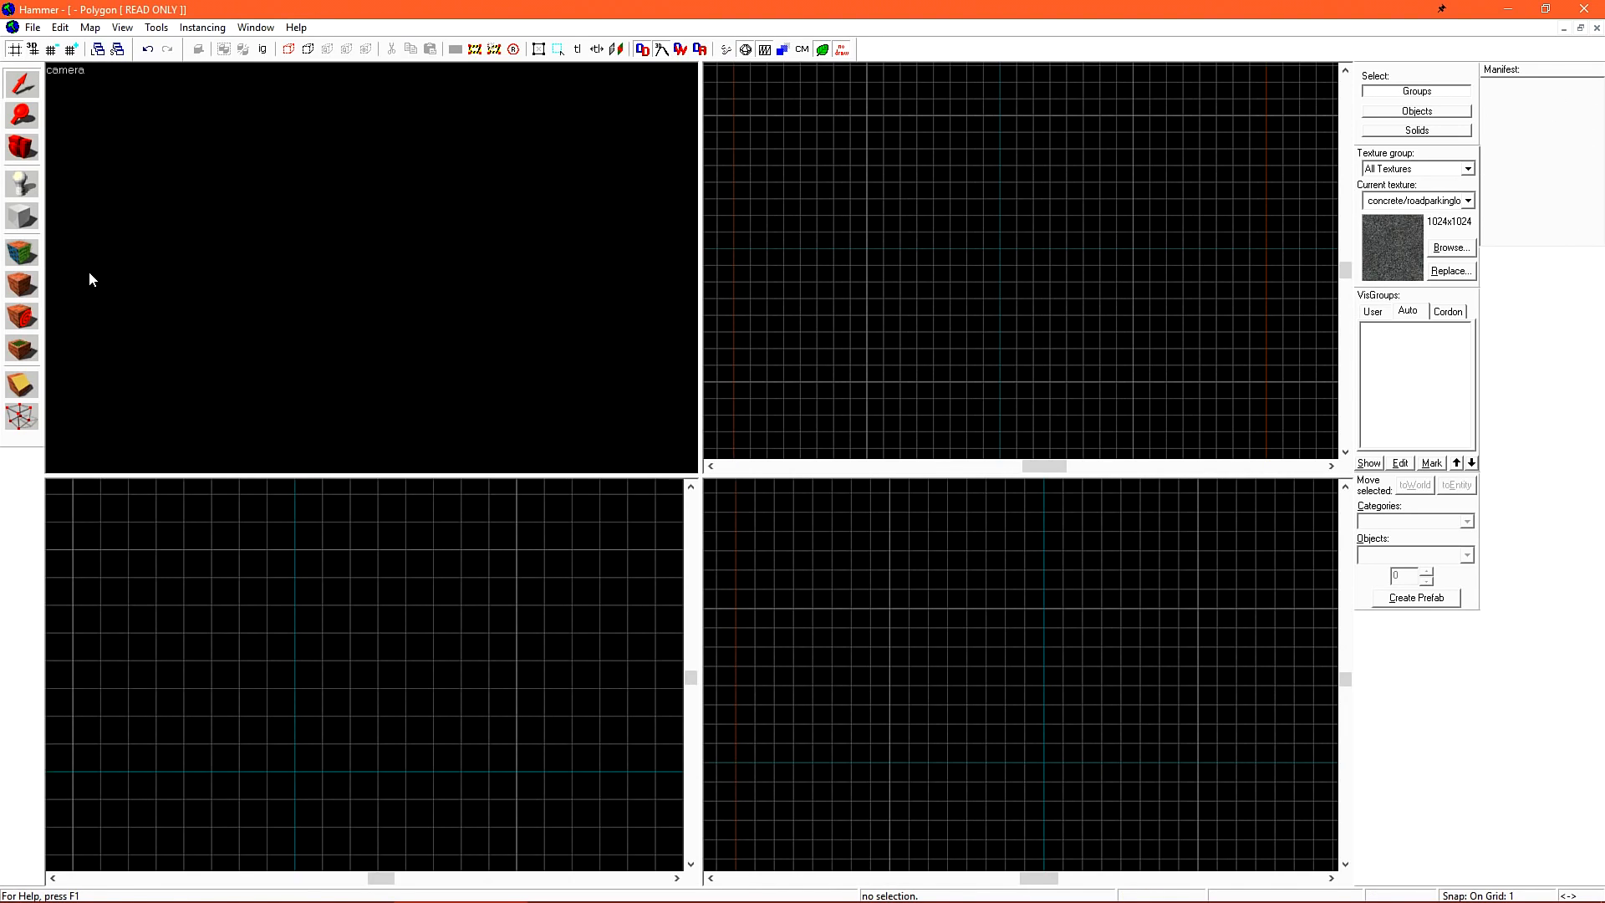
mouse_move(97, 277)
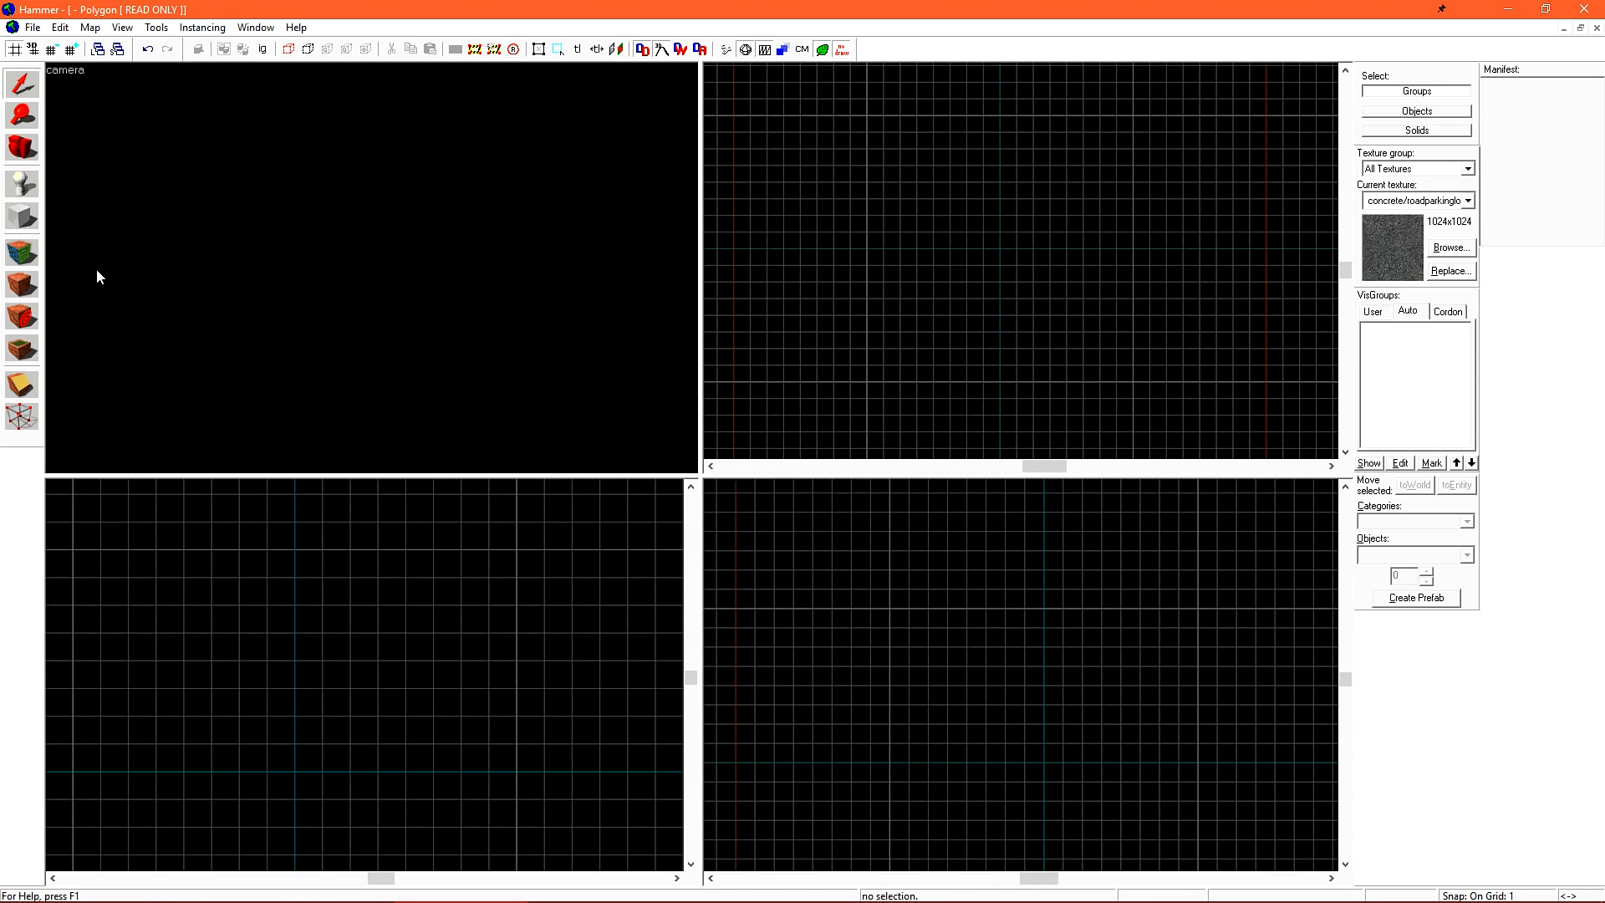
mouse_move(174, 150)
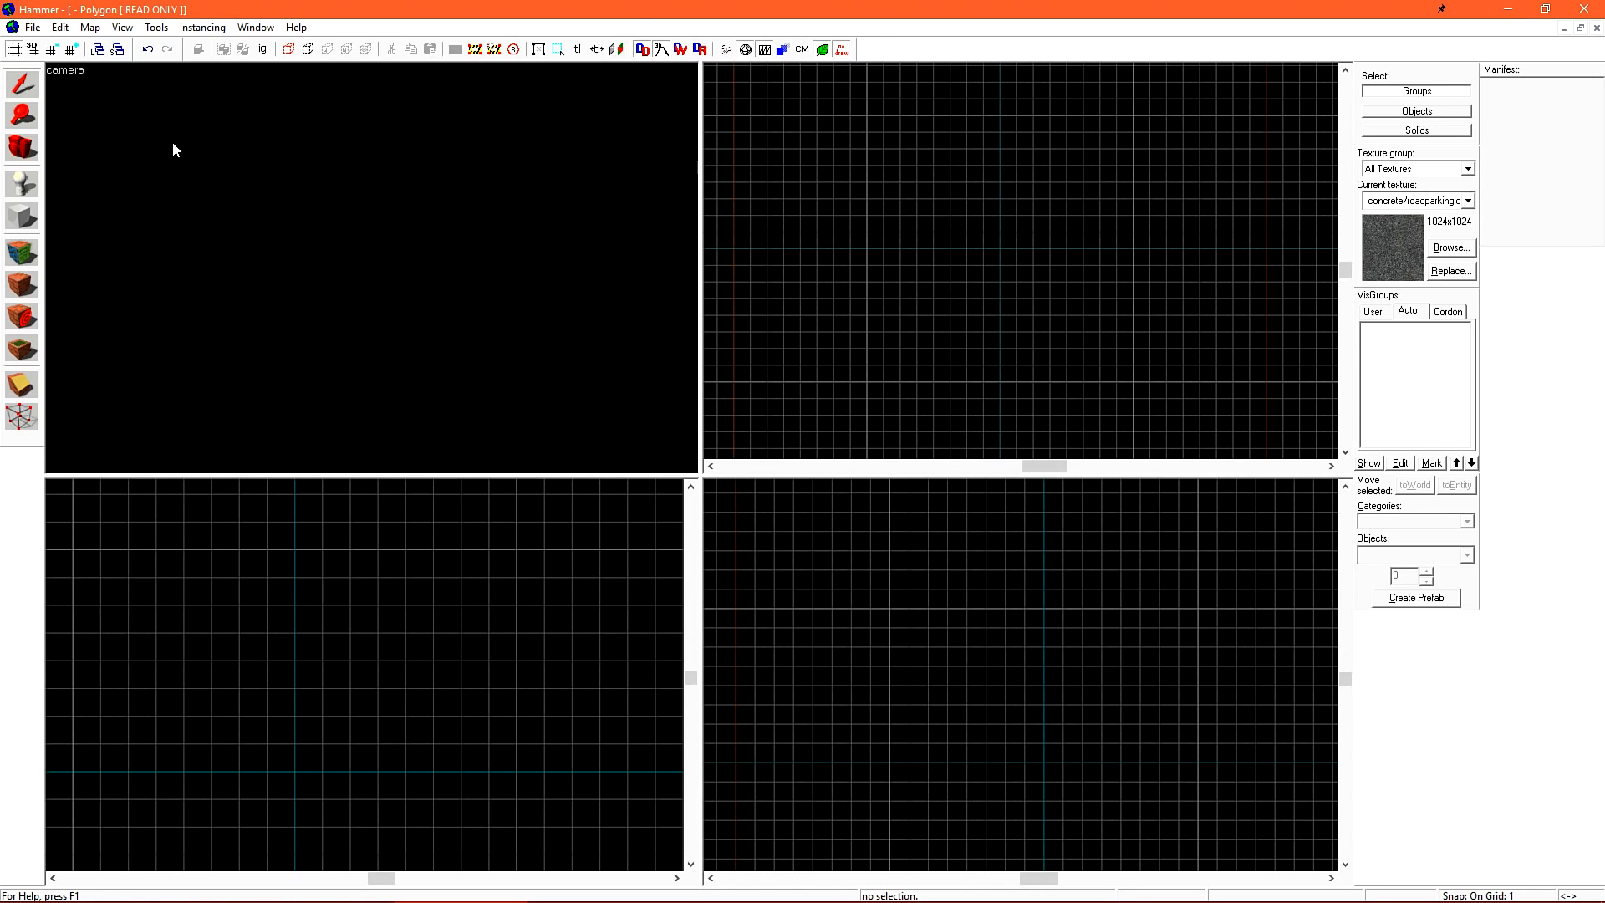
Open View > Screen Elements to toggle the Manifest Bar off
click(120, 26)
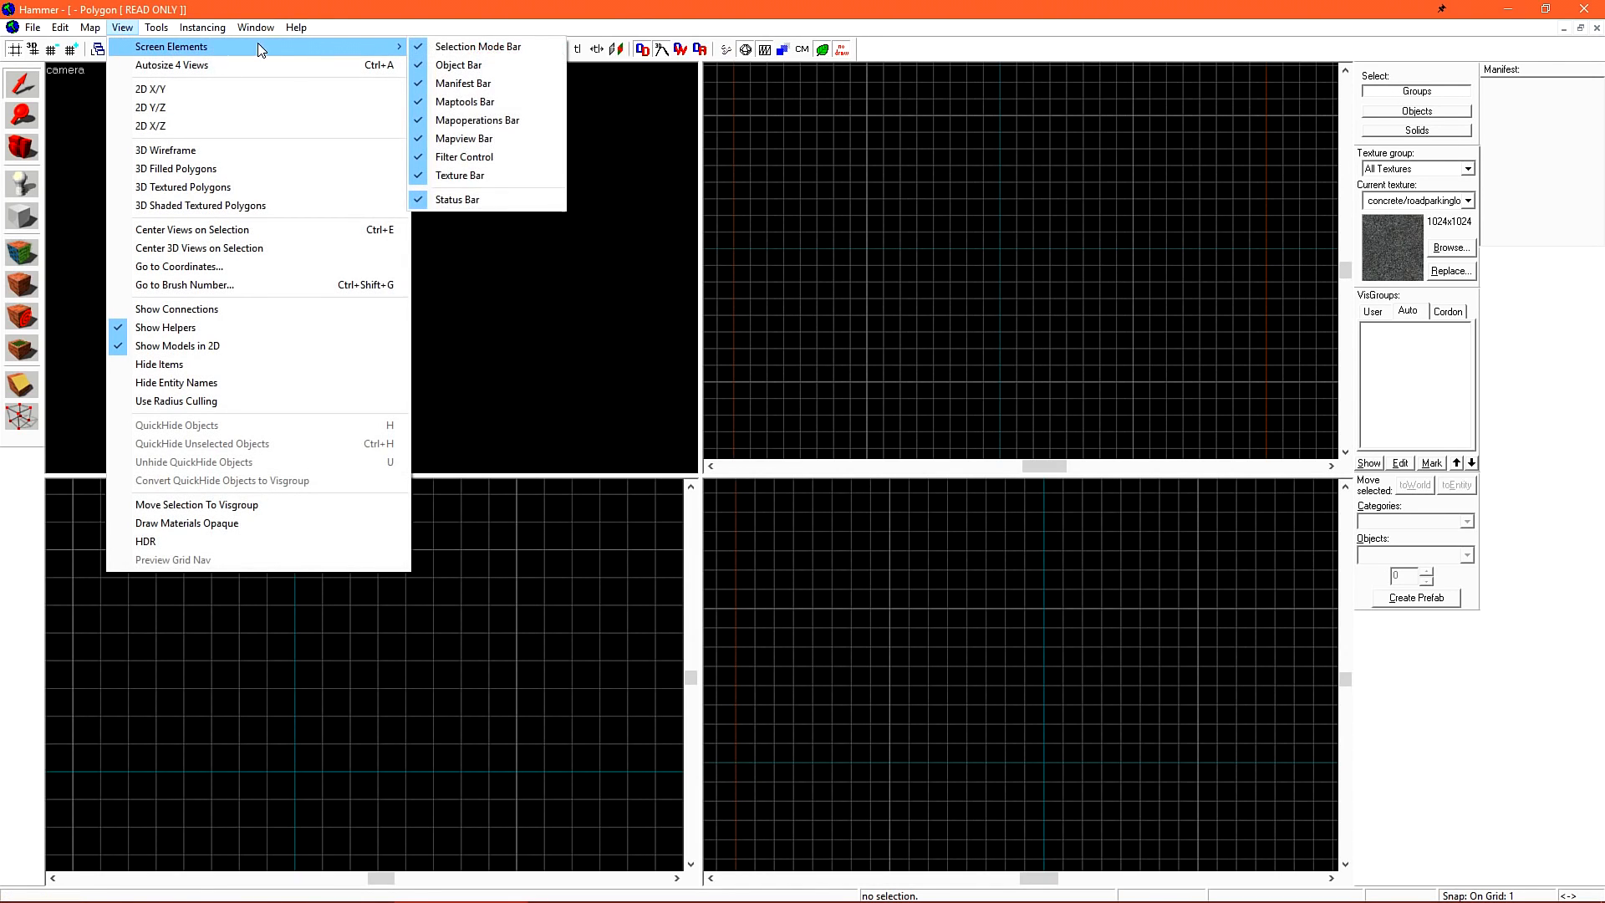
mouse_move(464, 82)
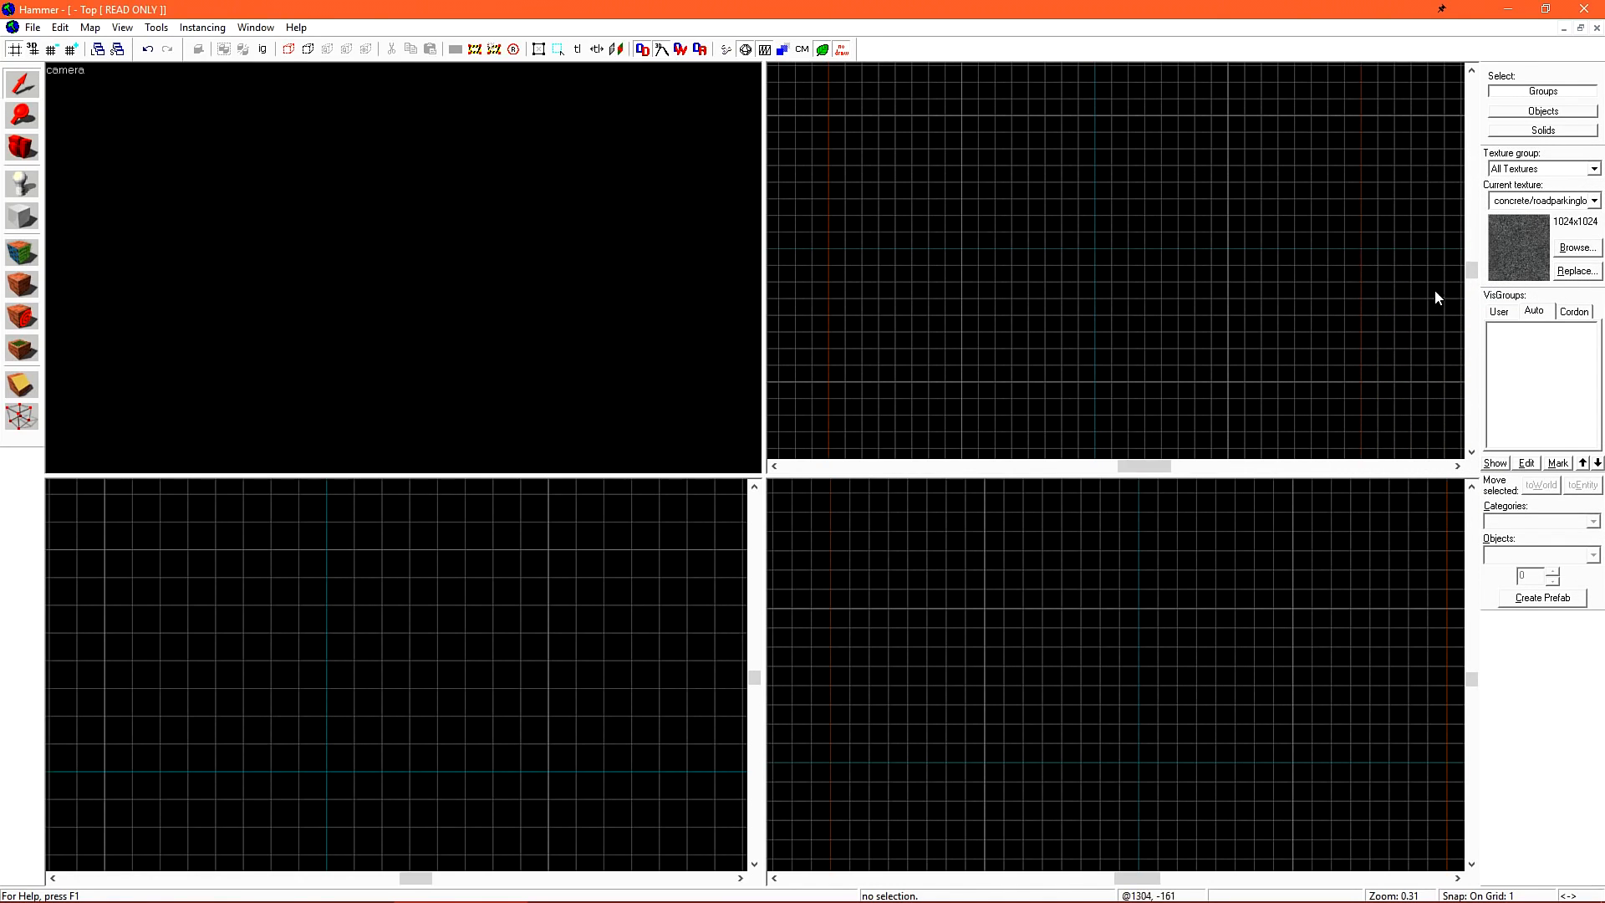
Show the texture browser full screen with 256x256 thumbnails
click(1575, 248)
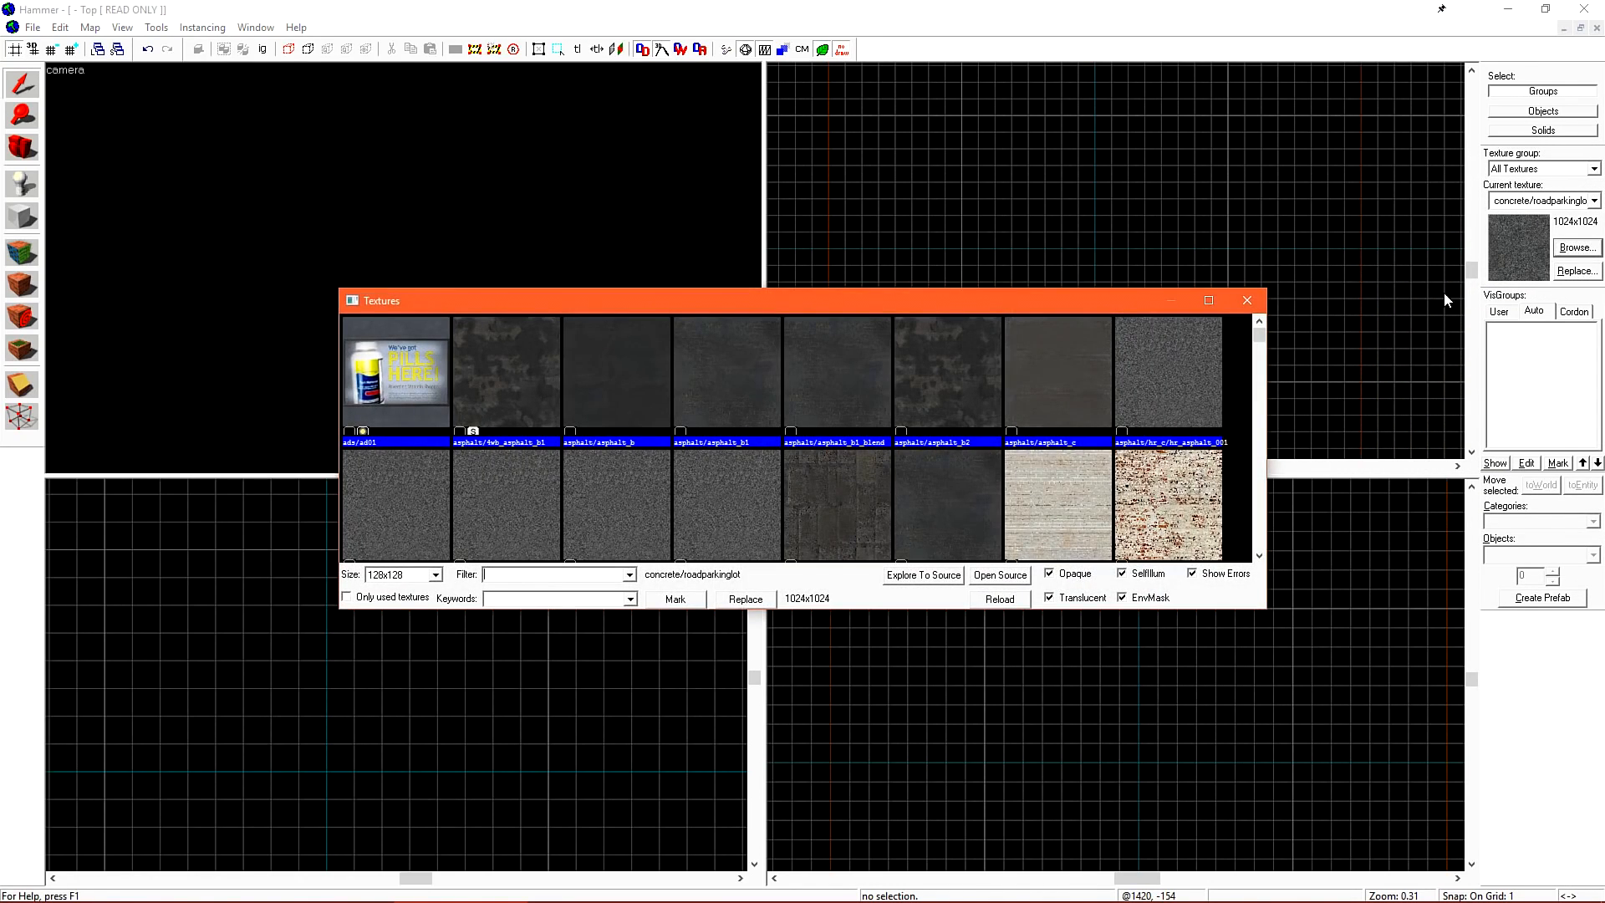
click(1208, 300)
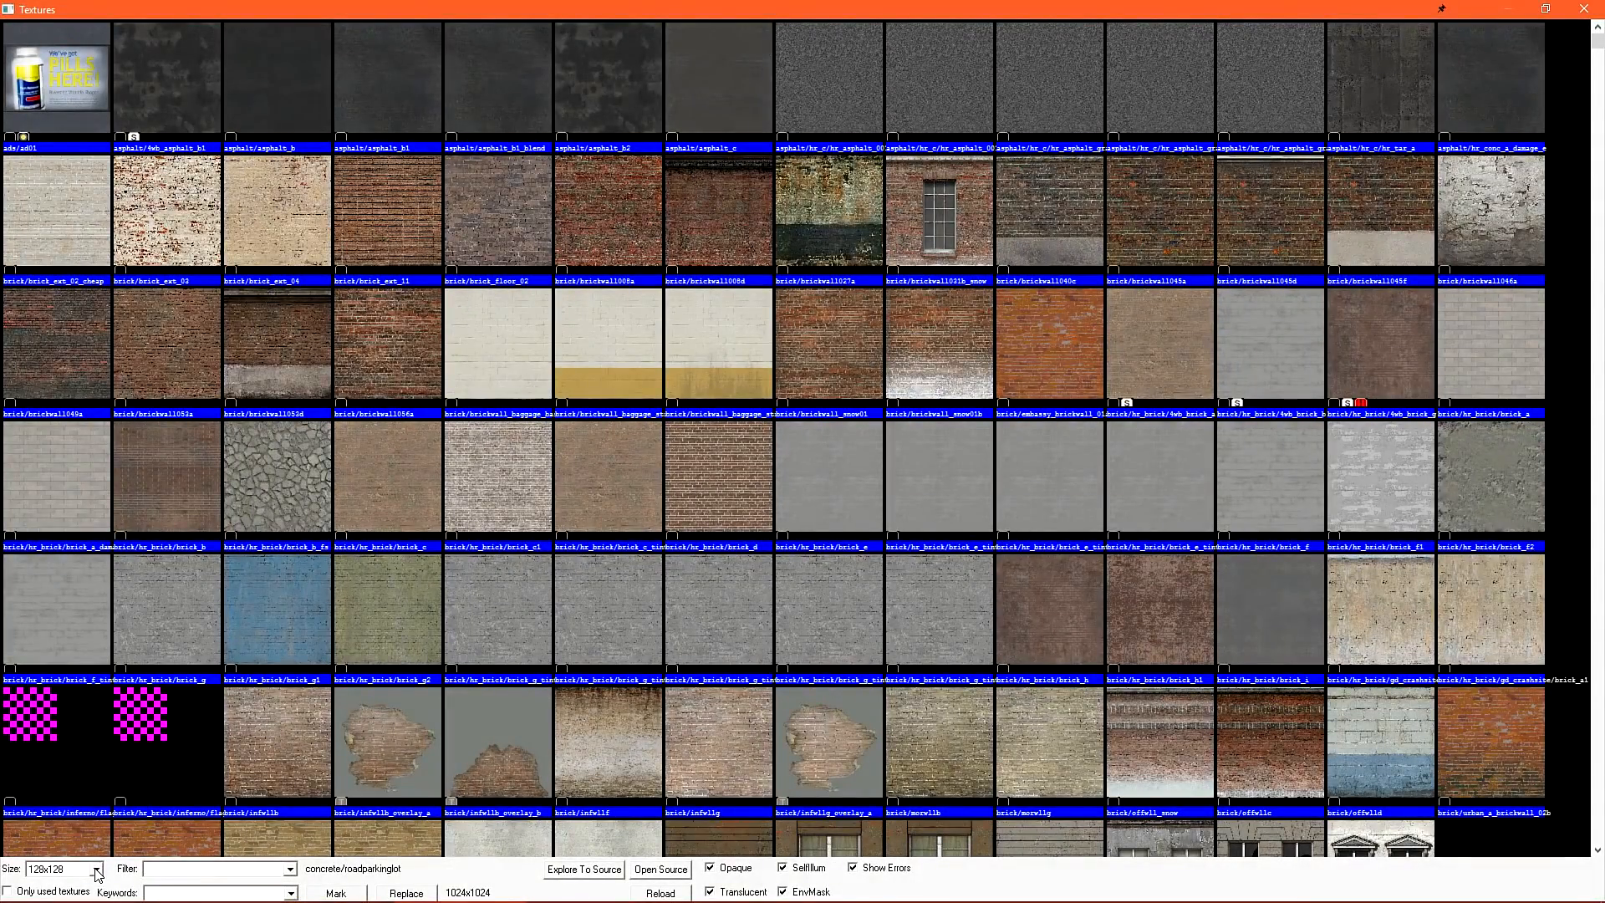
click(95, 868)
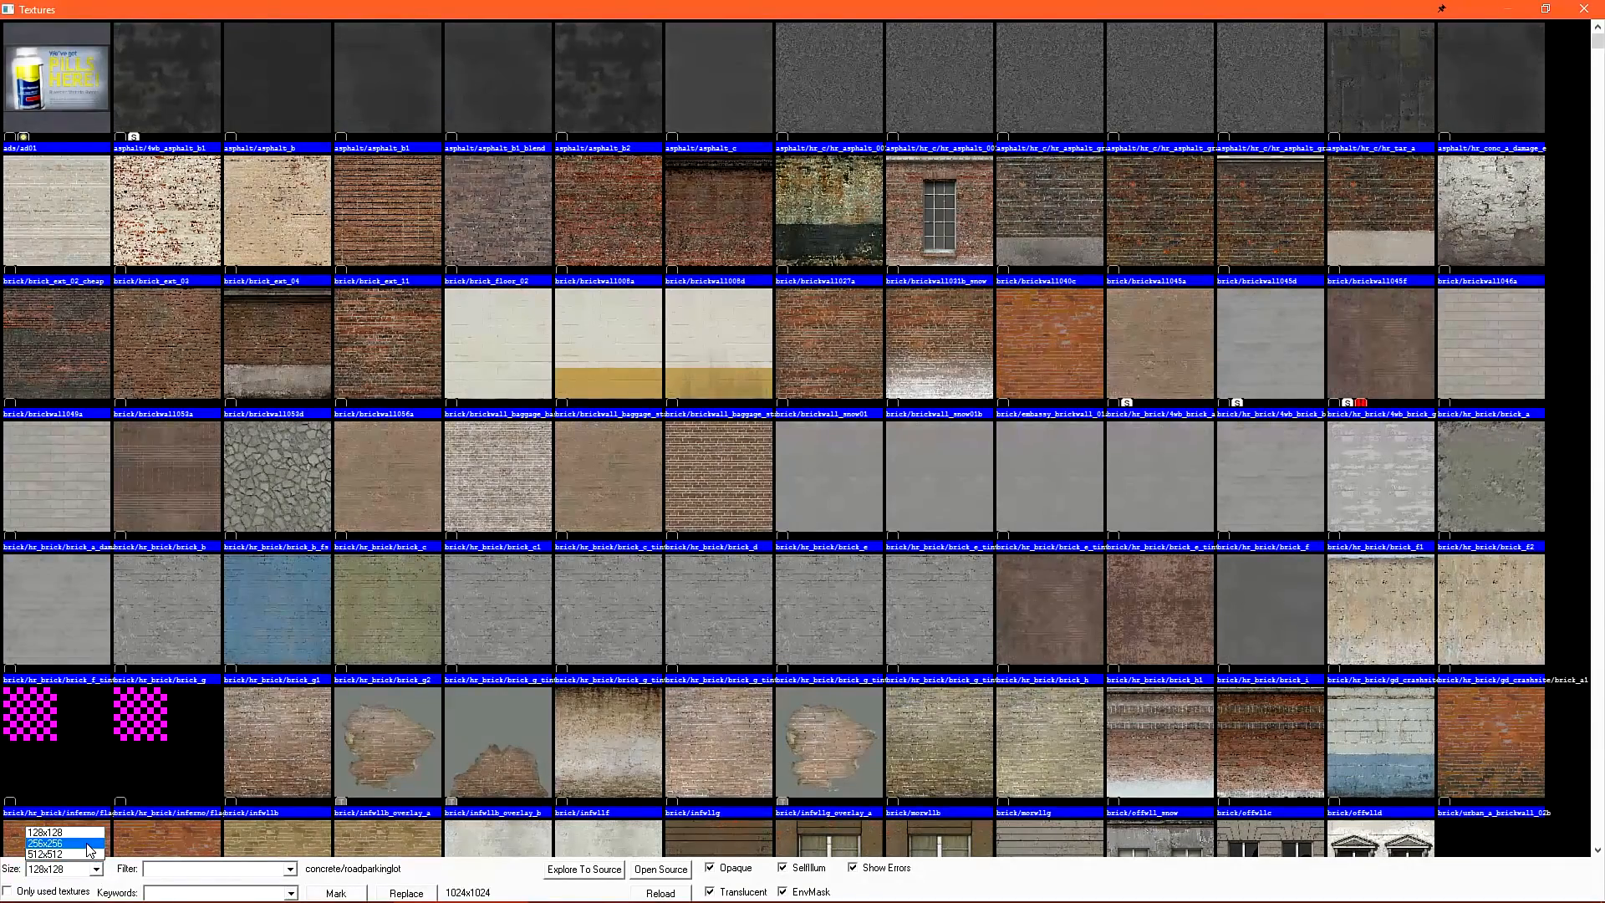
click(49, 843)
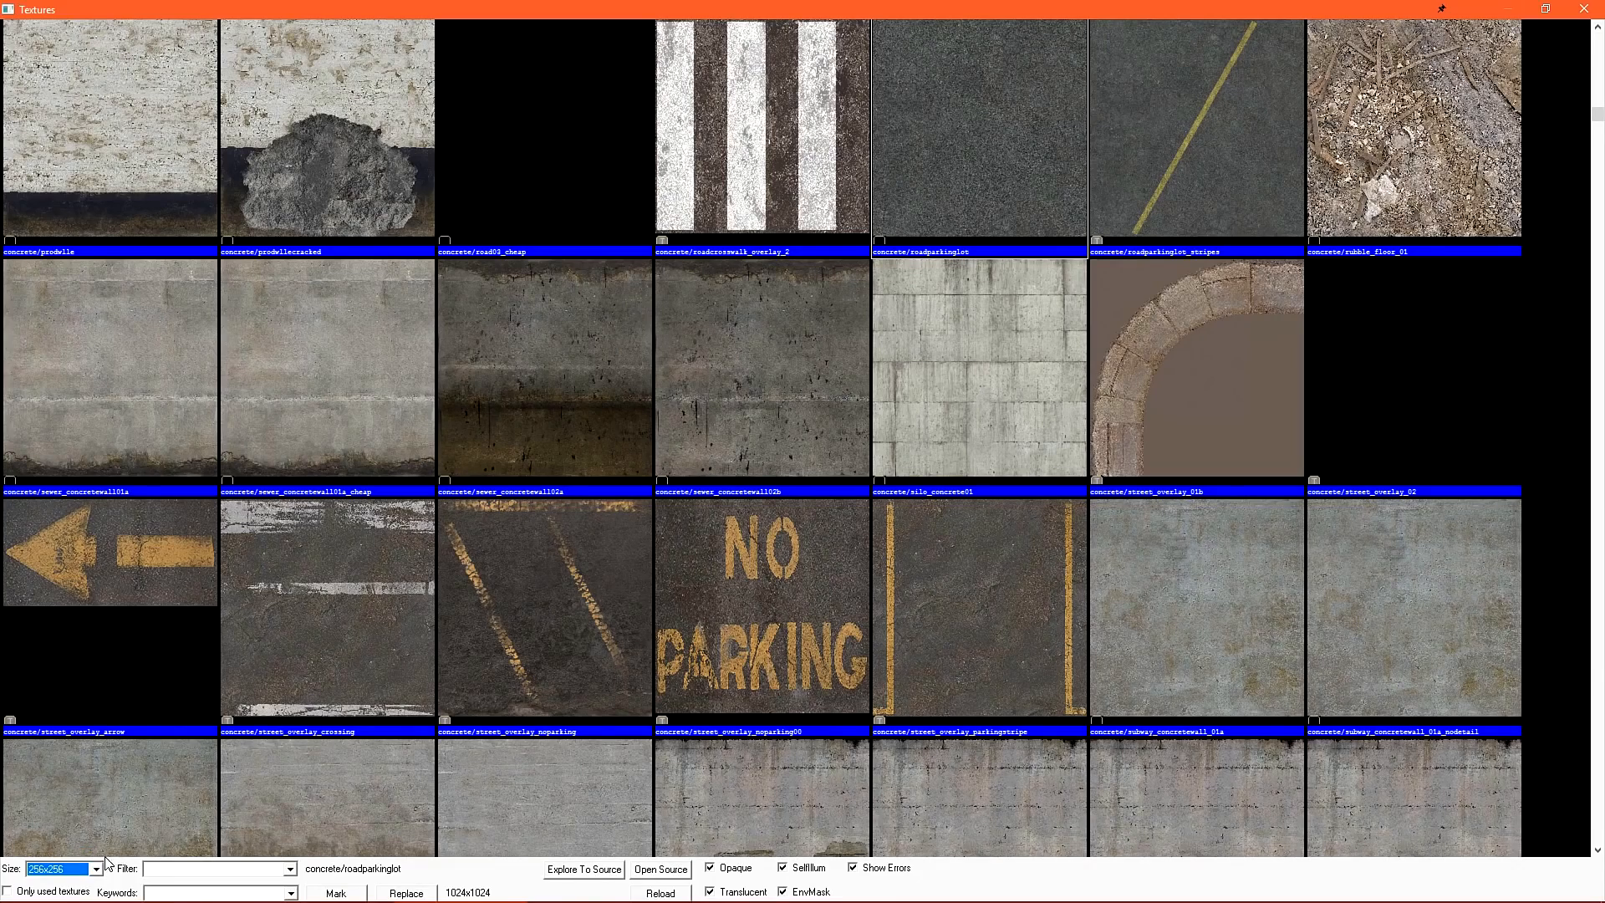
Filter textures by 'BRICK' and inspect brickwall045a
click(218, 867)
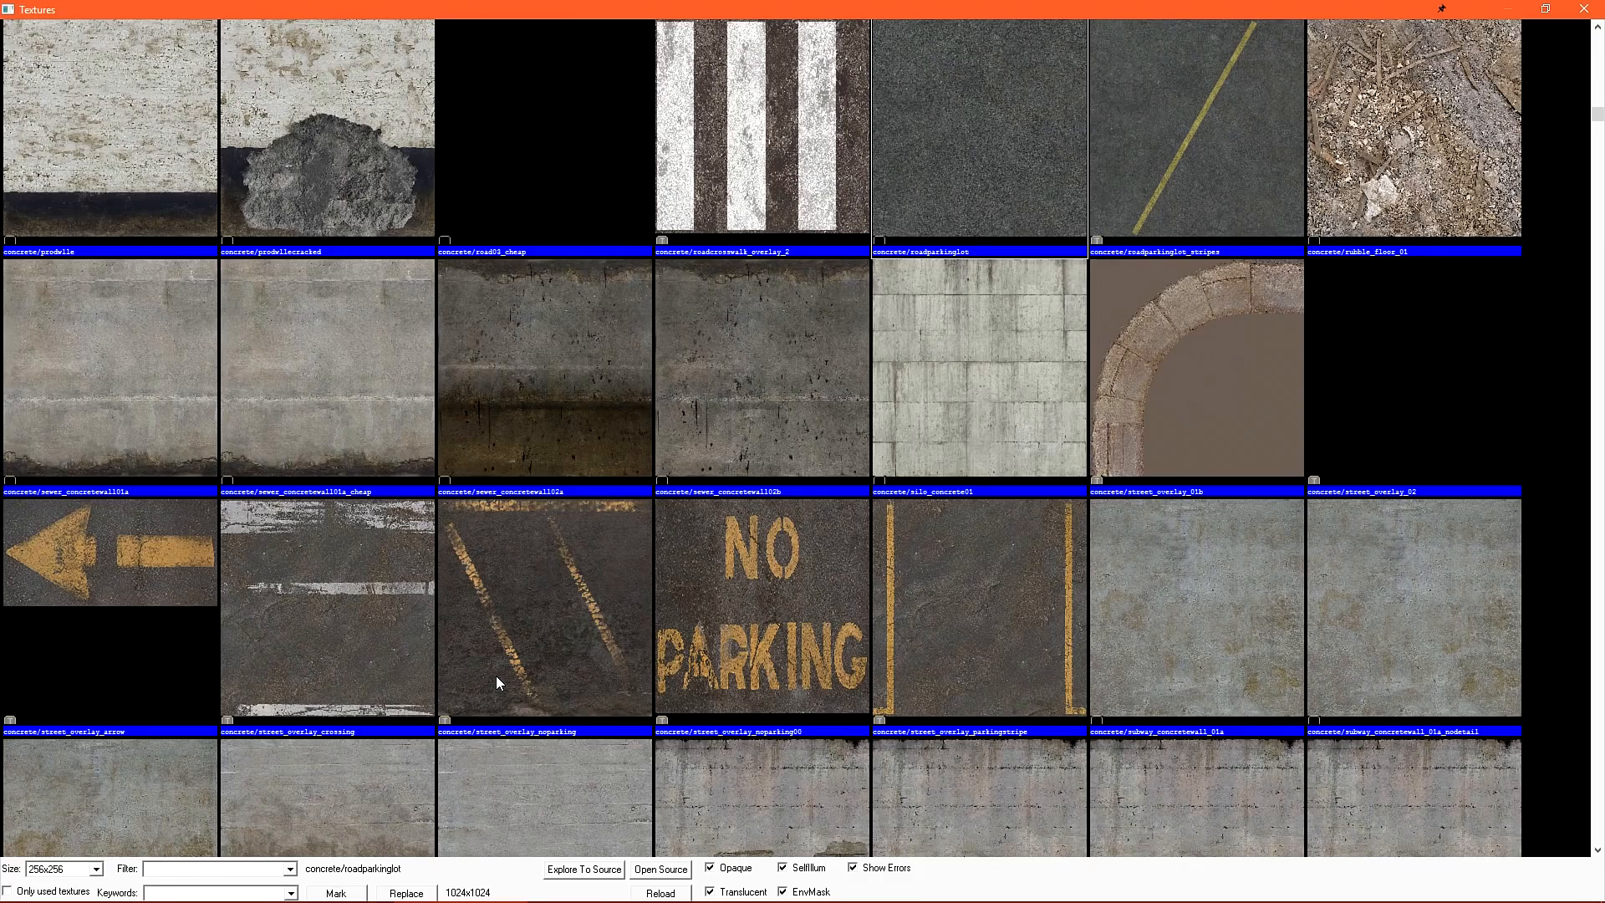
text(BRICK)
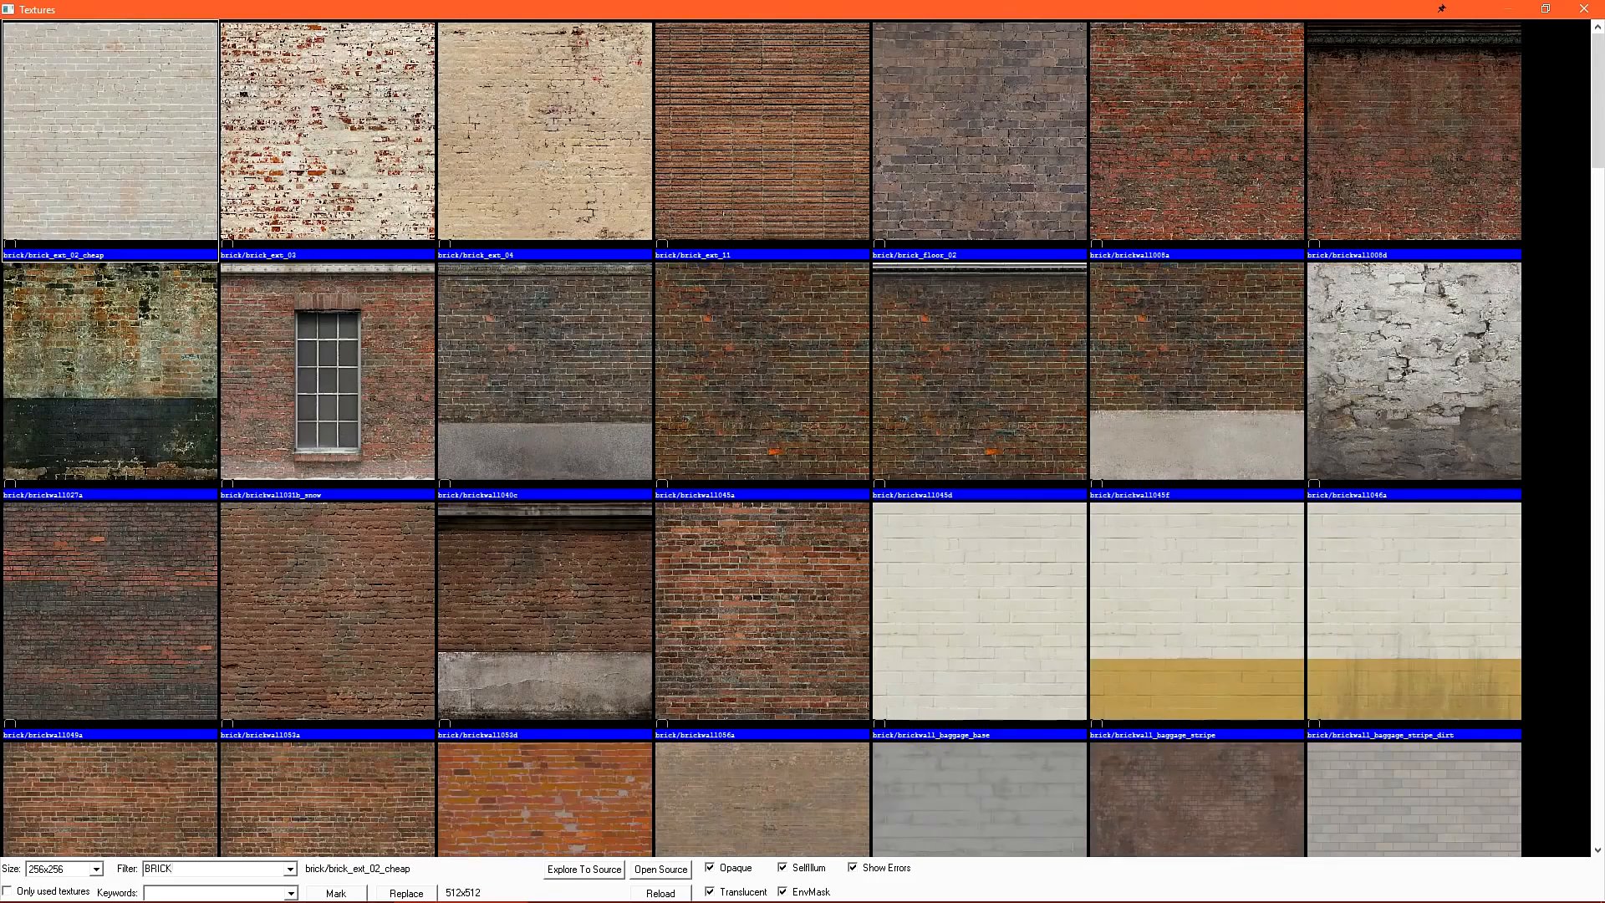
click(761, 371)
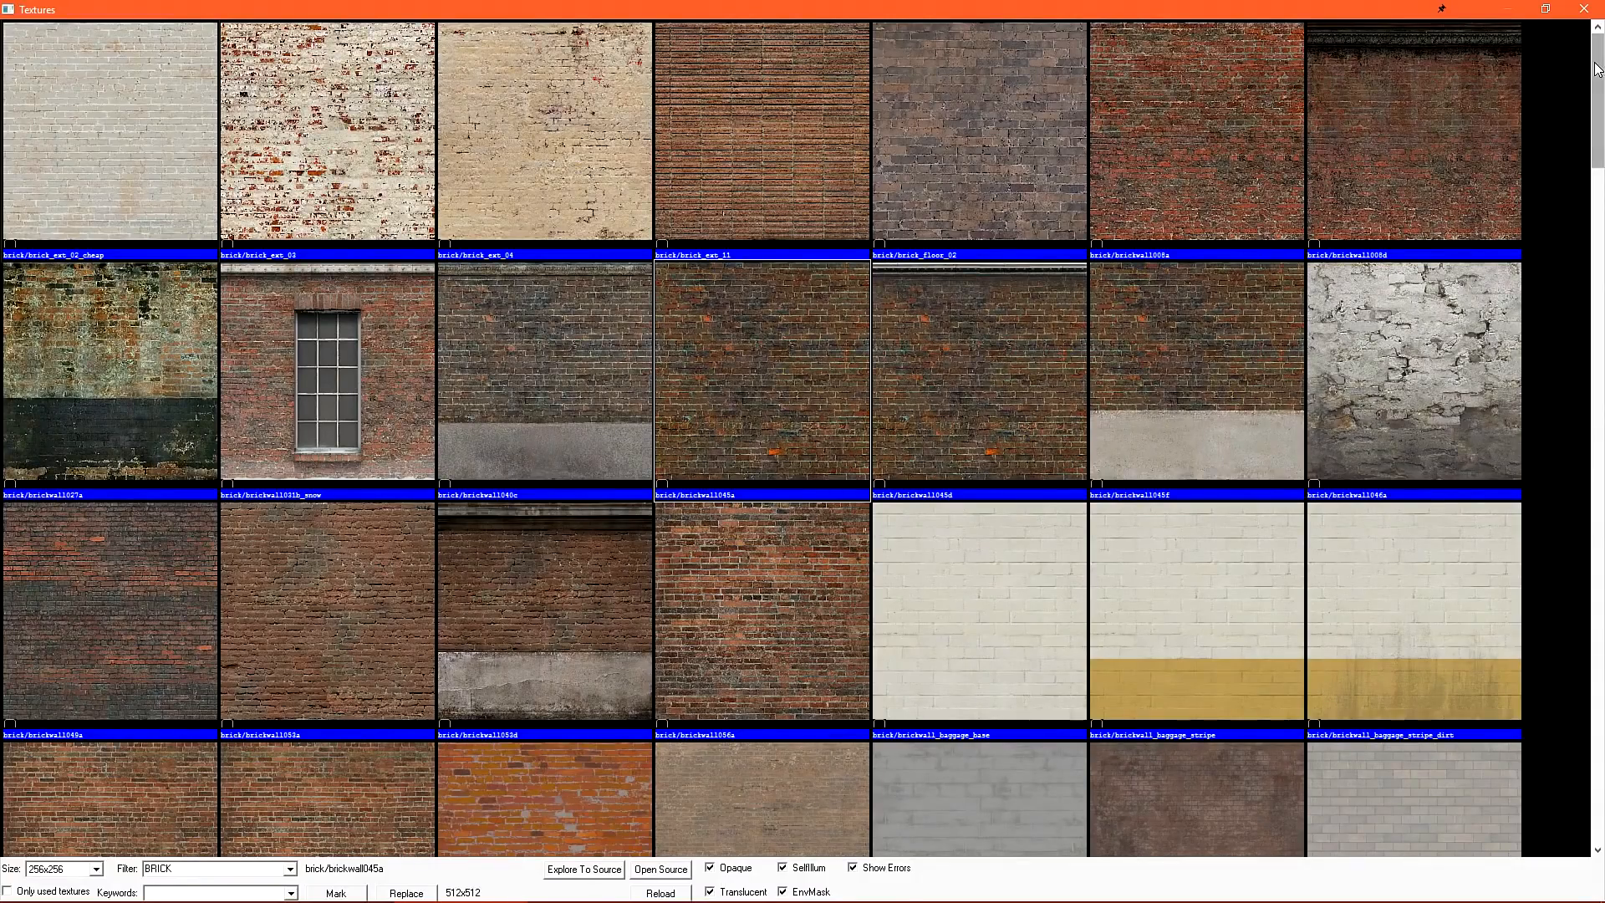
scroll(down, 3)
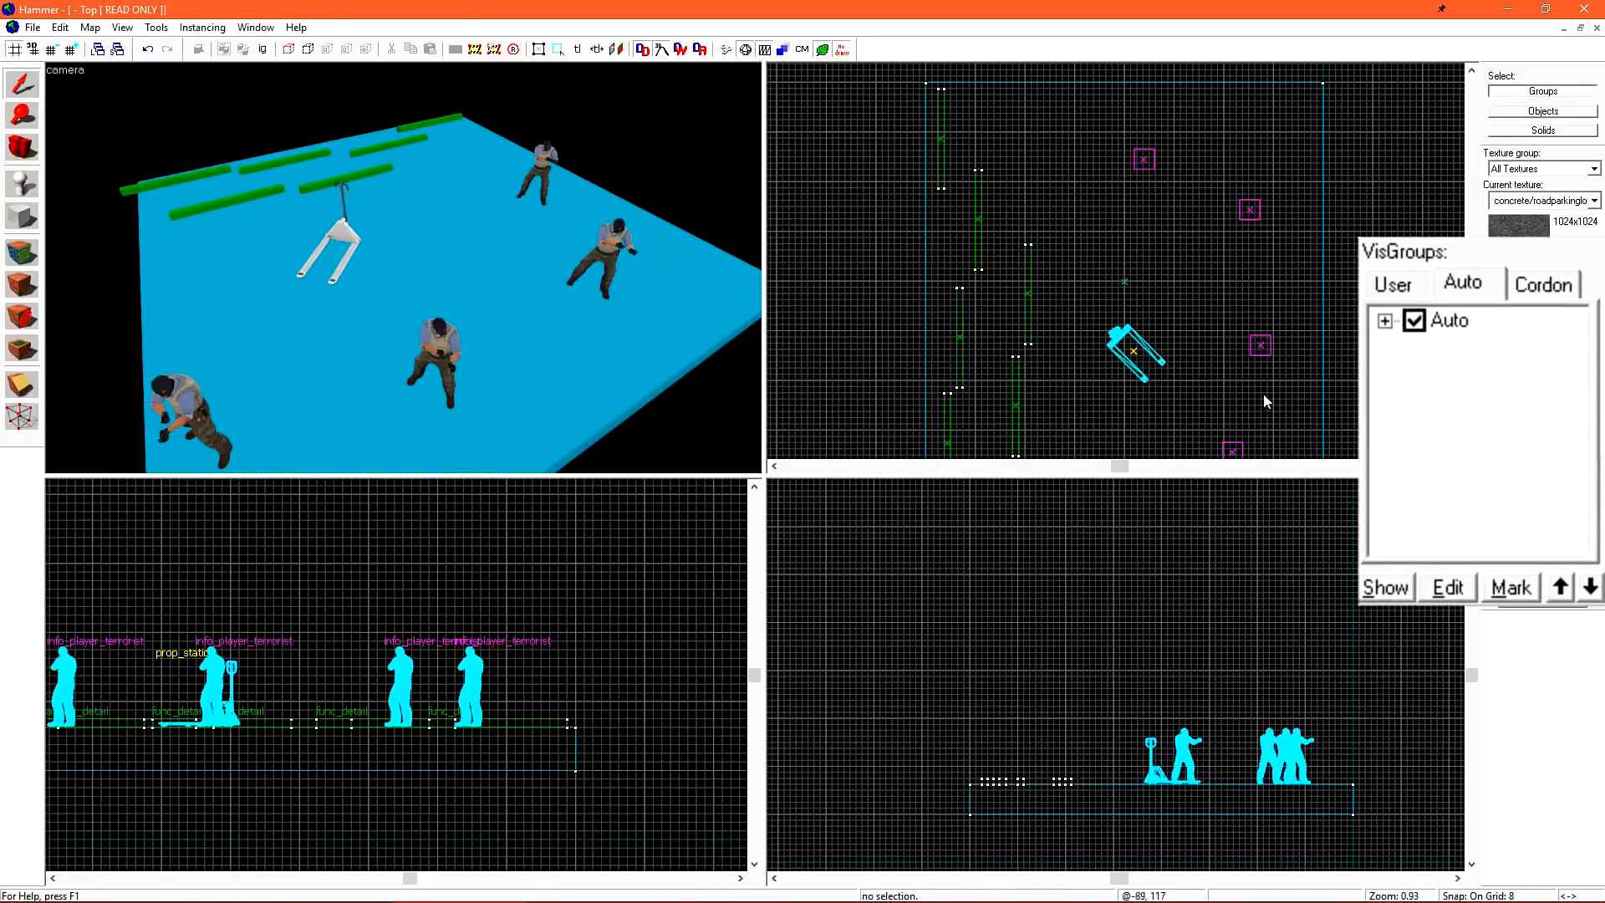
Hide World Details and Entities via Auto VisGroups, re-enable them, then switch to an empty map
click(1382, 319)
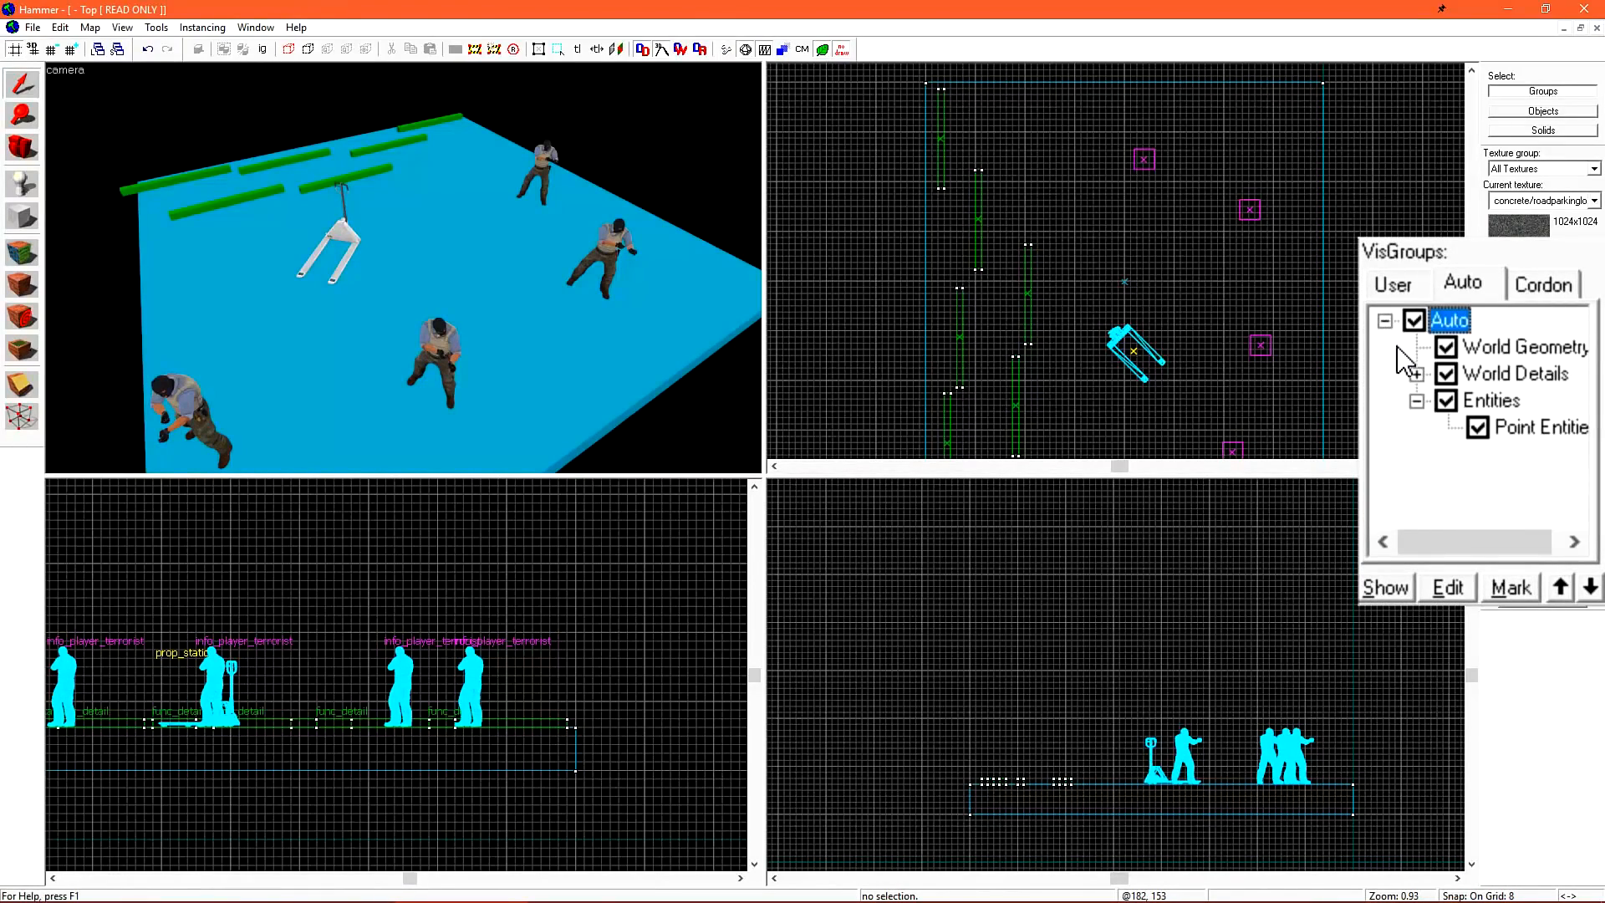
click(1417, 372)
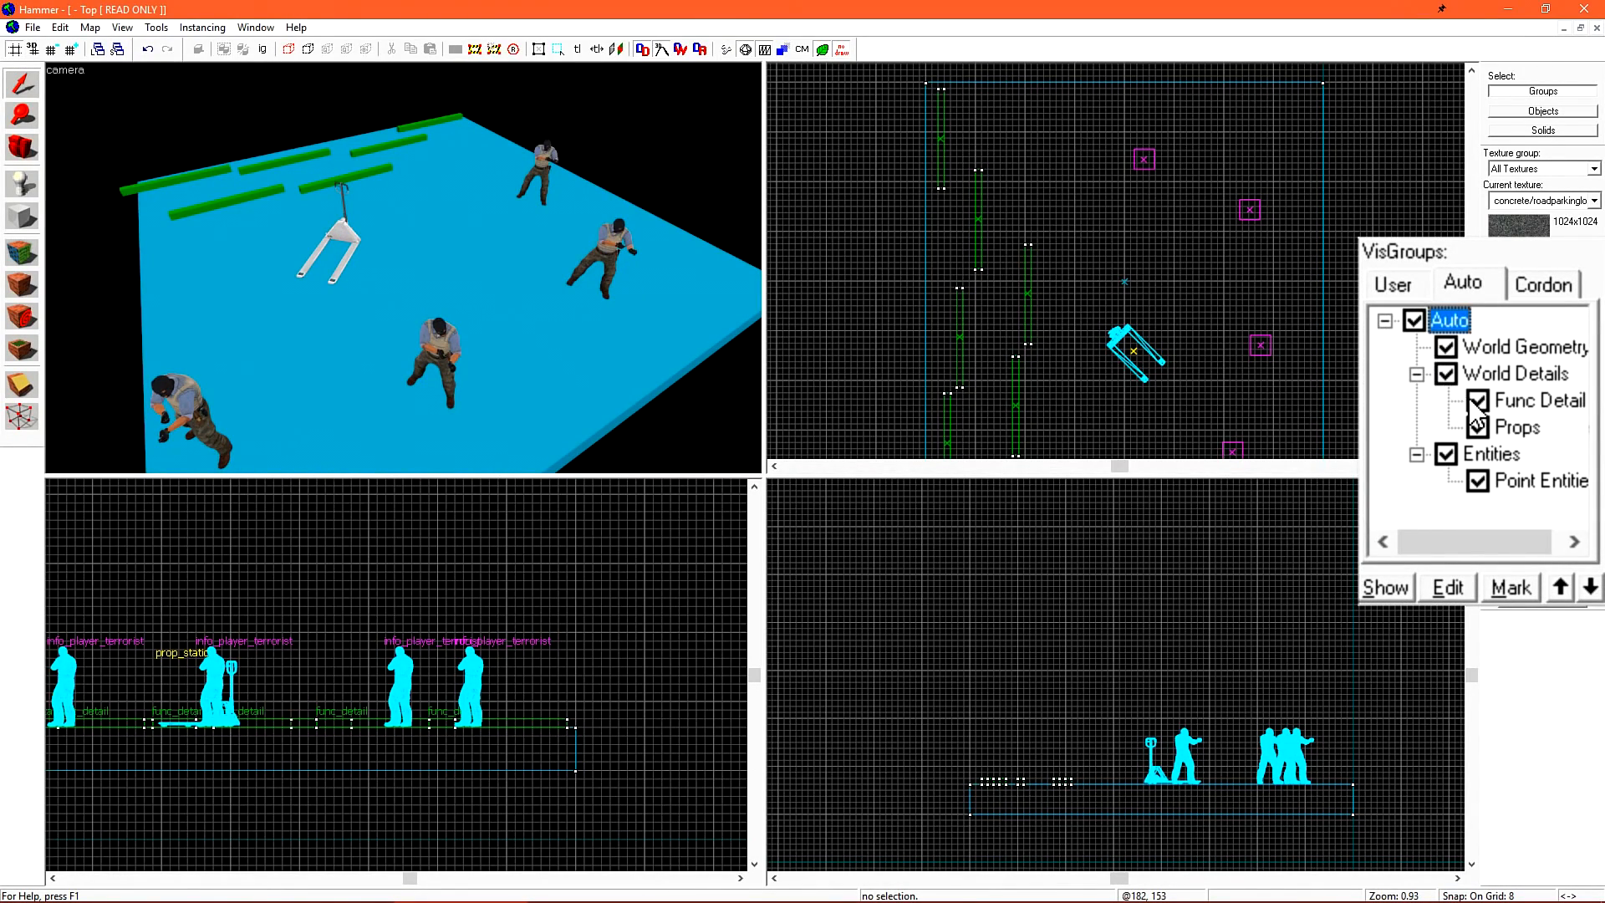
click(1446, 372)
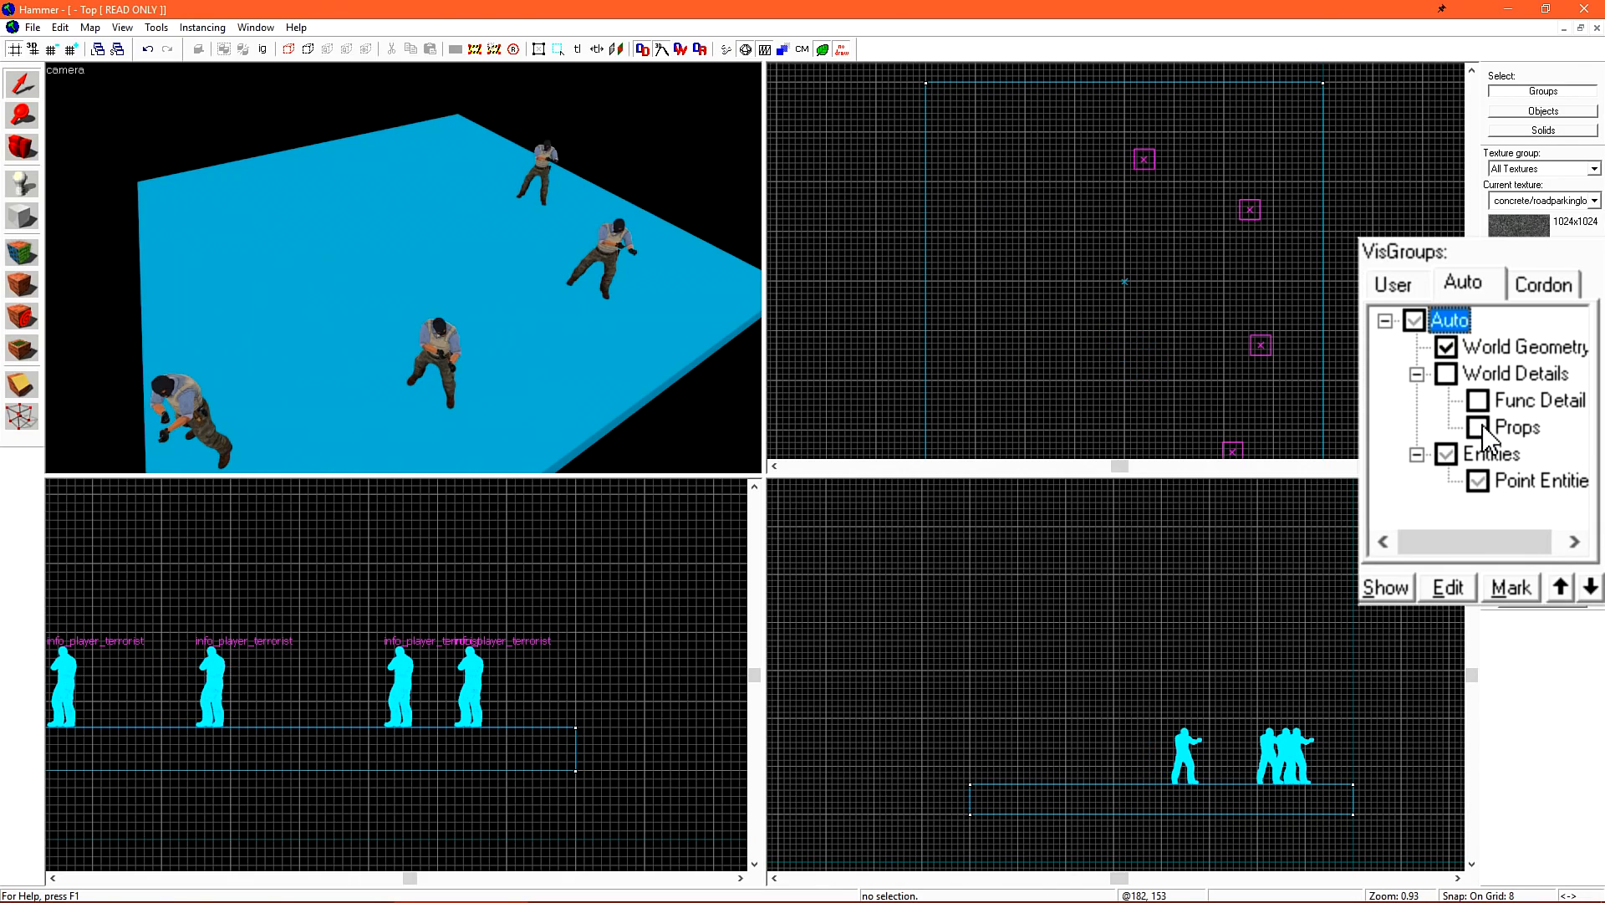
click(1477, 480)
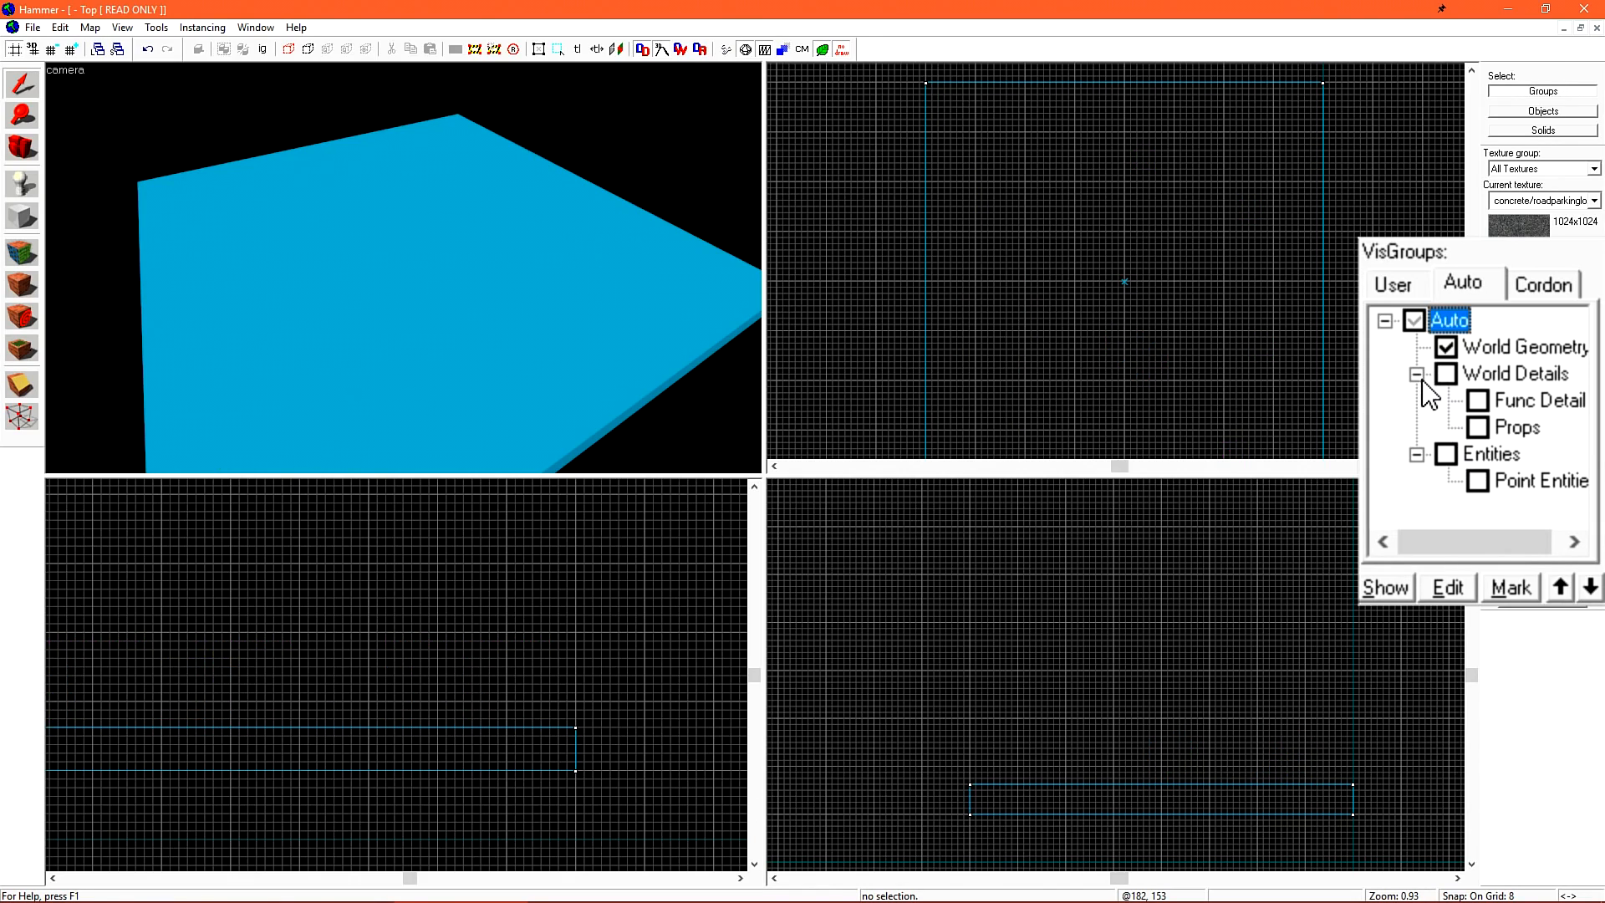
click(1478, 400)
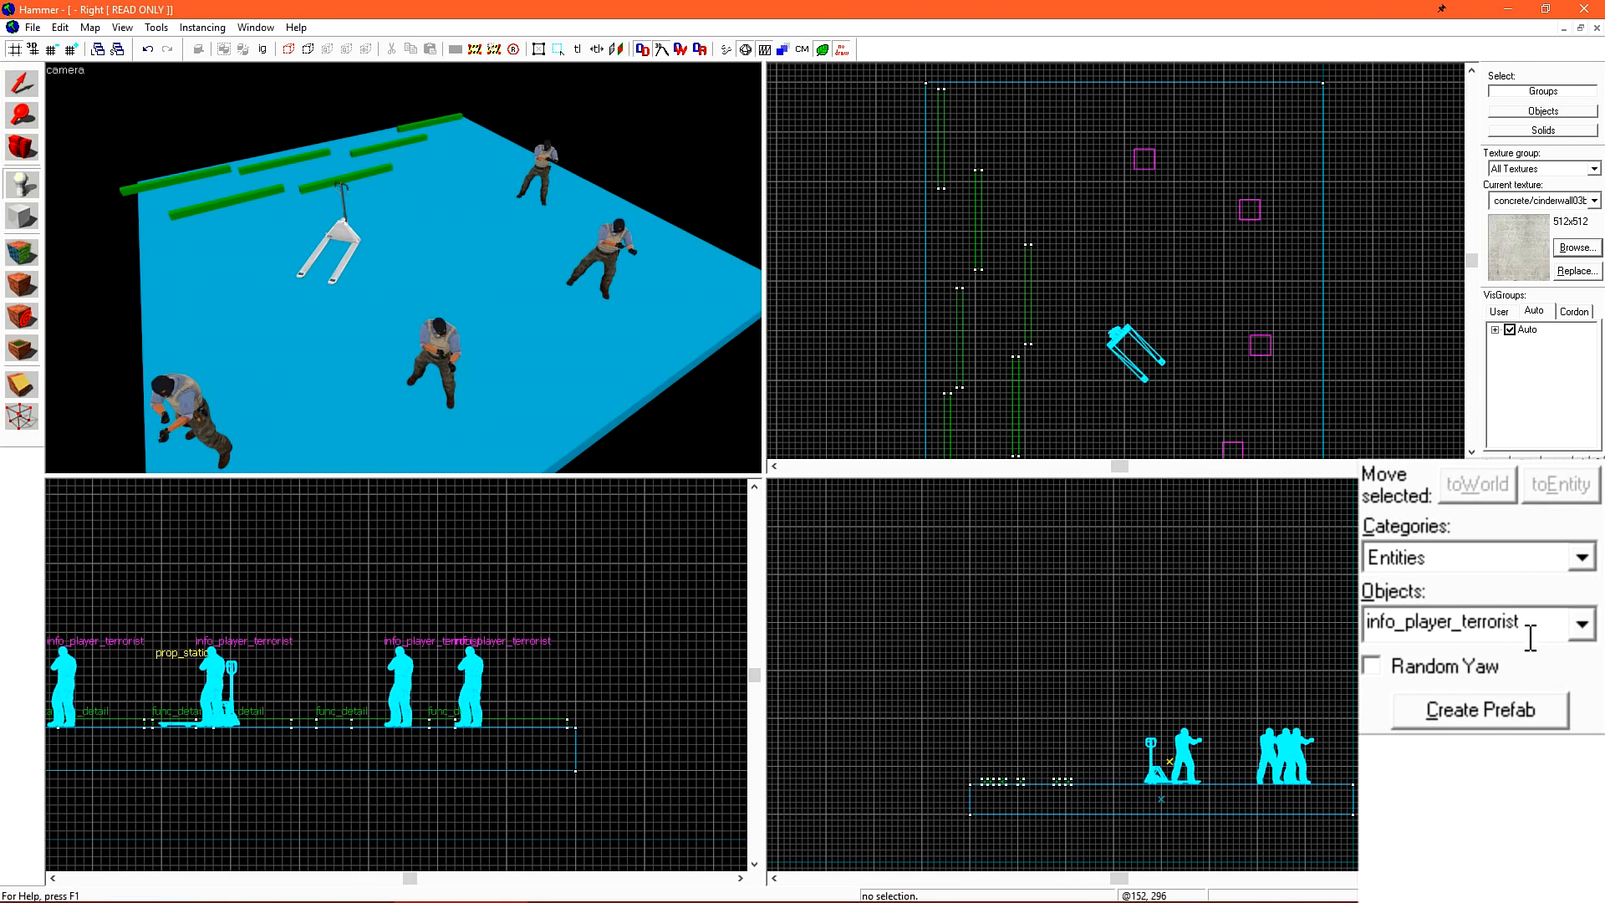
click(588, 296)
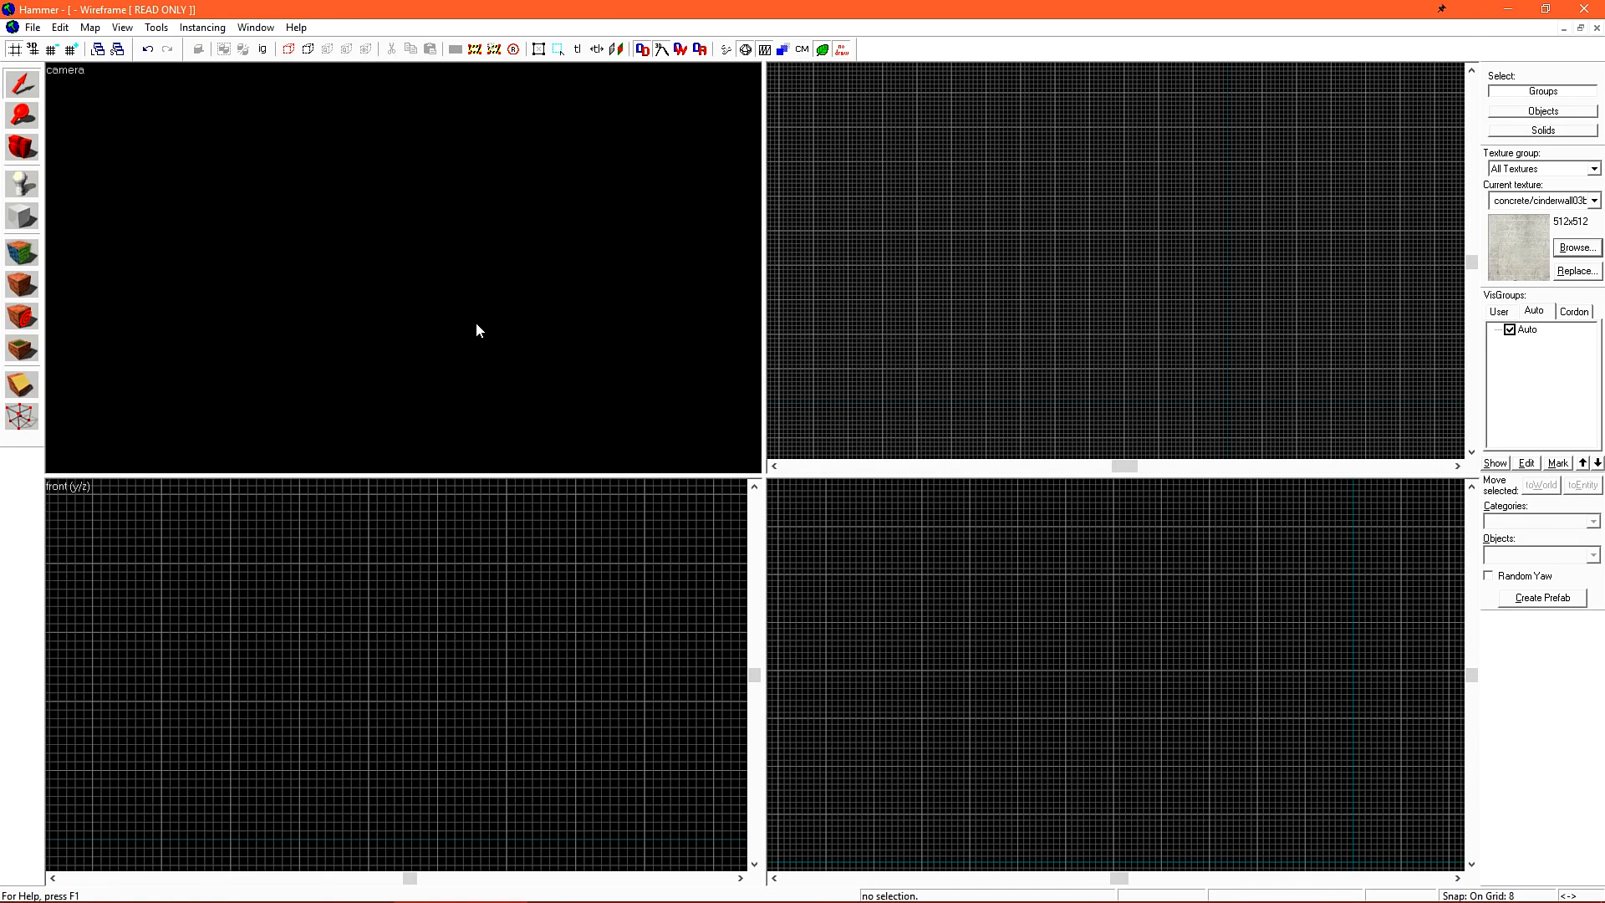
mouse_move(170, 80)
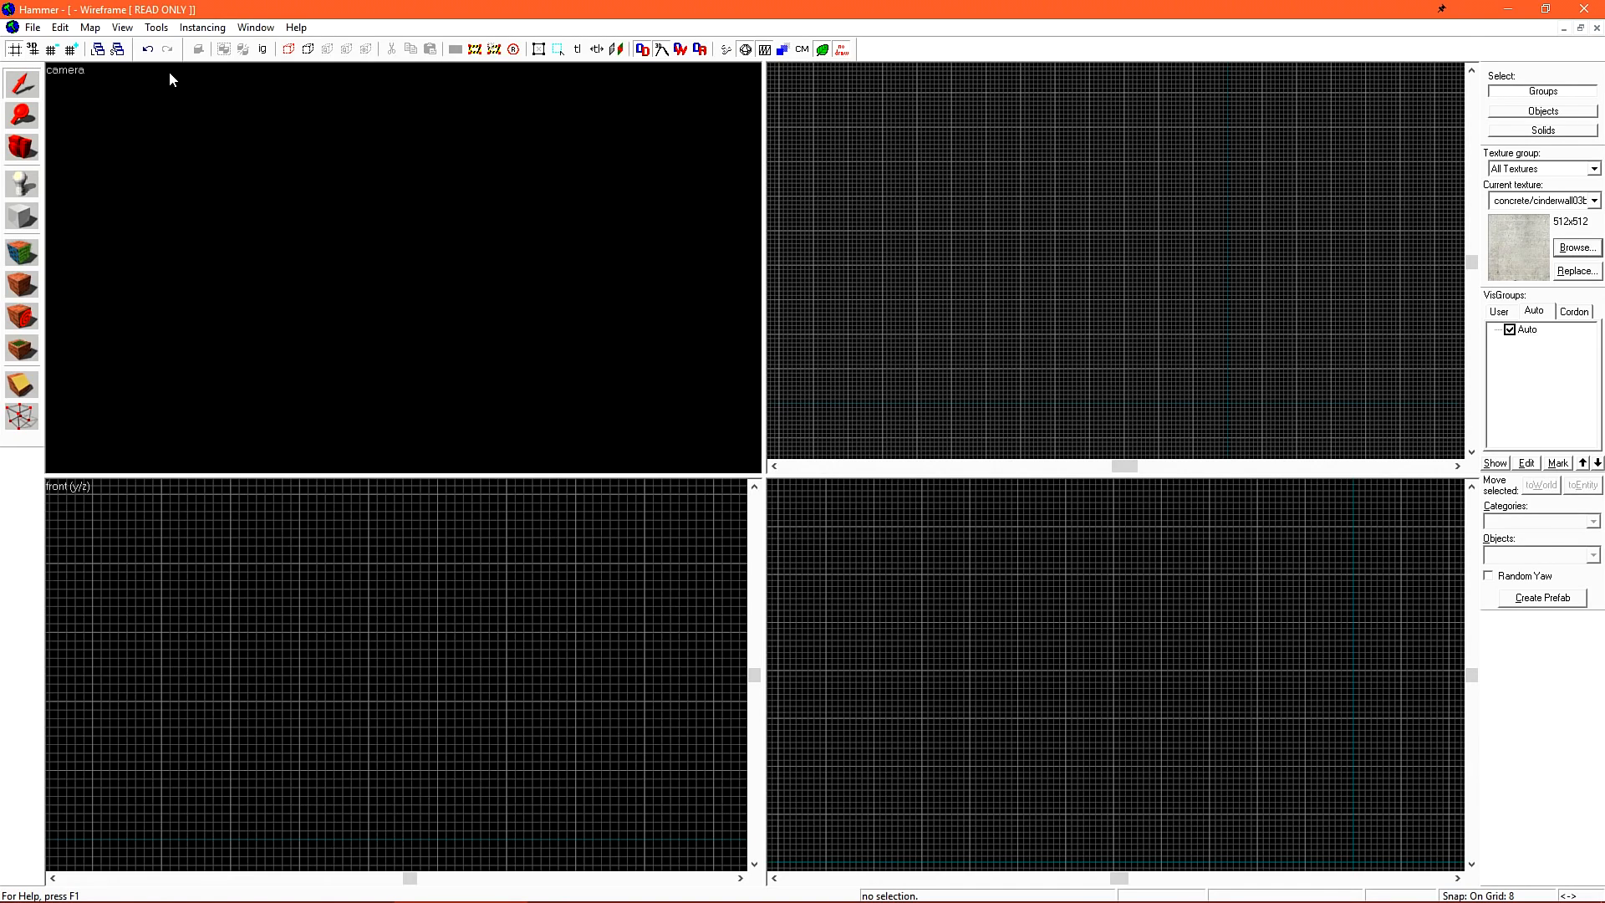
Set Undo levels to 9001 in Tools > Options
click(156, 27)
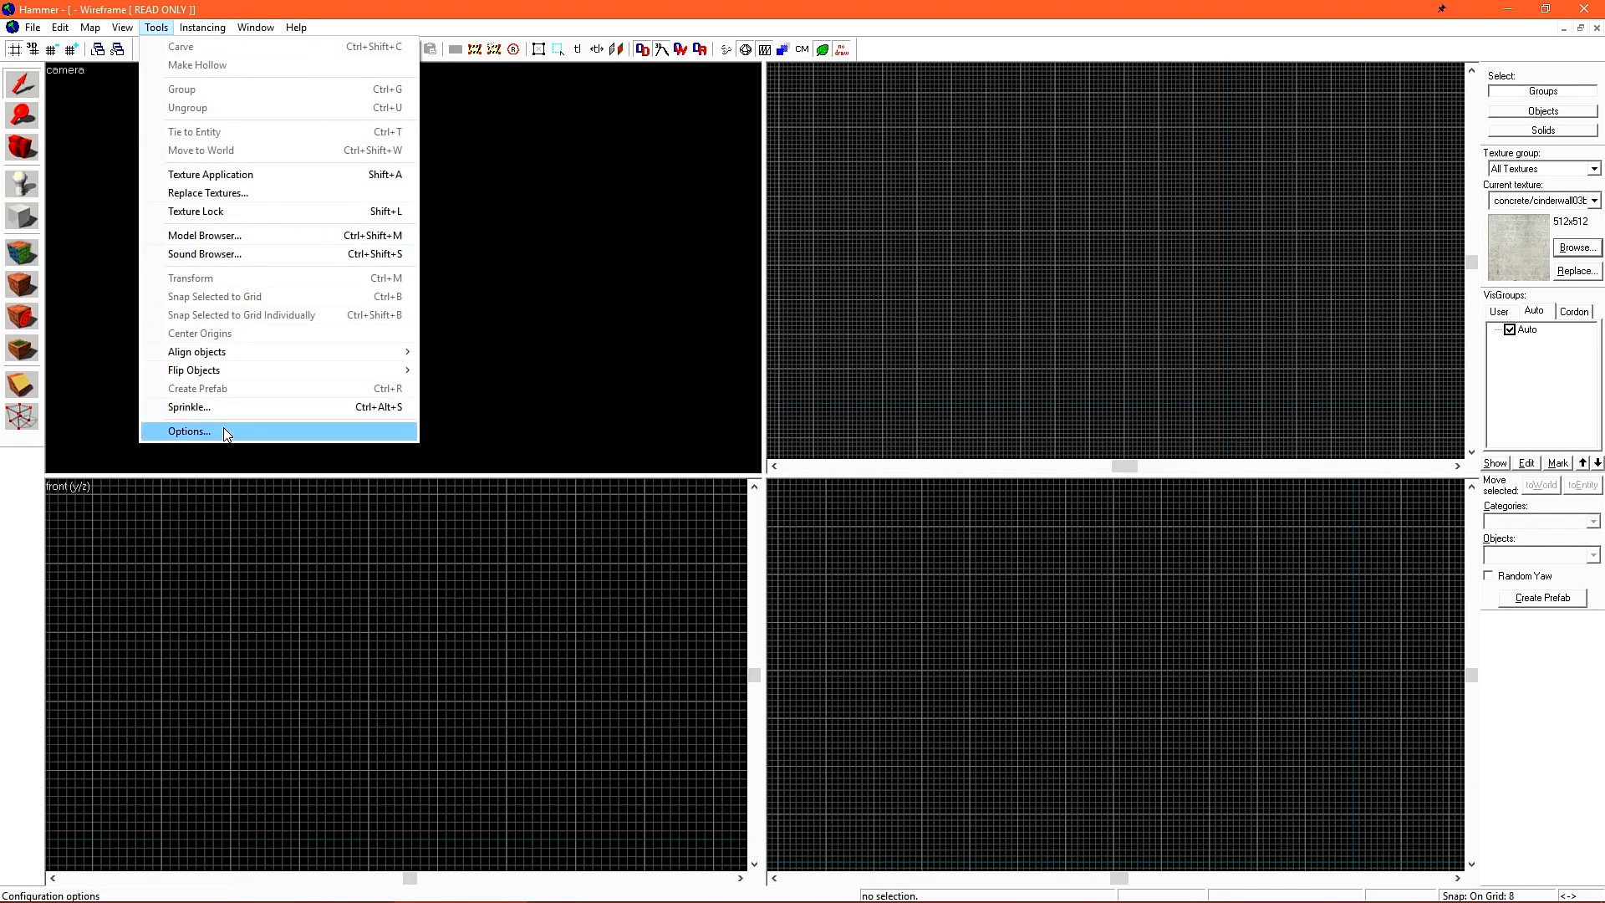
click(188, 431)
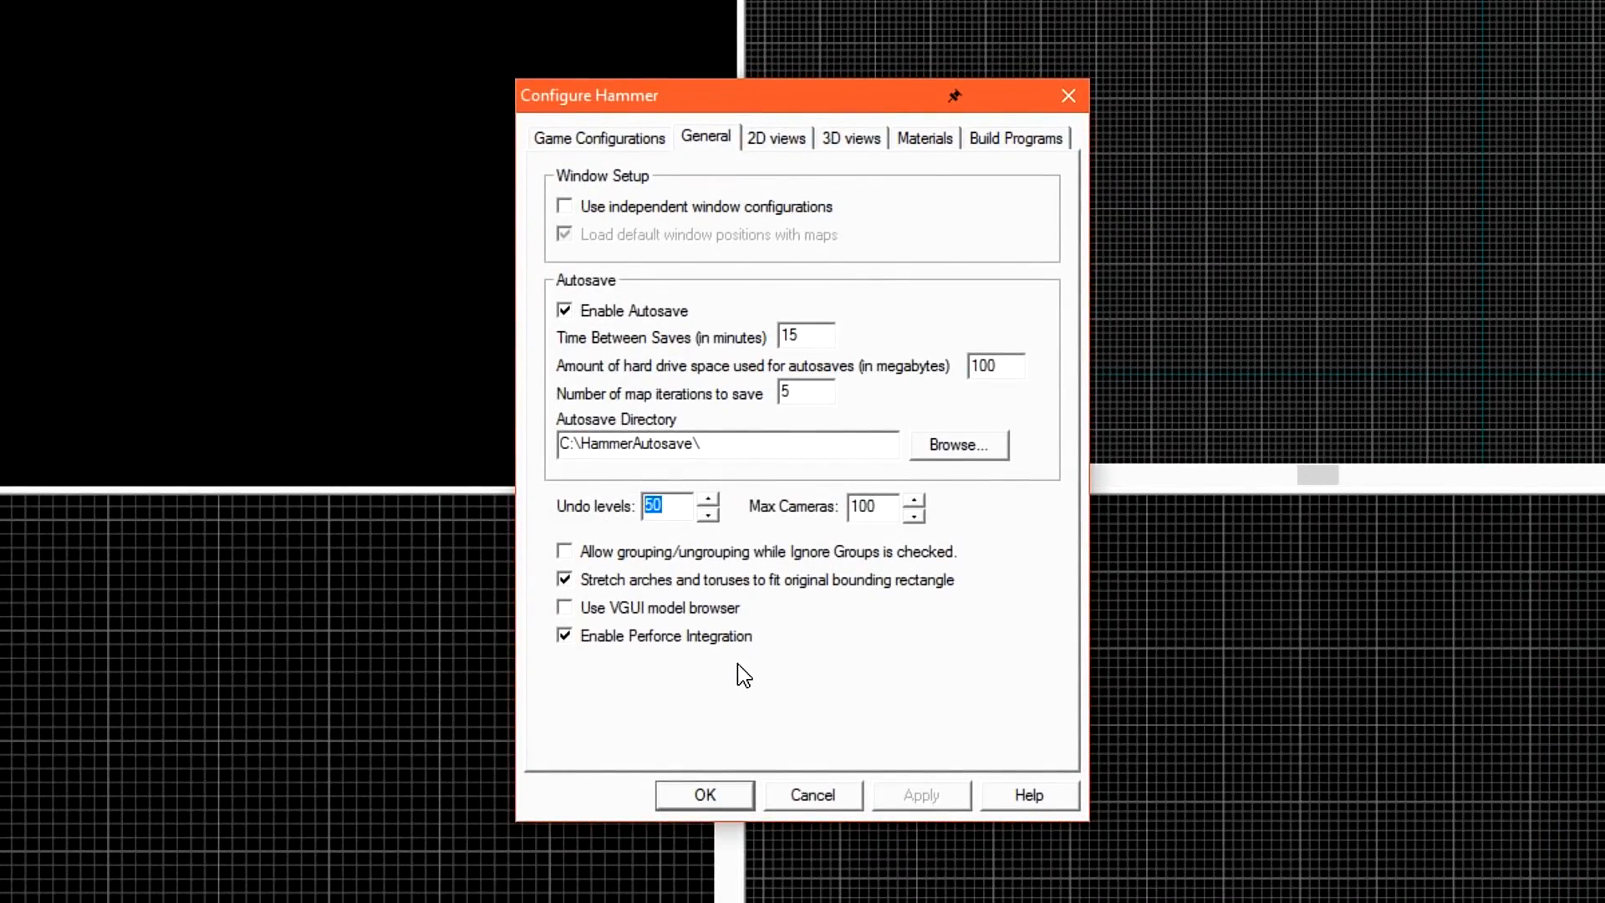
text(9001)
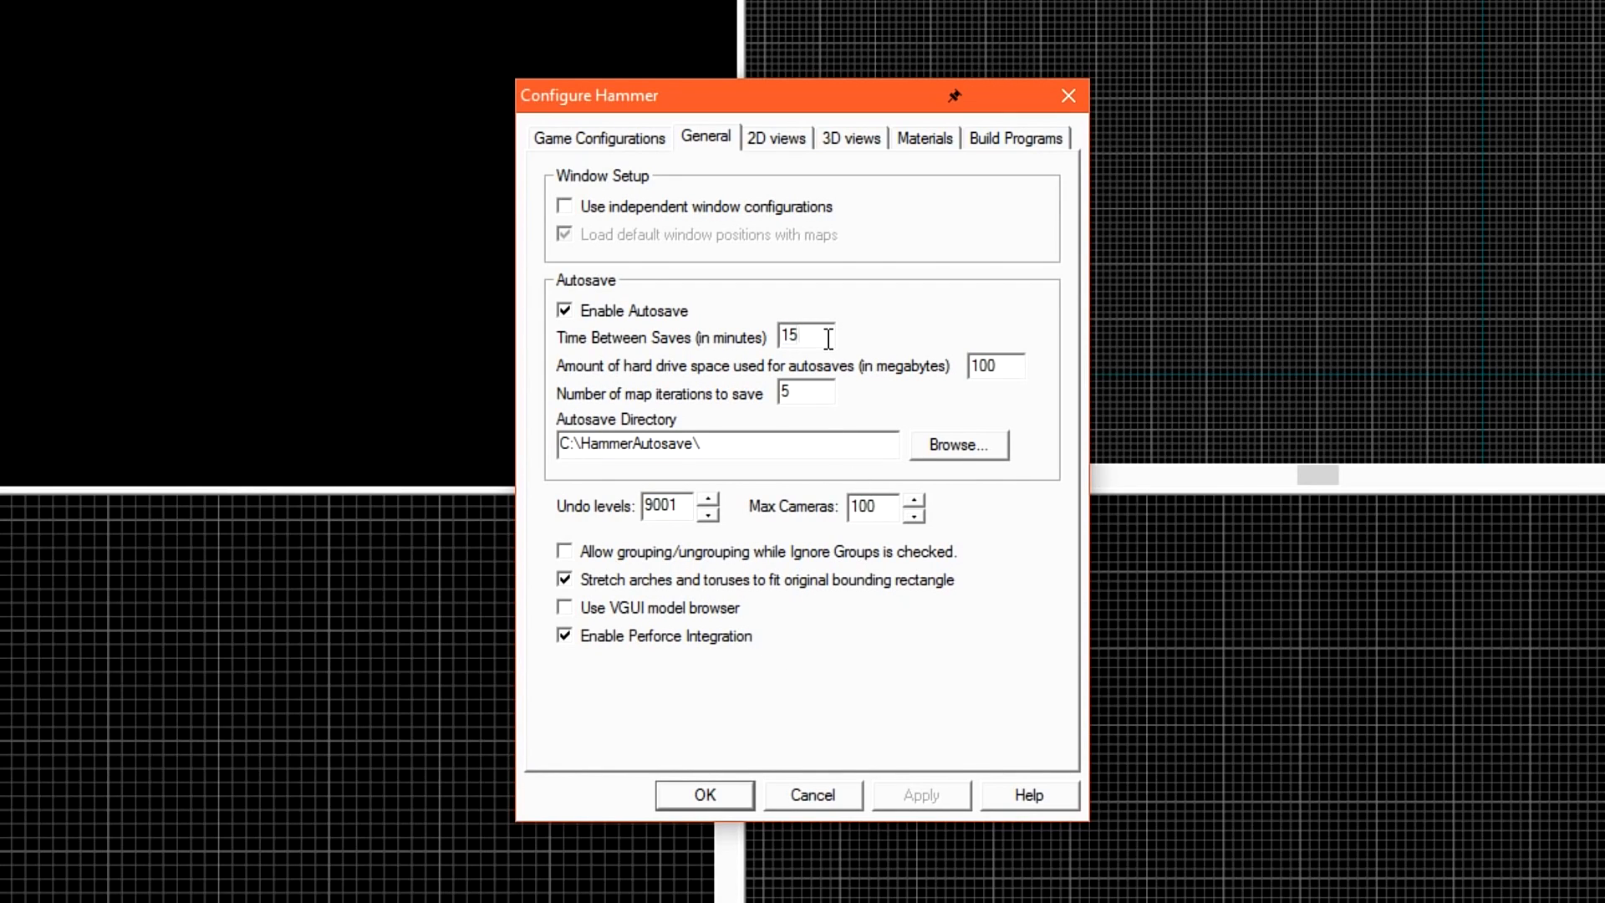
Enable Default to 15 degree rotations and Arrow keys nudge in 2D view settings
click(775, 138)
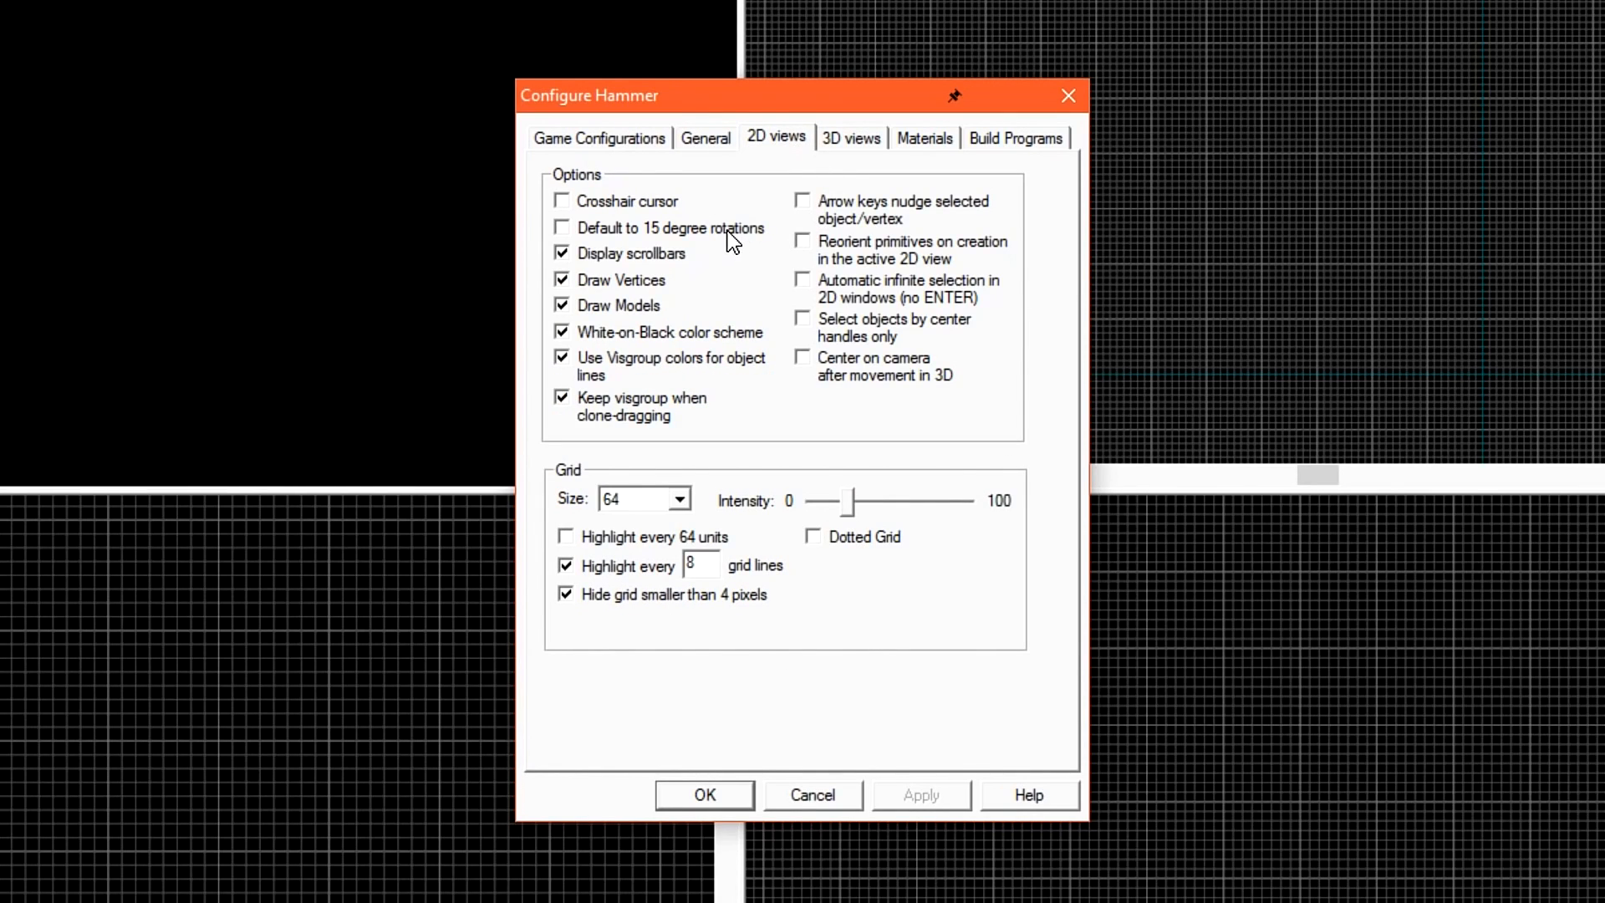
click(562, 228)
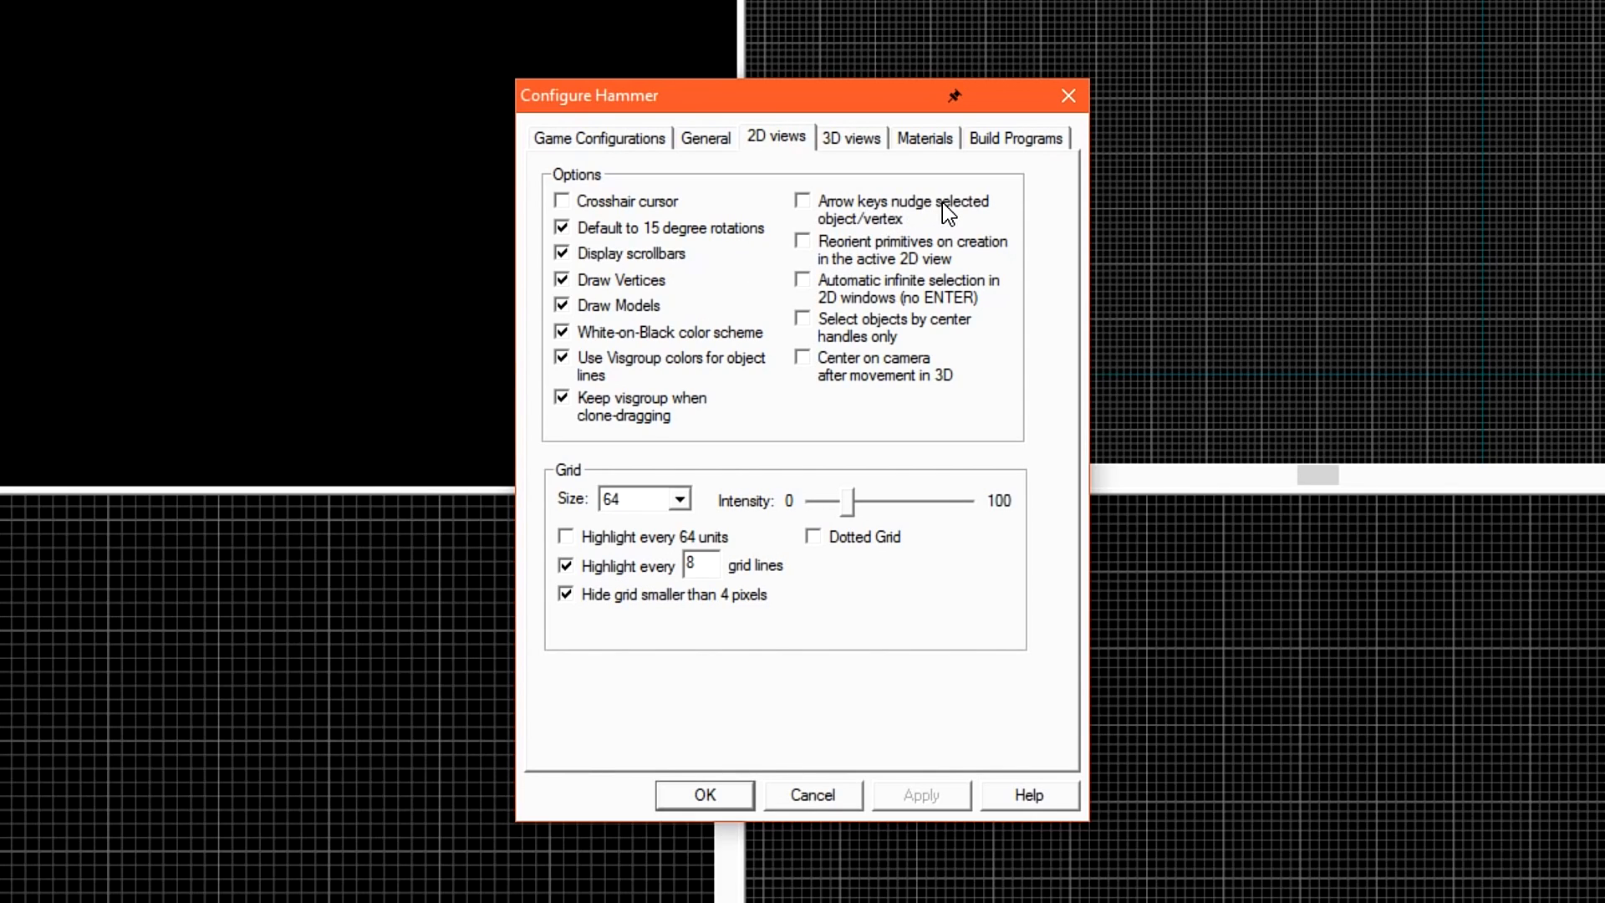
click(802, 201)
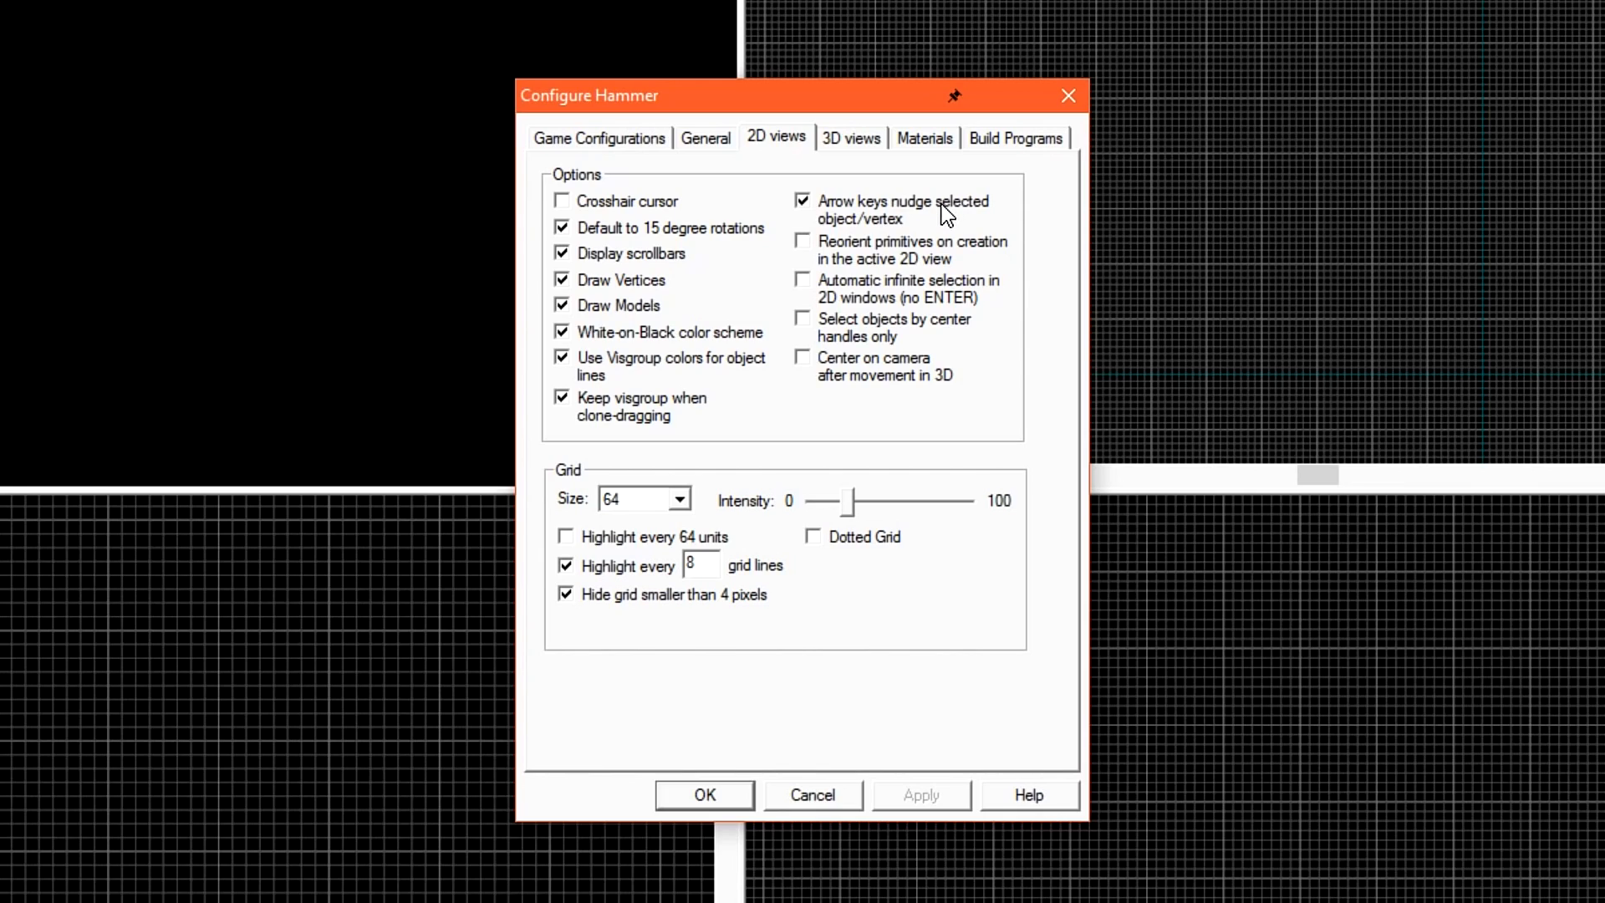
mouse_move(849, 258)
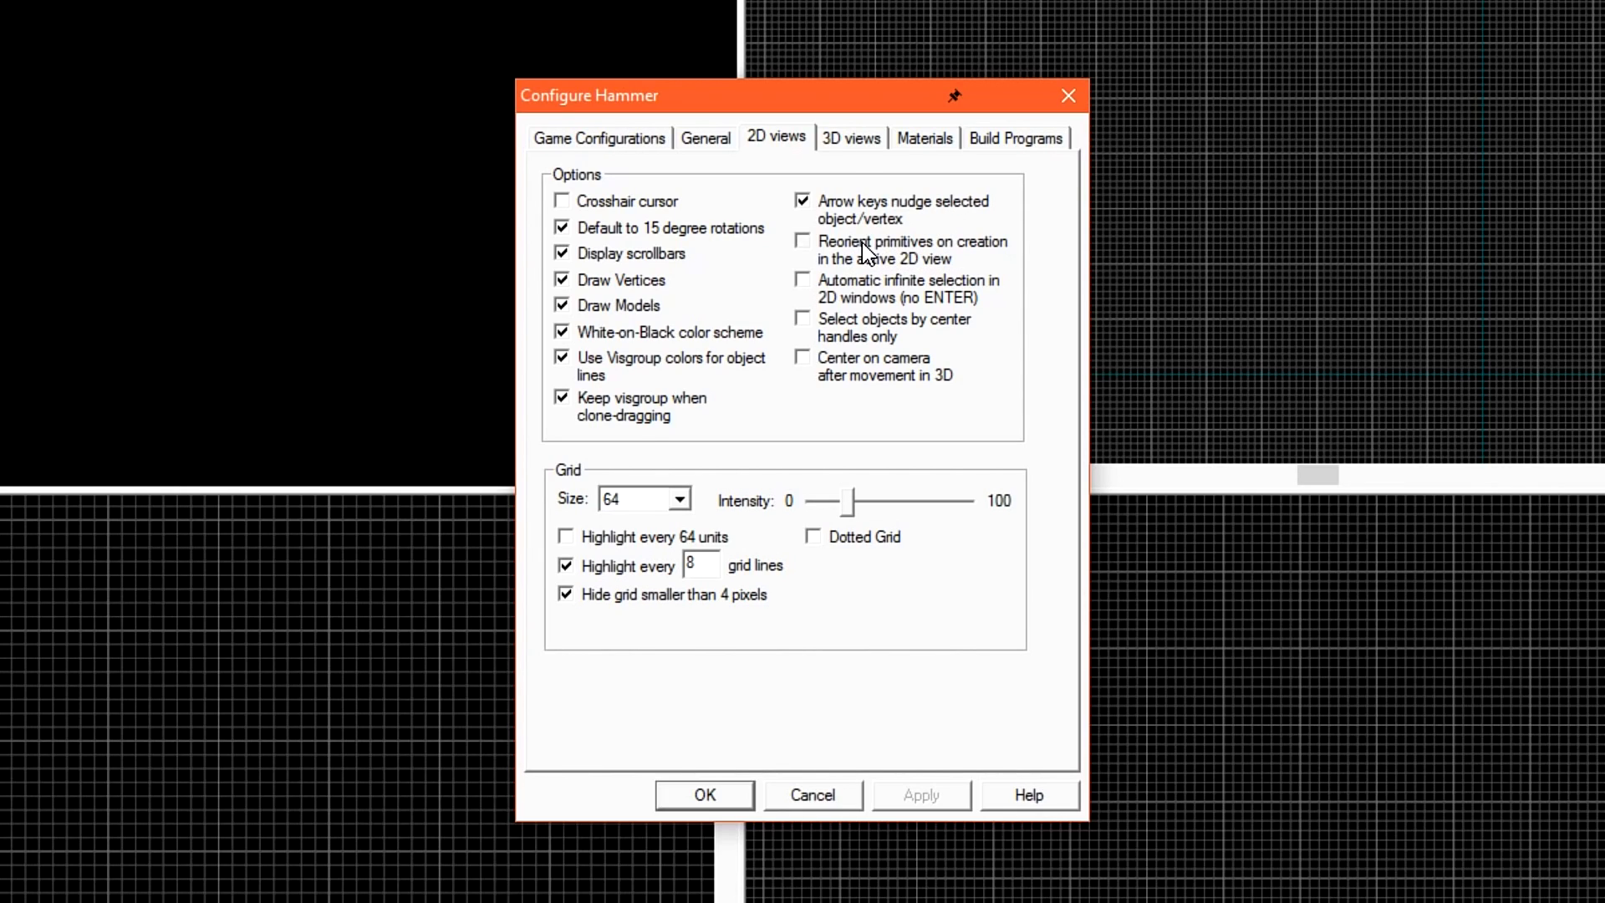
click(851, 138)
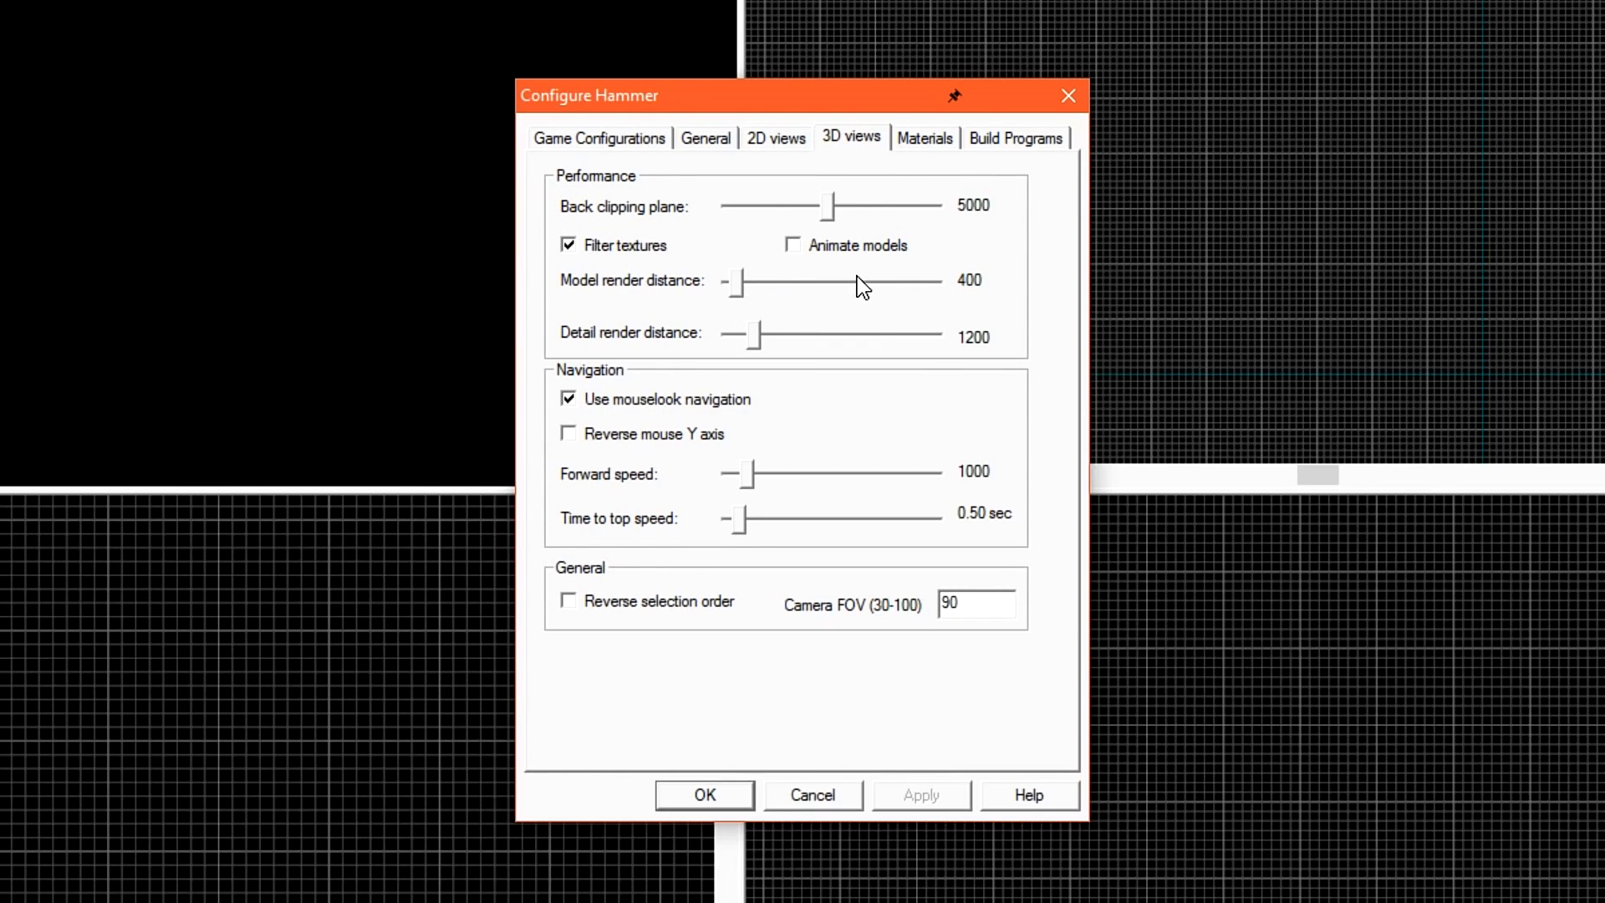
mouse_move(749, 310)
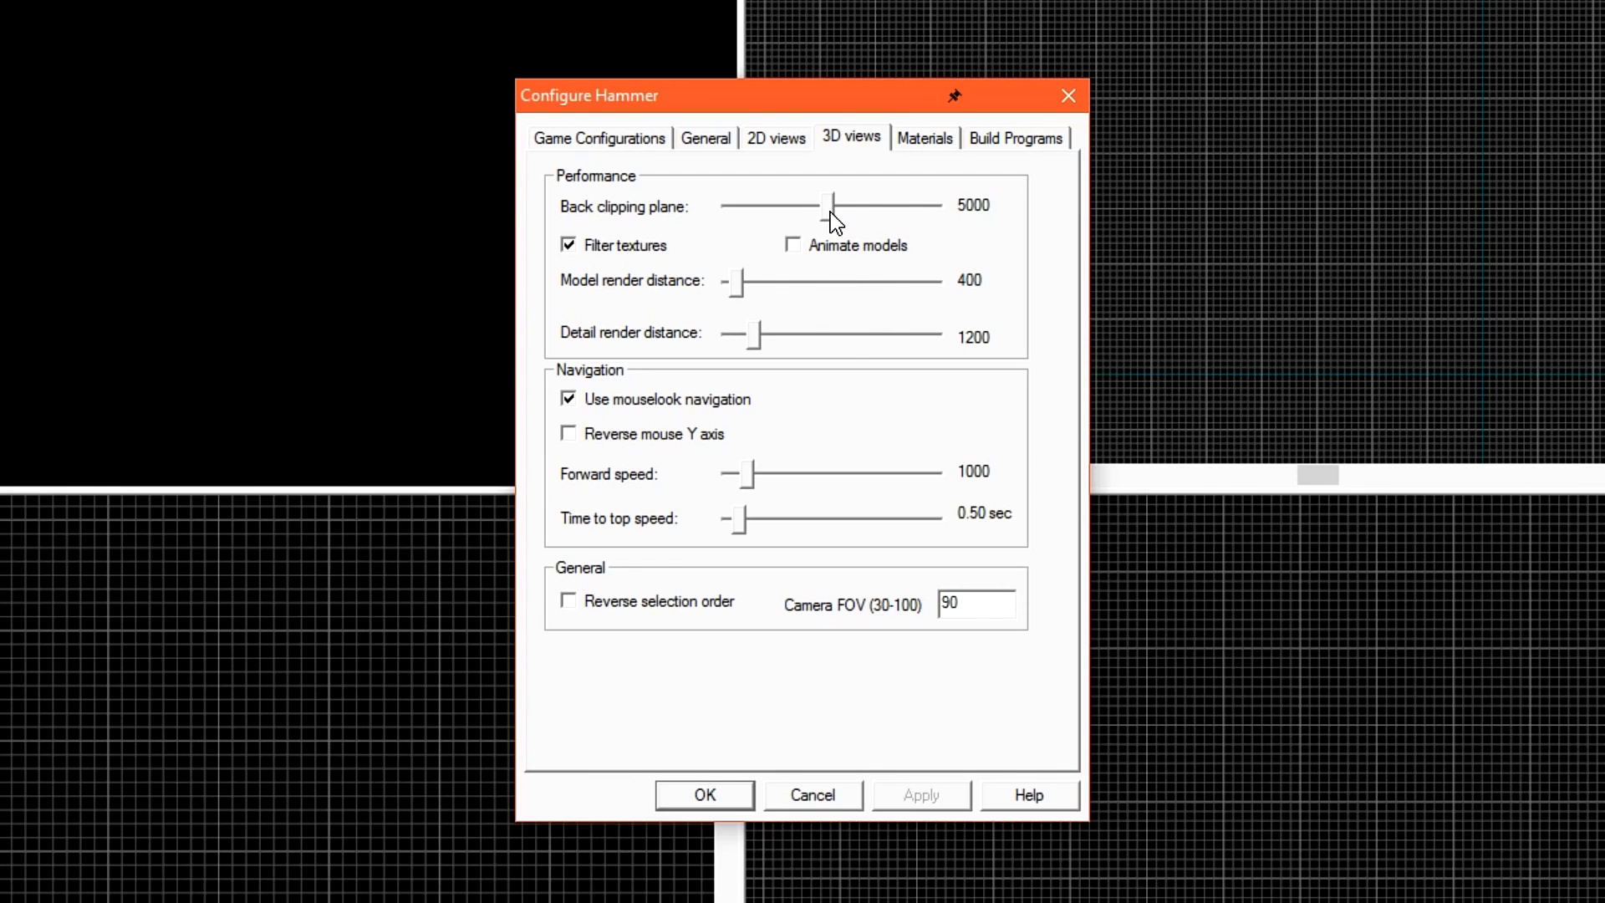
Set Back clipping plane and Model render distance to 10000 and apply with OK
drag(830, 205, 798, 205)
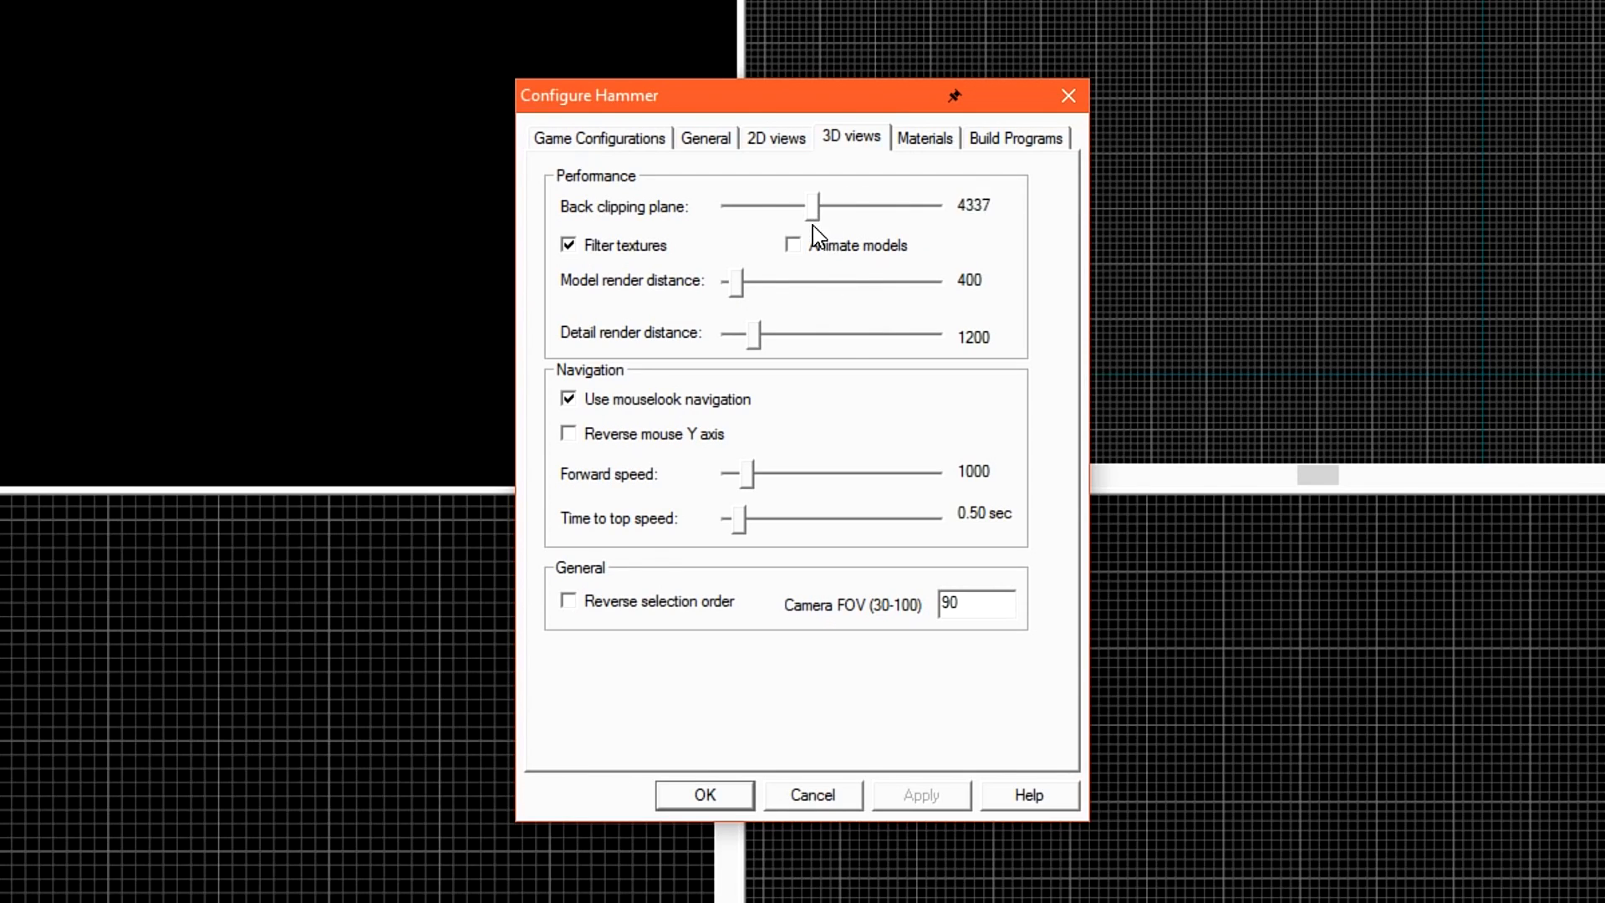
drag(808, 206, 936, 206)
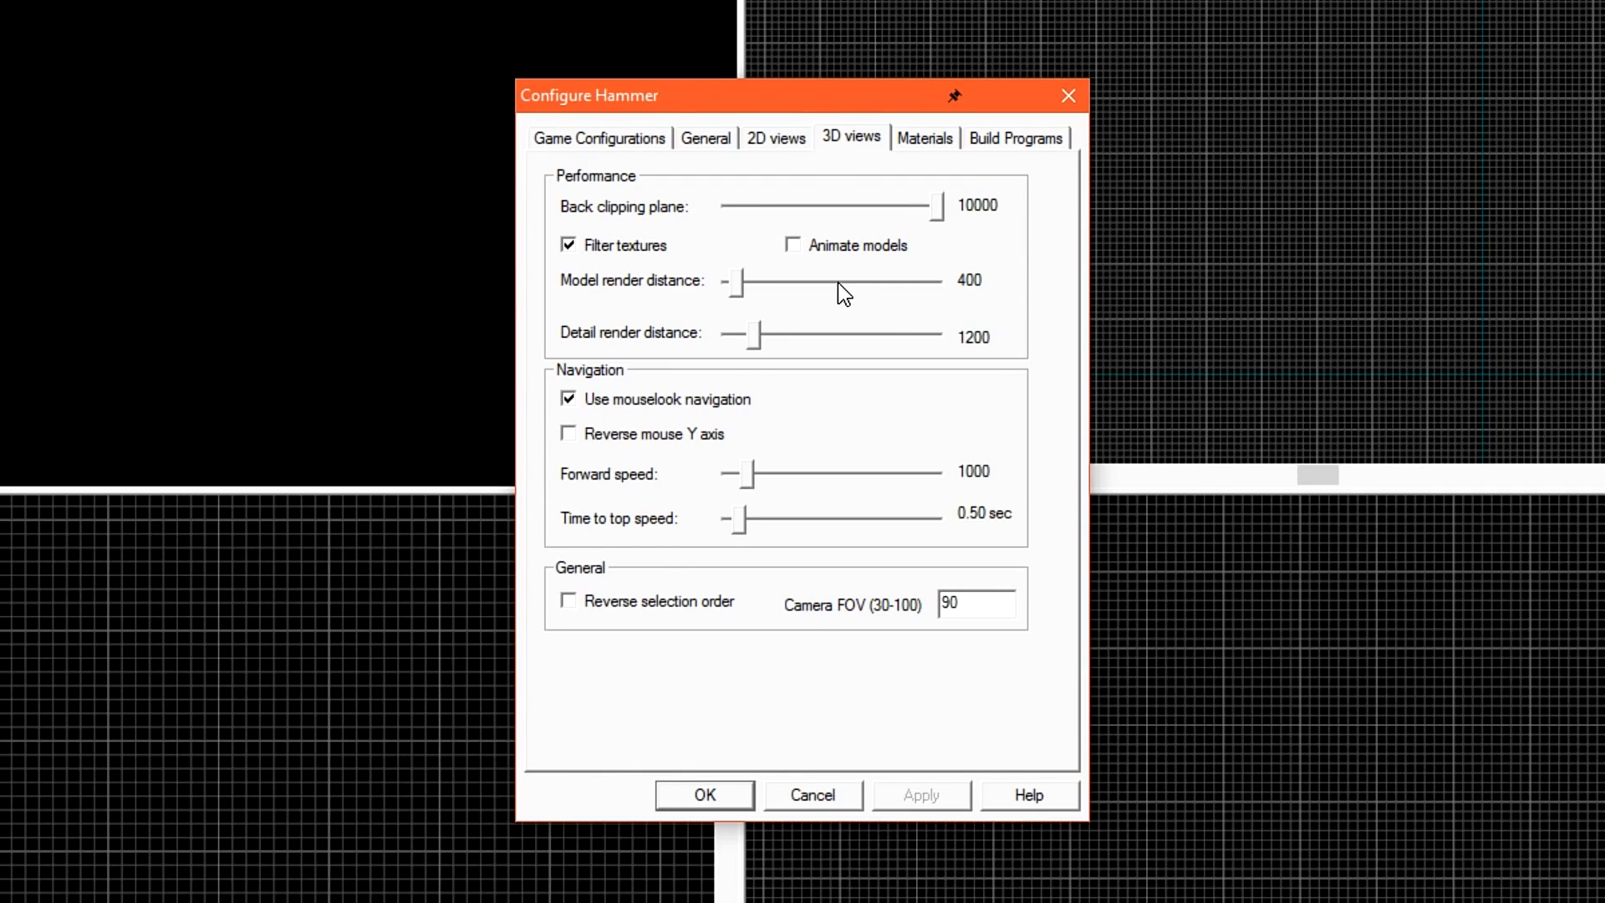
mouse_move(743, 300)
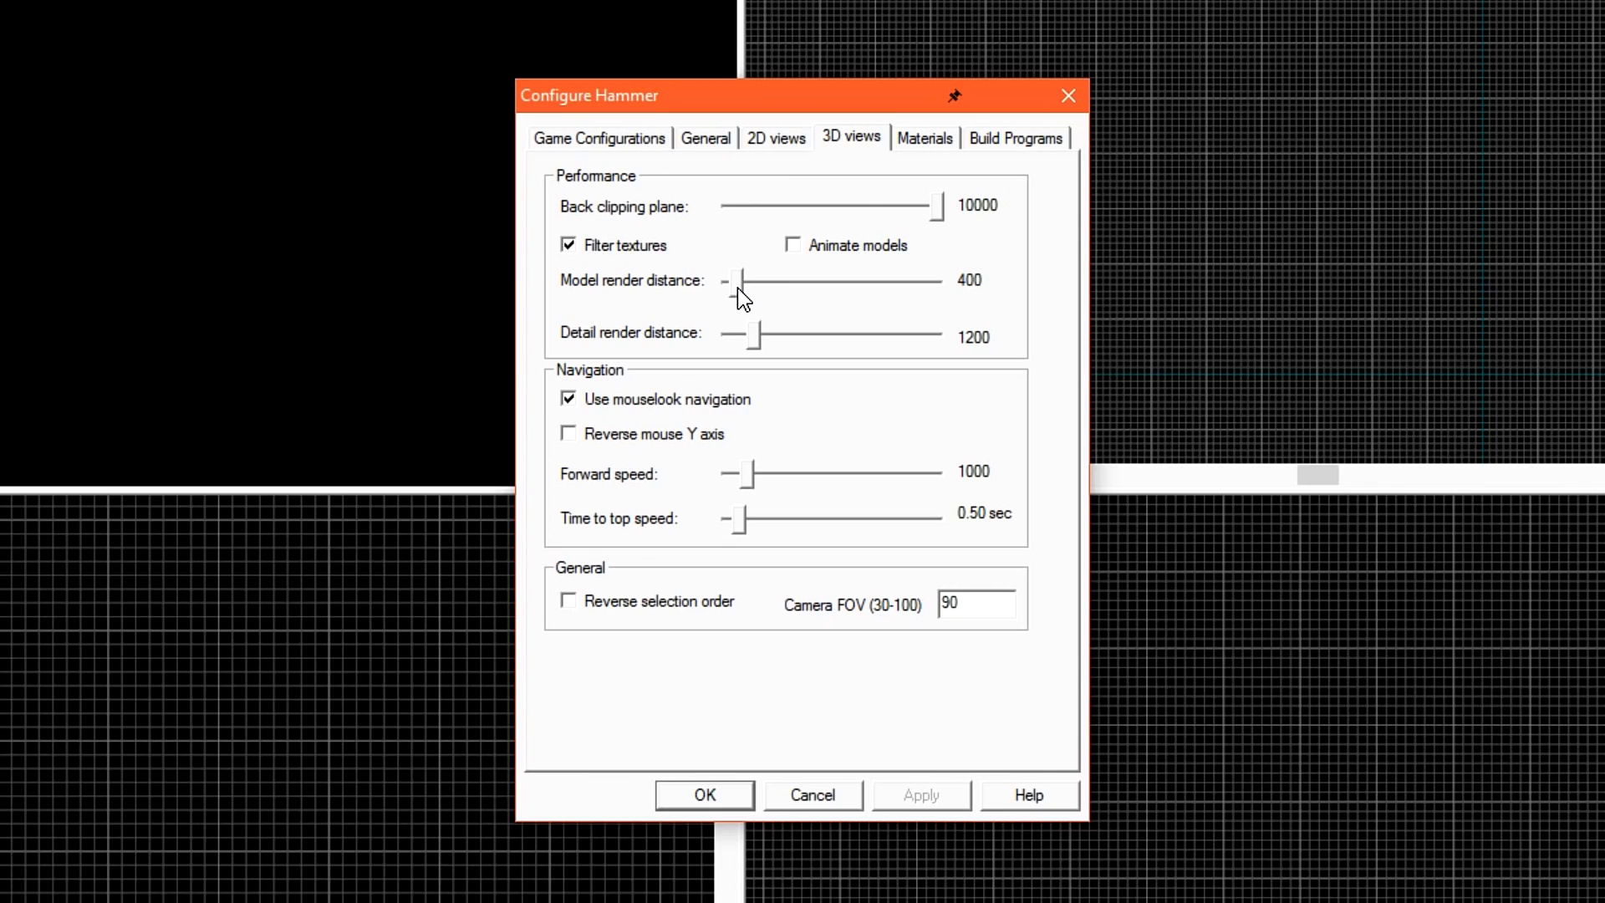
drag(737, 281, 929, 281)
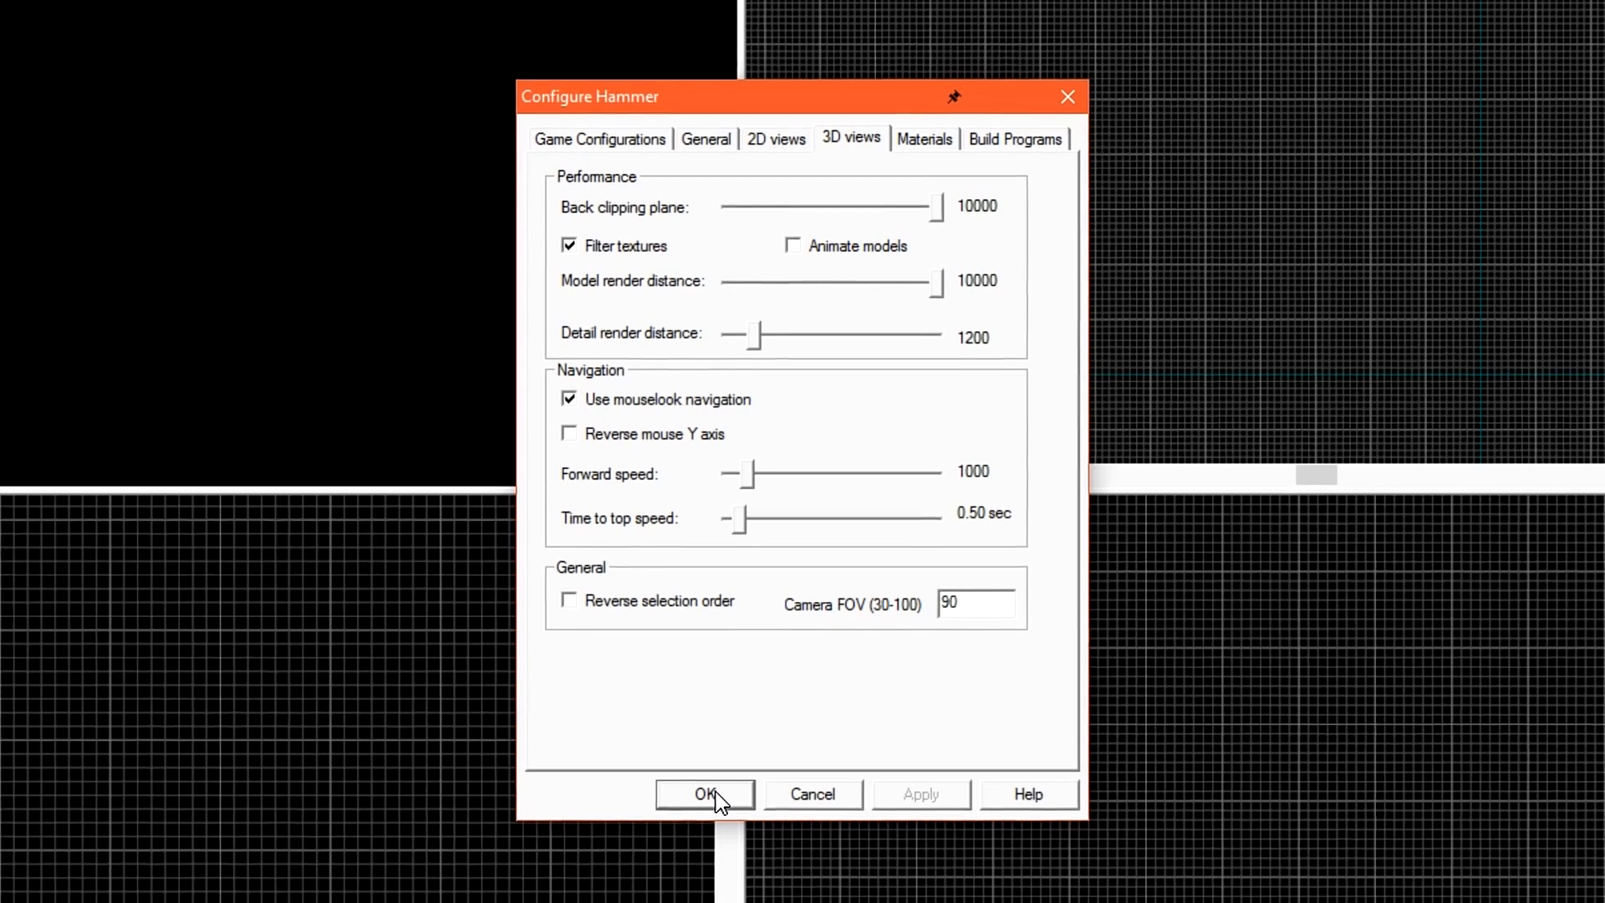
click(704, 794)
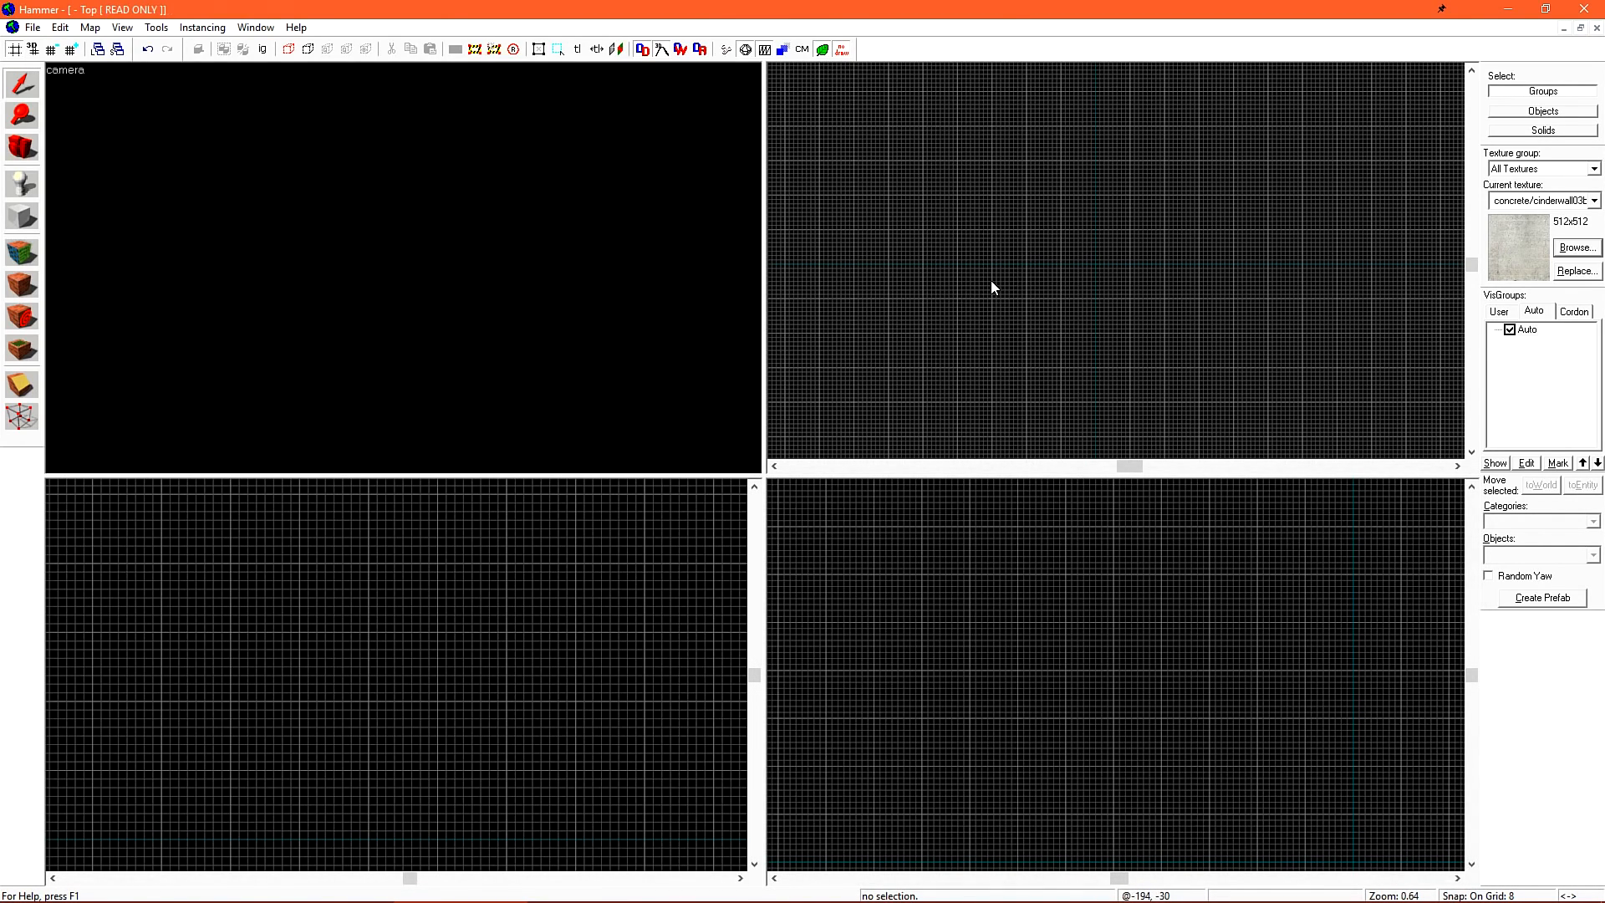
mouse_move(993, 218)
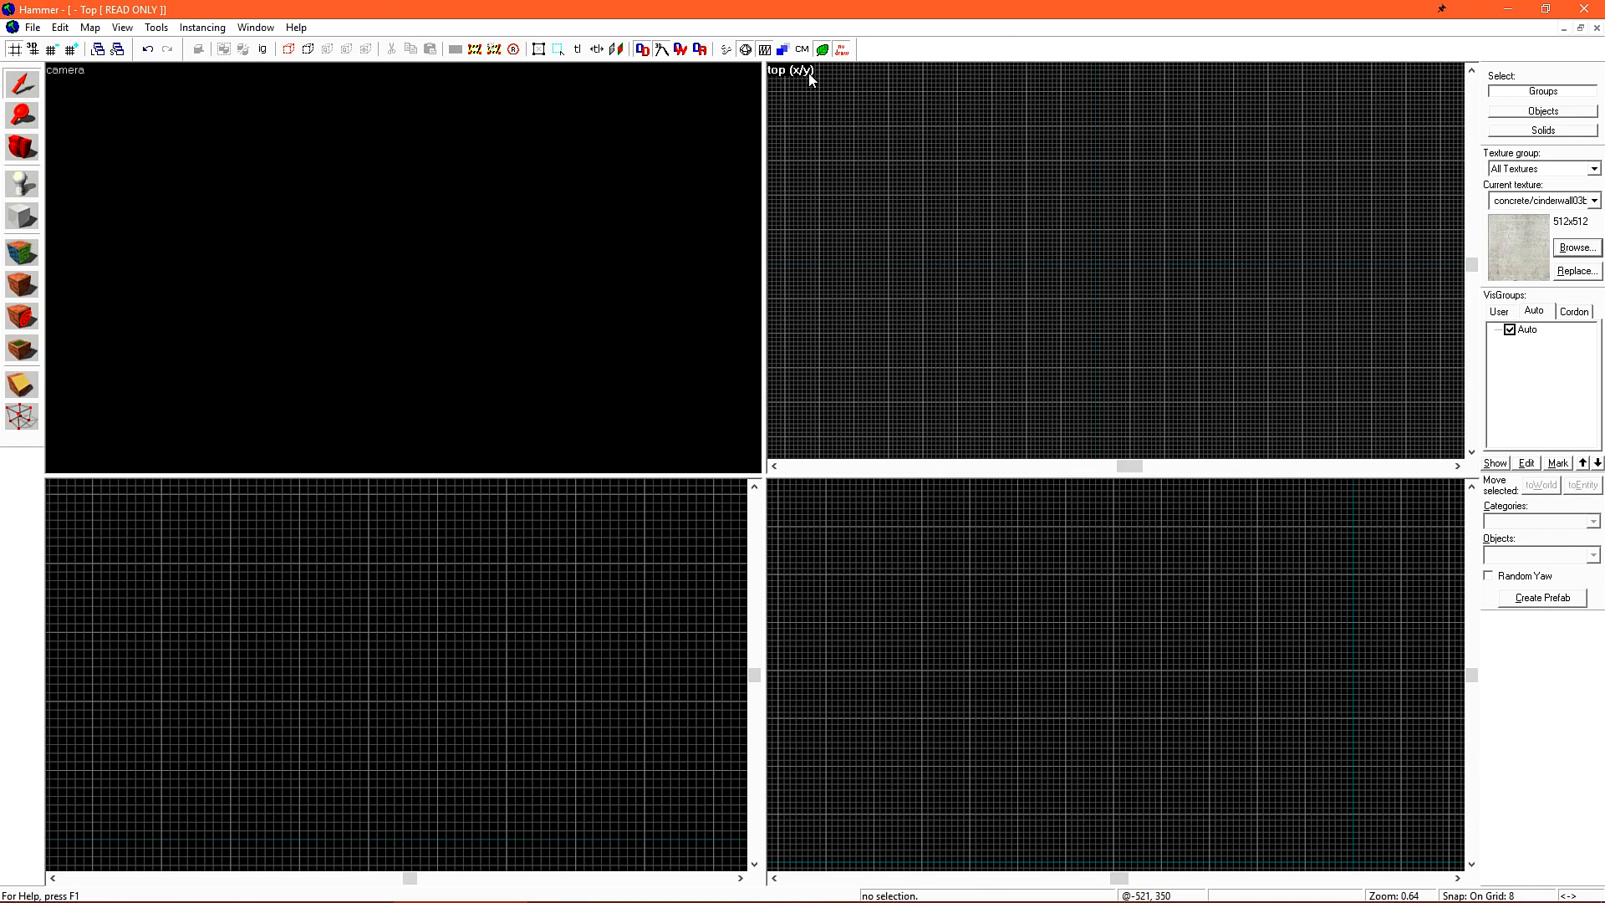
click(786, 69)
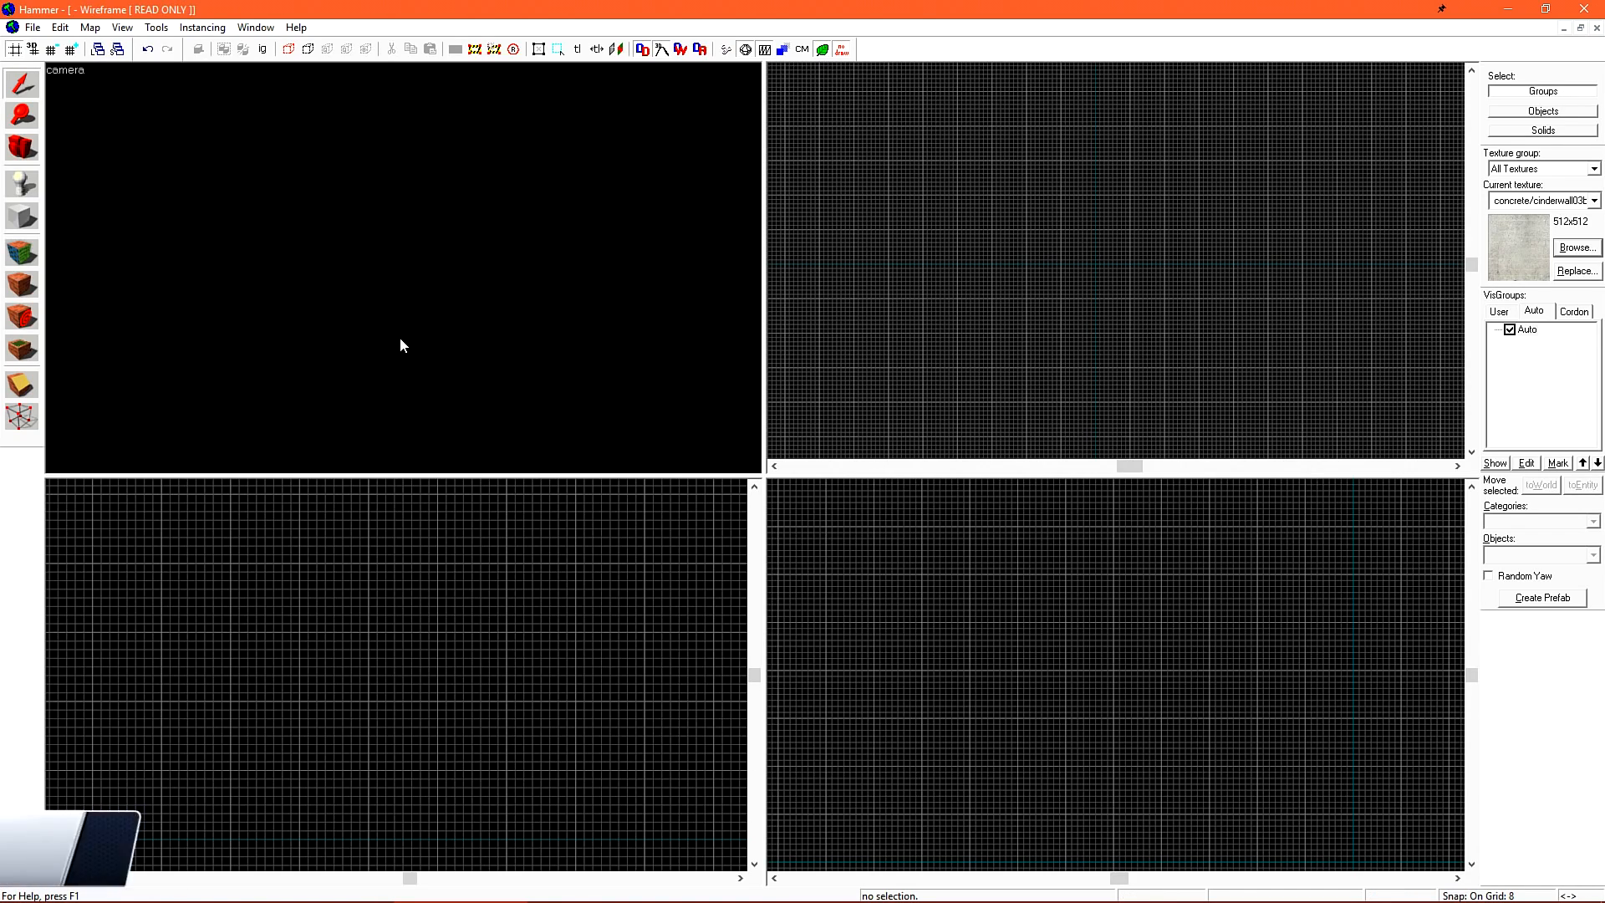
Draw a 128 by 128 unit block outline for the floor with the Block Tool
click(22, 216)
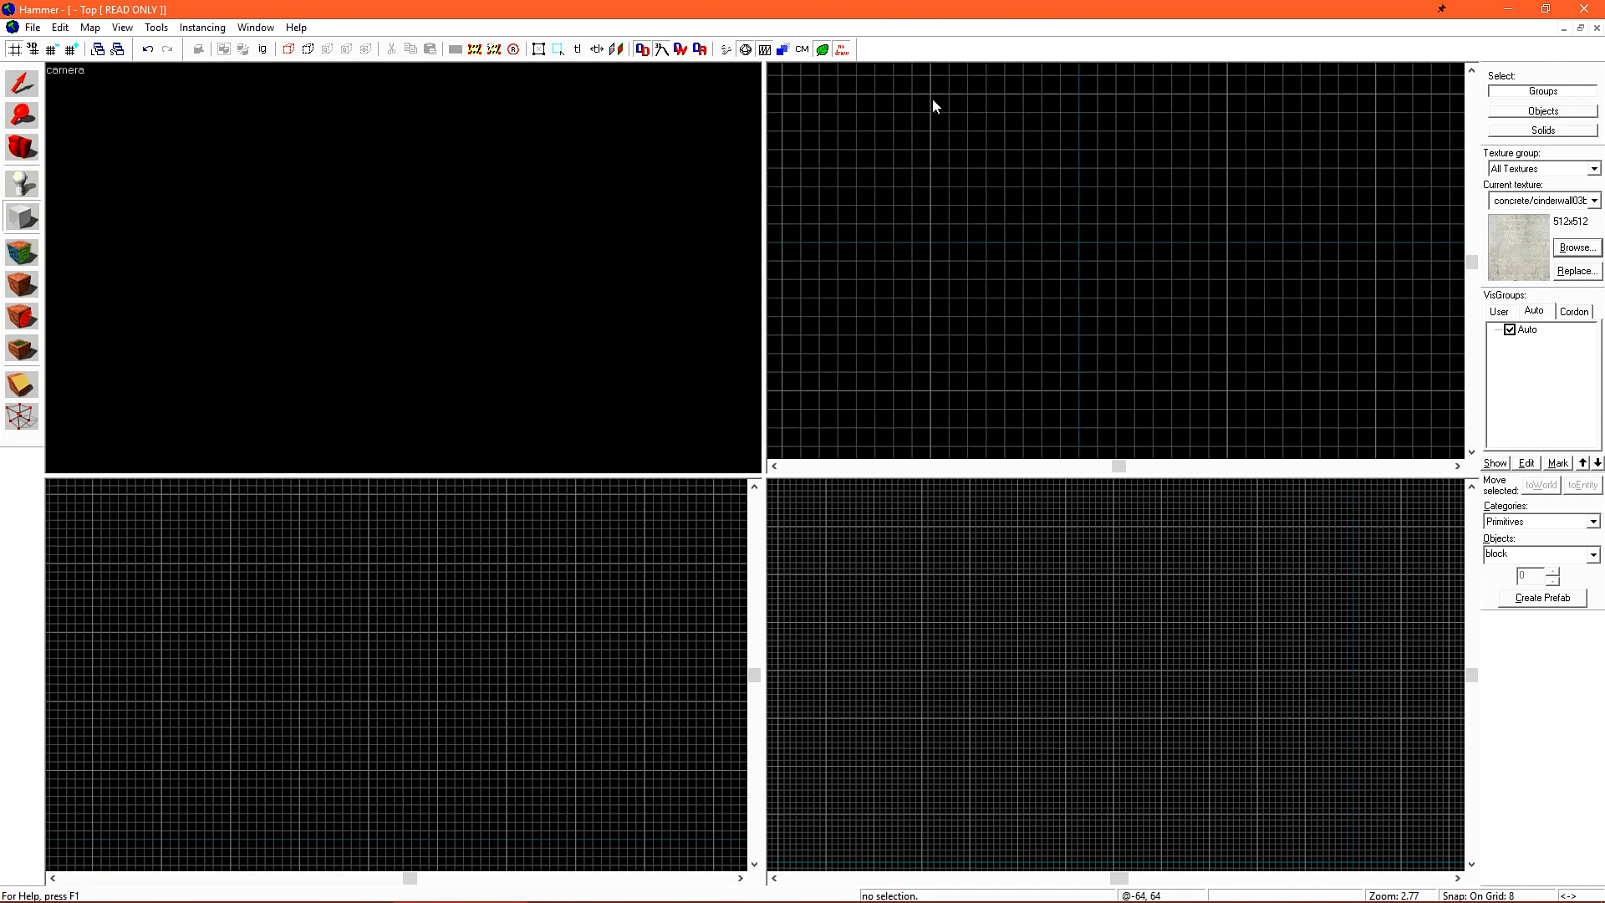
mouse_move(1078, 256)
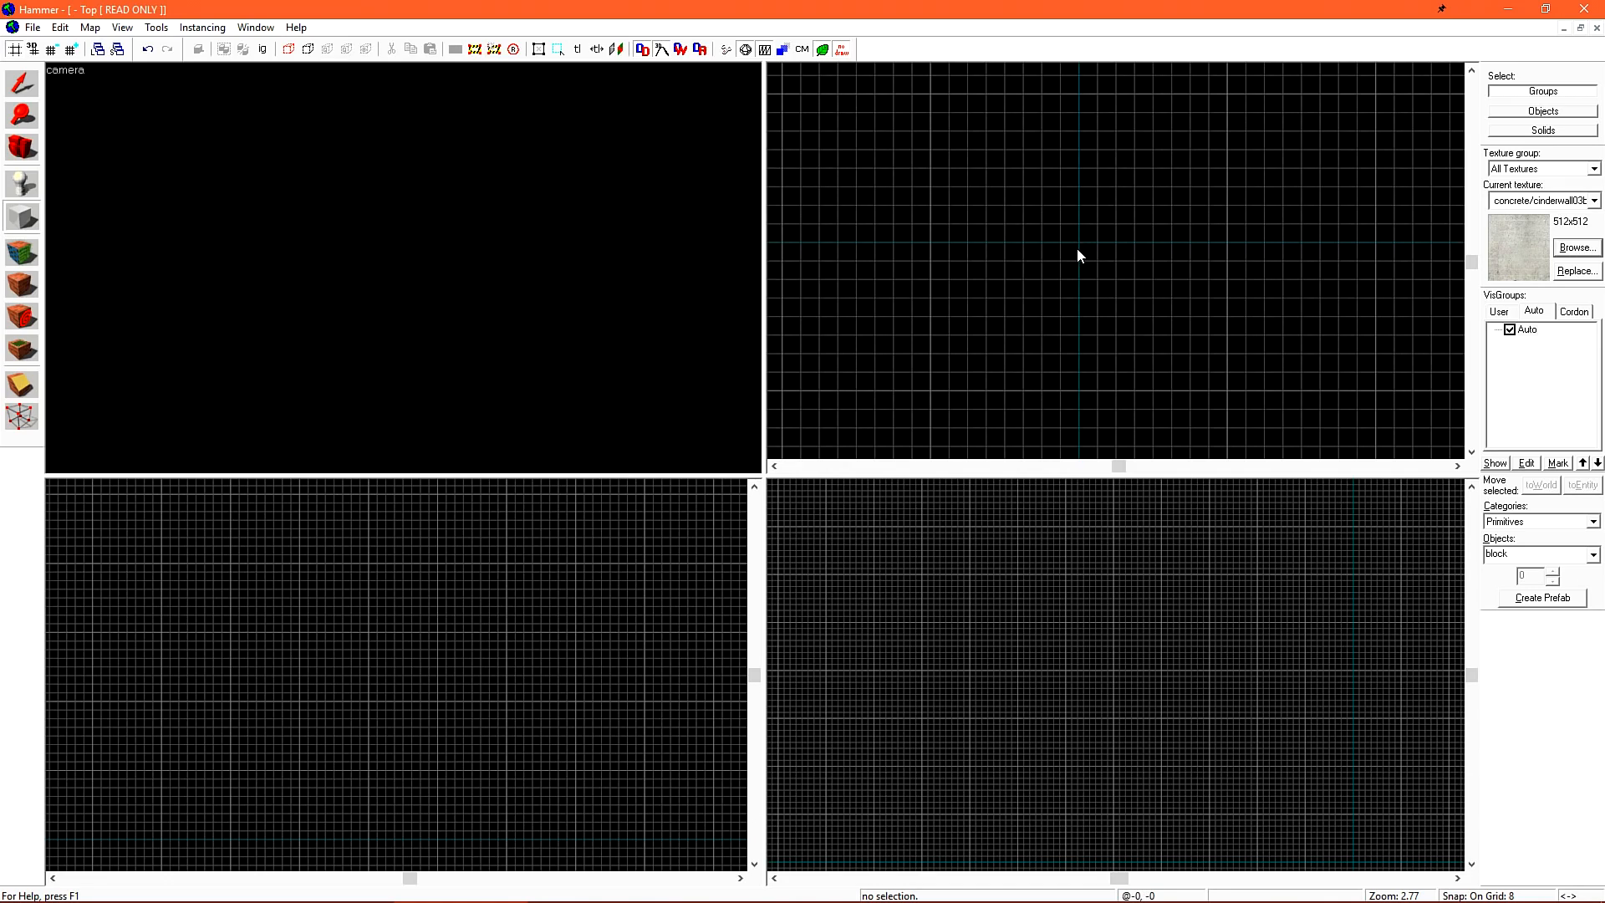
mouse_move(933, 102)
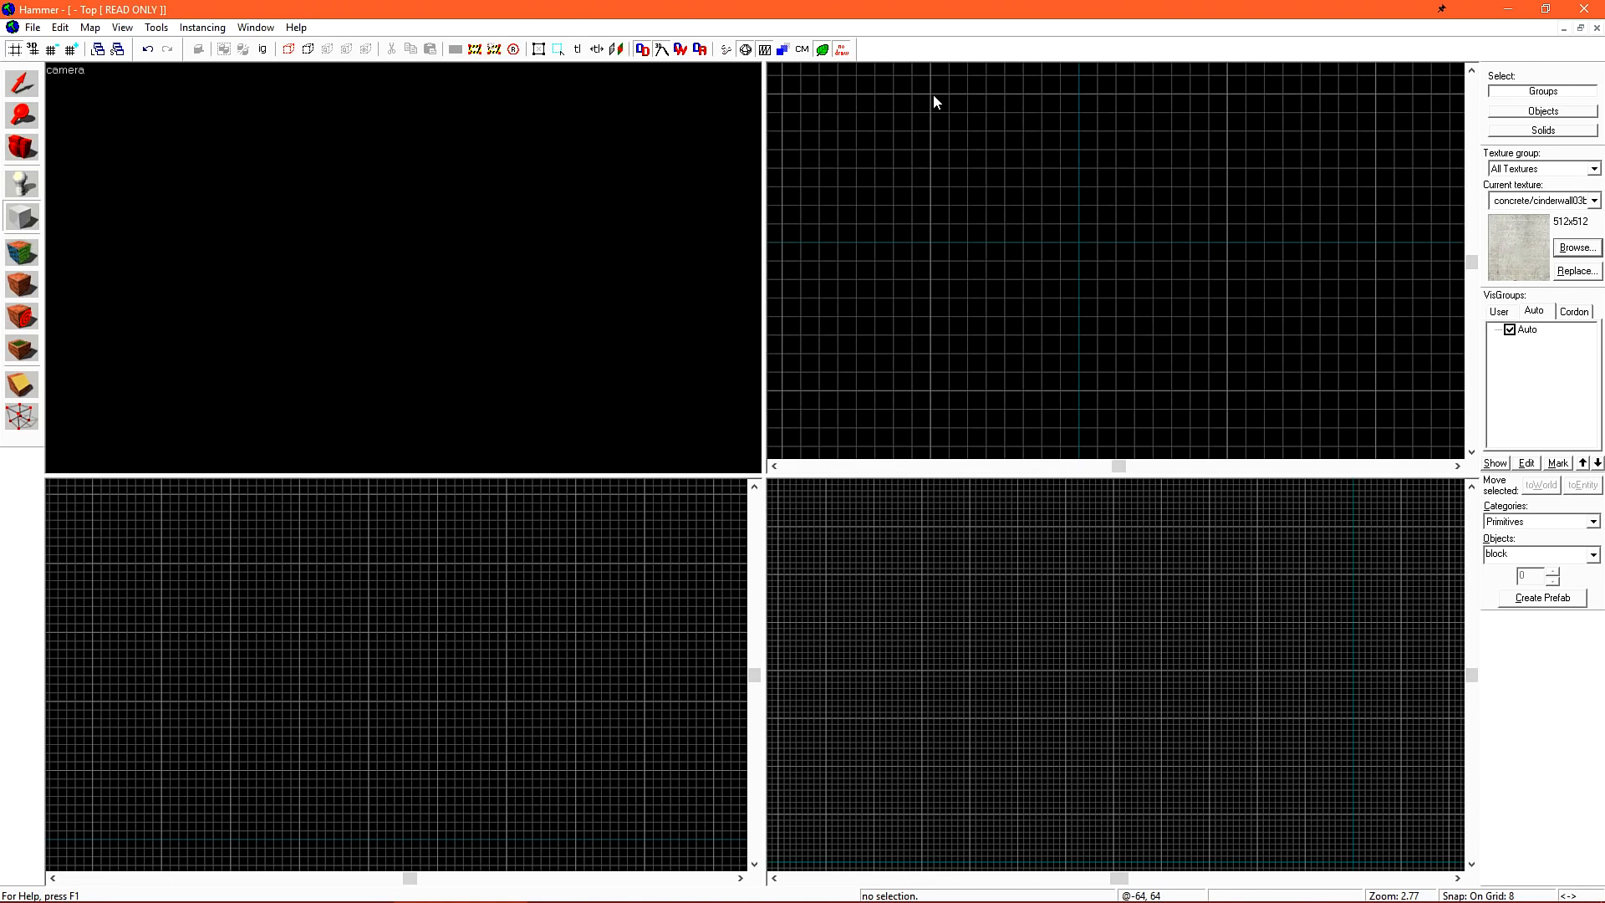
drag(931, 92, 1223, 393)
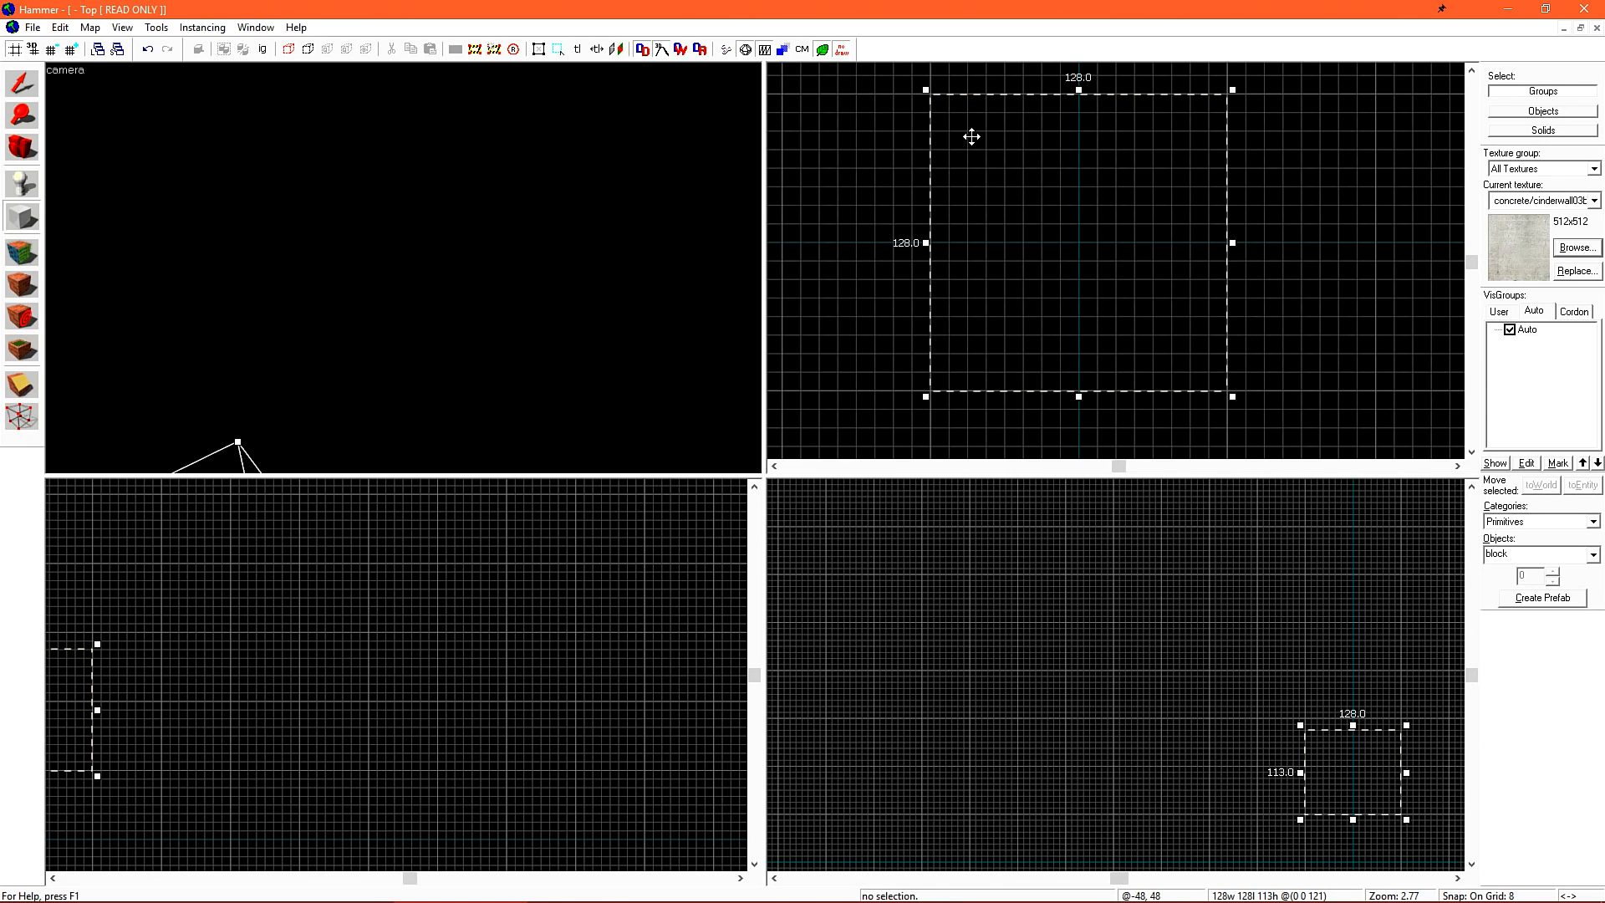
mouse_move(1048, 416)
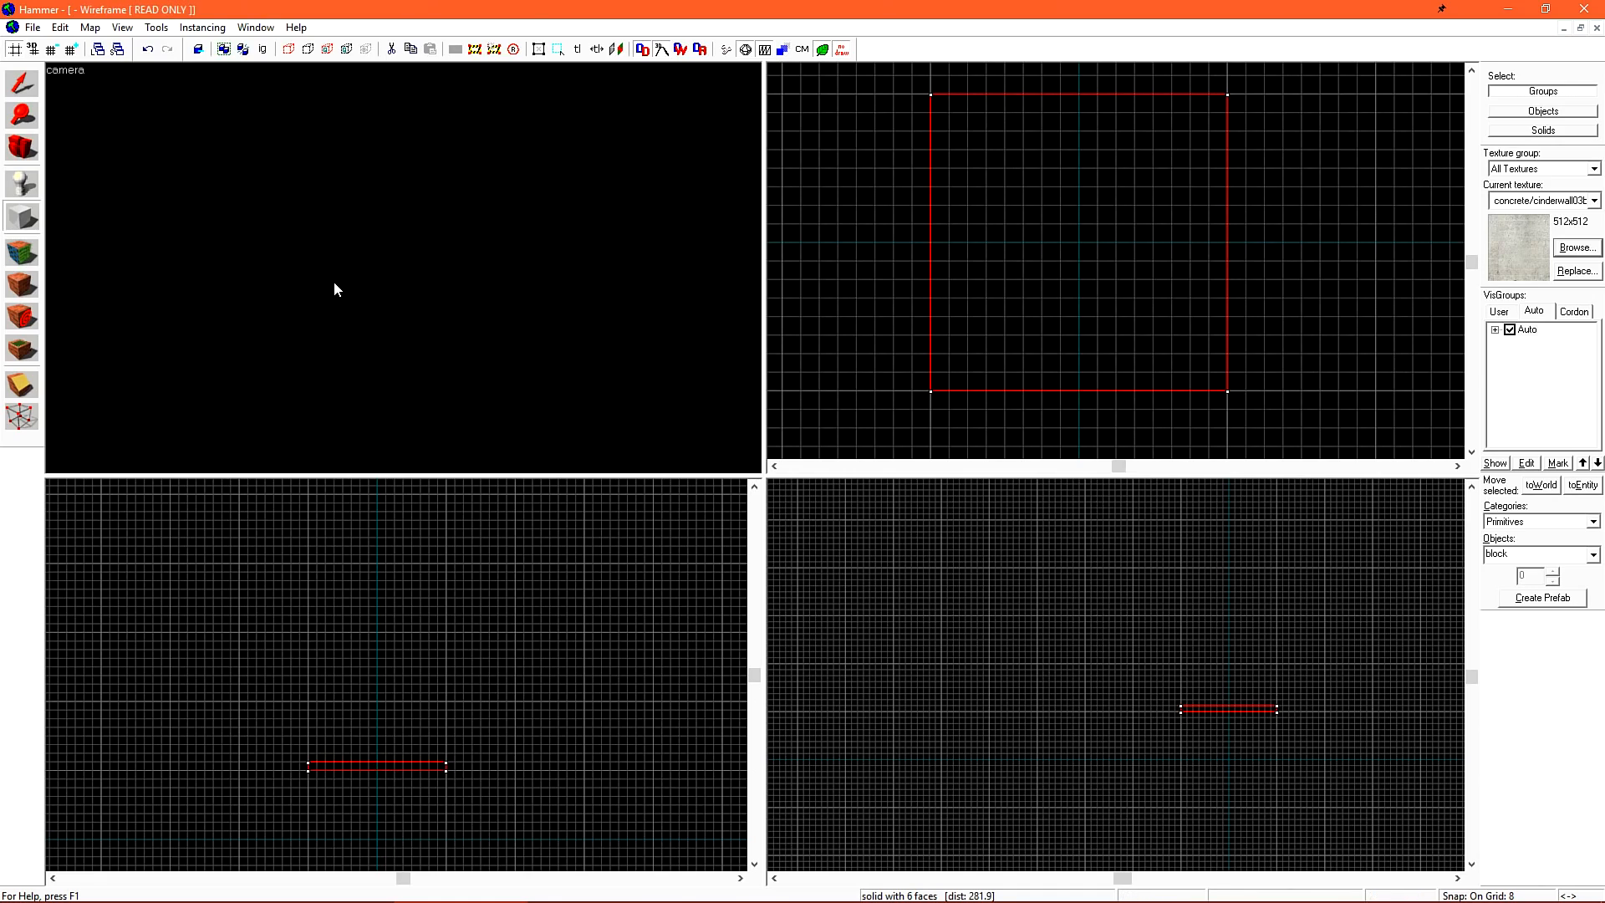
mouse_move(566, 274)
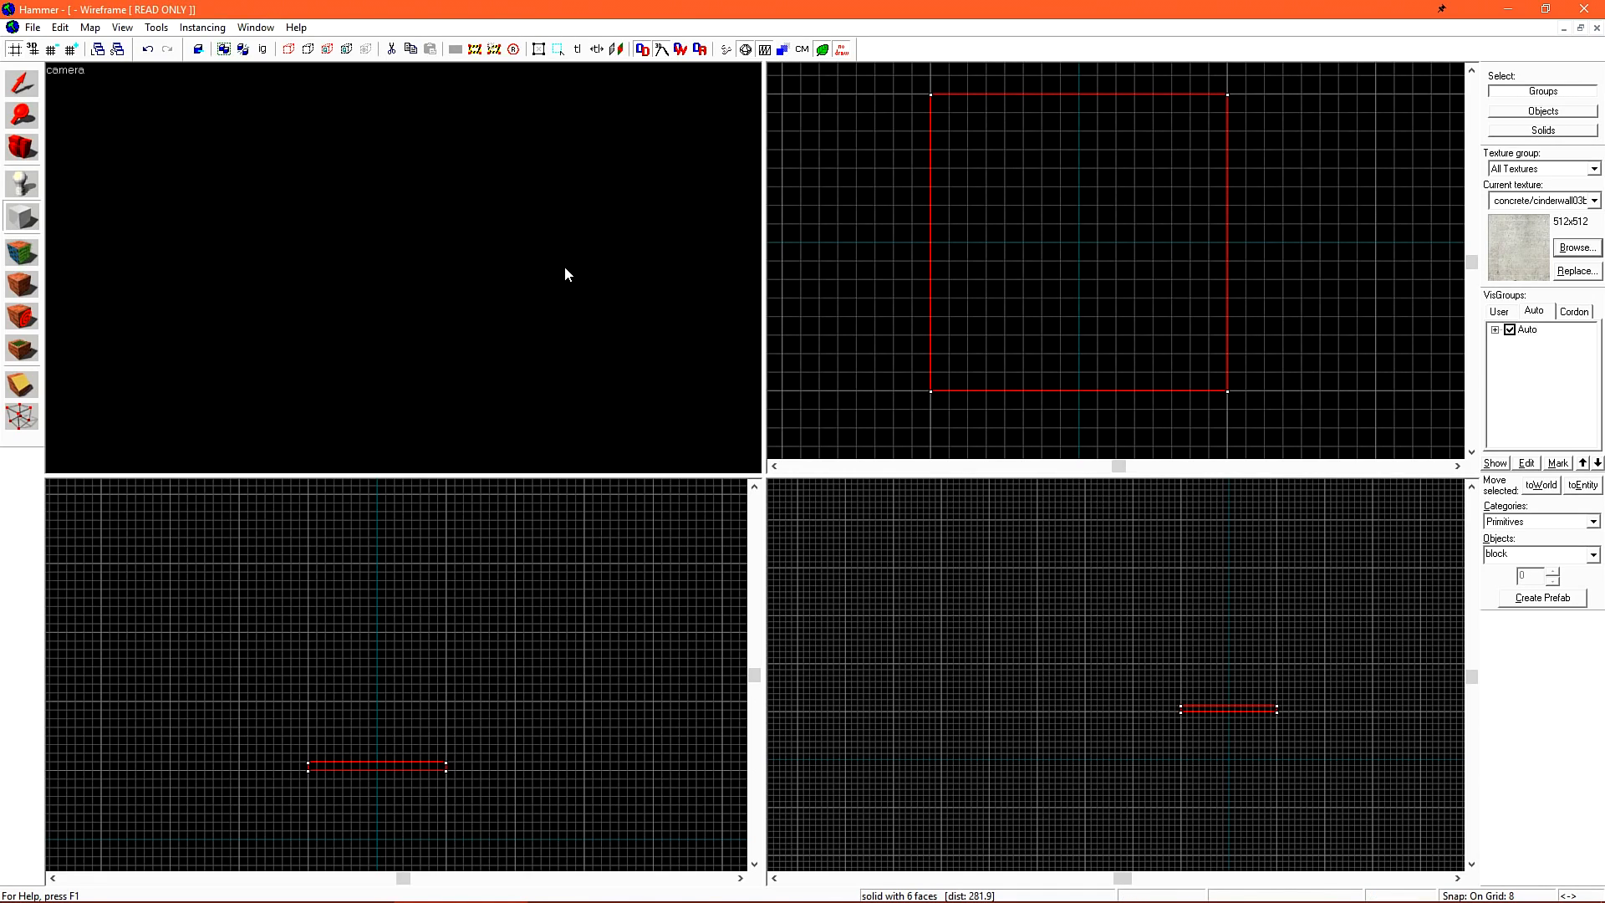
mouse_move(562, 242)
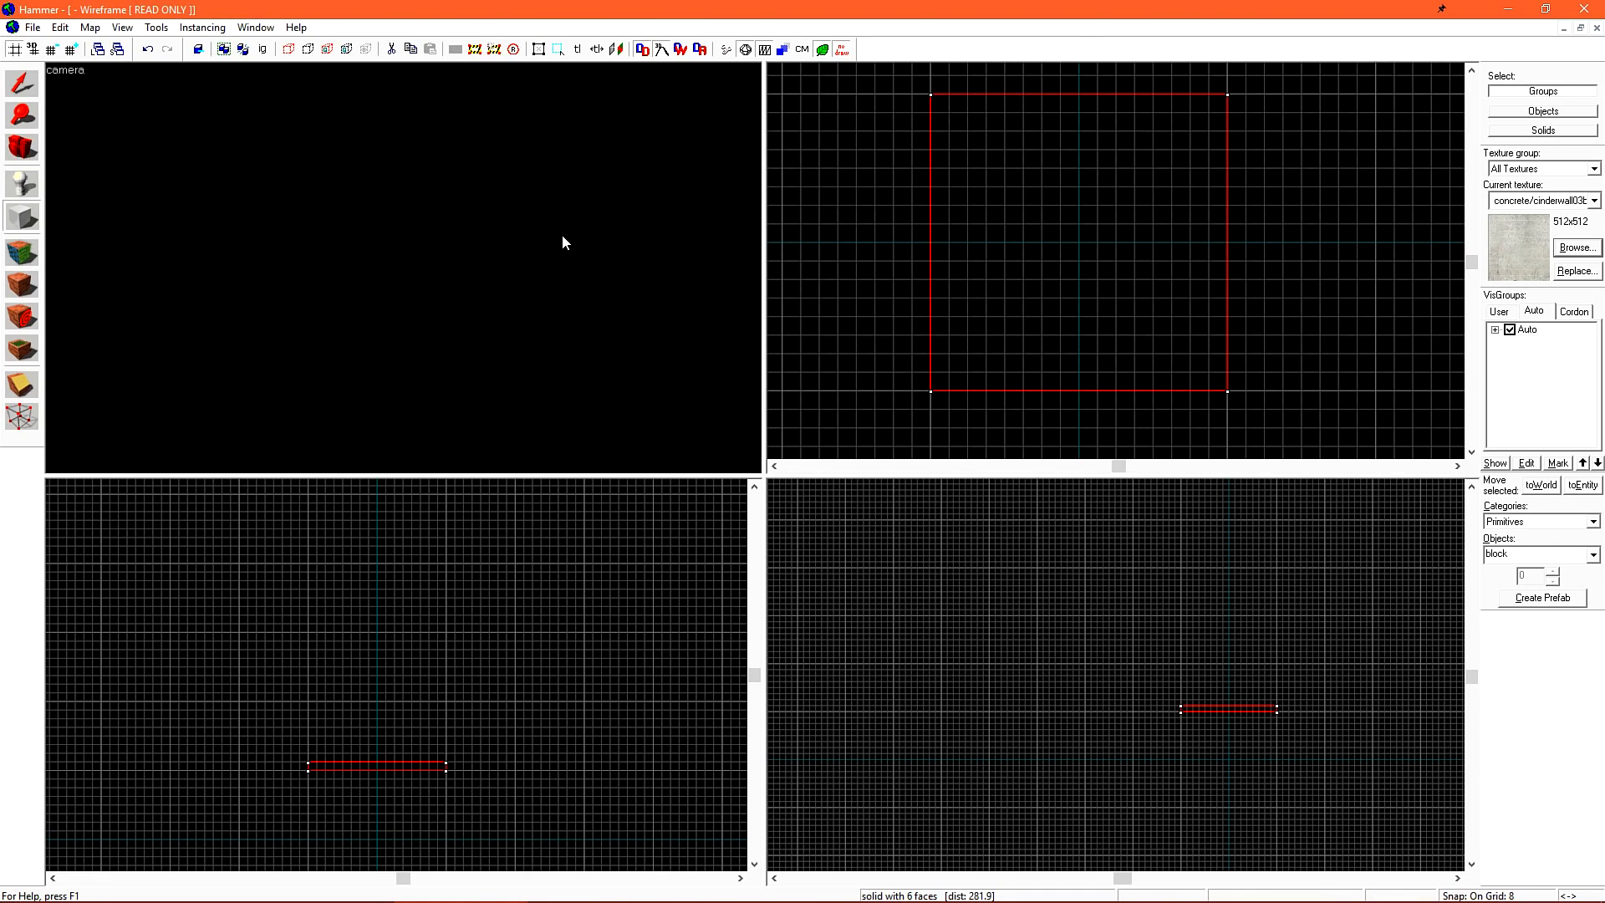
mouse_move(402, 269)
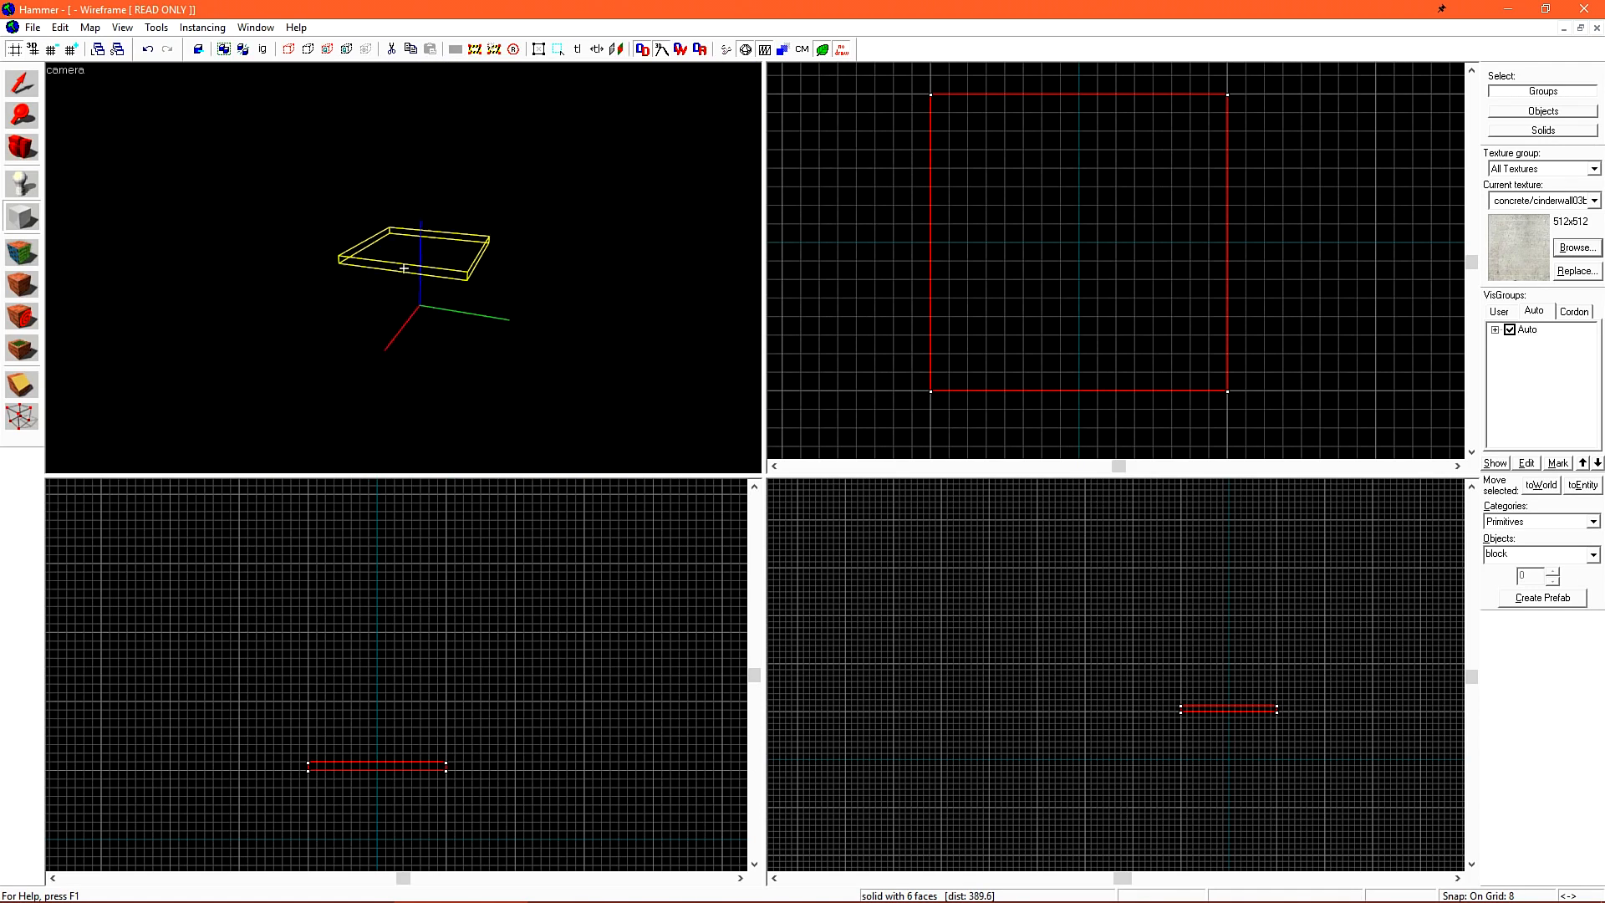
Move the 3D camera toward the slab until its wireframe is visible
drag(399, 265, 359, 271)
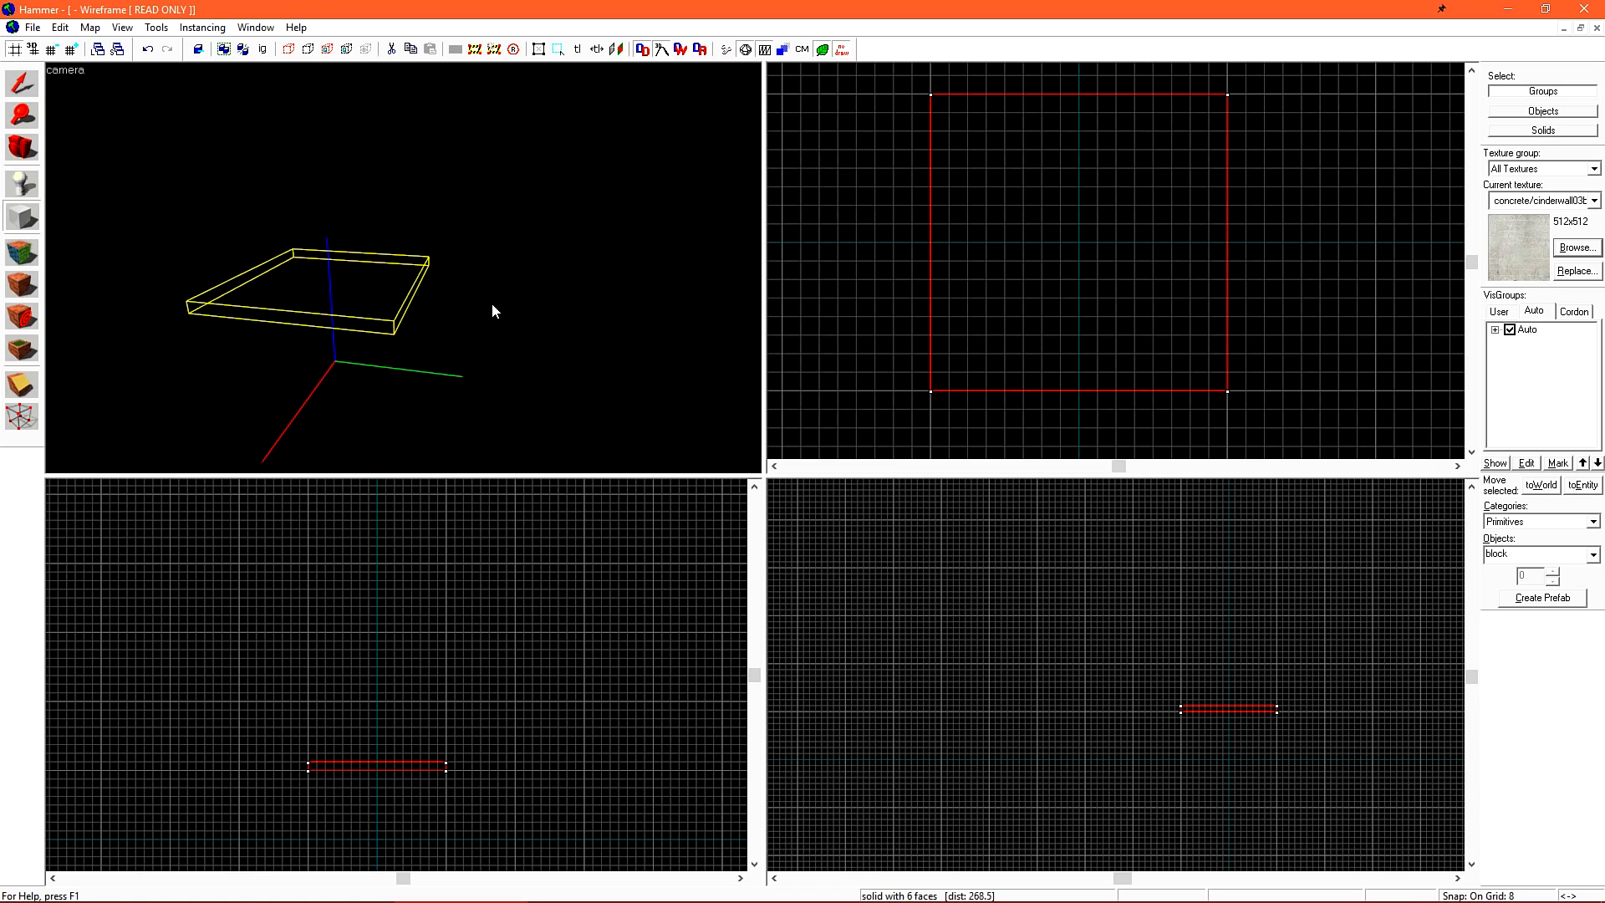
mouse_move(632, 352)
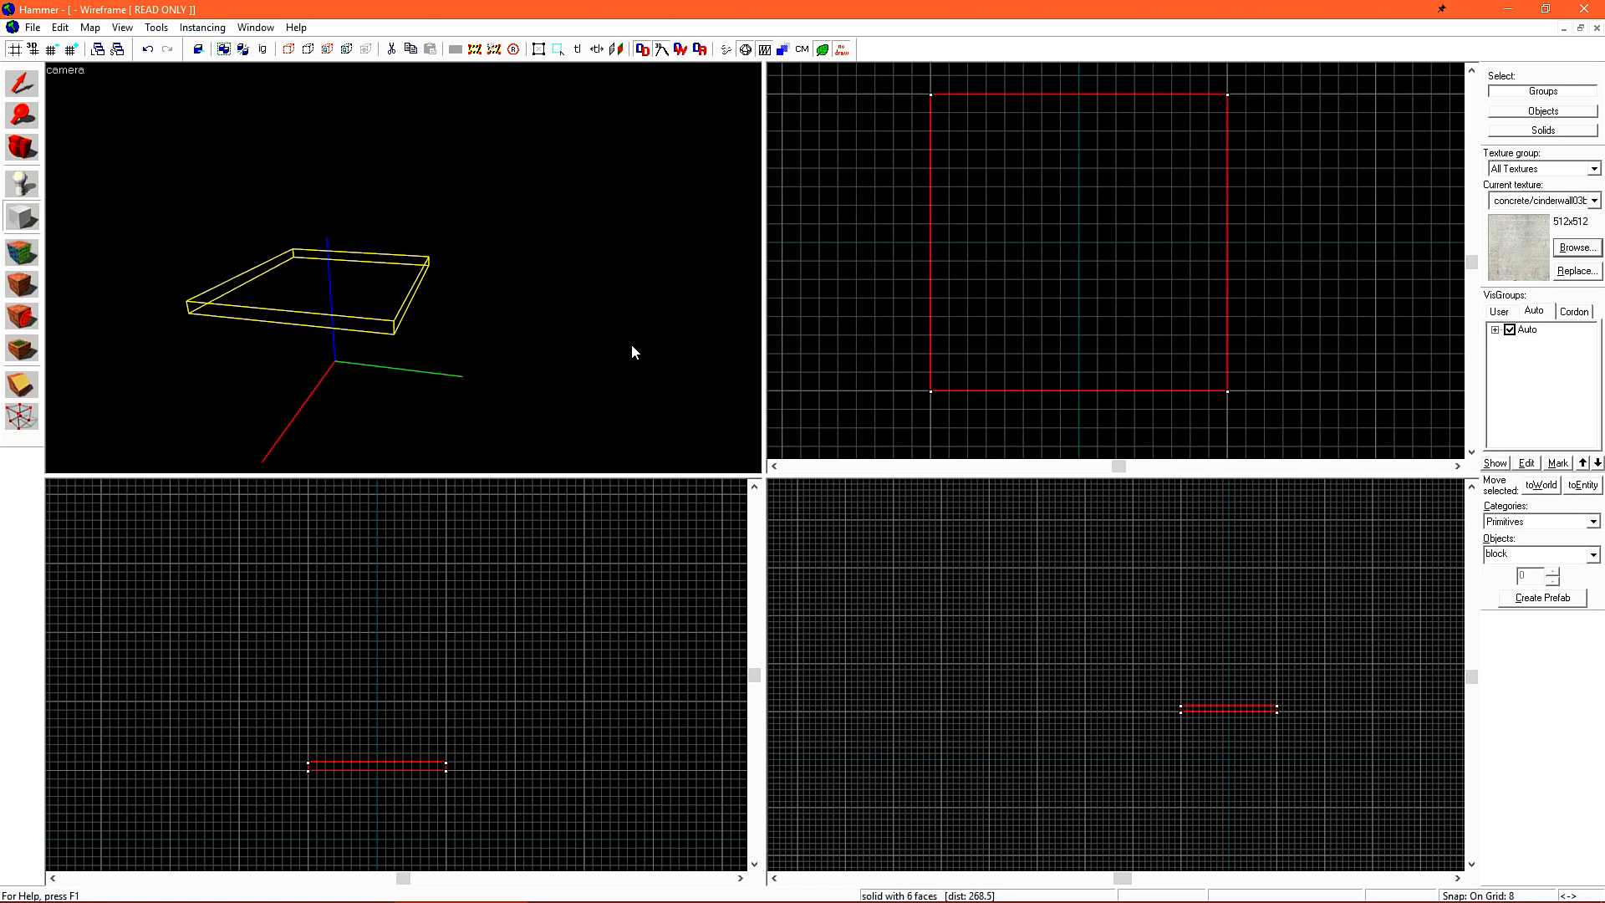
drag(632, 352, 403, 268)
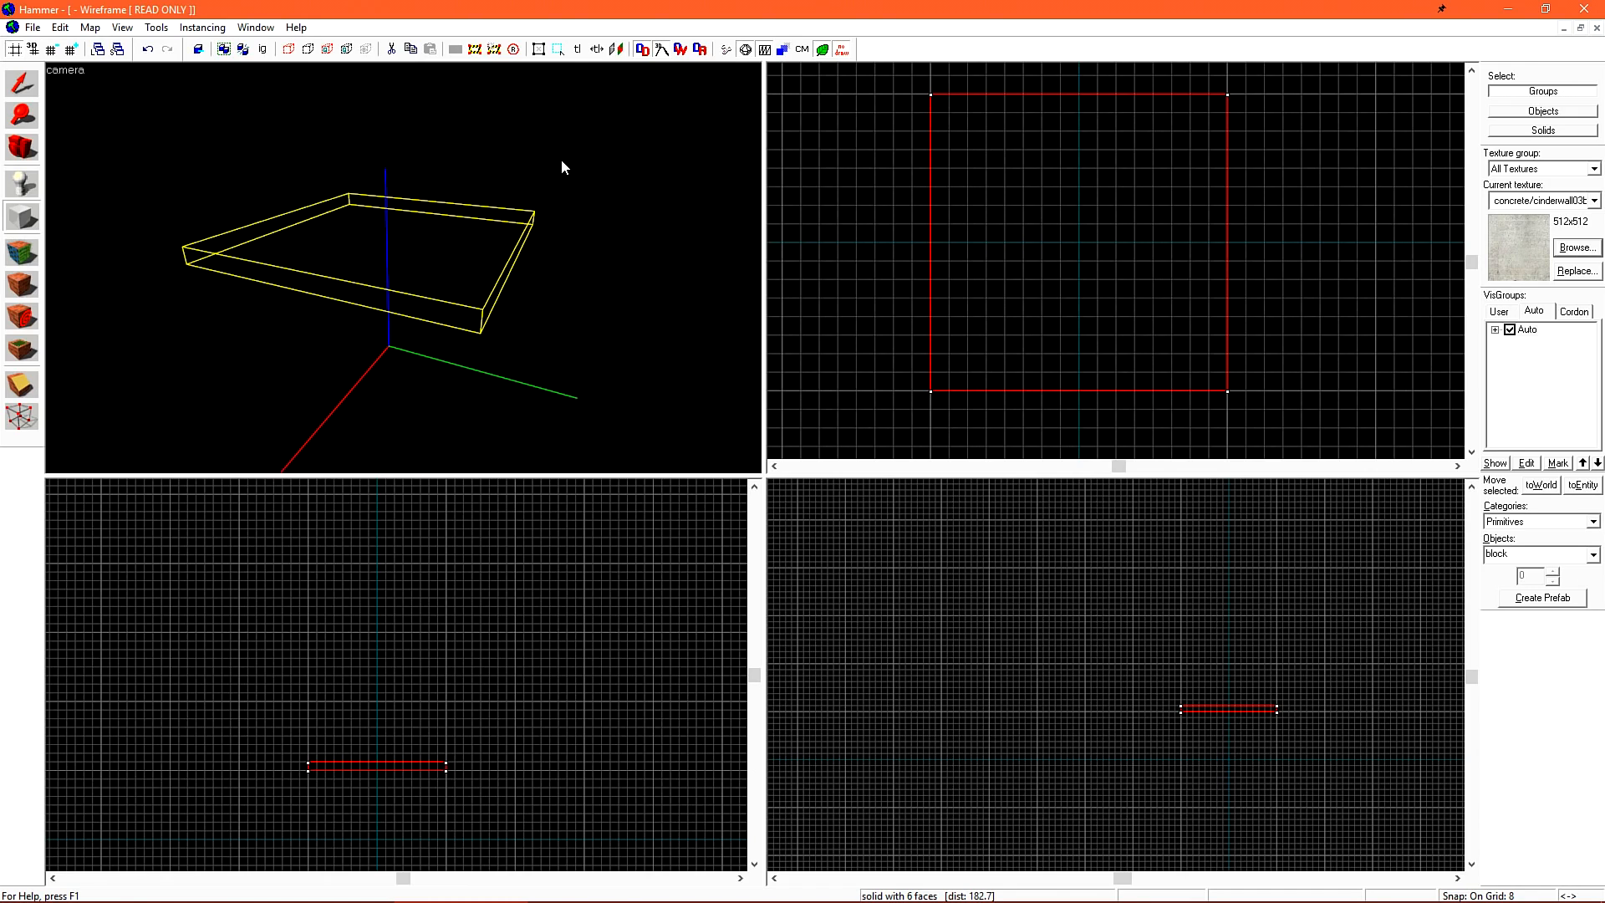
mouse_move(448, 312)
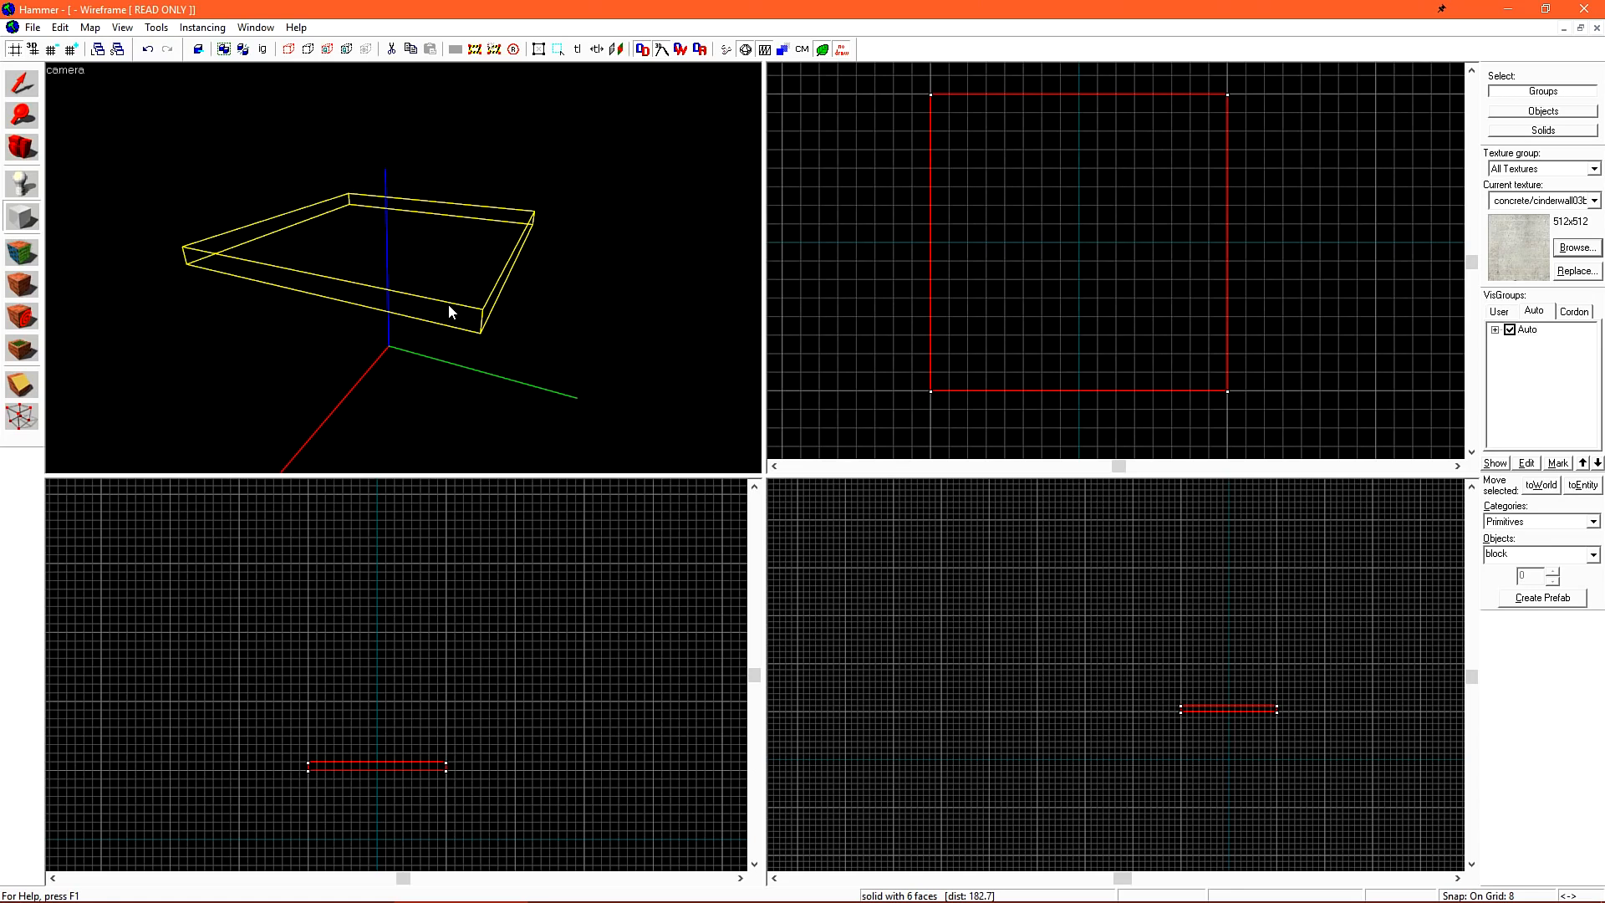
mouse_move(510, 331)
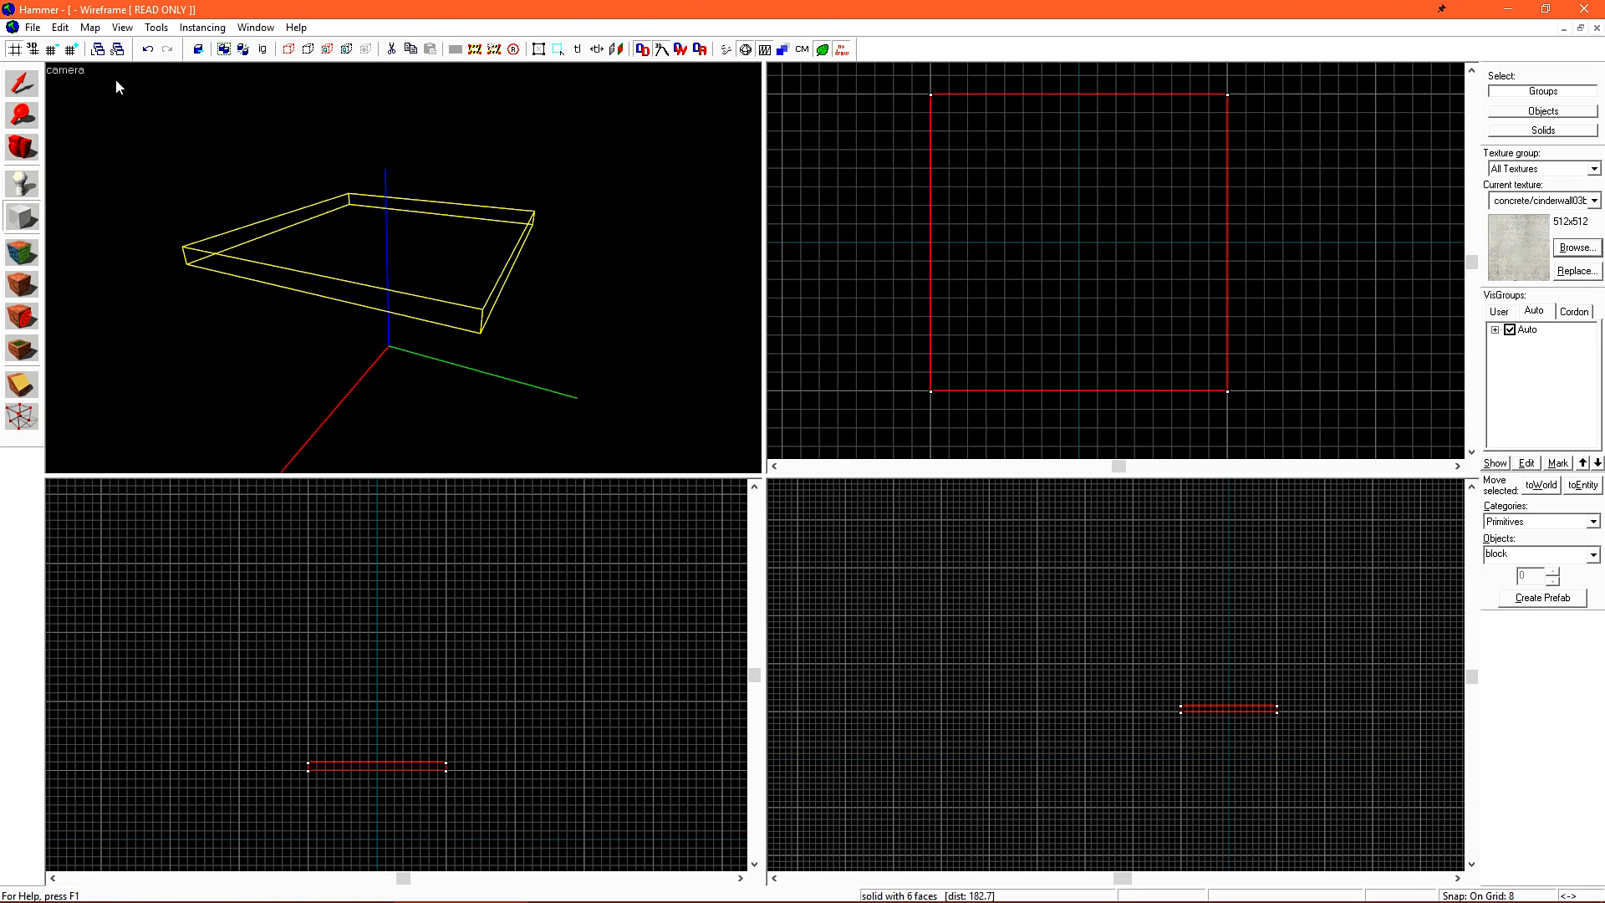
Deselect the slab and switch the 3D camera to 3D Shaded Textured Polygons render mode
click(65, 69)
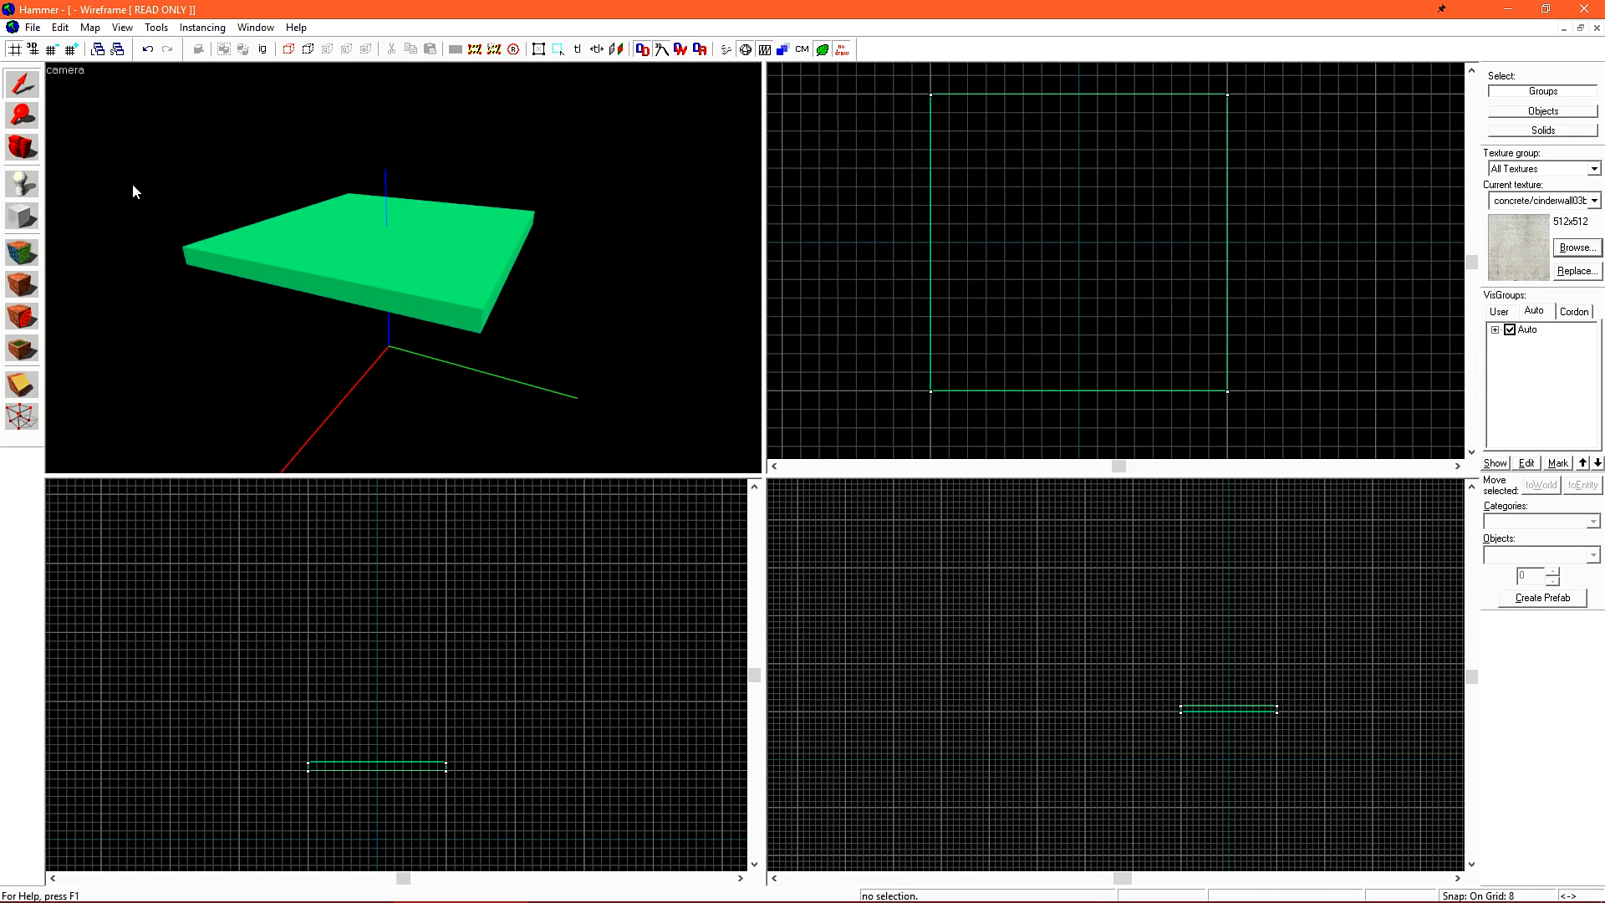
mouse_move(201, 238)
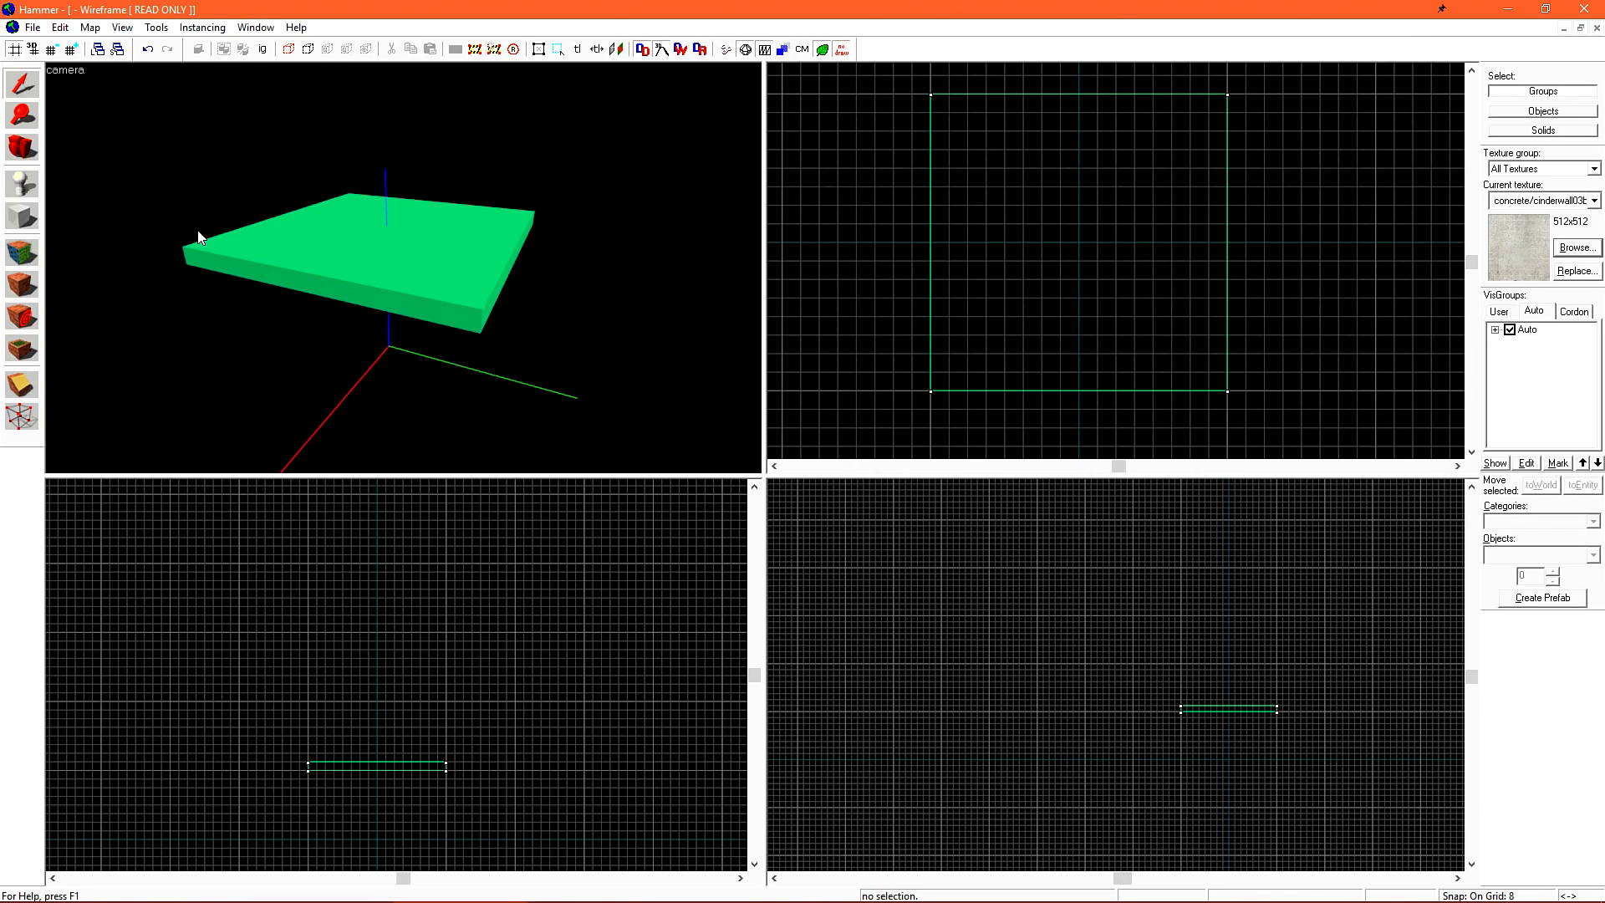
click(65, 70)
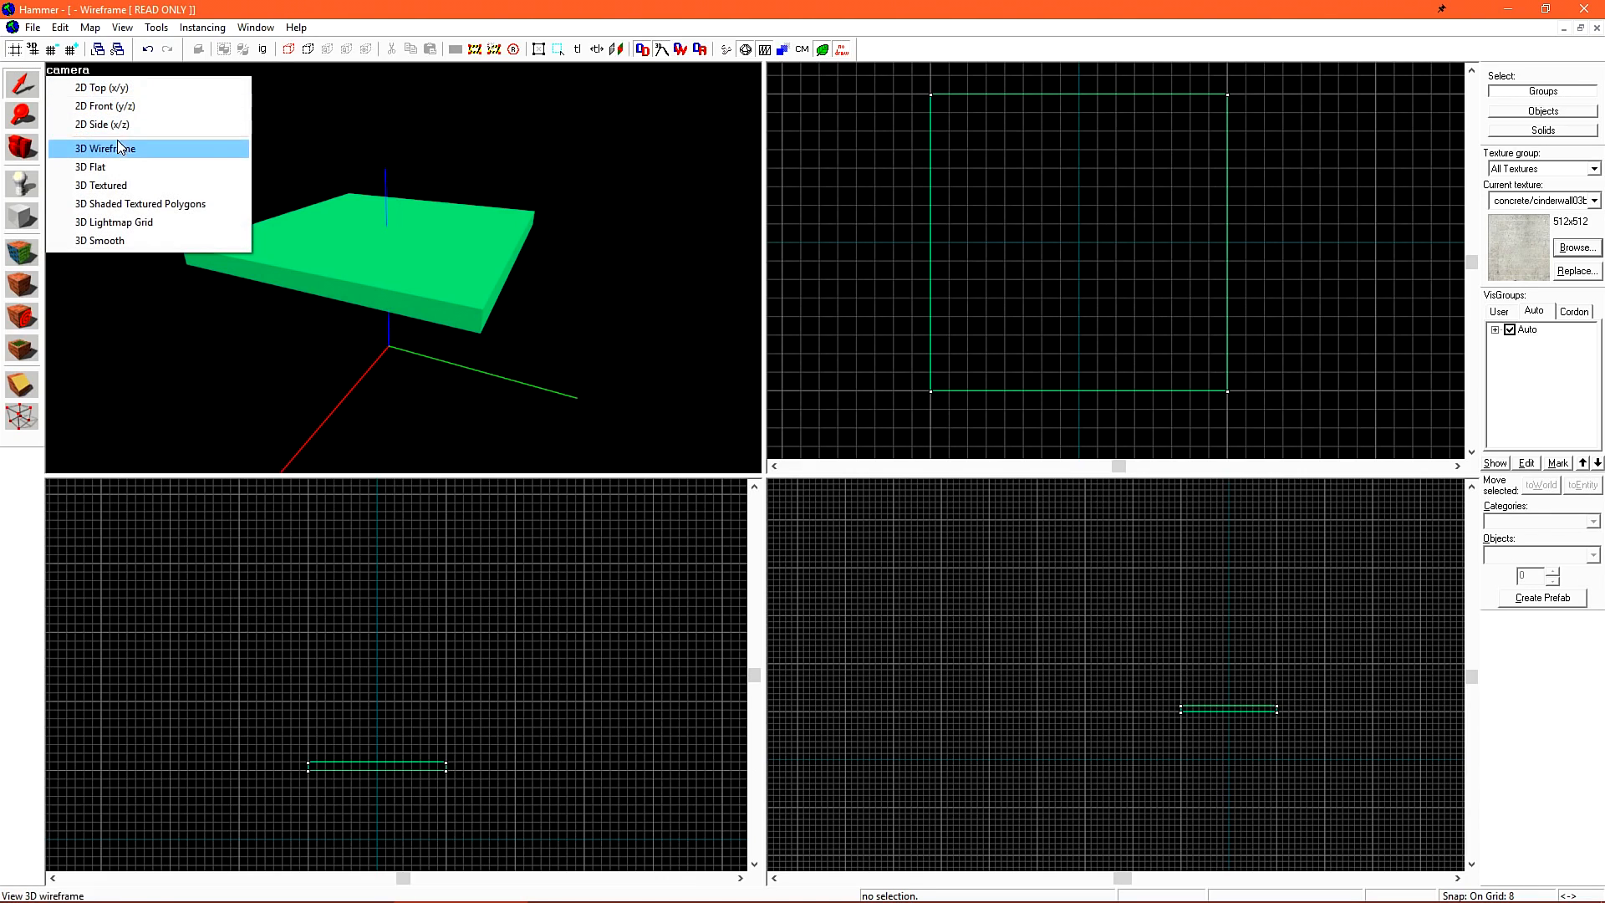
click(100, 186)
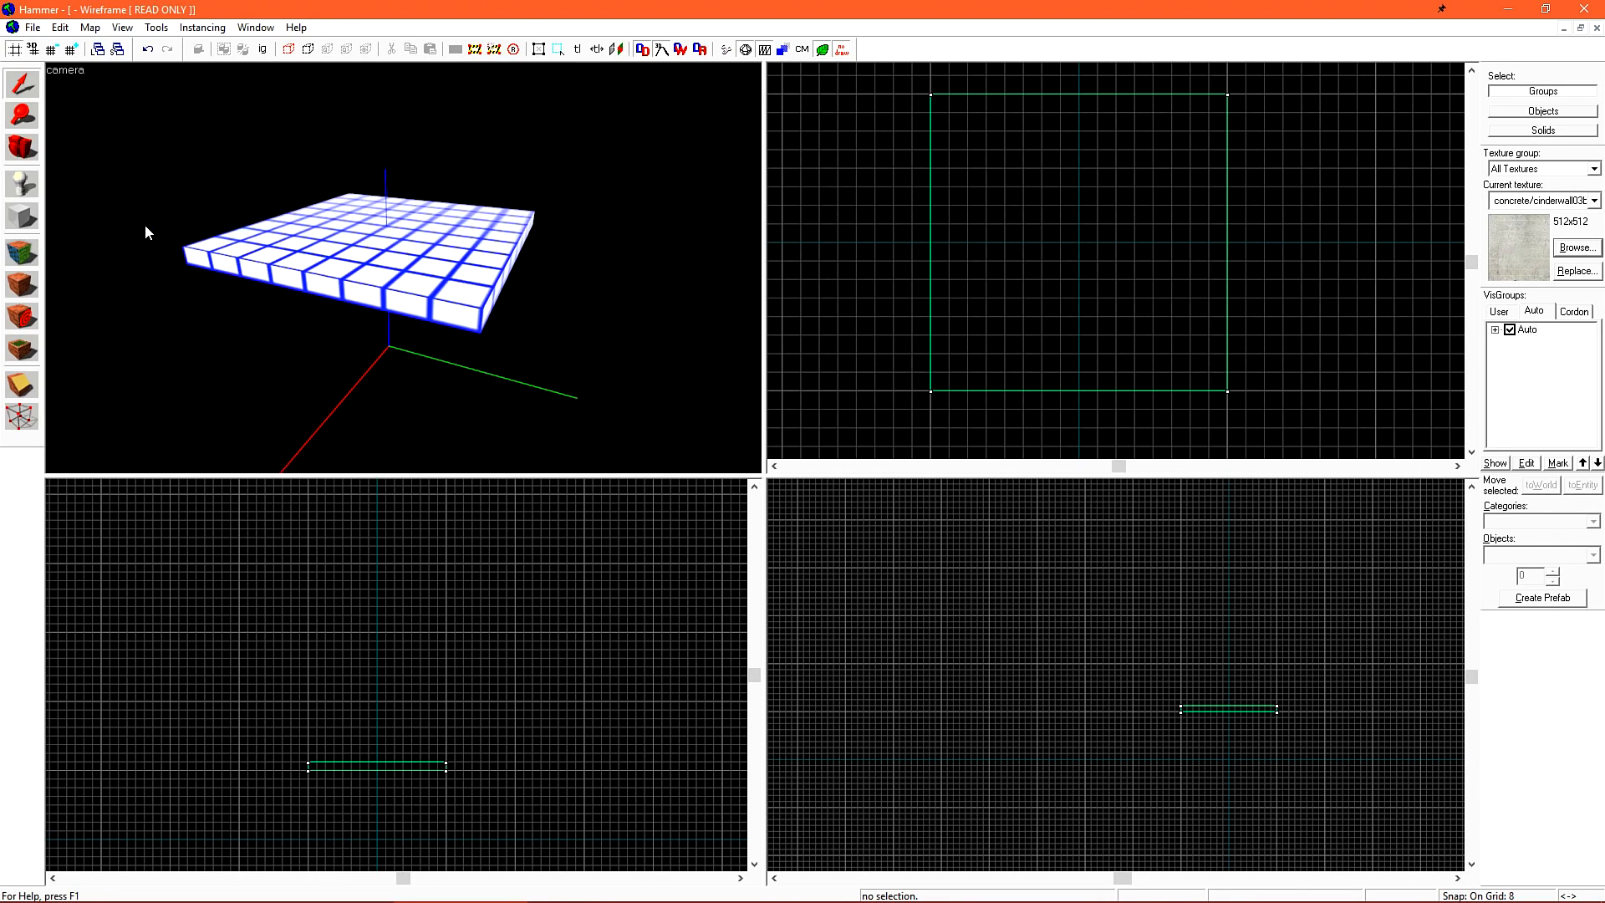
click(67, 70)
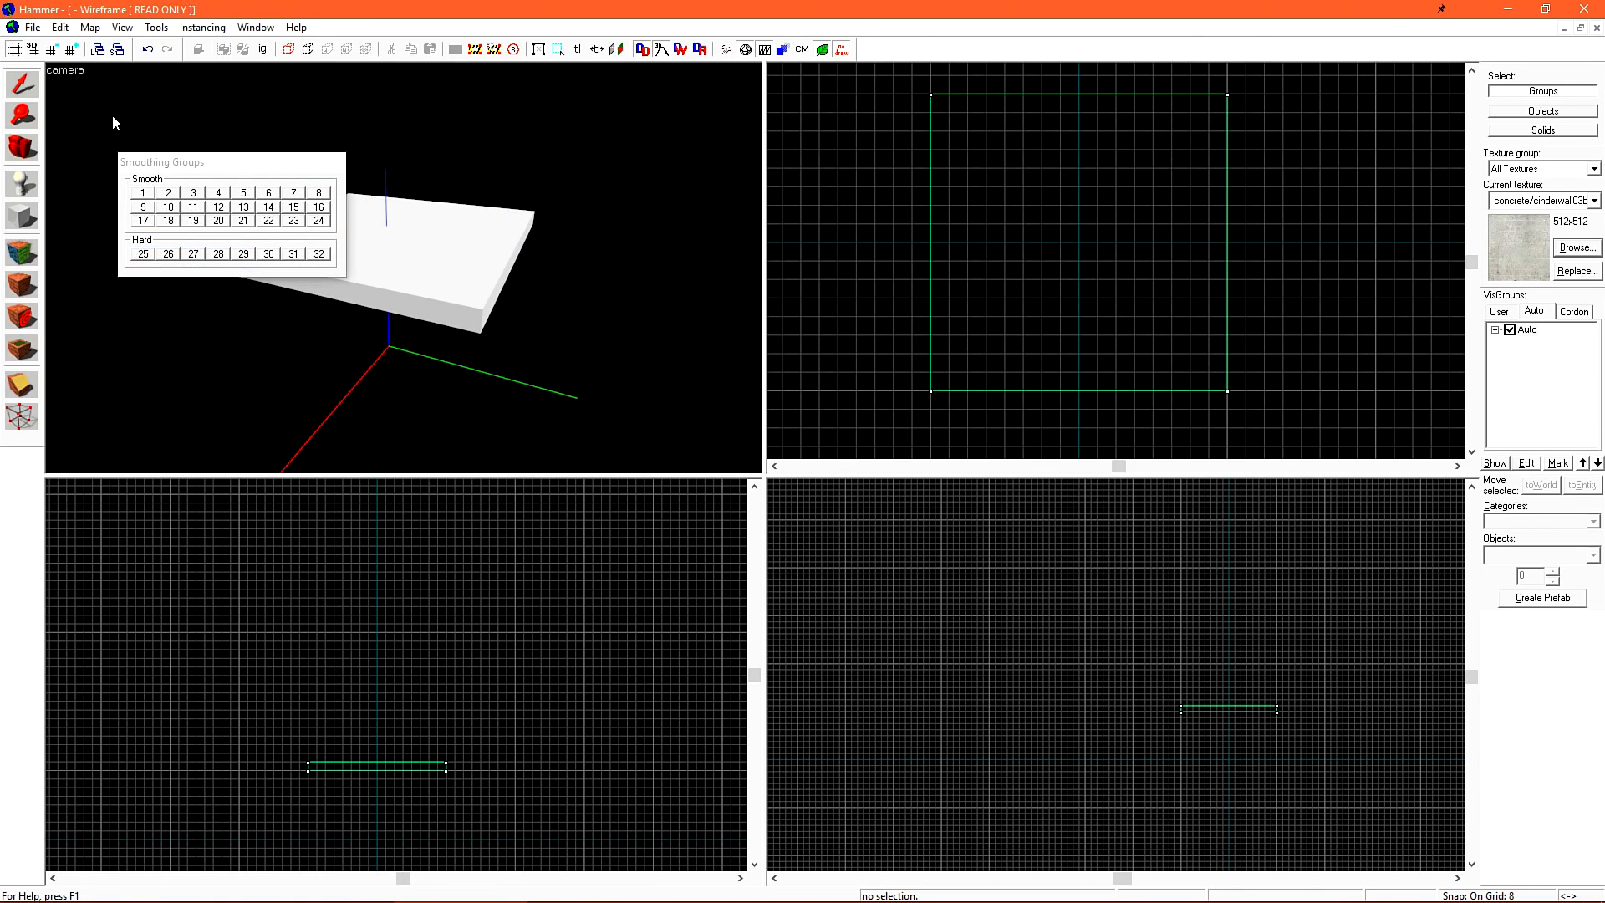
click(67, 69)
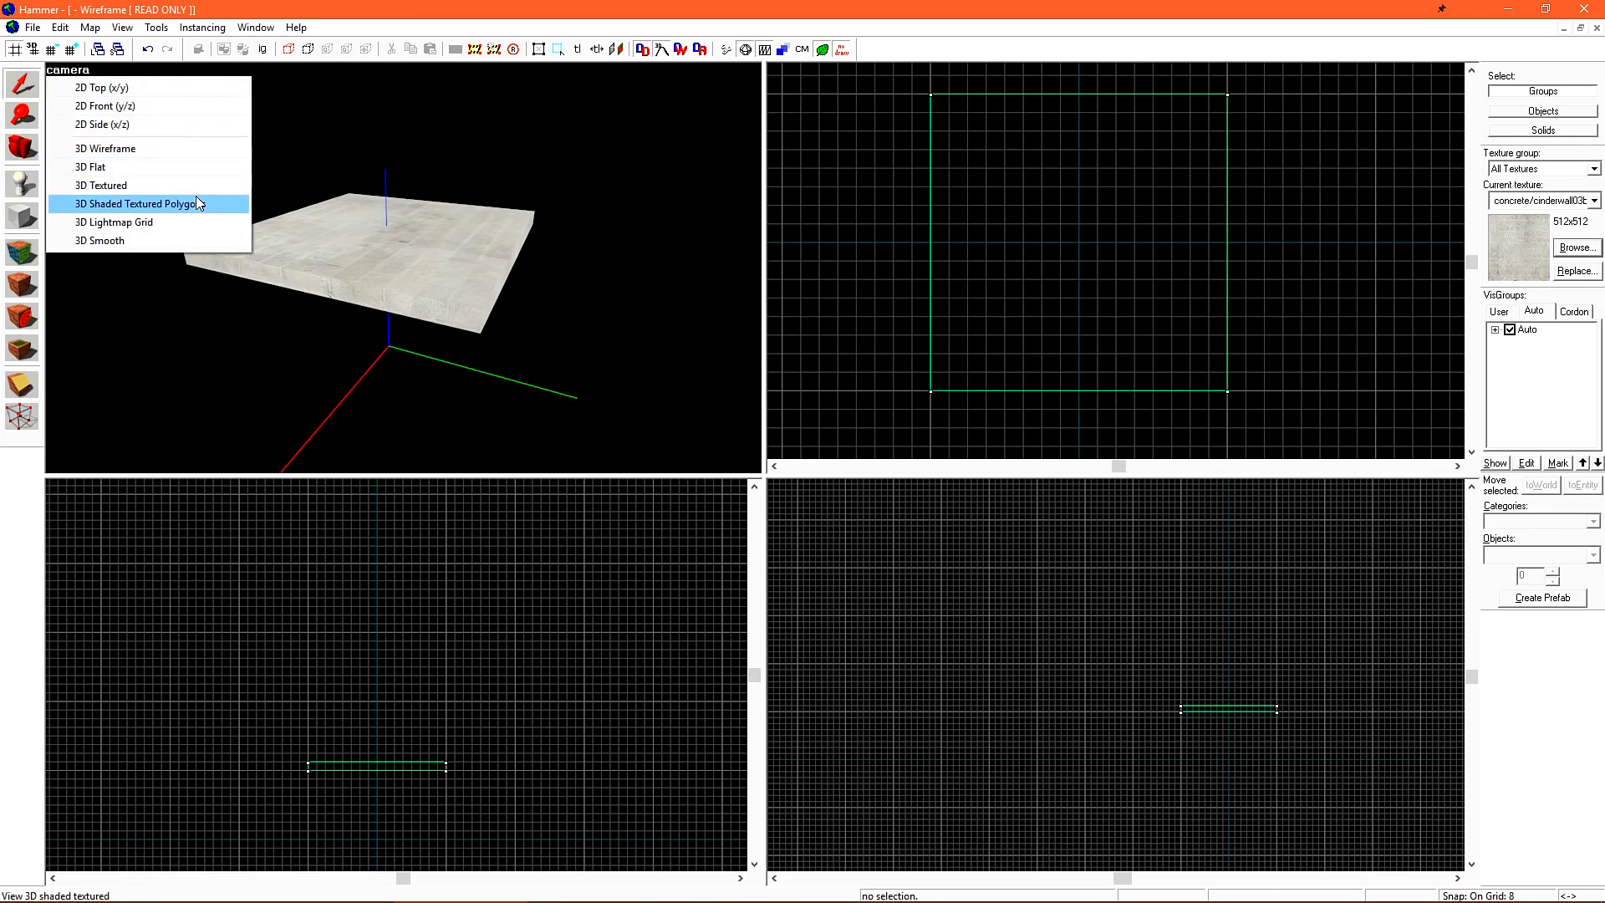
mouse_move(222, 209)
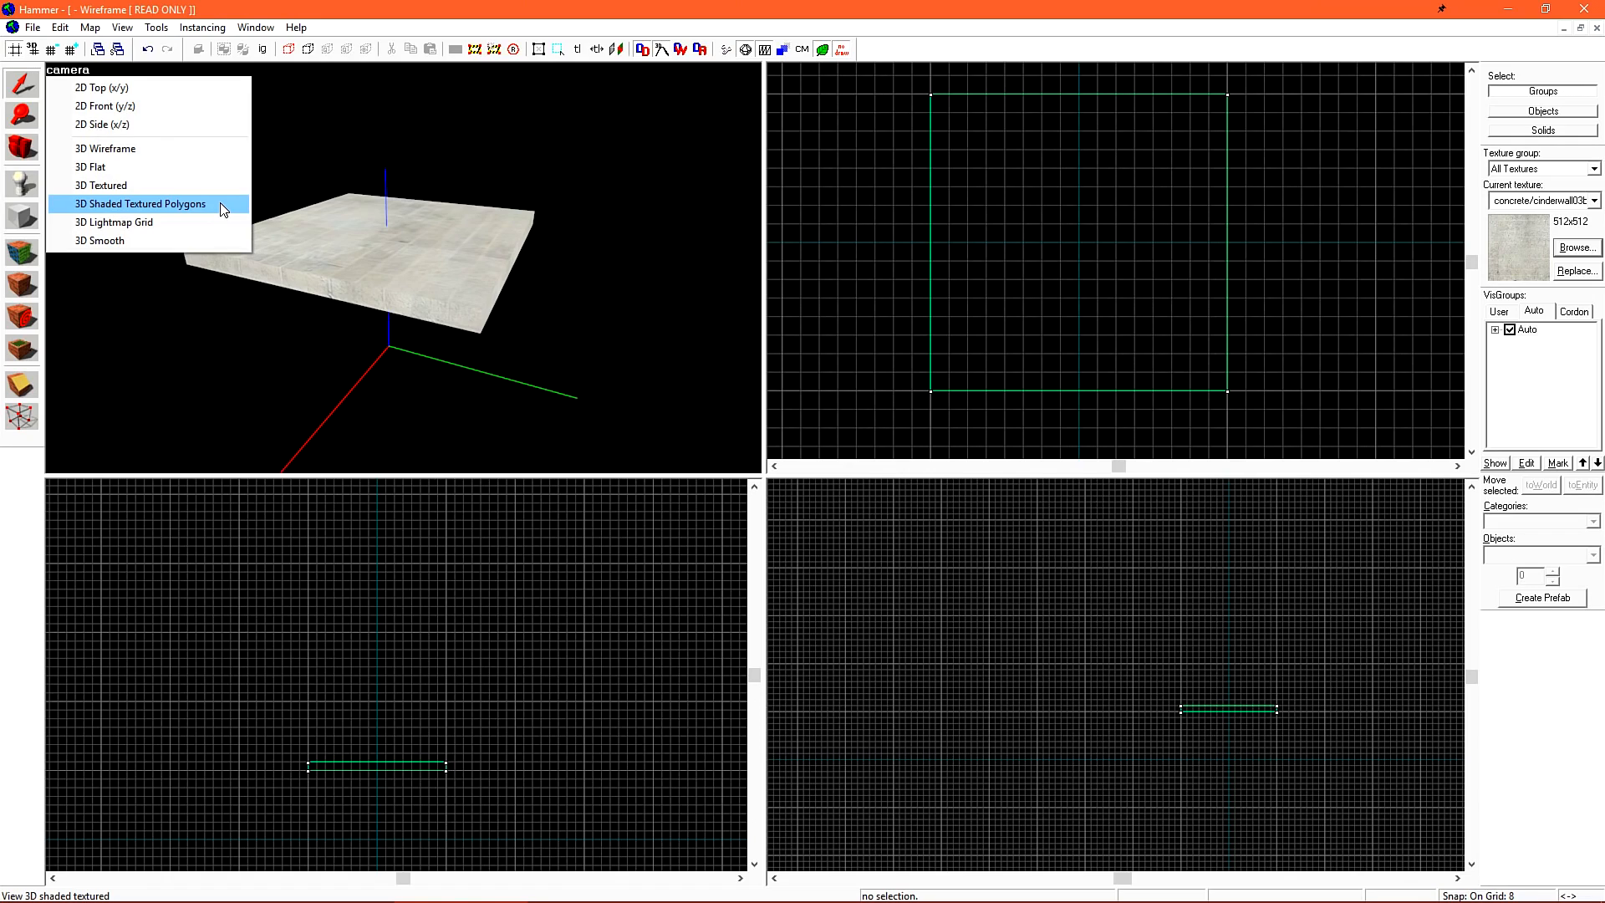
click(140, 204)
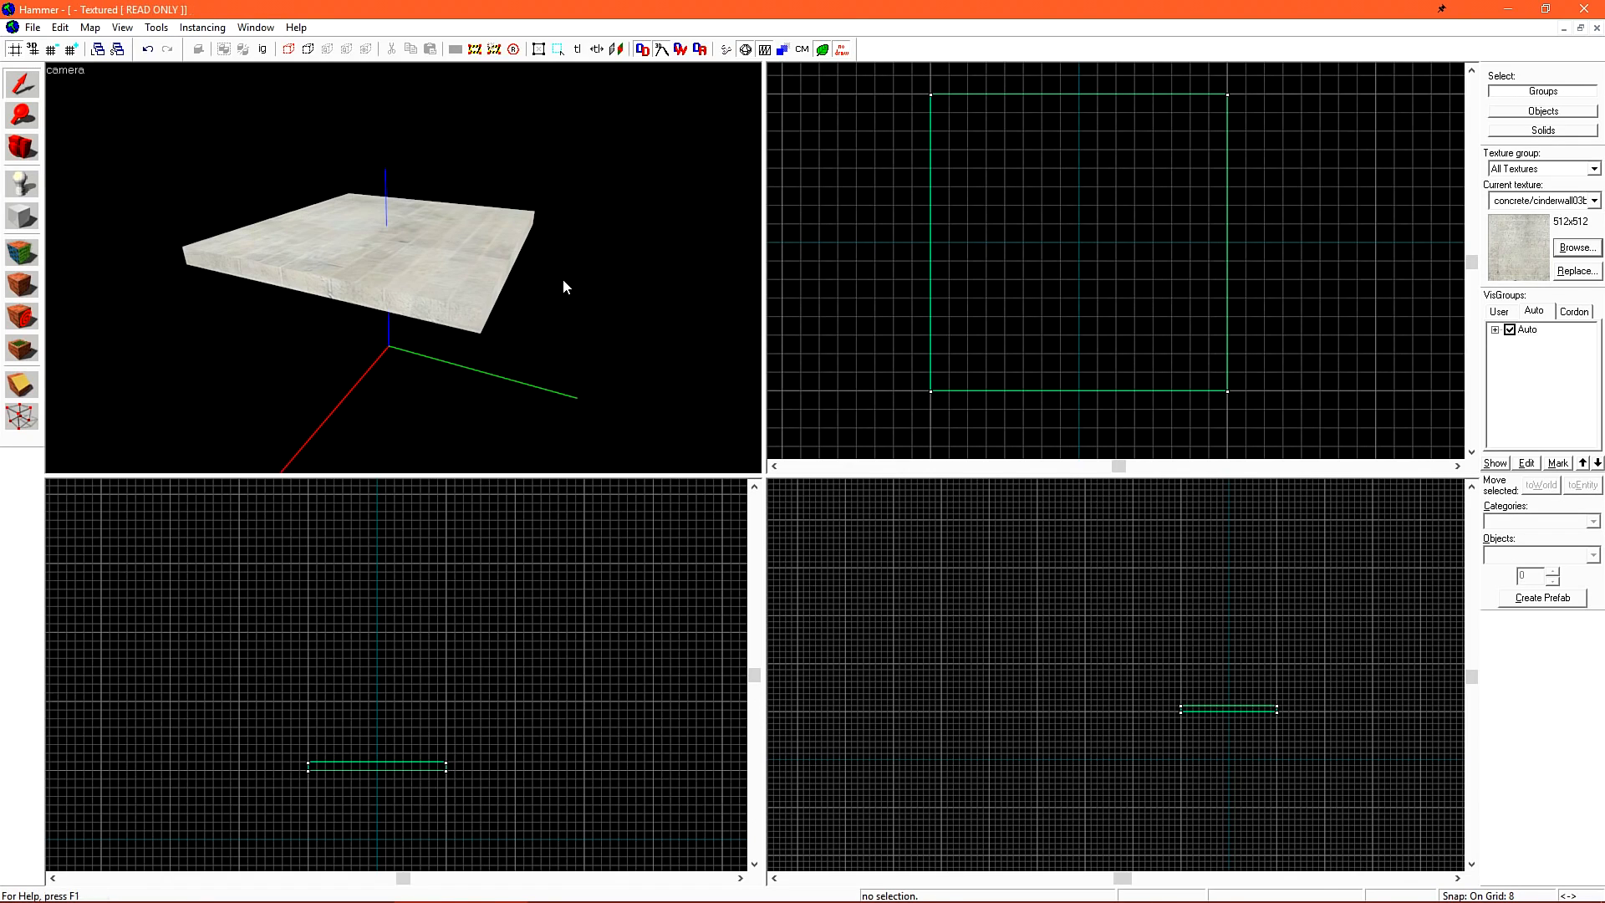
mouse_move(571, 254)
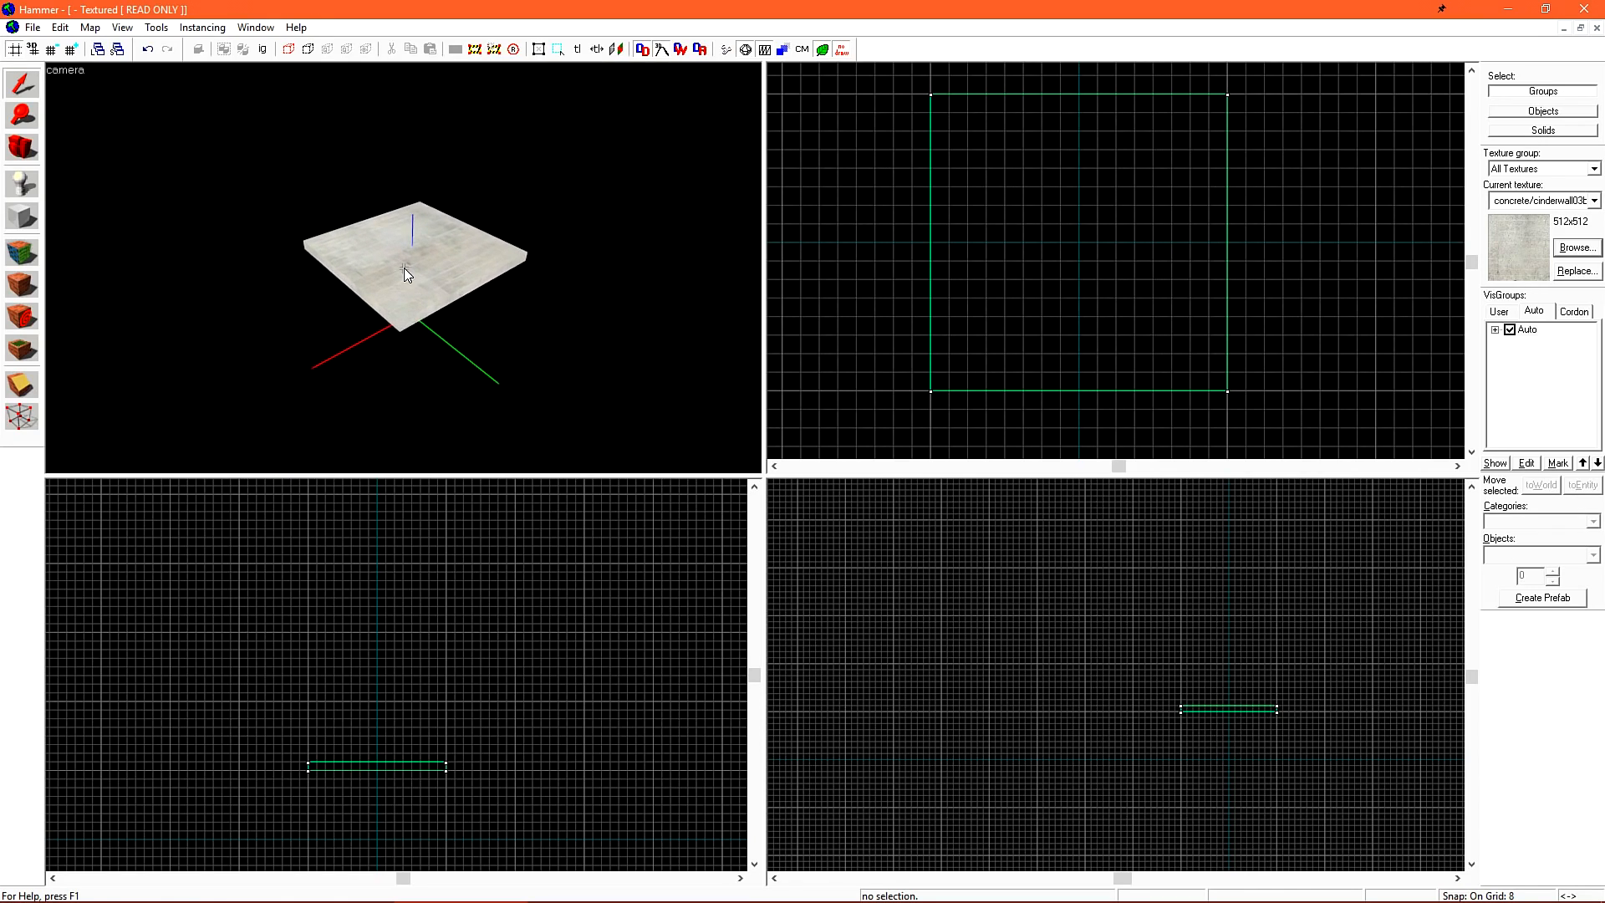
mouse_move(394, 297)
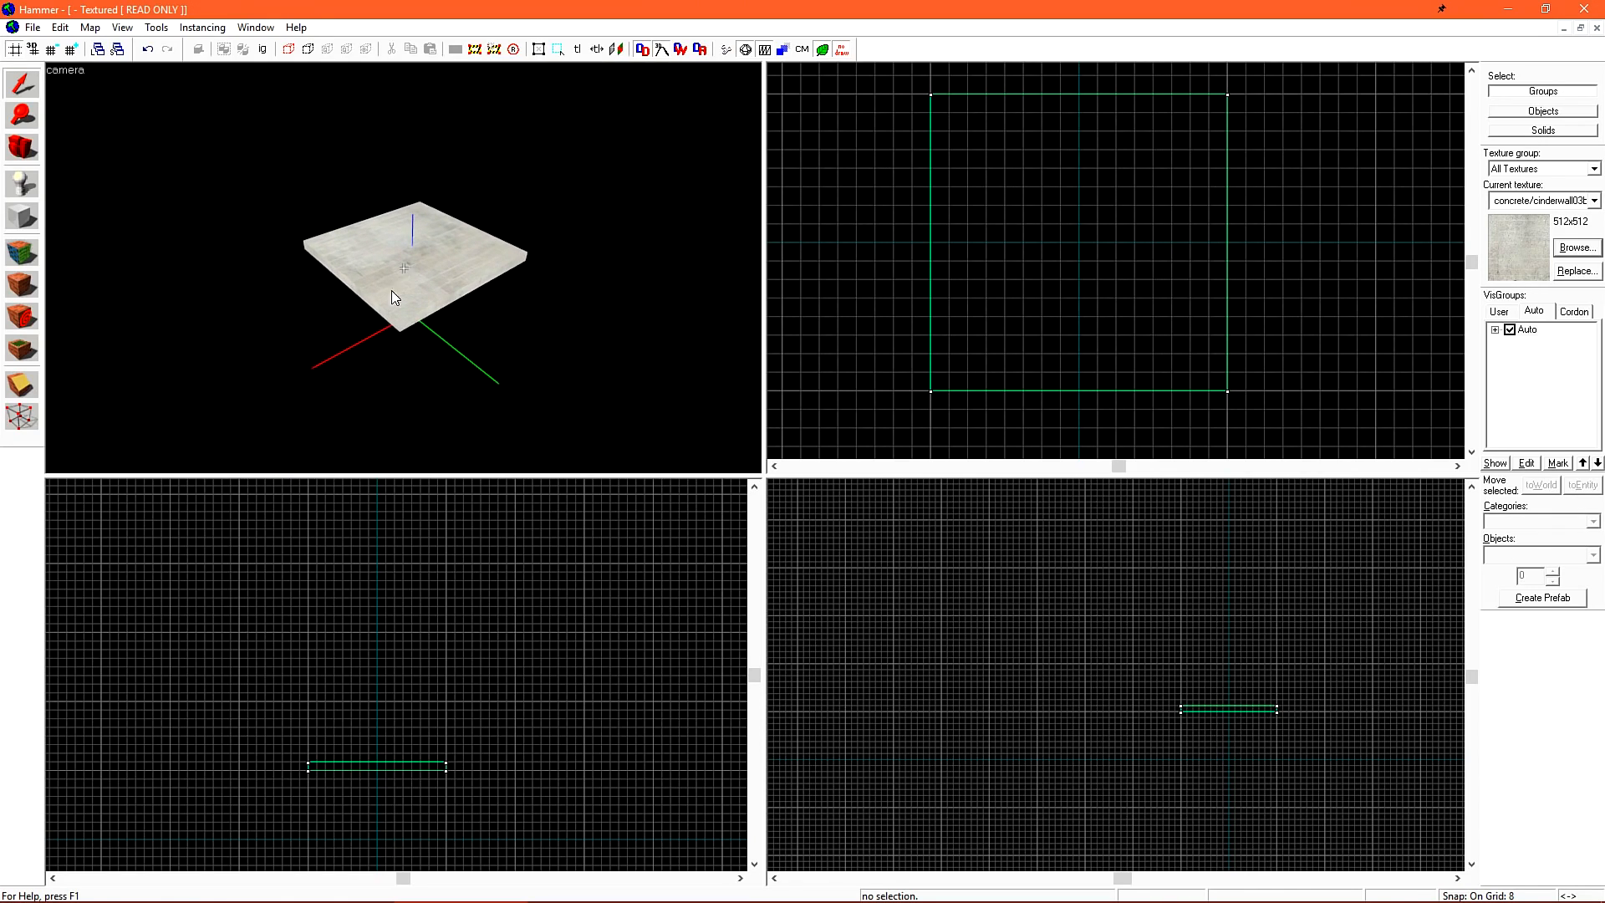
Filter the texture browser with 'nodraw' to find tools/toolsnodraw
click(1575, 247)
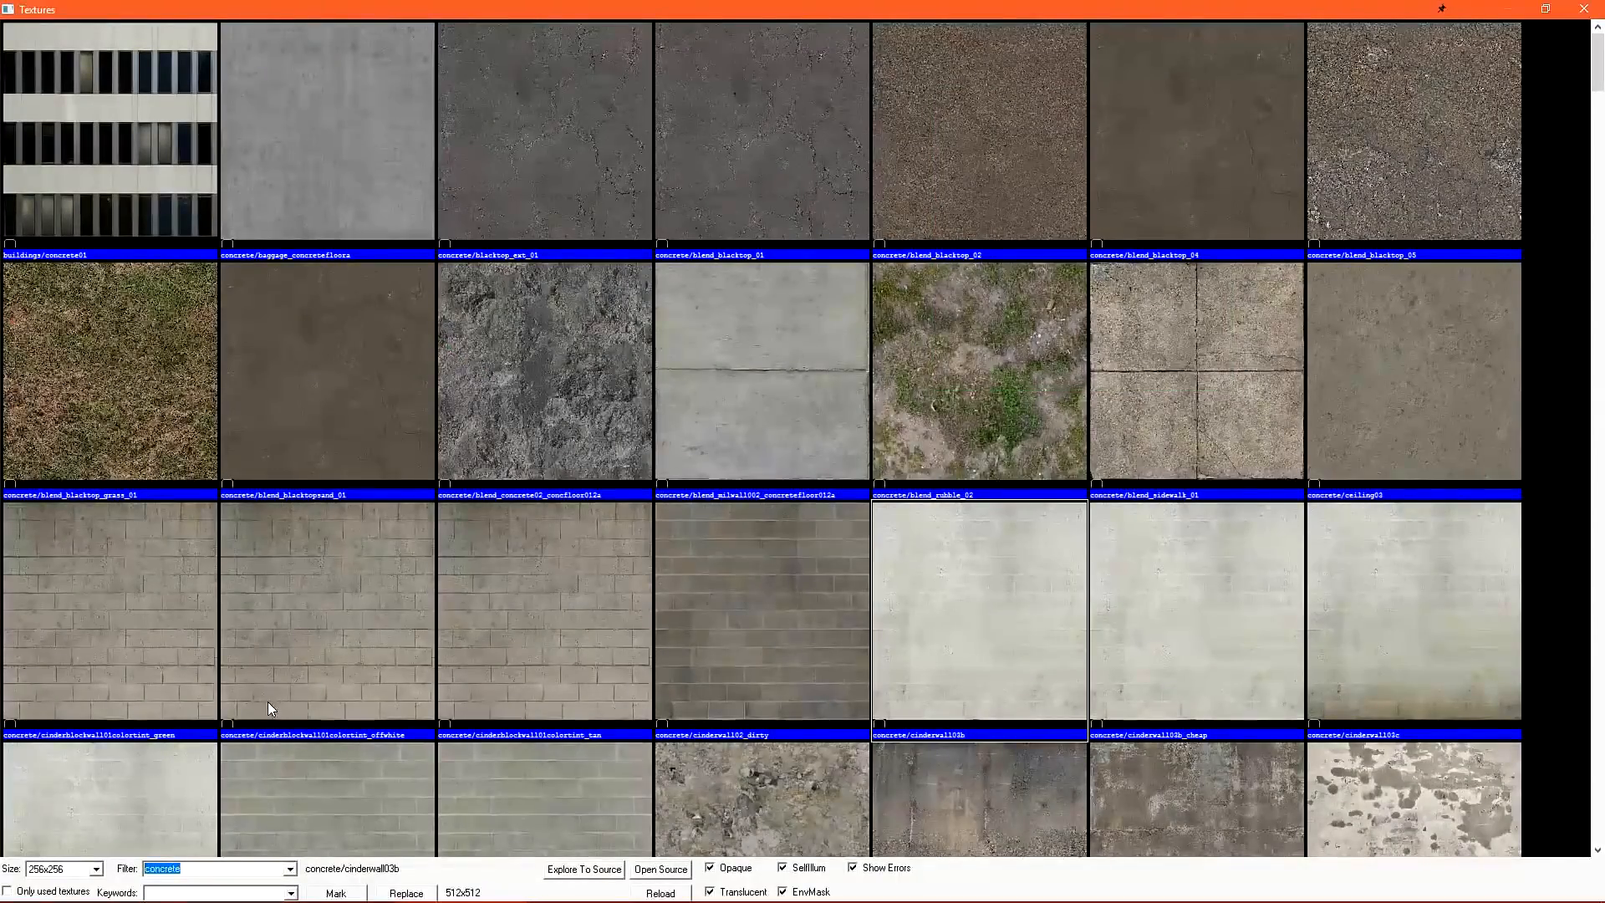
text(nodraw)
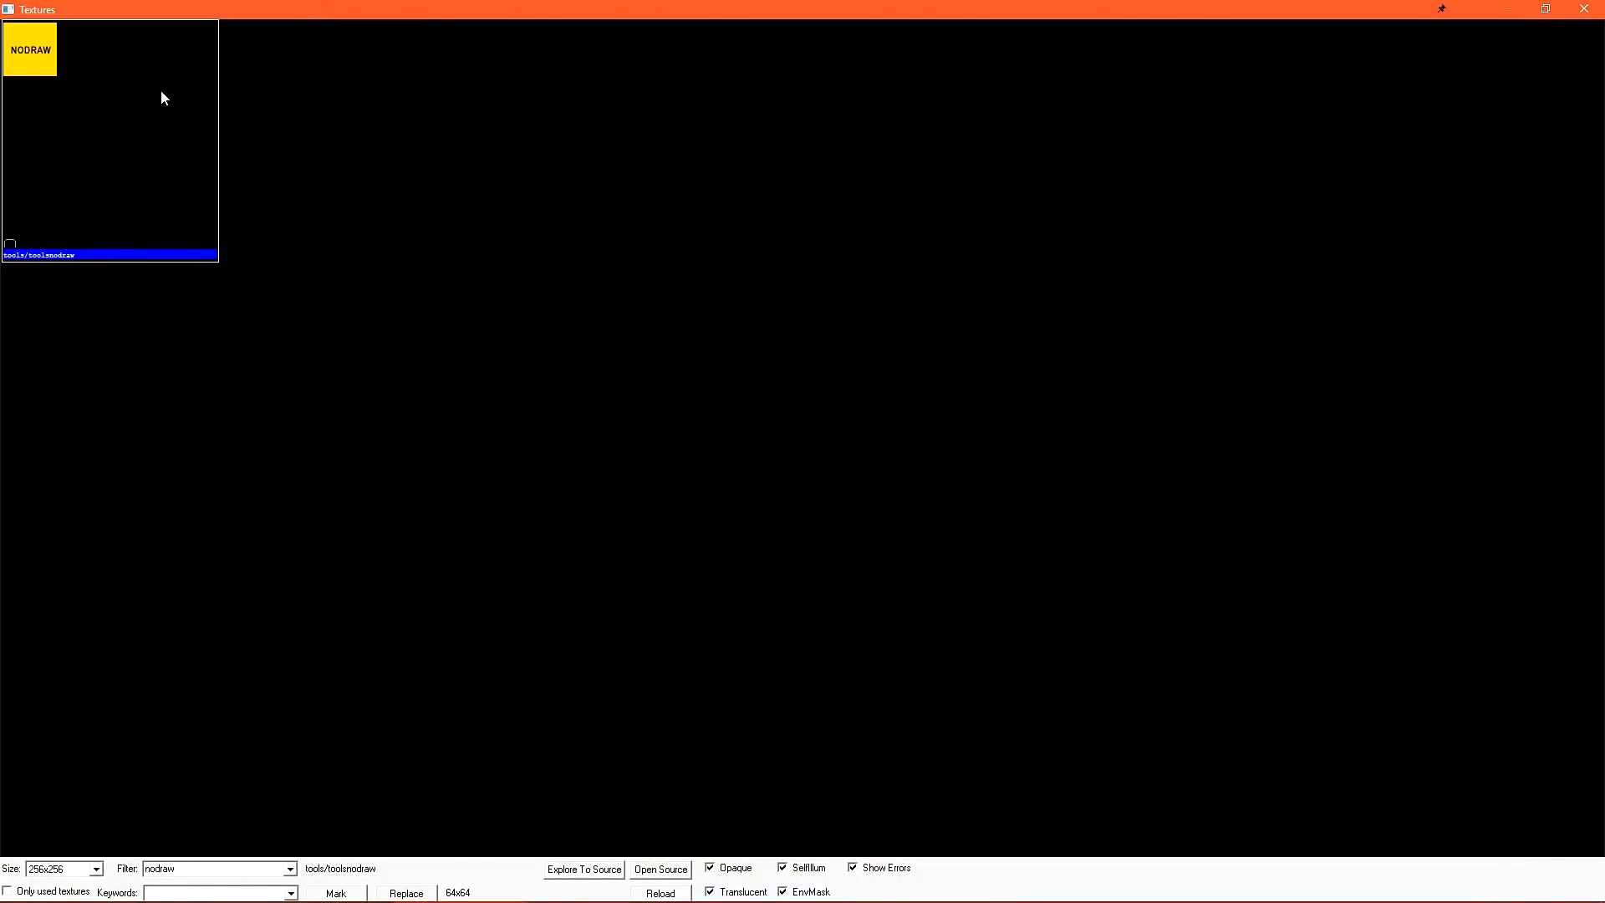
mouse_move(53, 112)
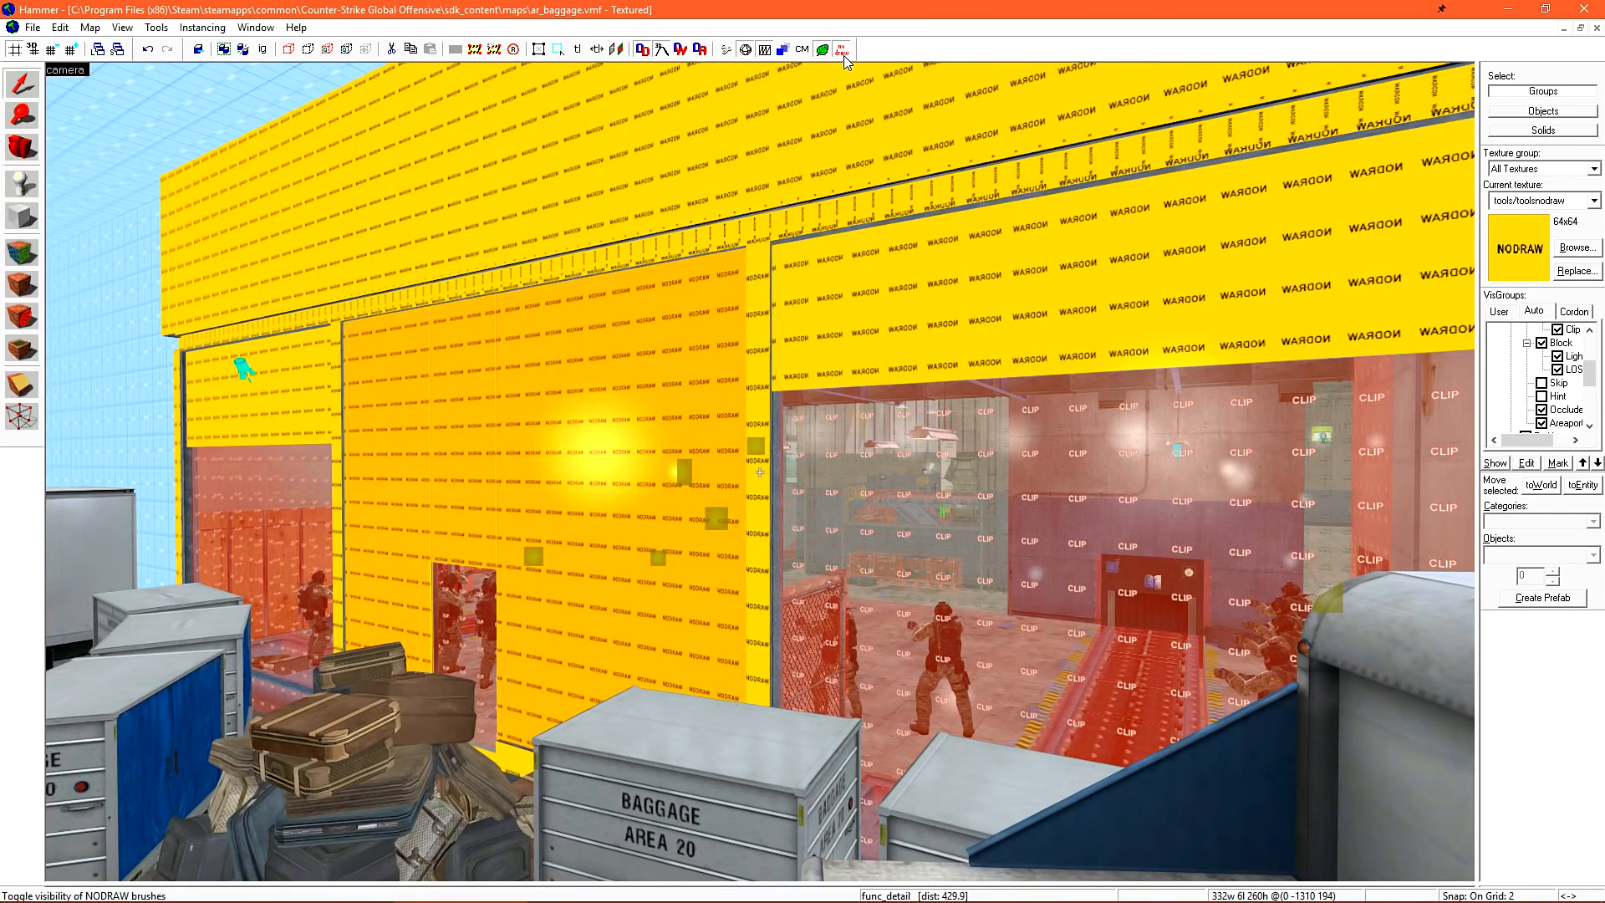
mouse_move(840, 49)
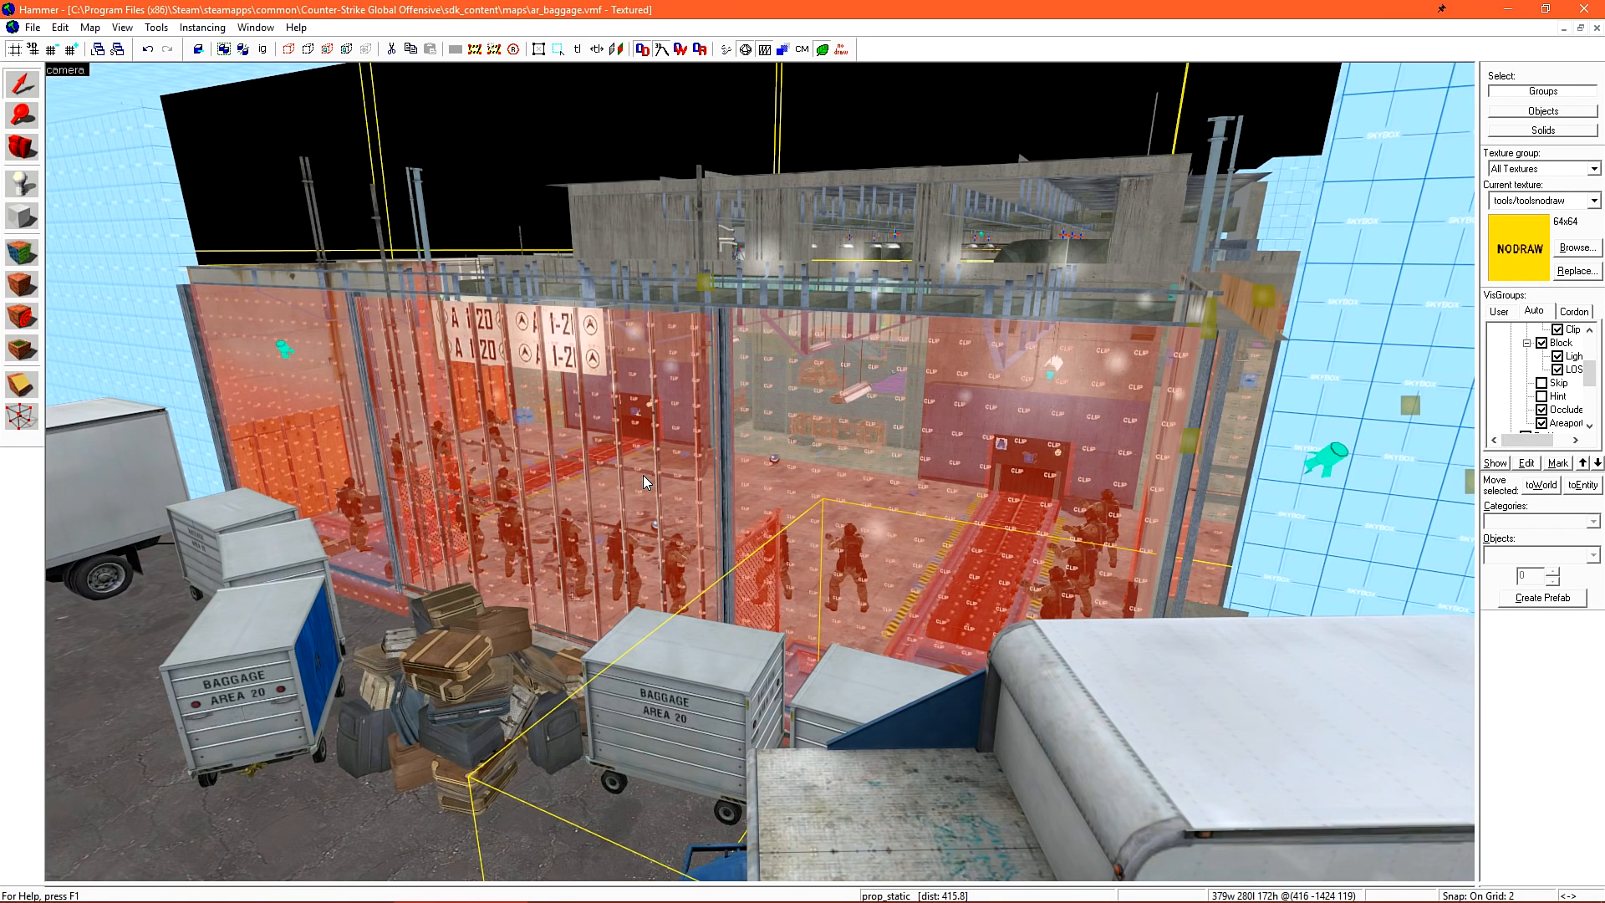
Return to the test level map with tools/toolsnodraw as the current texture
click(1577, 247)
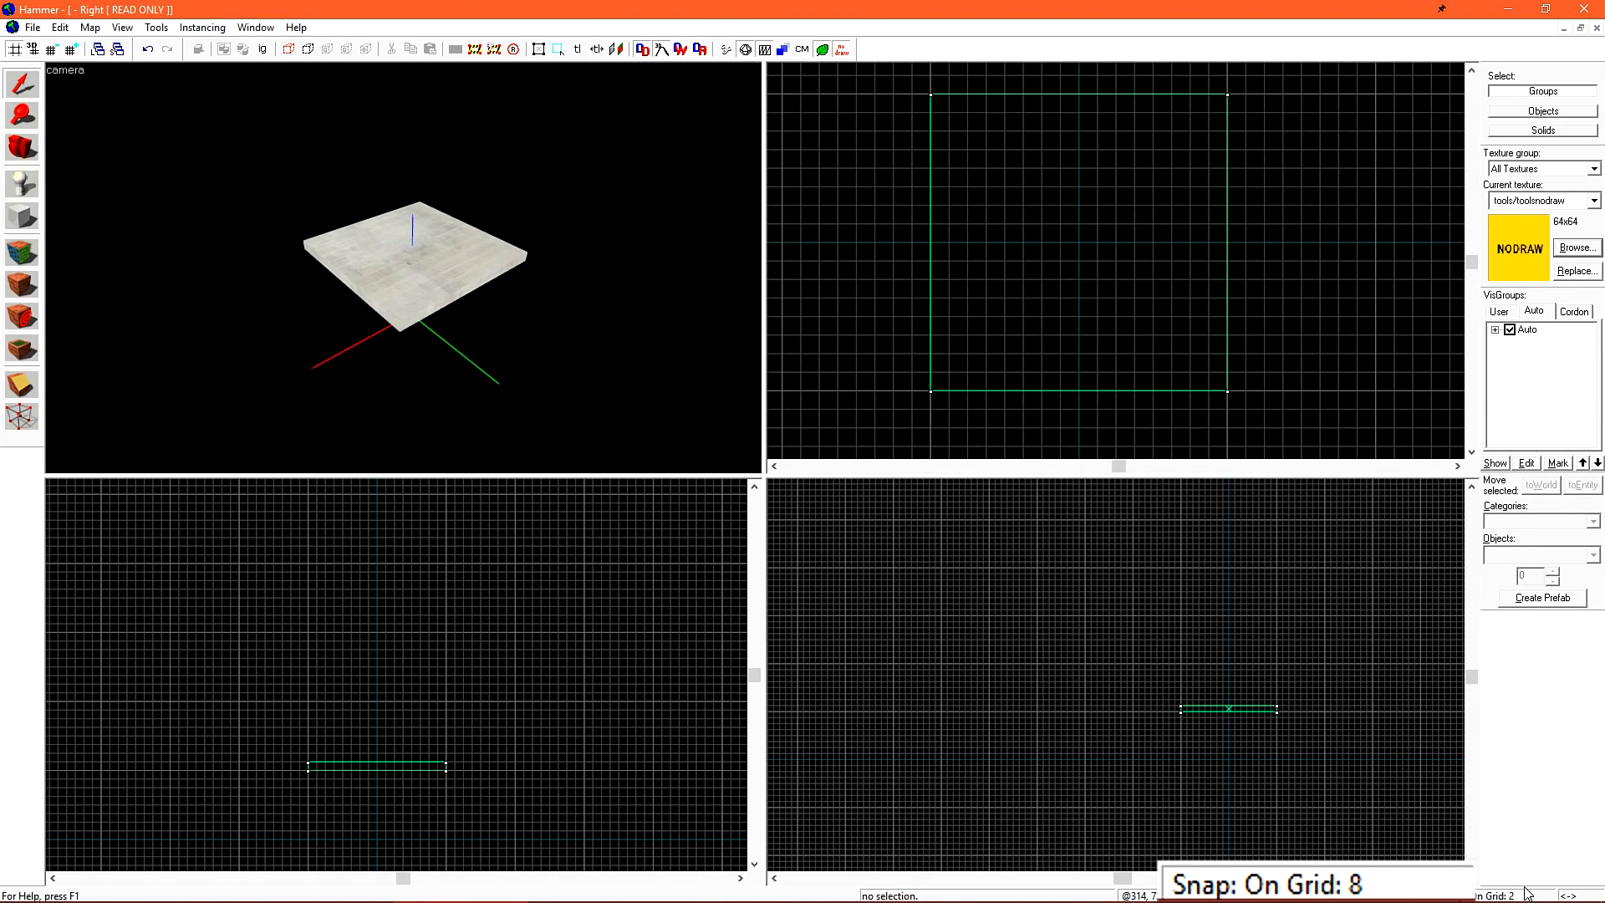
mouse_move(1263, 448)
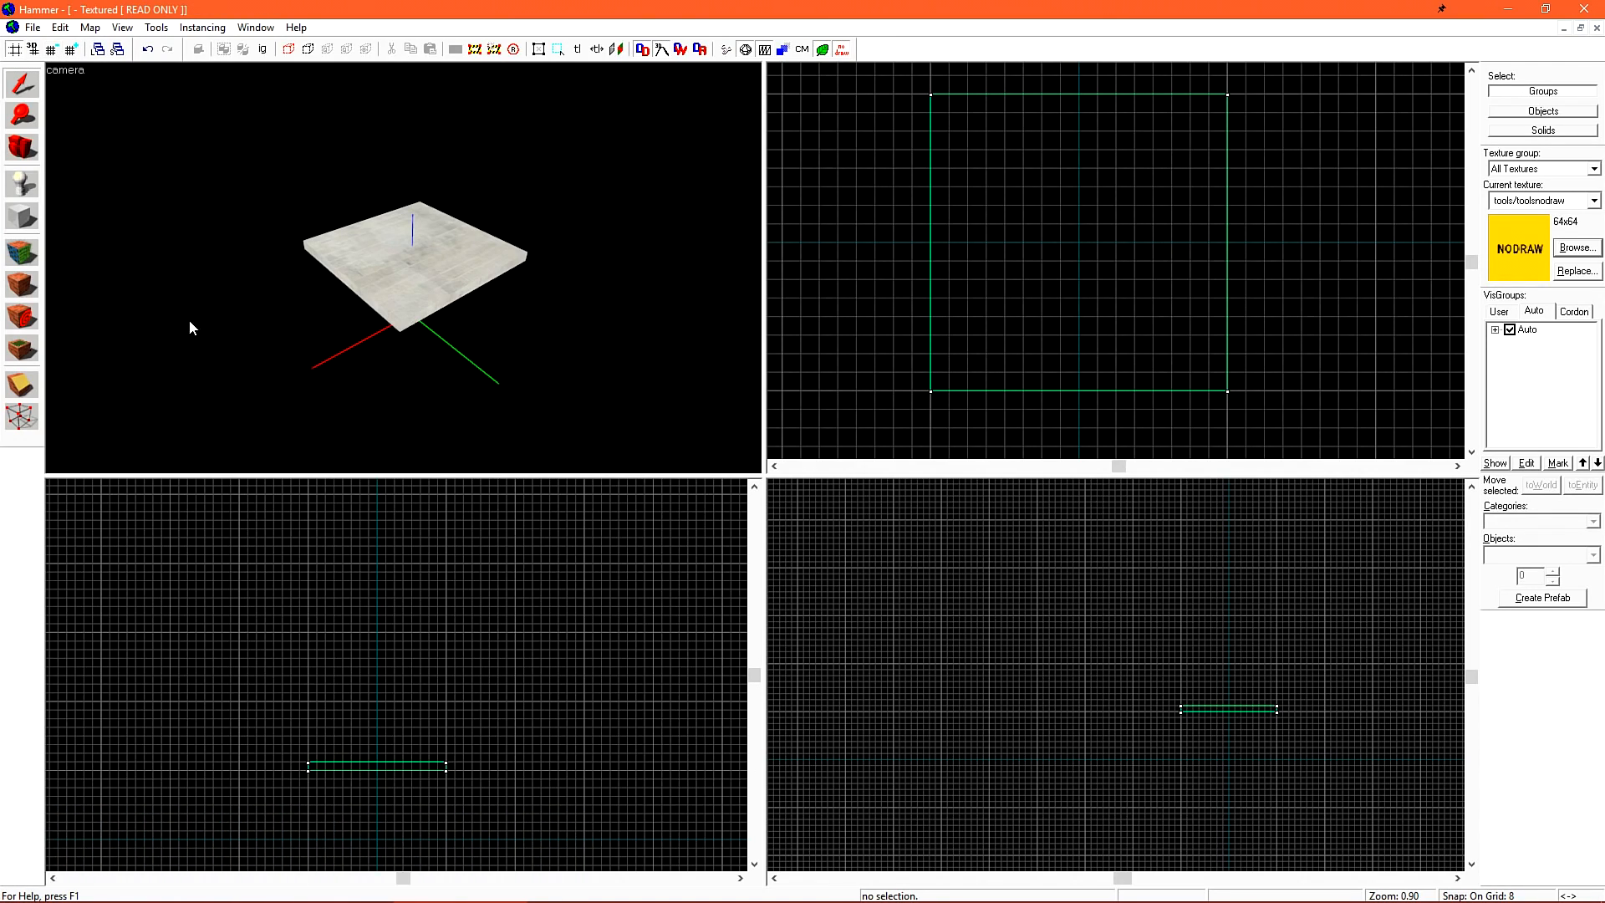
click(91, 27)
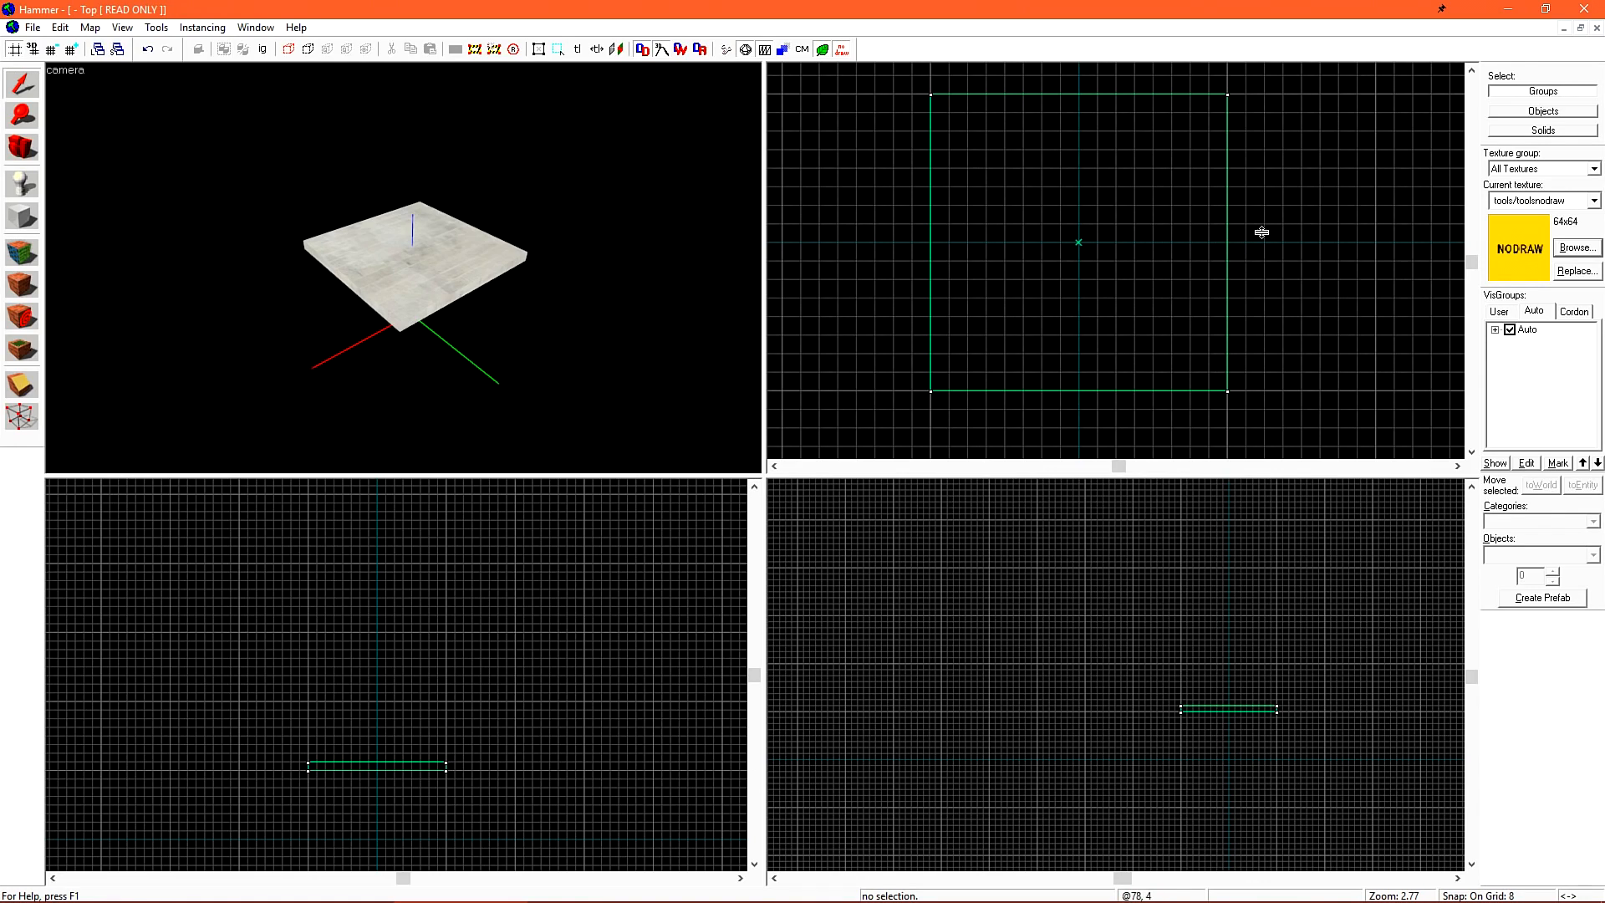
mouse_move(1132, 273)
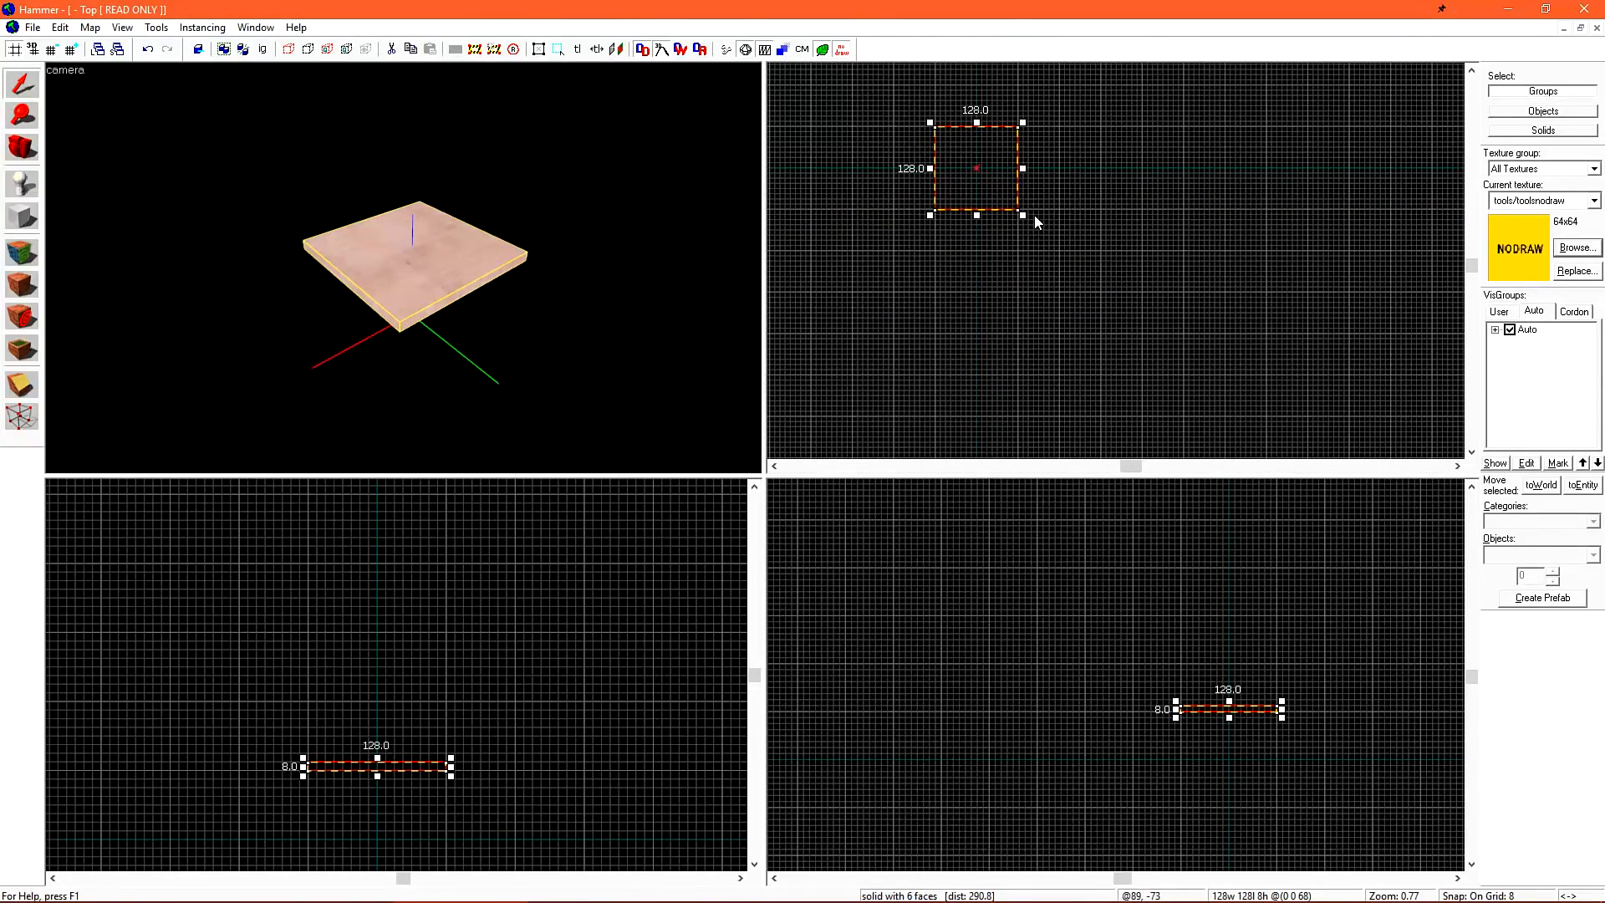
Resize the floor slab to 256 by 256 units in the top view
drag(1021, 214, 1092, 294)
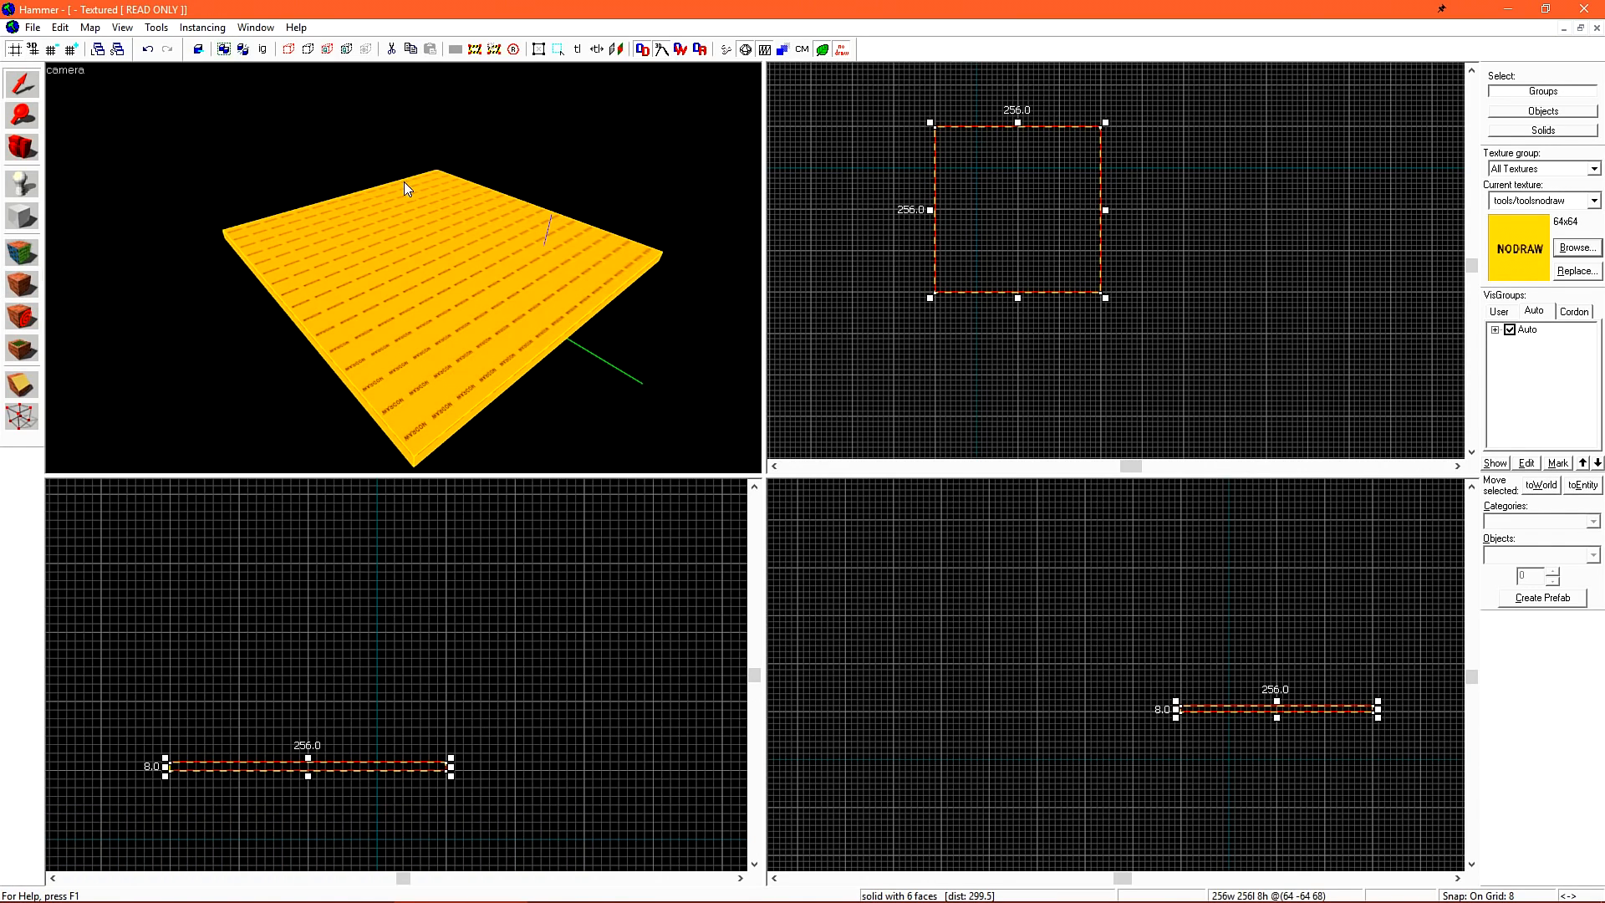
mouse_move(529, 229)
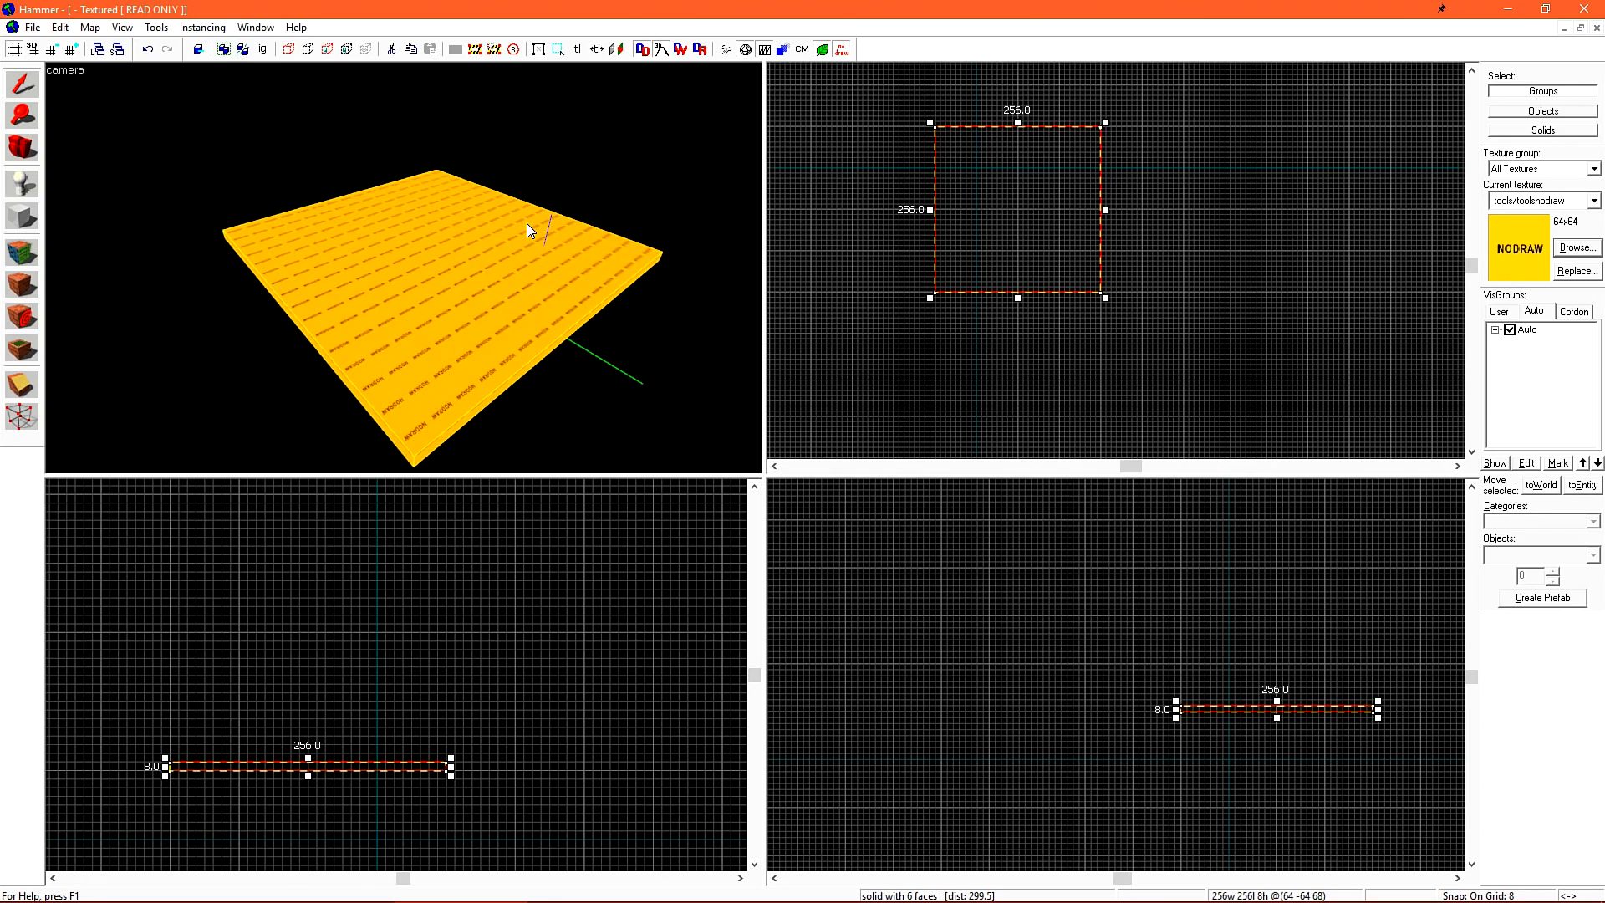
click(22, 216)
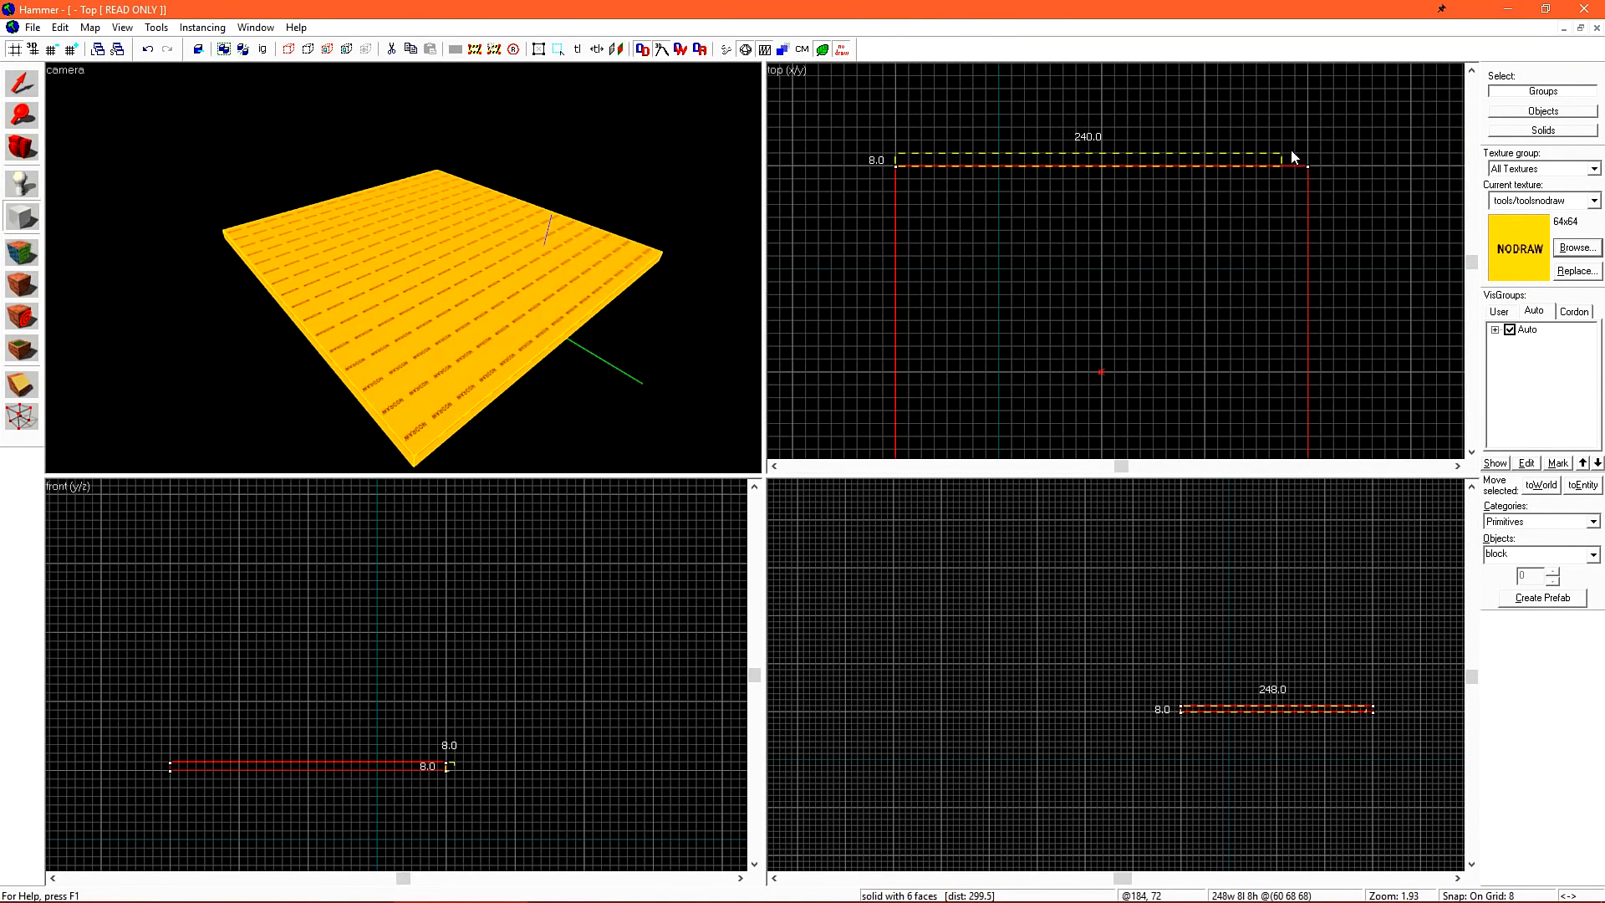
Draw an 8-unit-thick NODRAW wall brush along the slab's back edge
drag(1302, 159, 1314, 159)
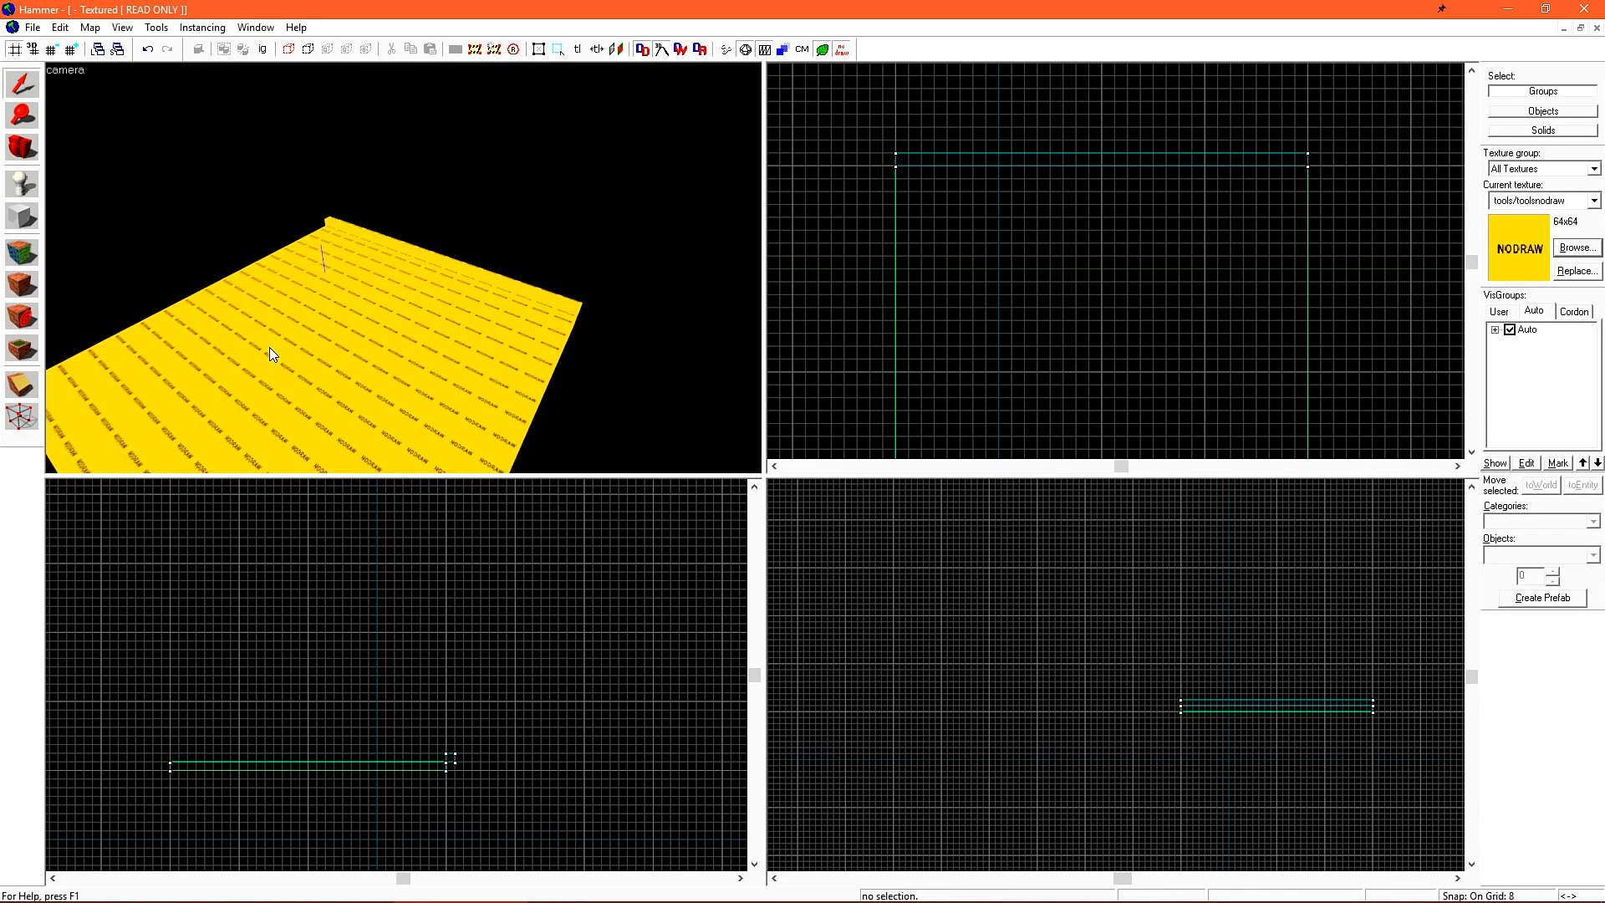
mouse_move(117, 141)
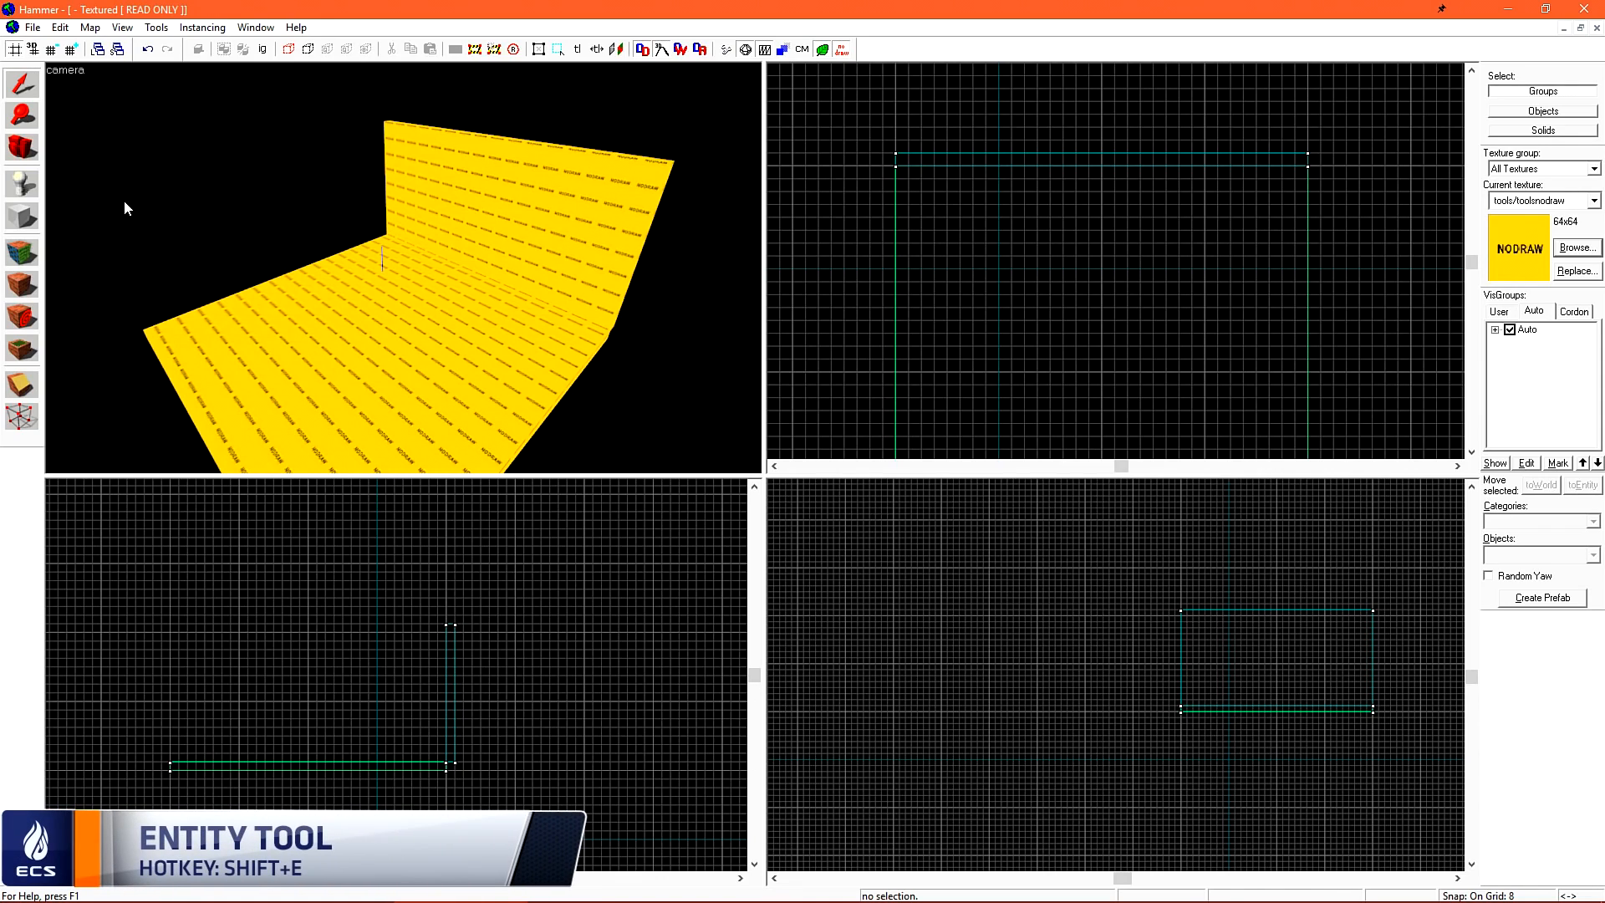
Place an info_player_terrorist spawn on the floor in front of the wall
click(528, 307)
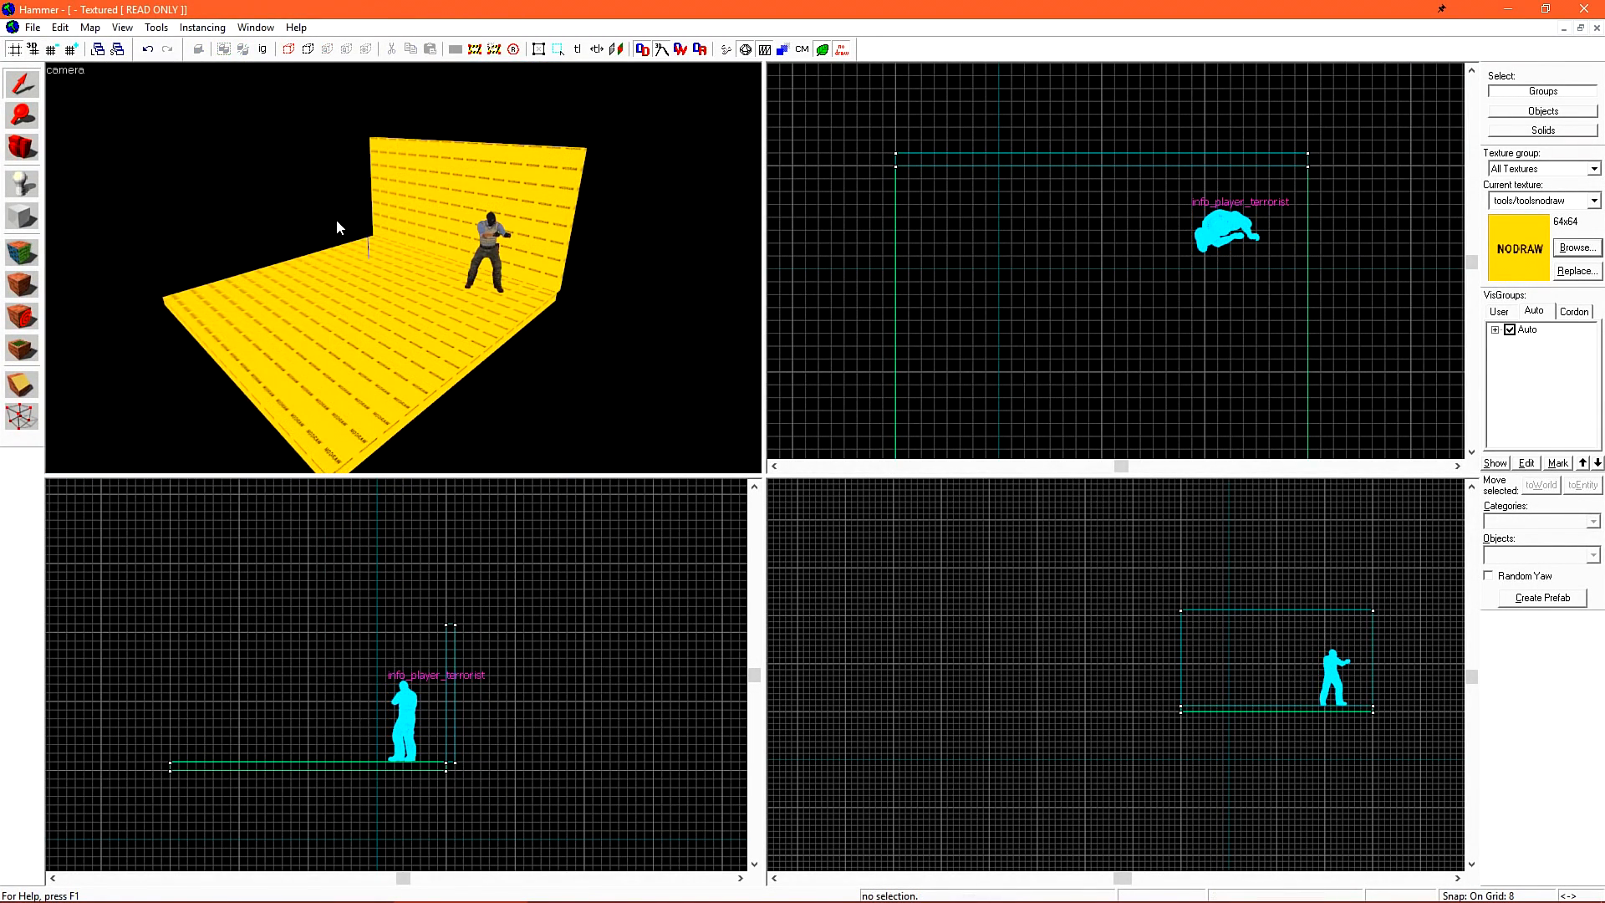
mouse_move(140, 161)
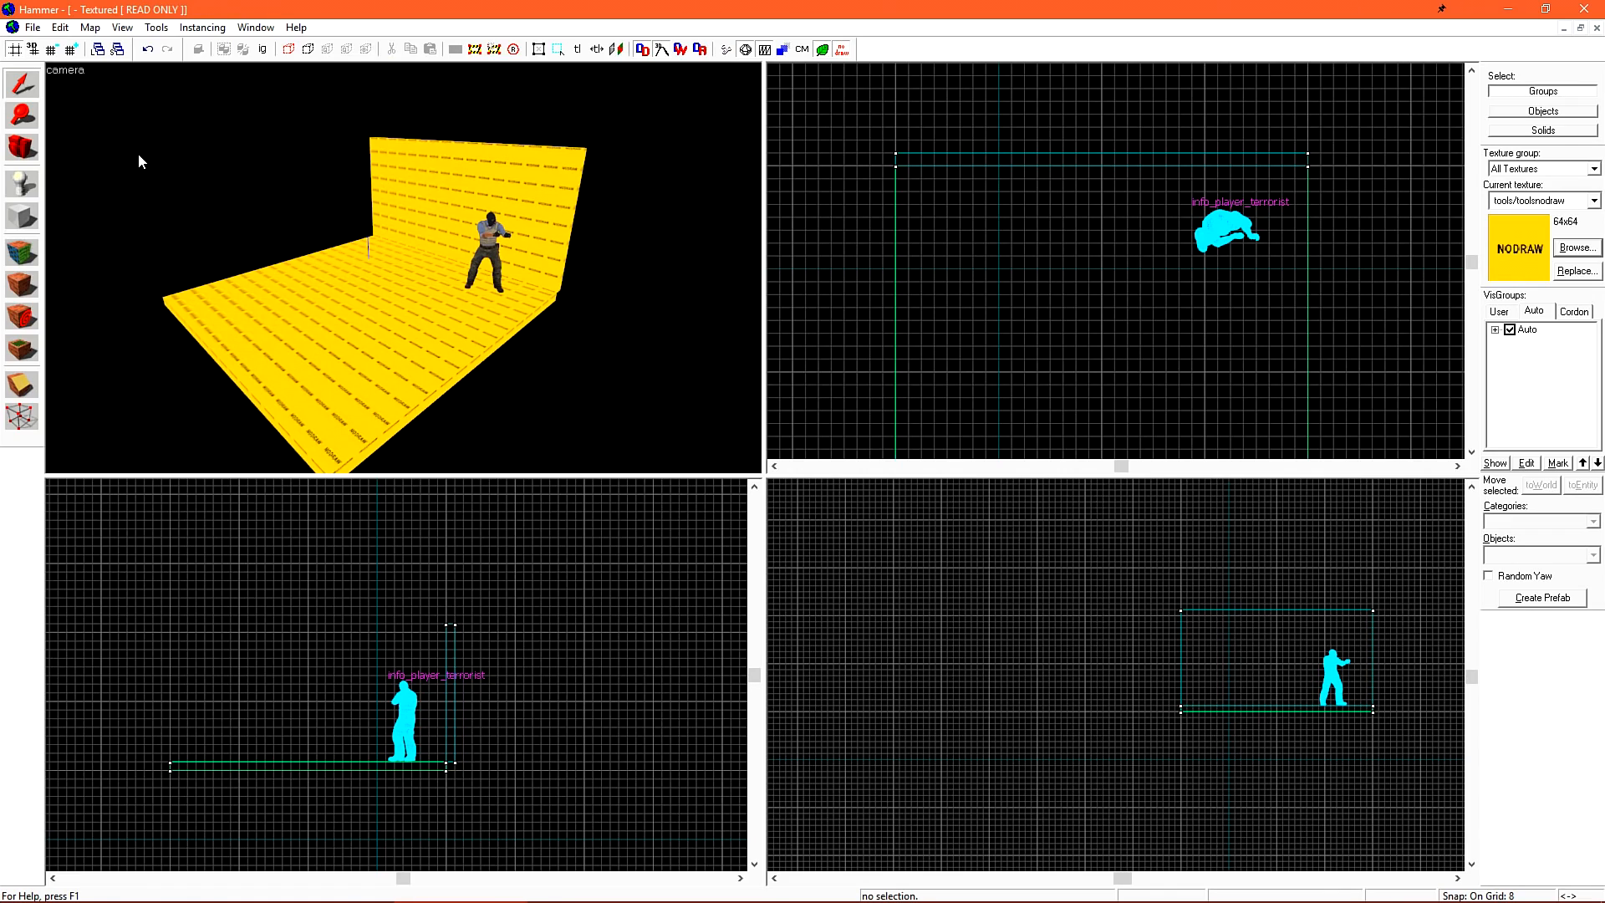
mouse_move(148, 297)
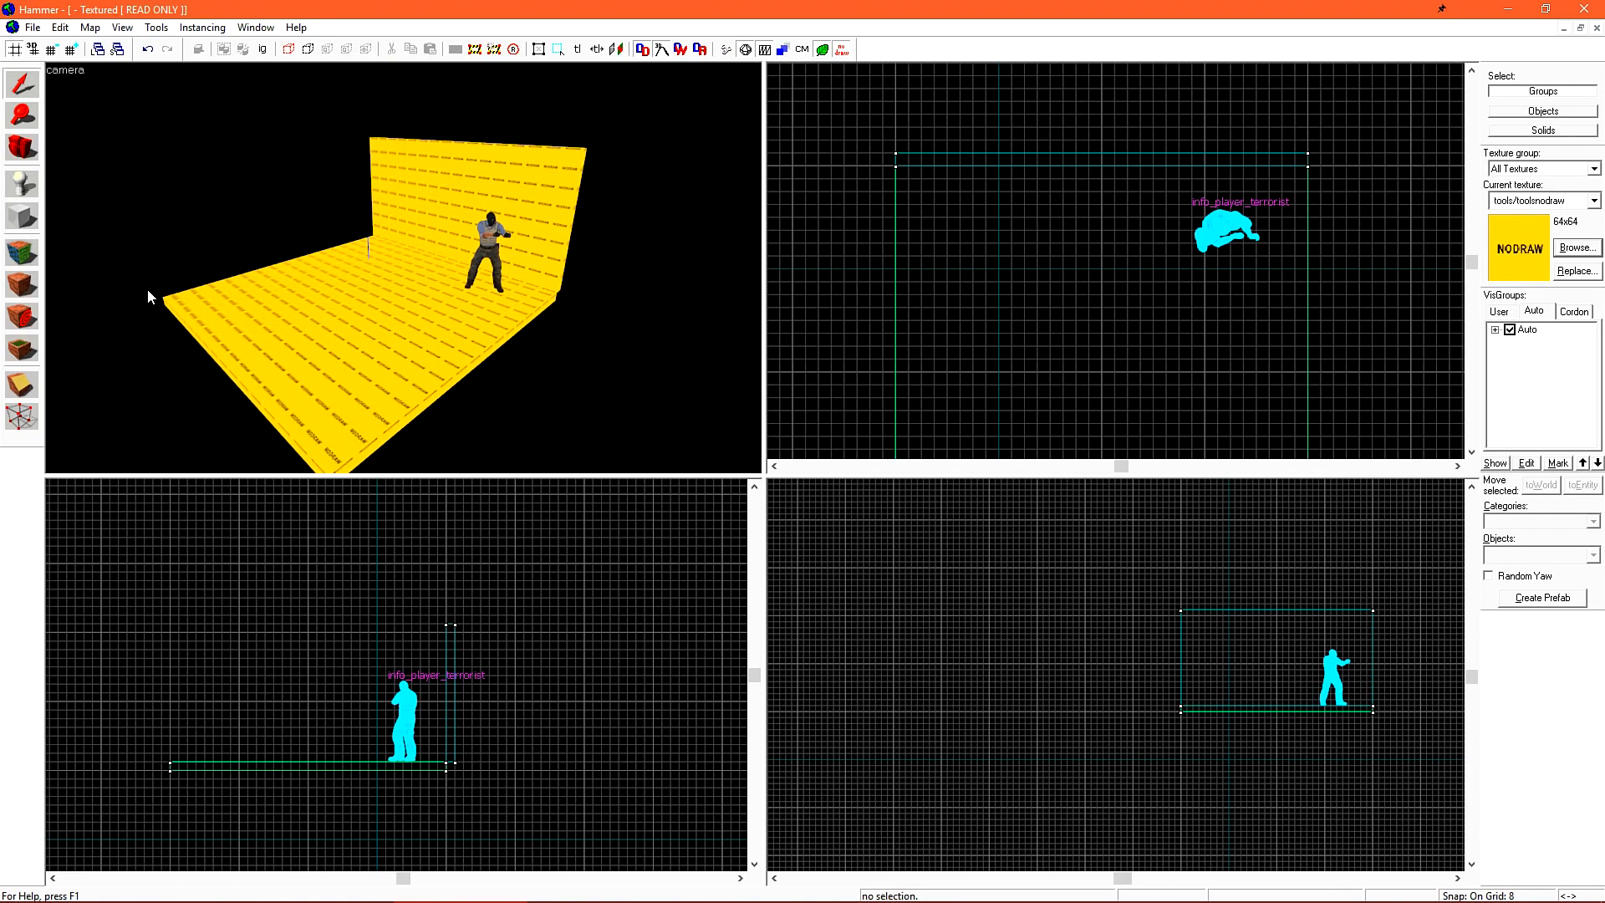
mouse_move(423, 146)
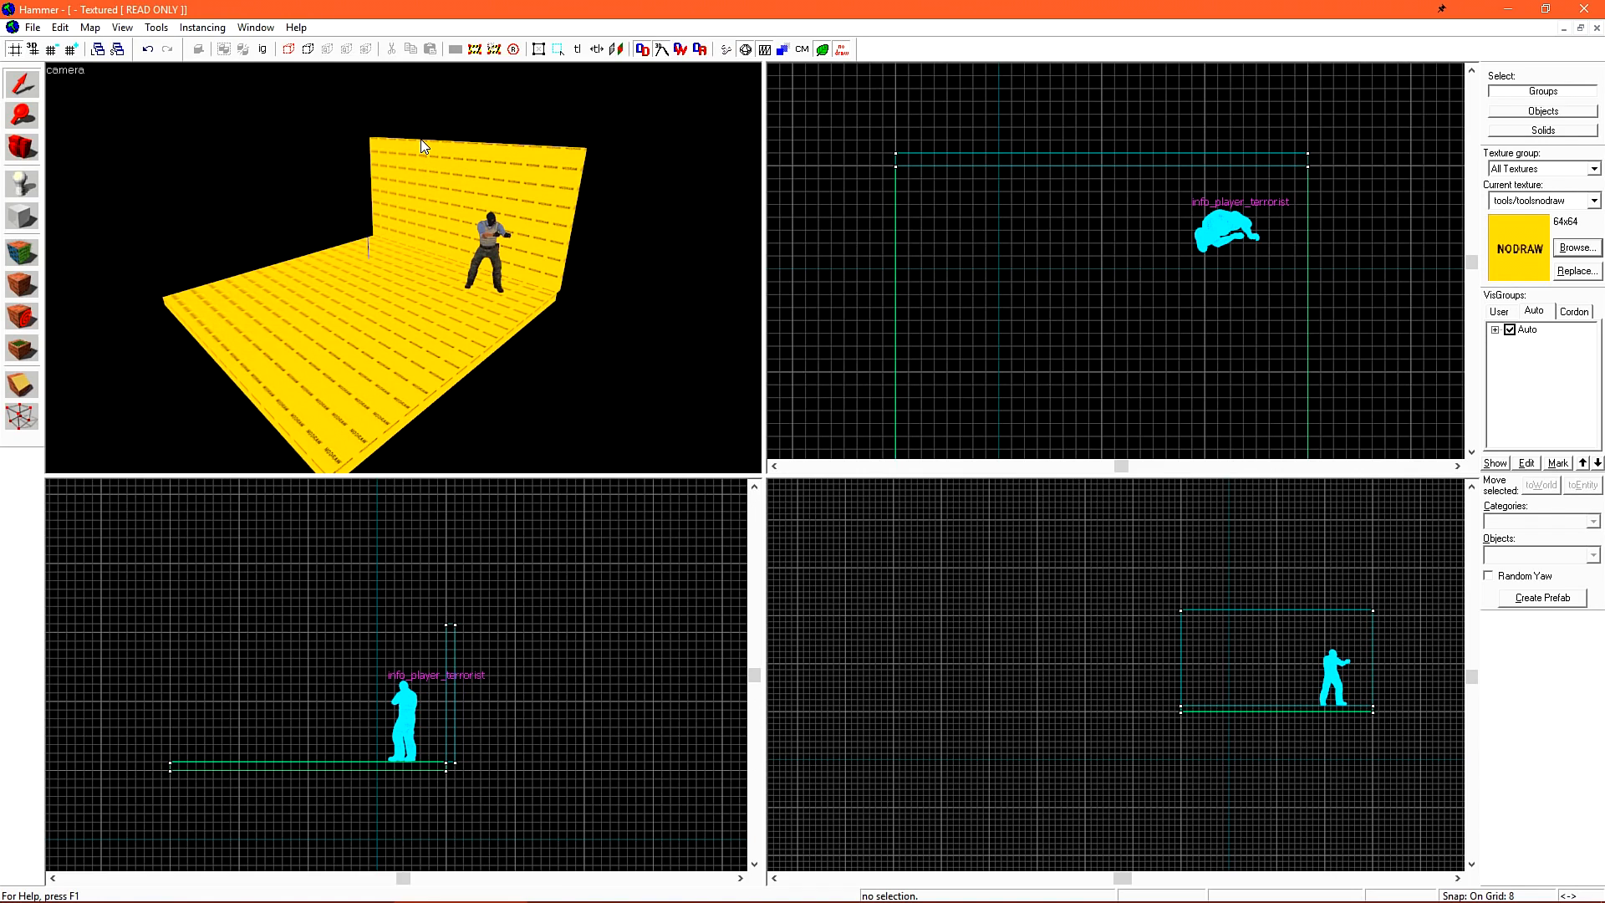
mouse_move(419, 192)
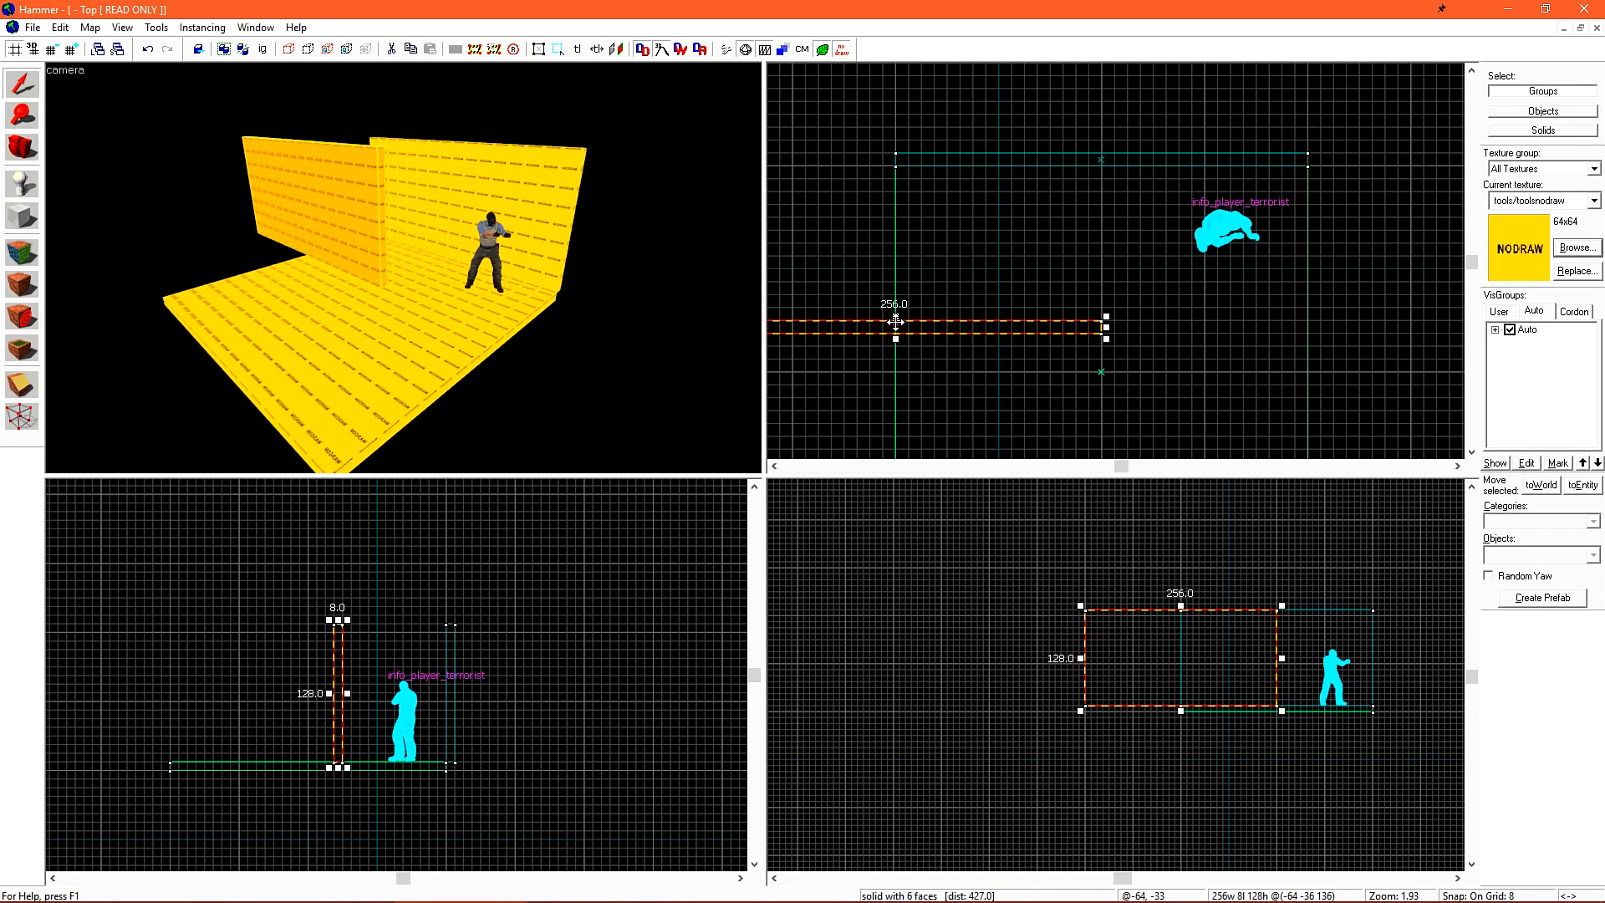
mouse_move(959, 343)
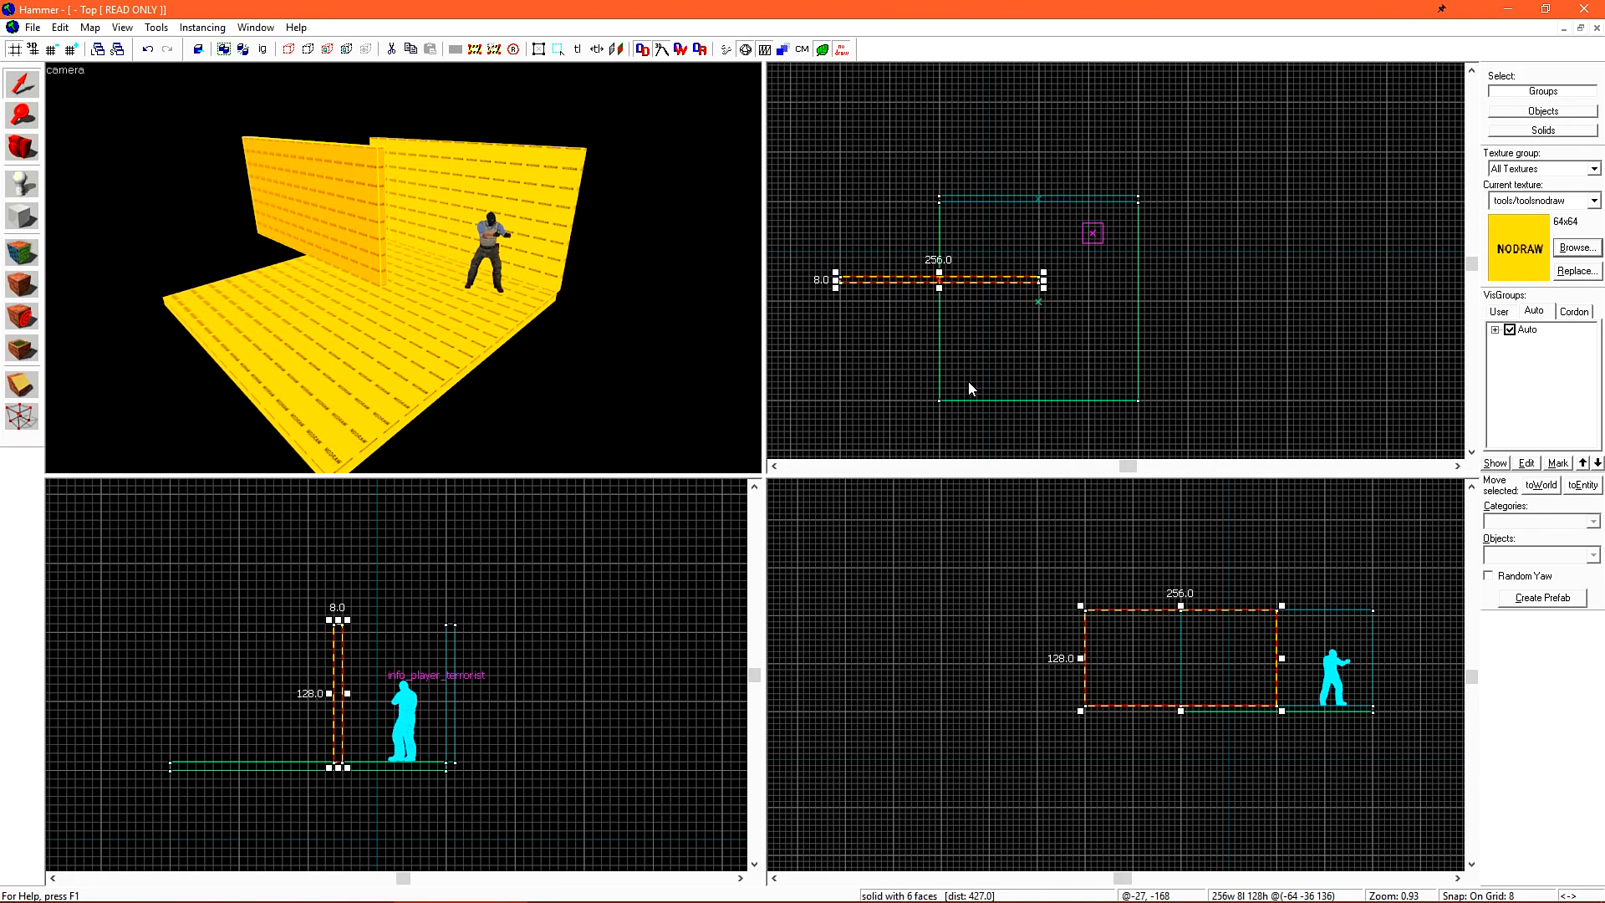
mouse_move(1002, 279)
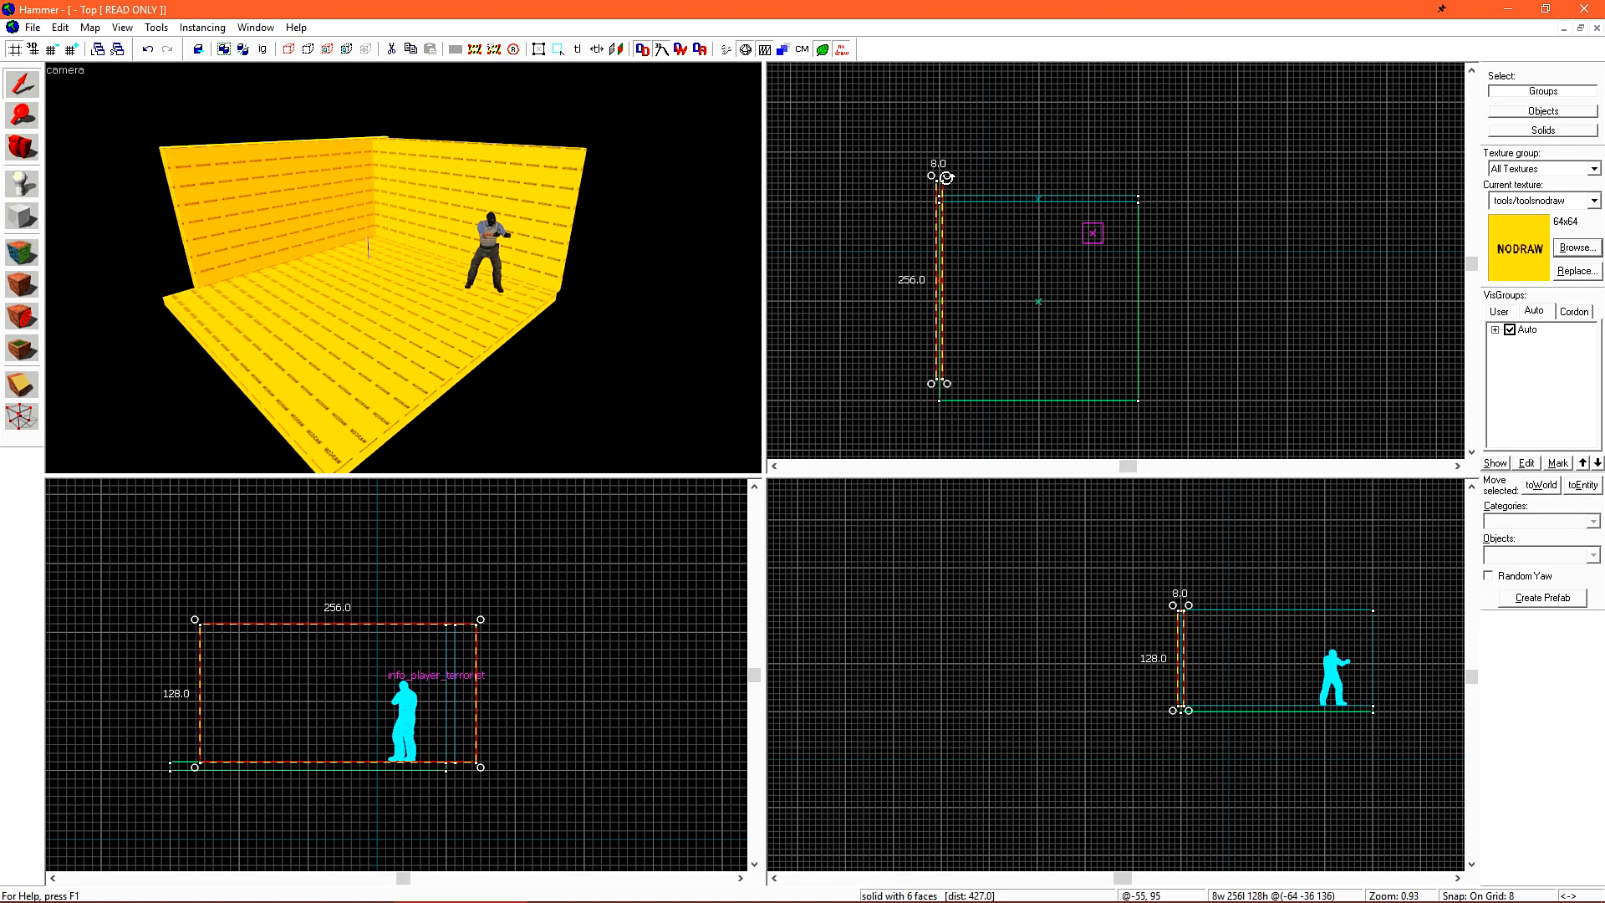
Move the rotated wall copy onto the floor's side edge to form a corner
drag(942, 177, 885, 223)
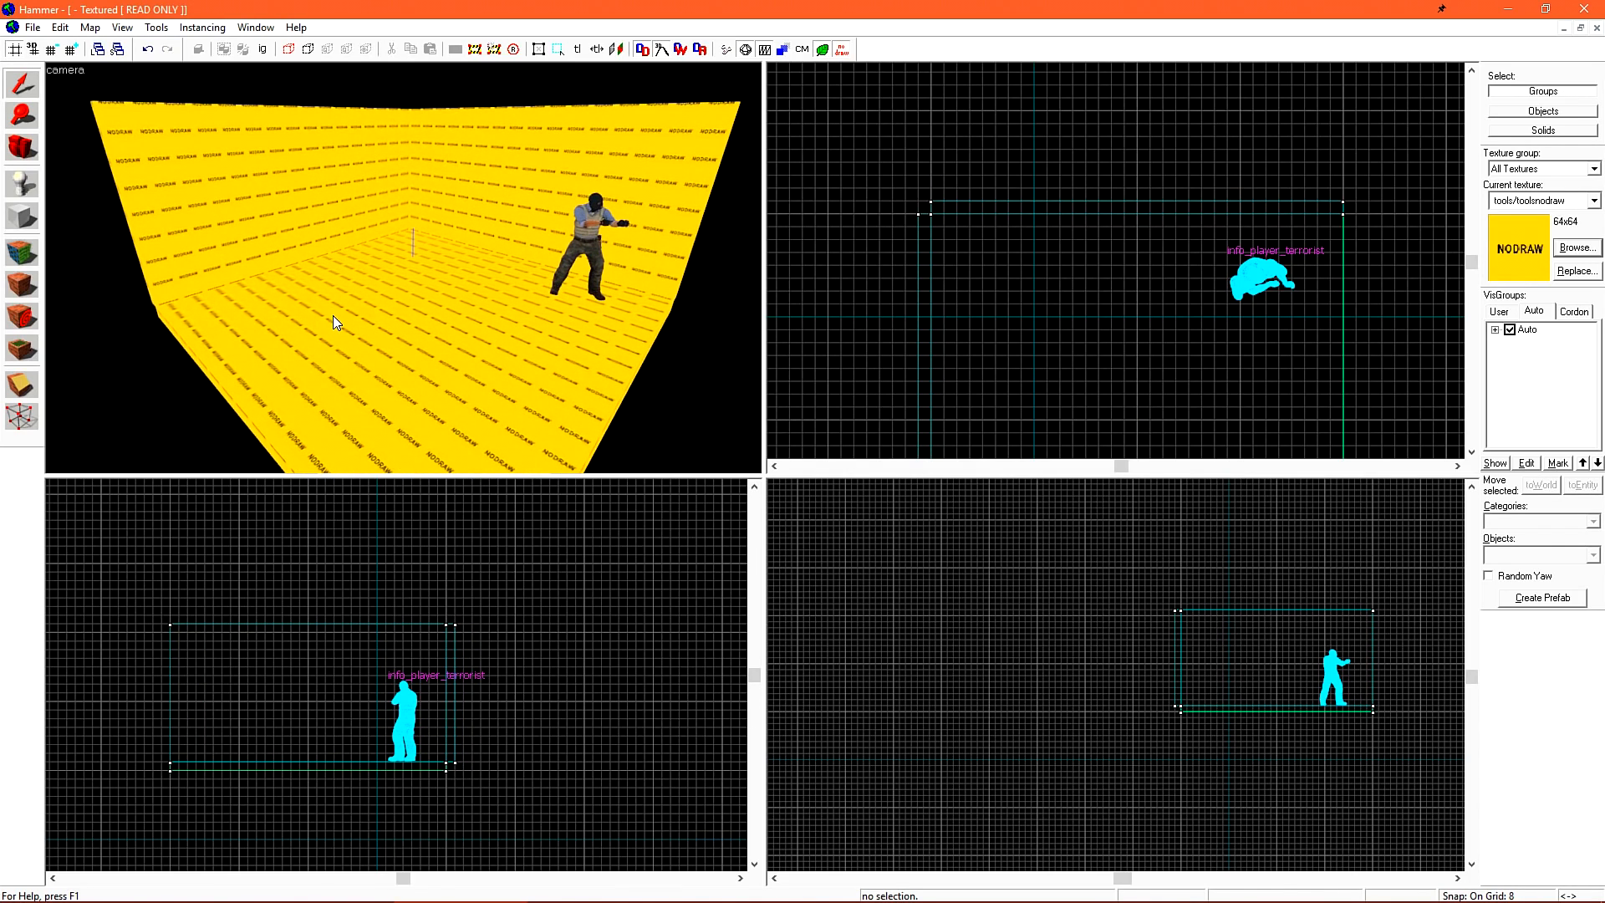
mouse_move(530, 181)
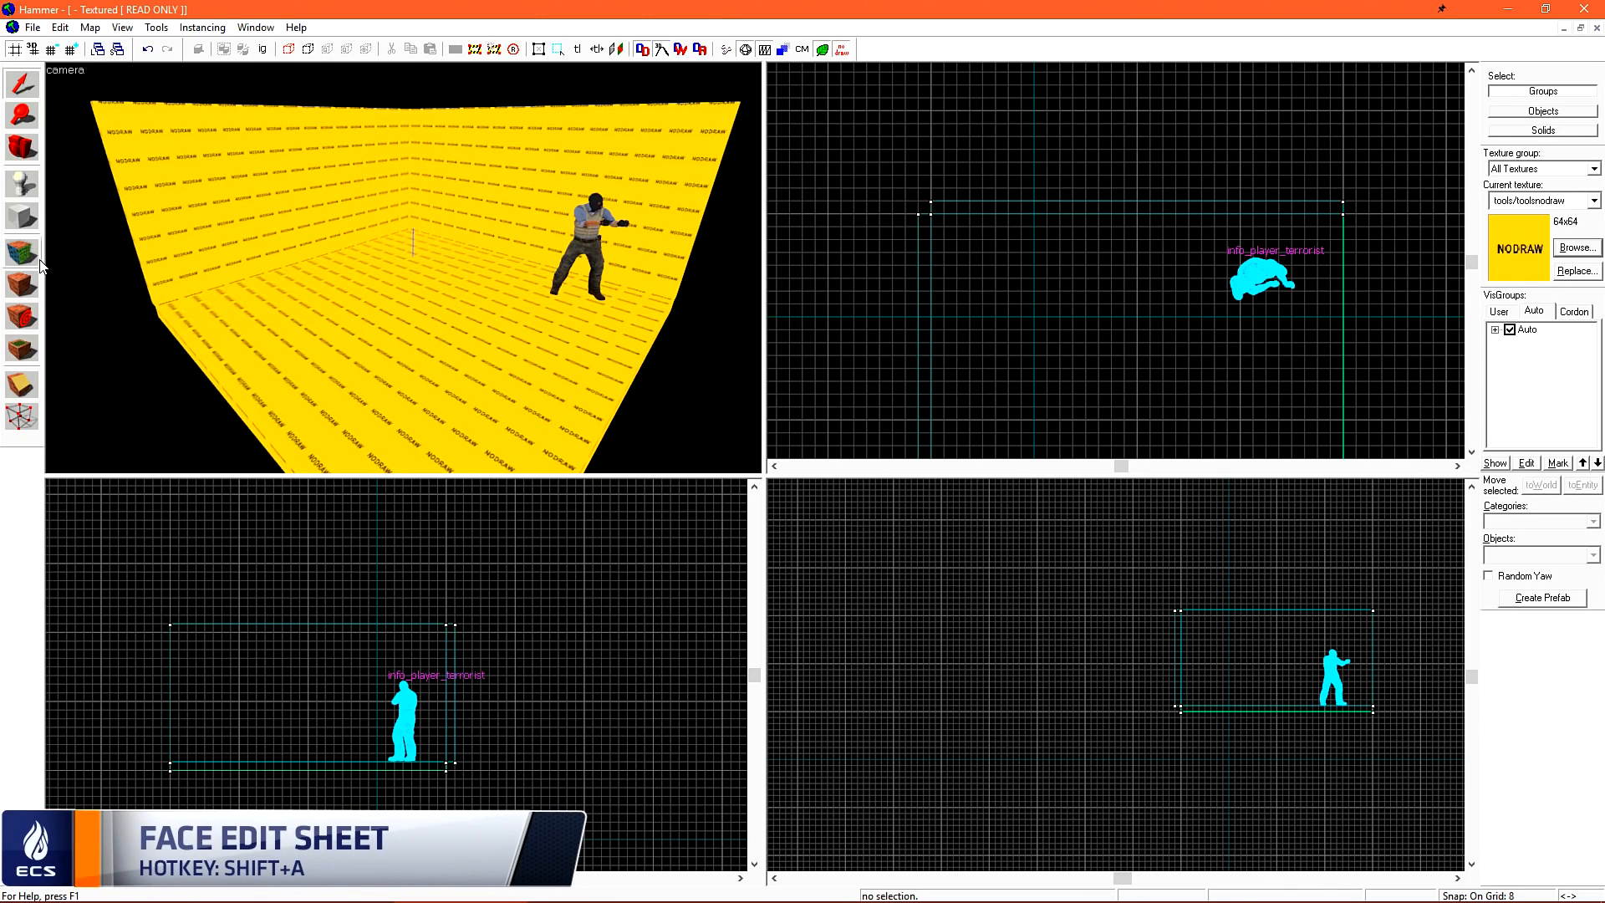
Apply concrete/baggage_concretefloora to the floor face via the Face Edit Sheet
click(23, 251)
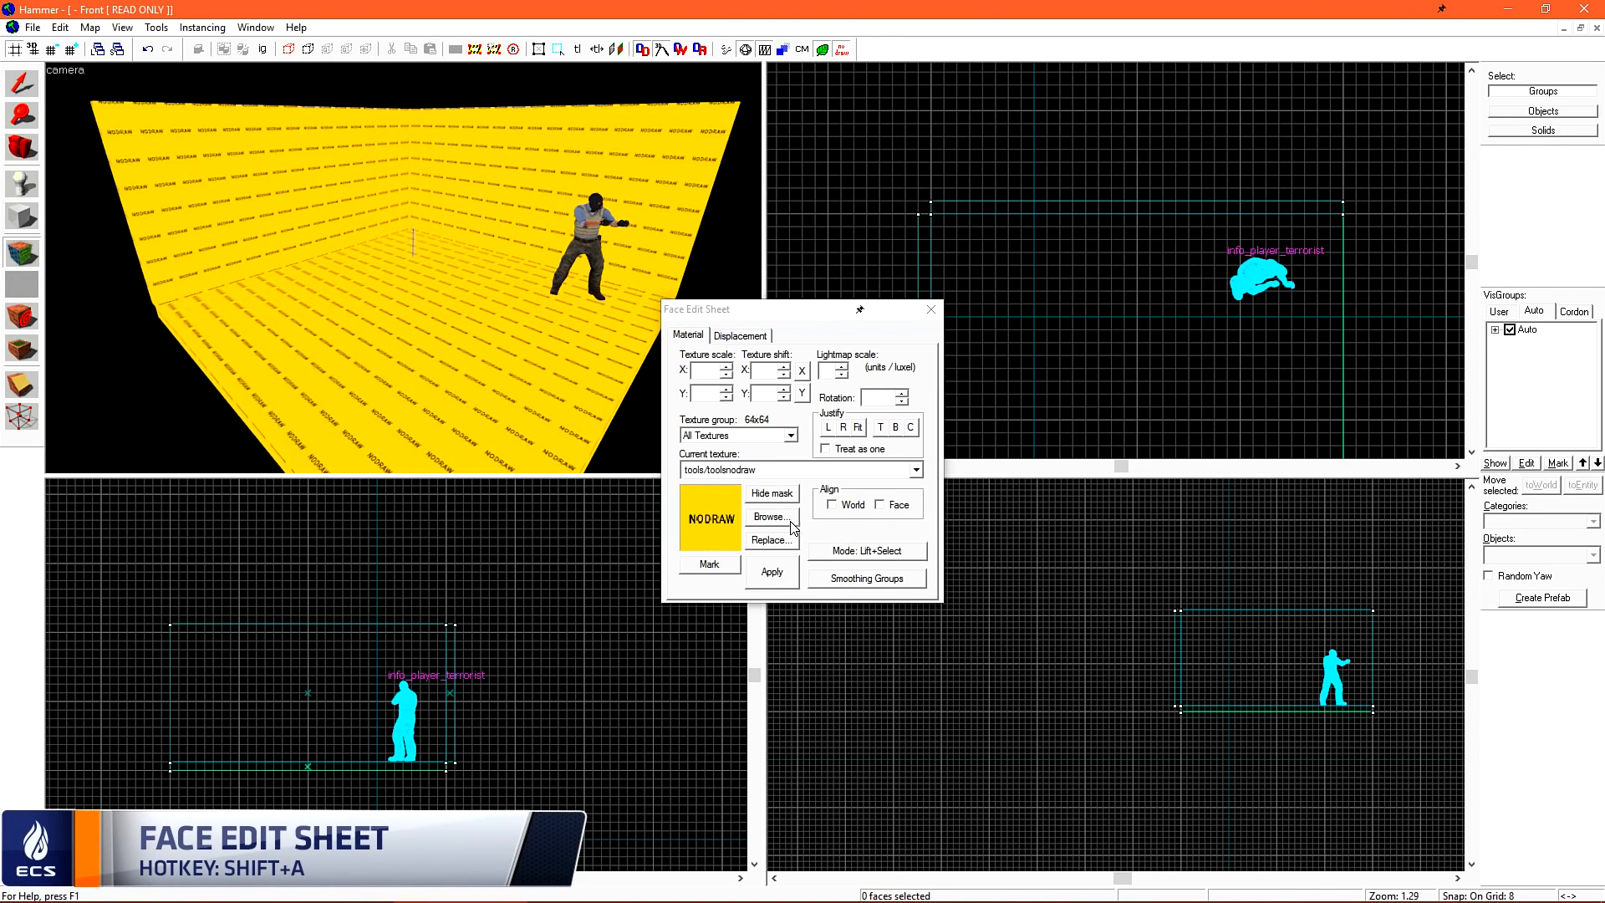
click(770, 516)
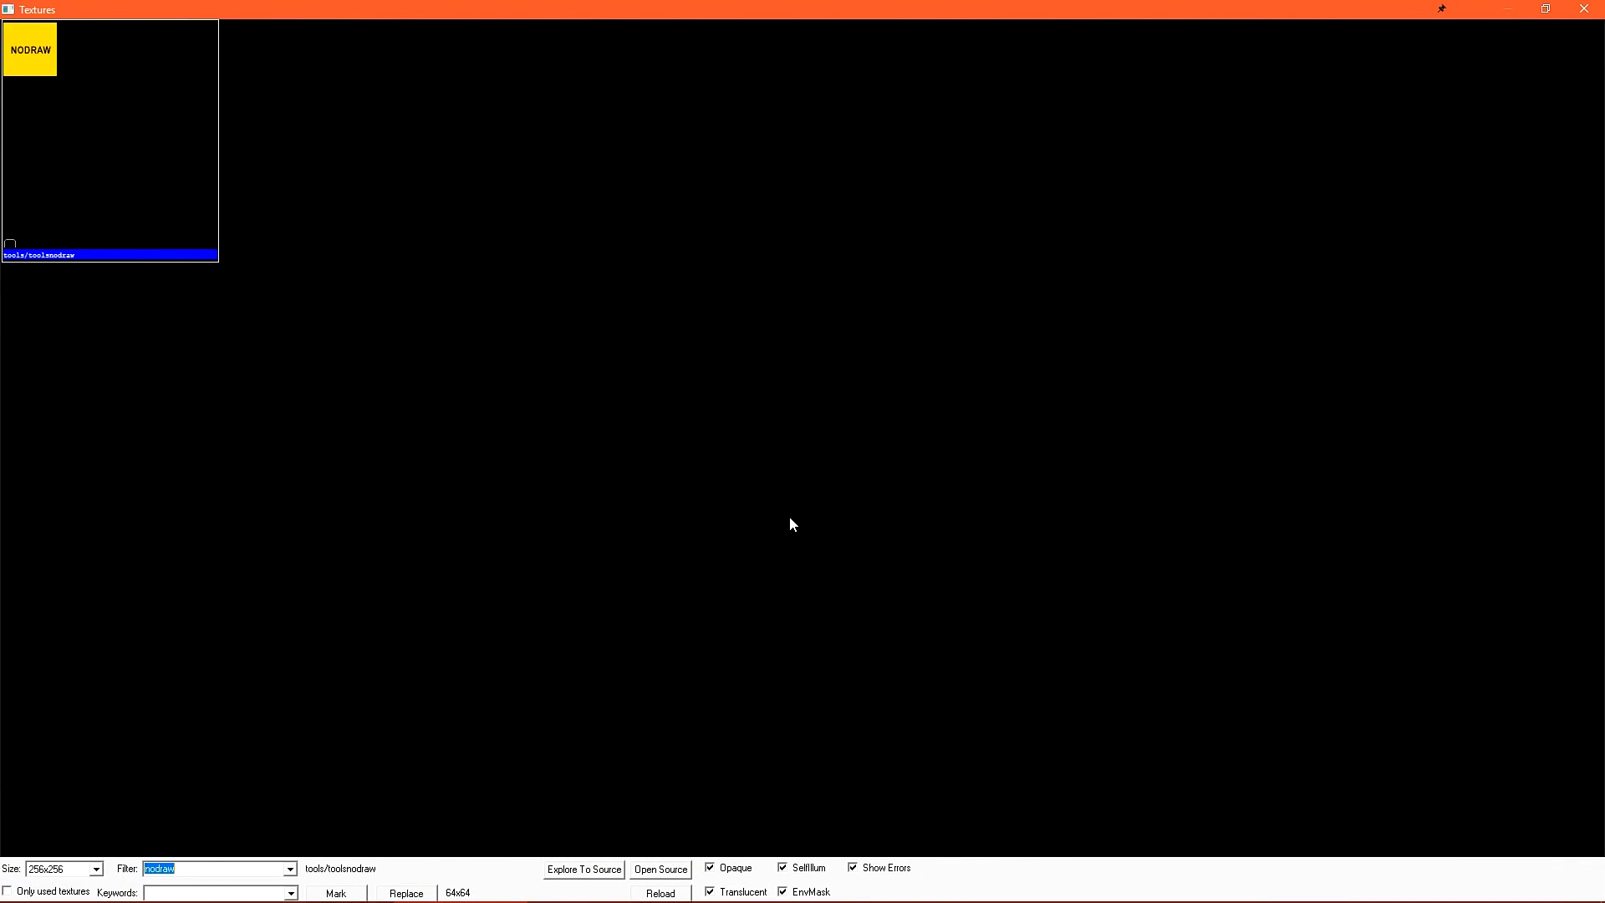
text(concrete)
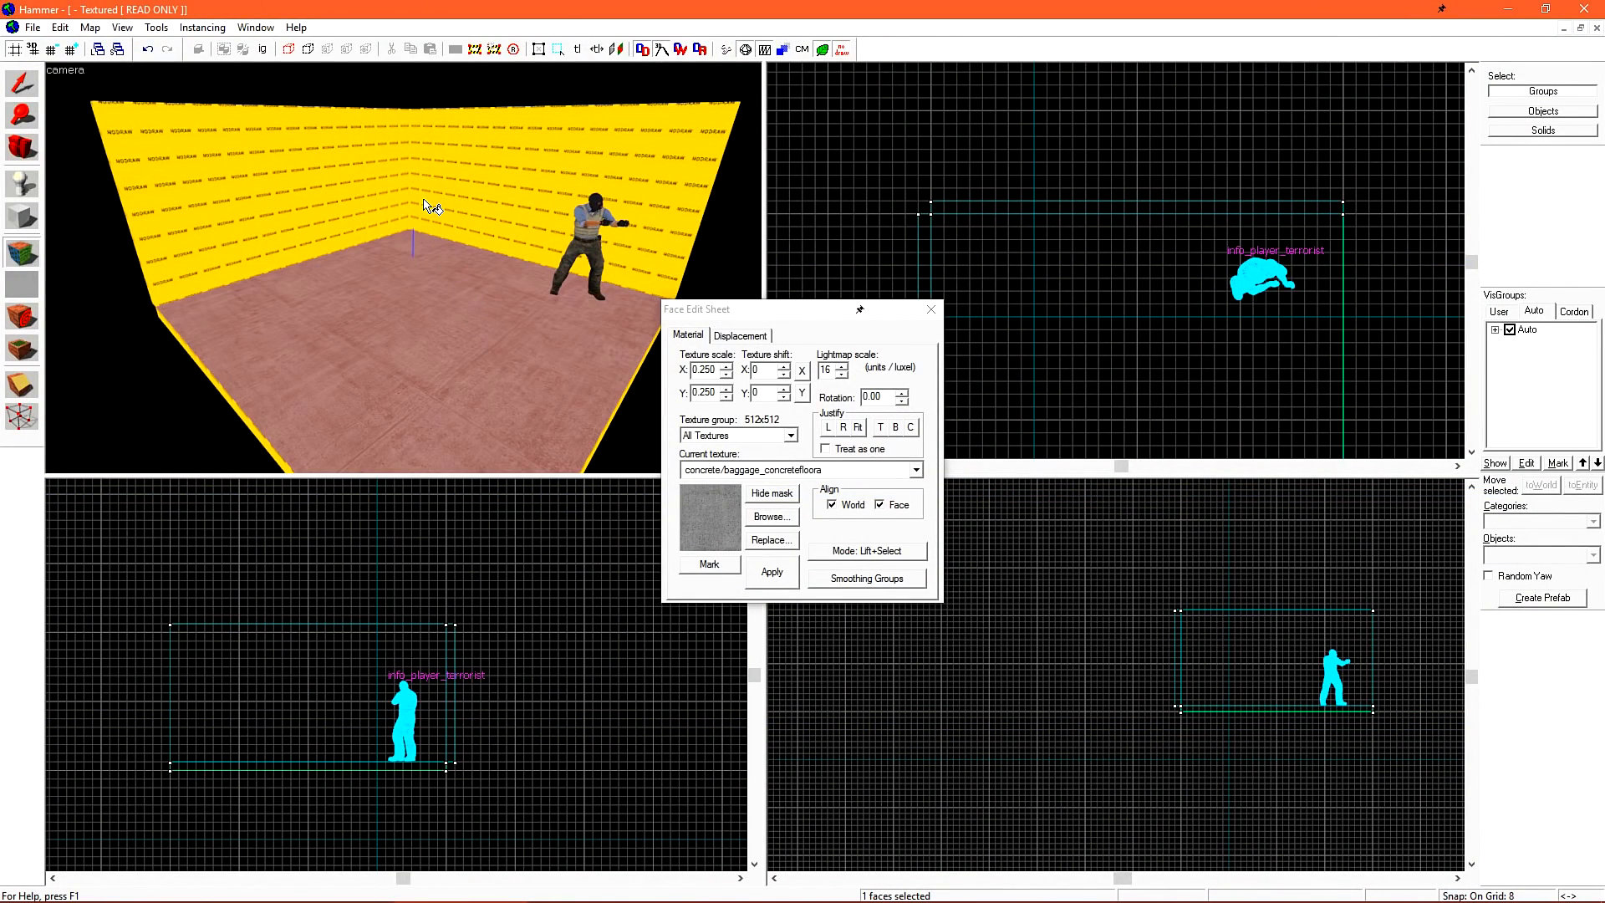
mouse_move(448, 264)
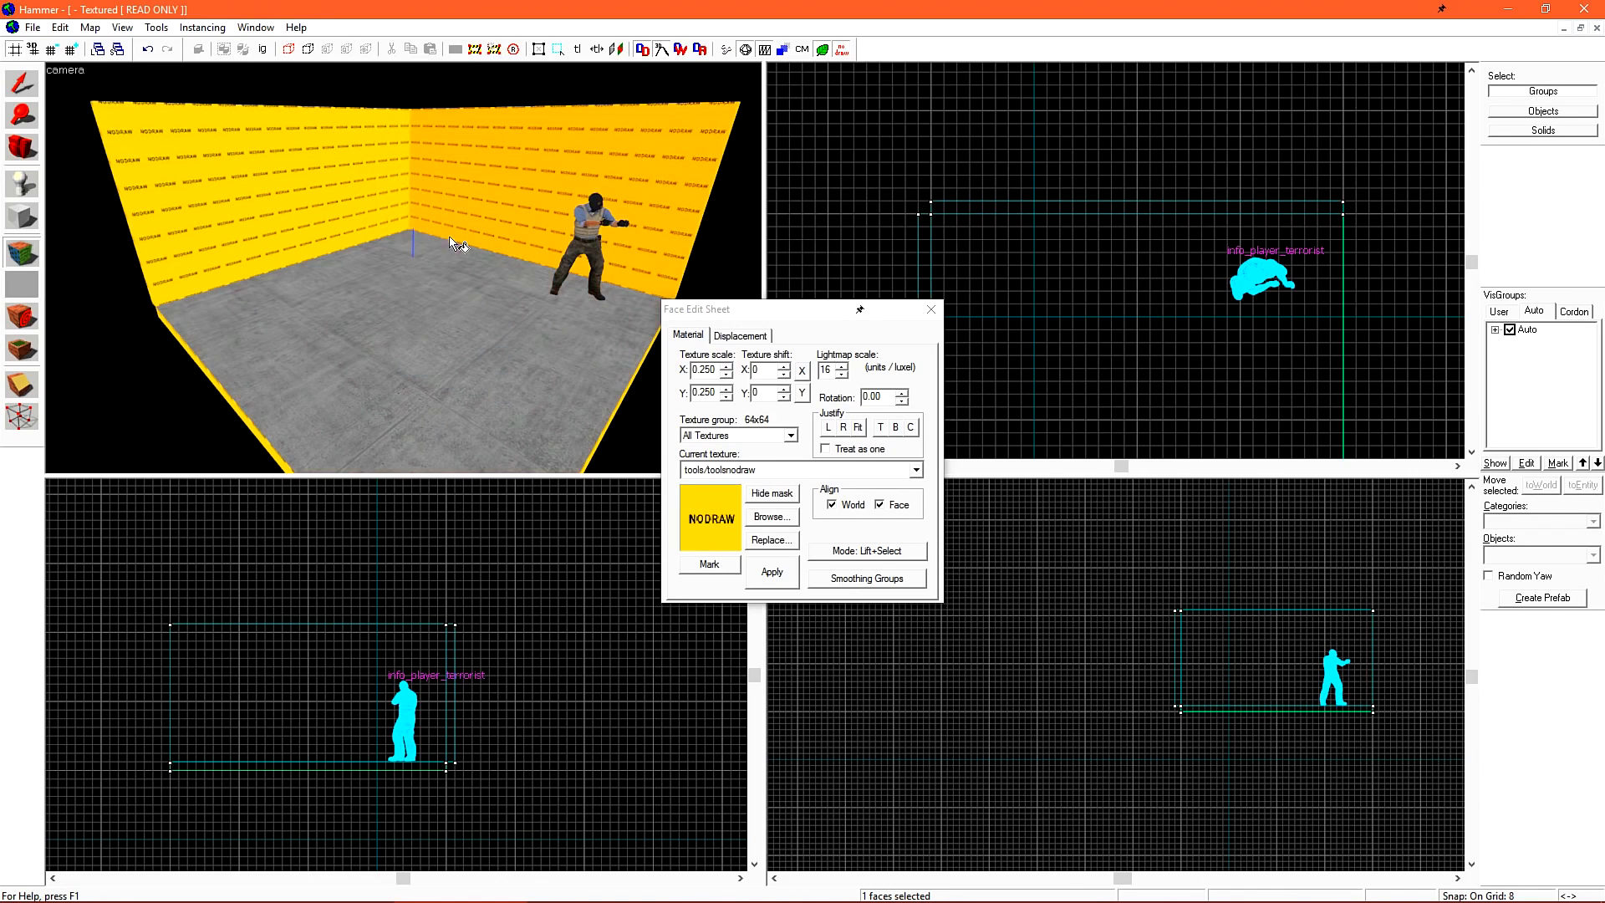
mouse_move(446, 201)
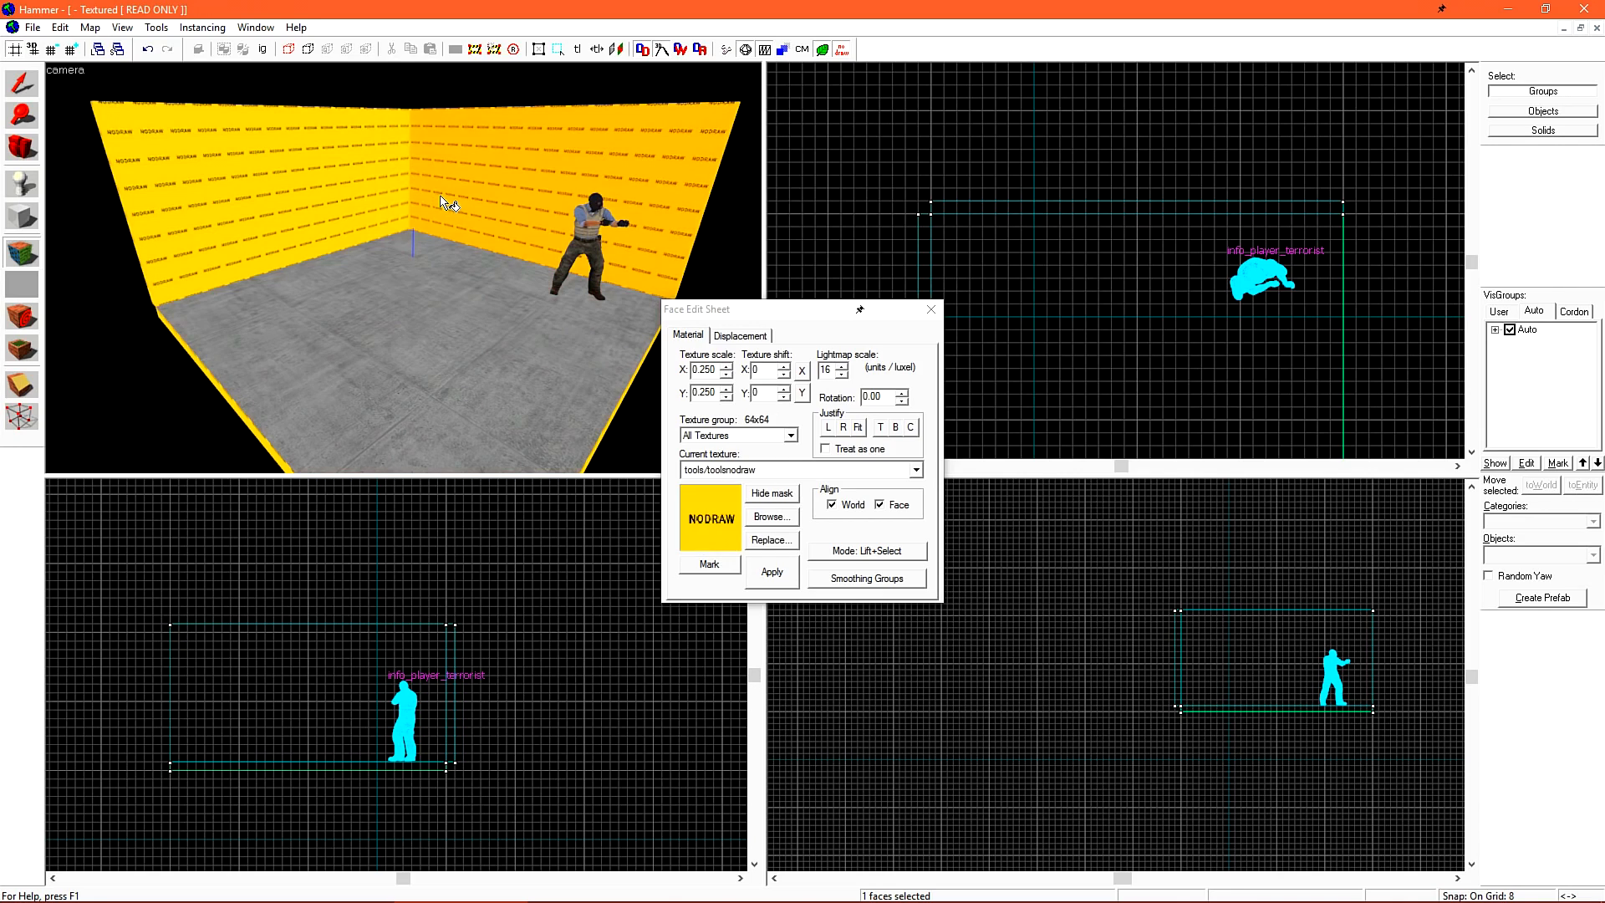
click(771, 570)
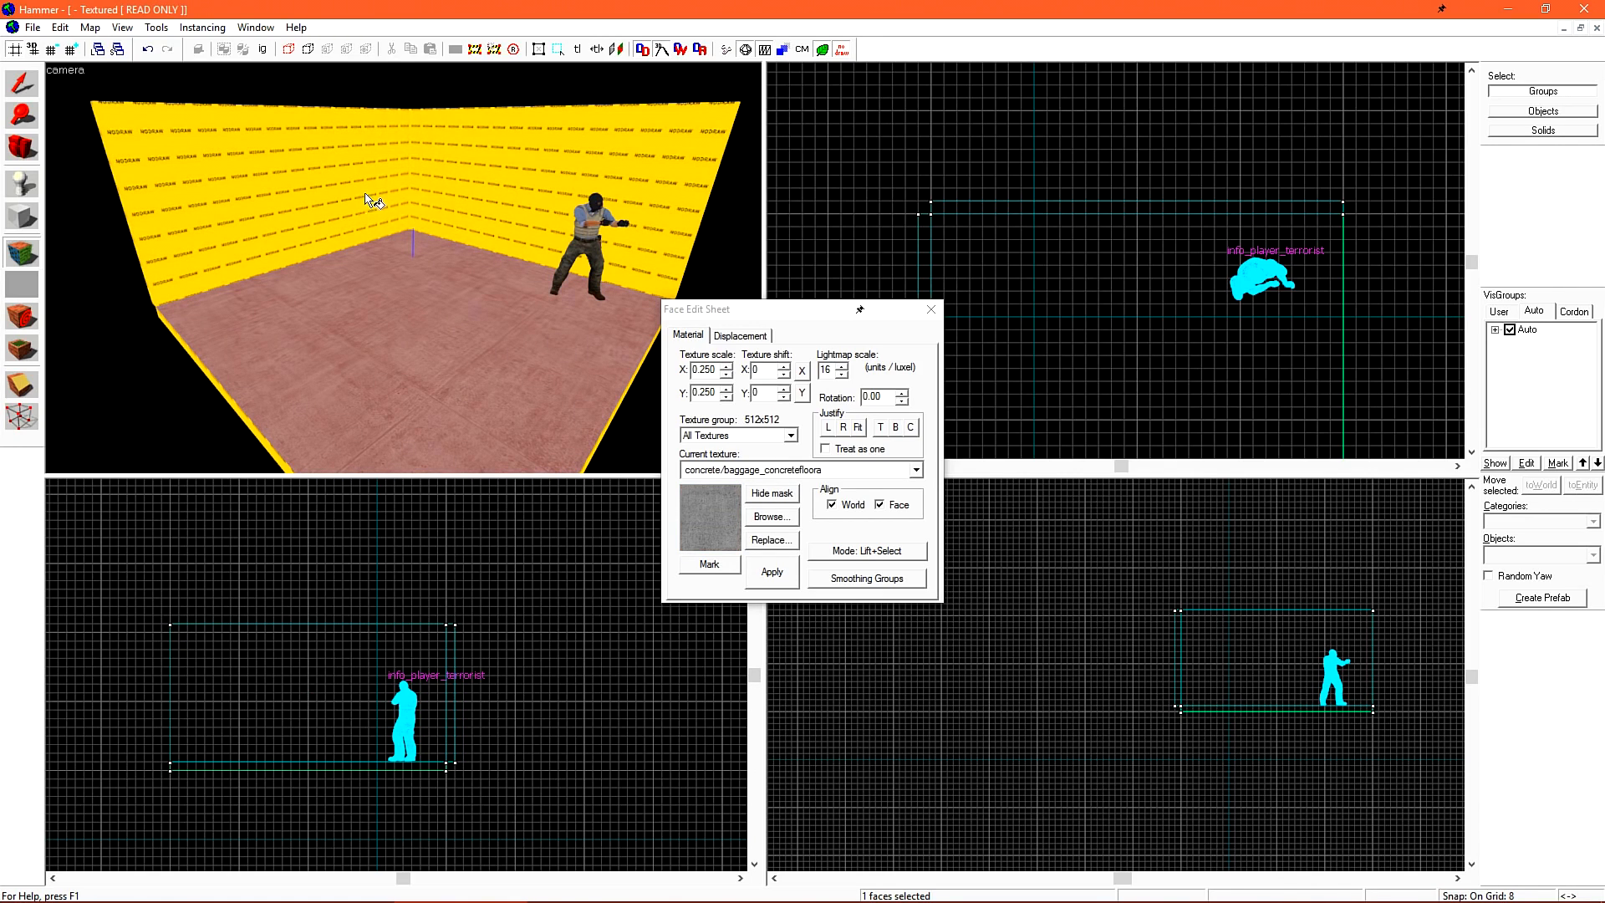
mouse_move(699, 474)
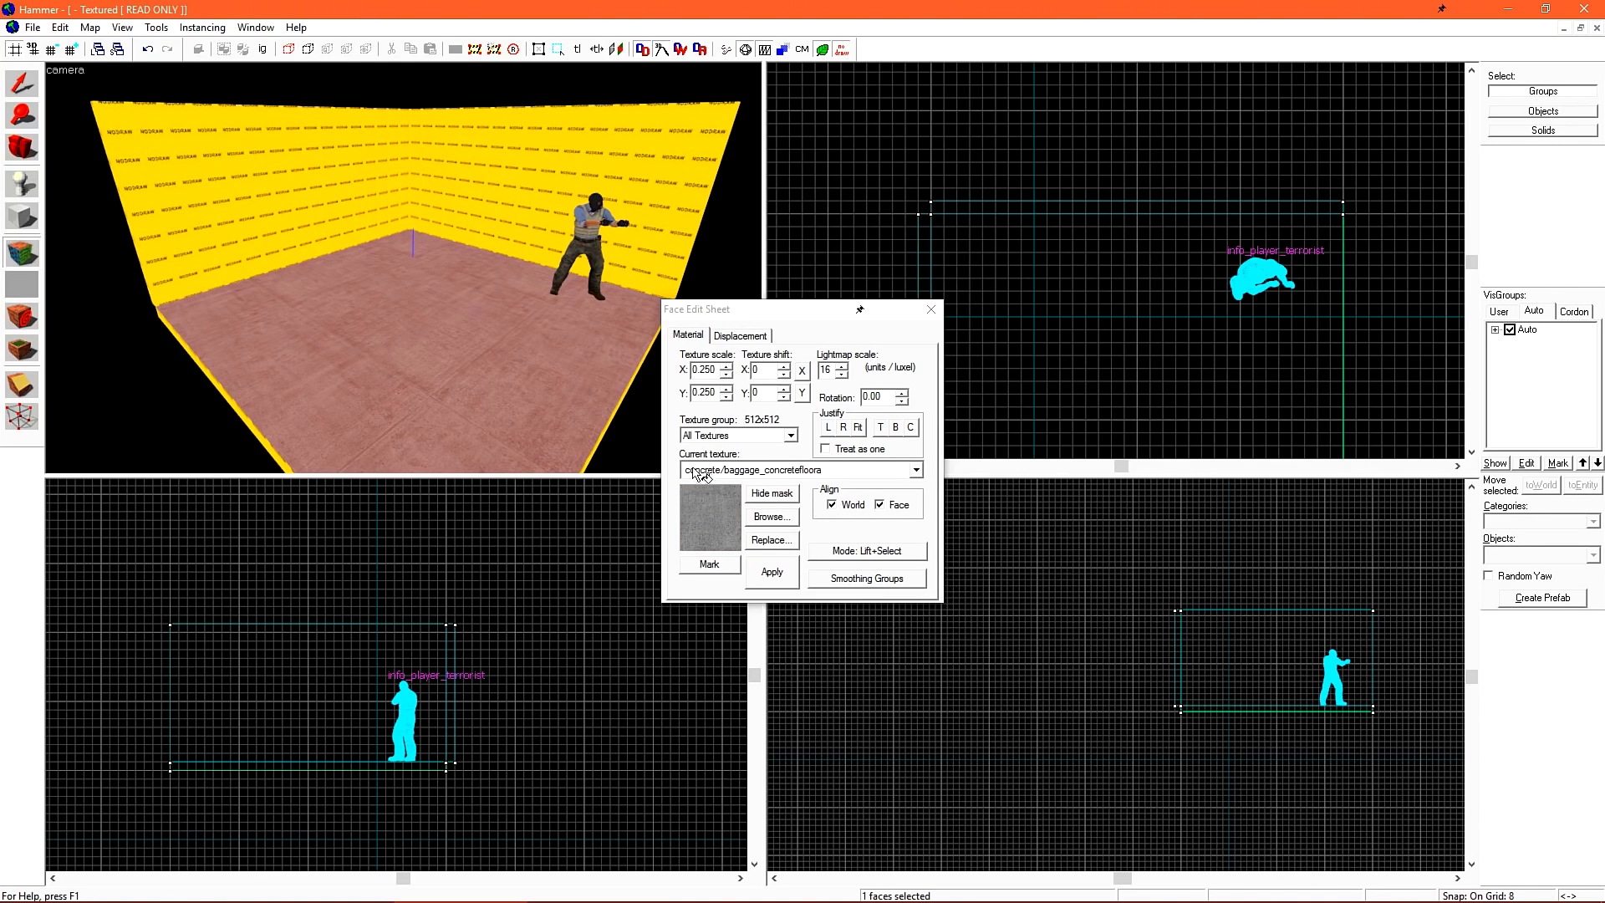
Browse for the brick/brickwall045a texture to cover the wall faces
click(769, 515)
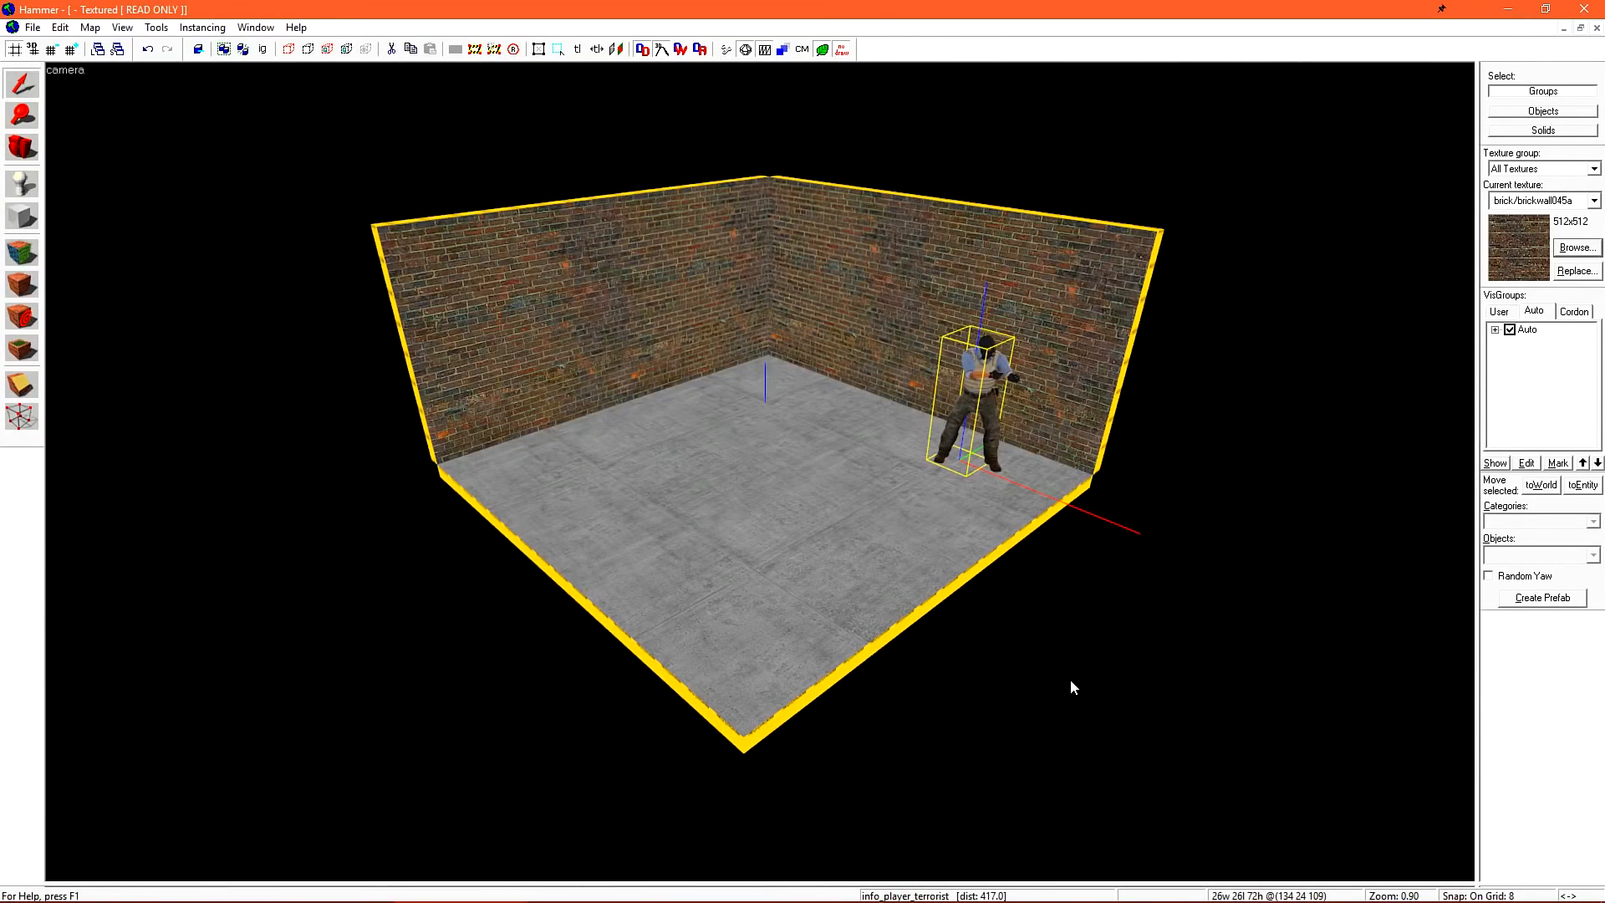
mouse_move(1090, 712)
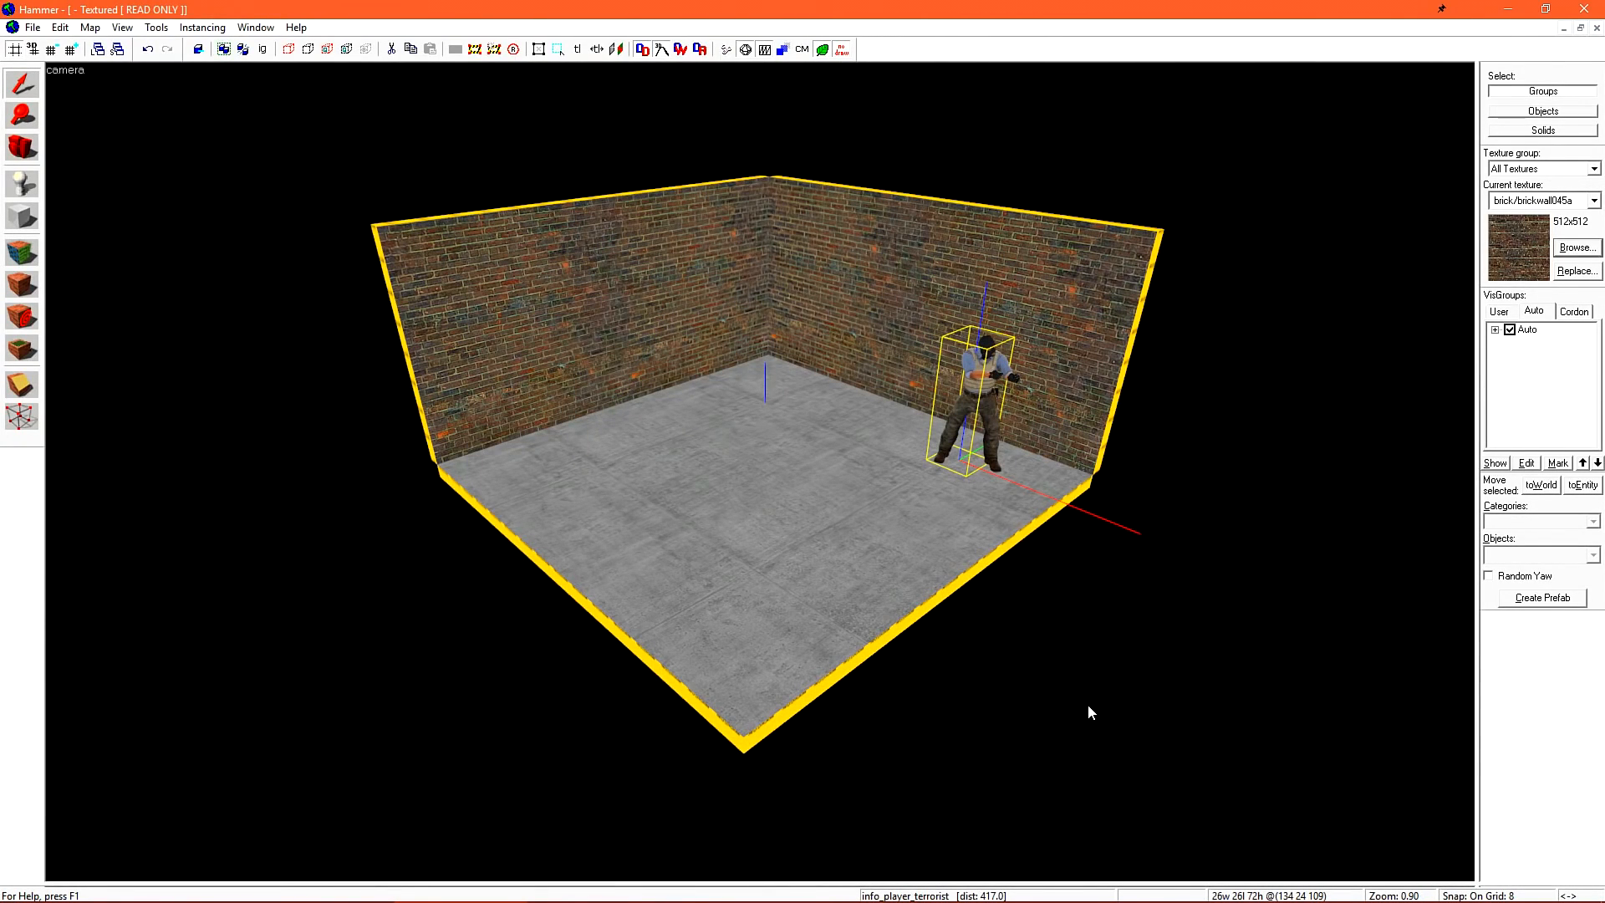
mouse_move(88, 206)
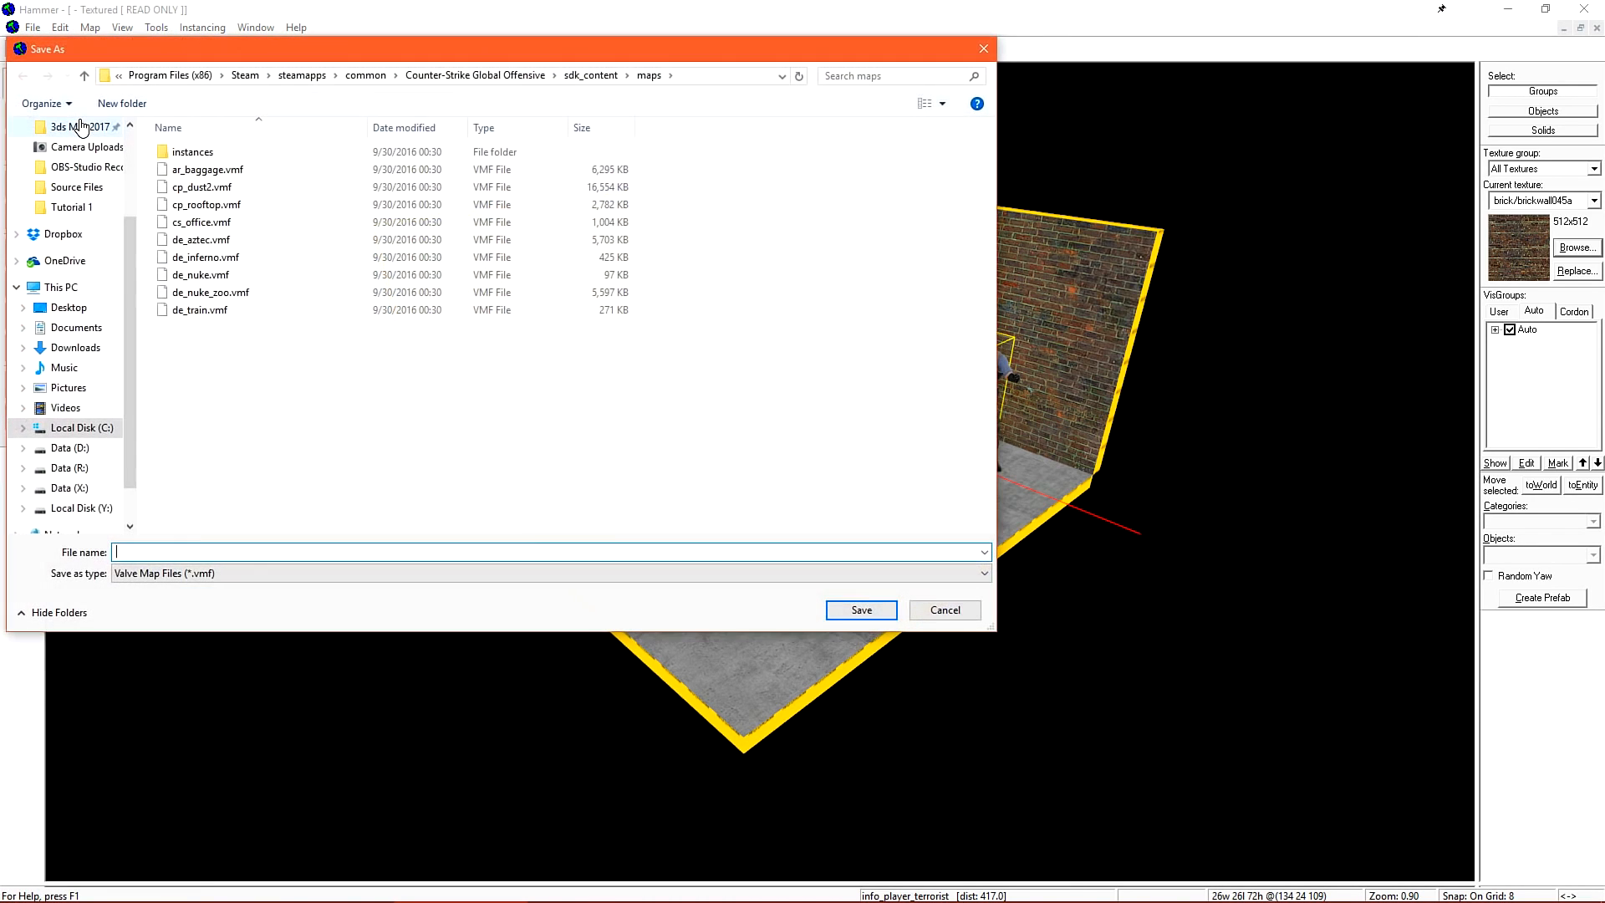
Save the map as TestLevel in the sdk_content maps folder
drag(511, 49, 901, 138)
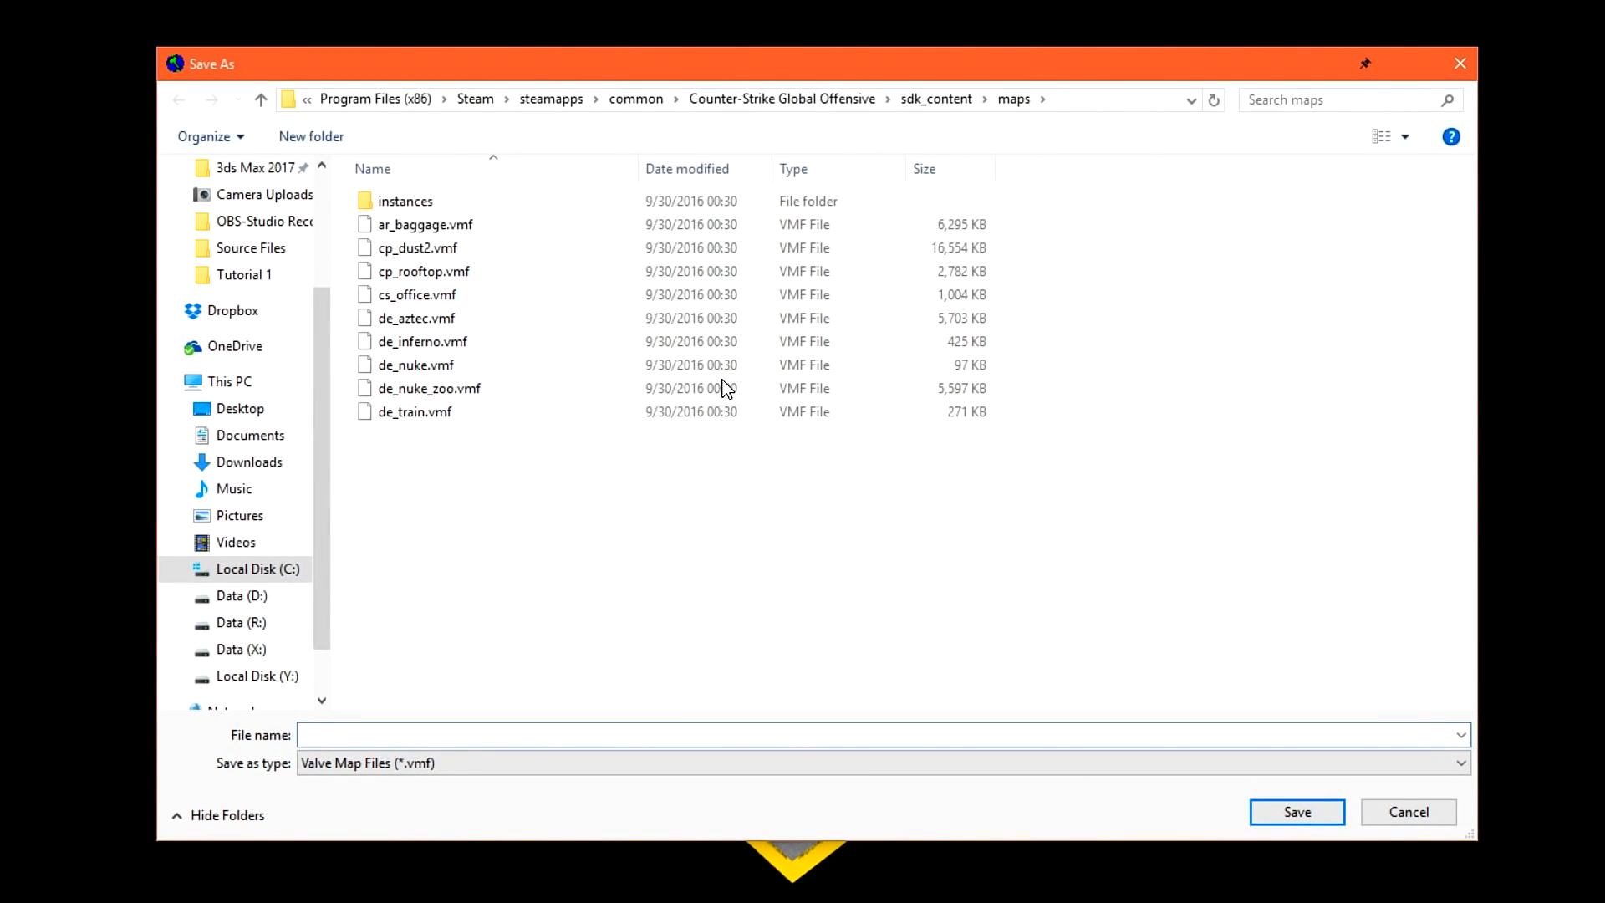
mouse_move(415, 317)
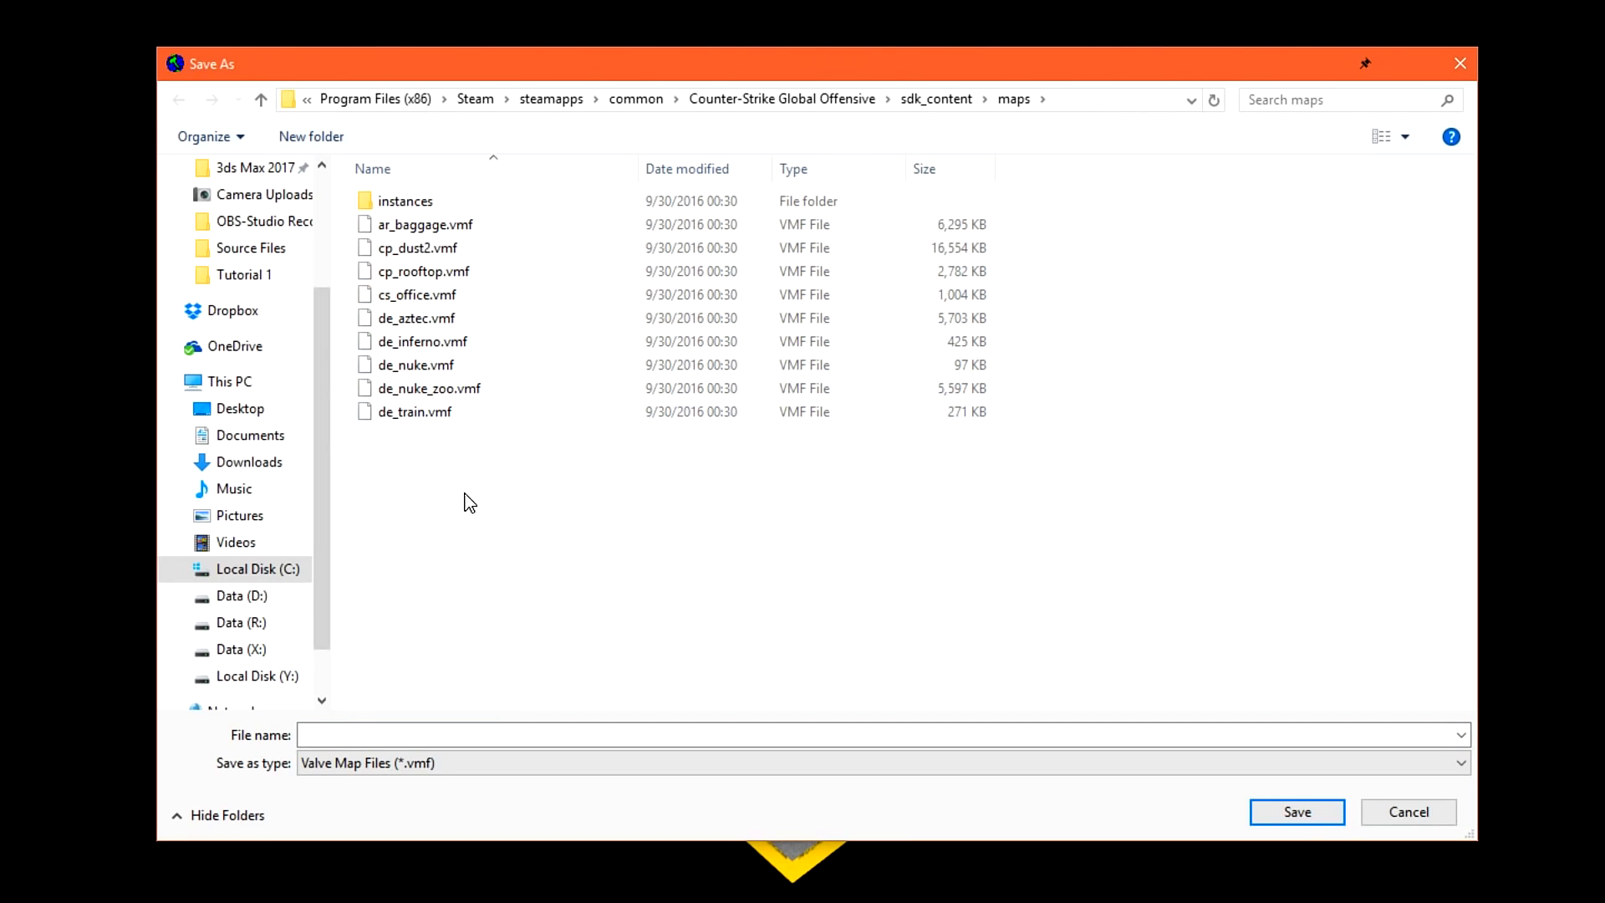
text(Test Le)
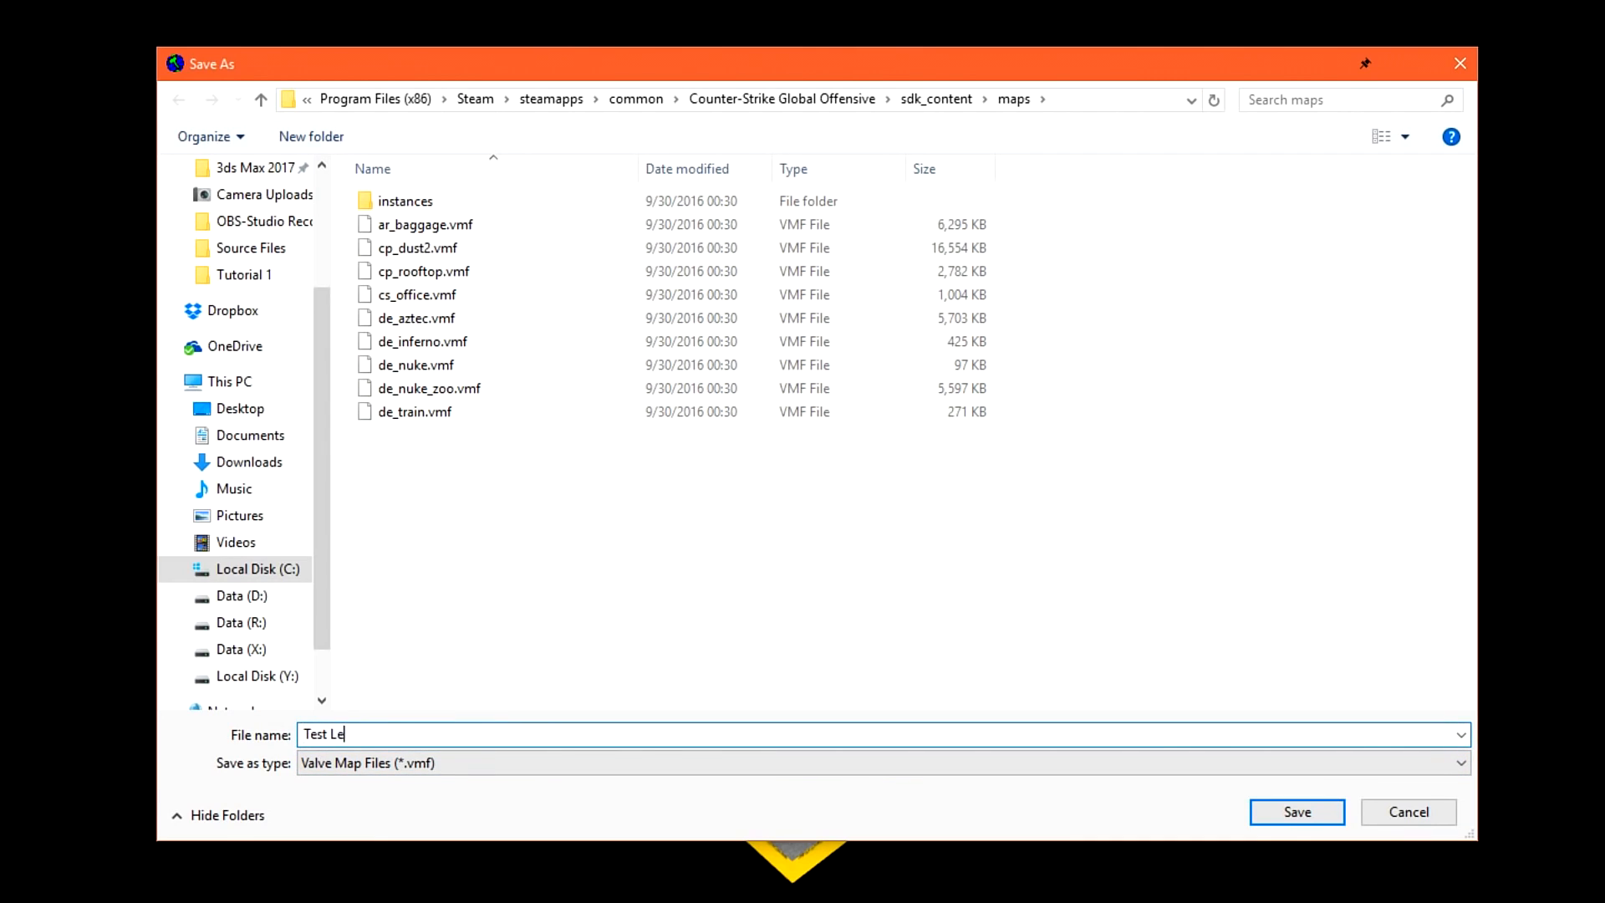
text(vel)
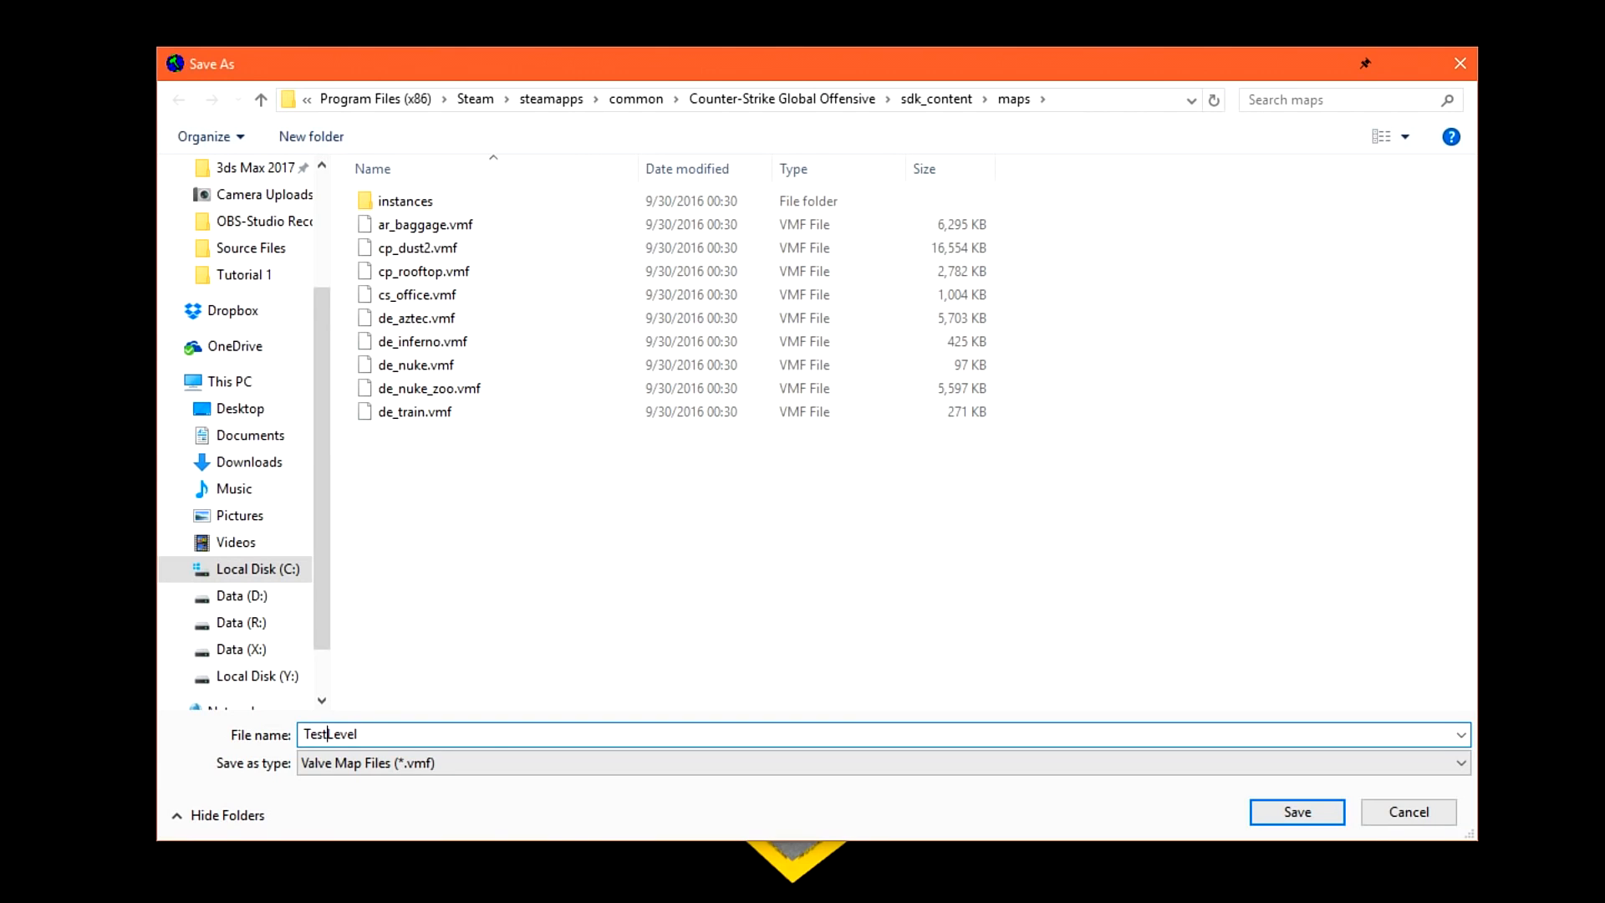
mouse_move(346, 711)
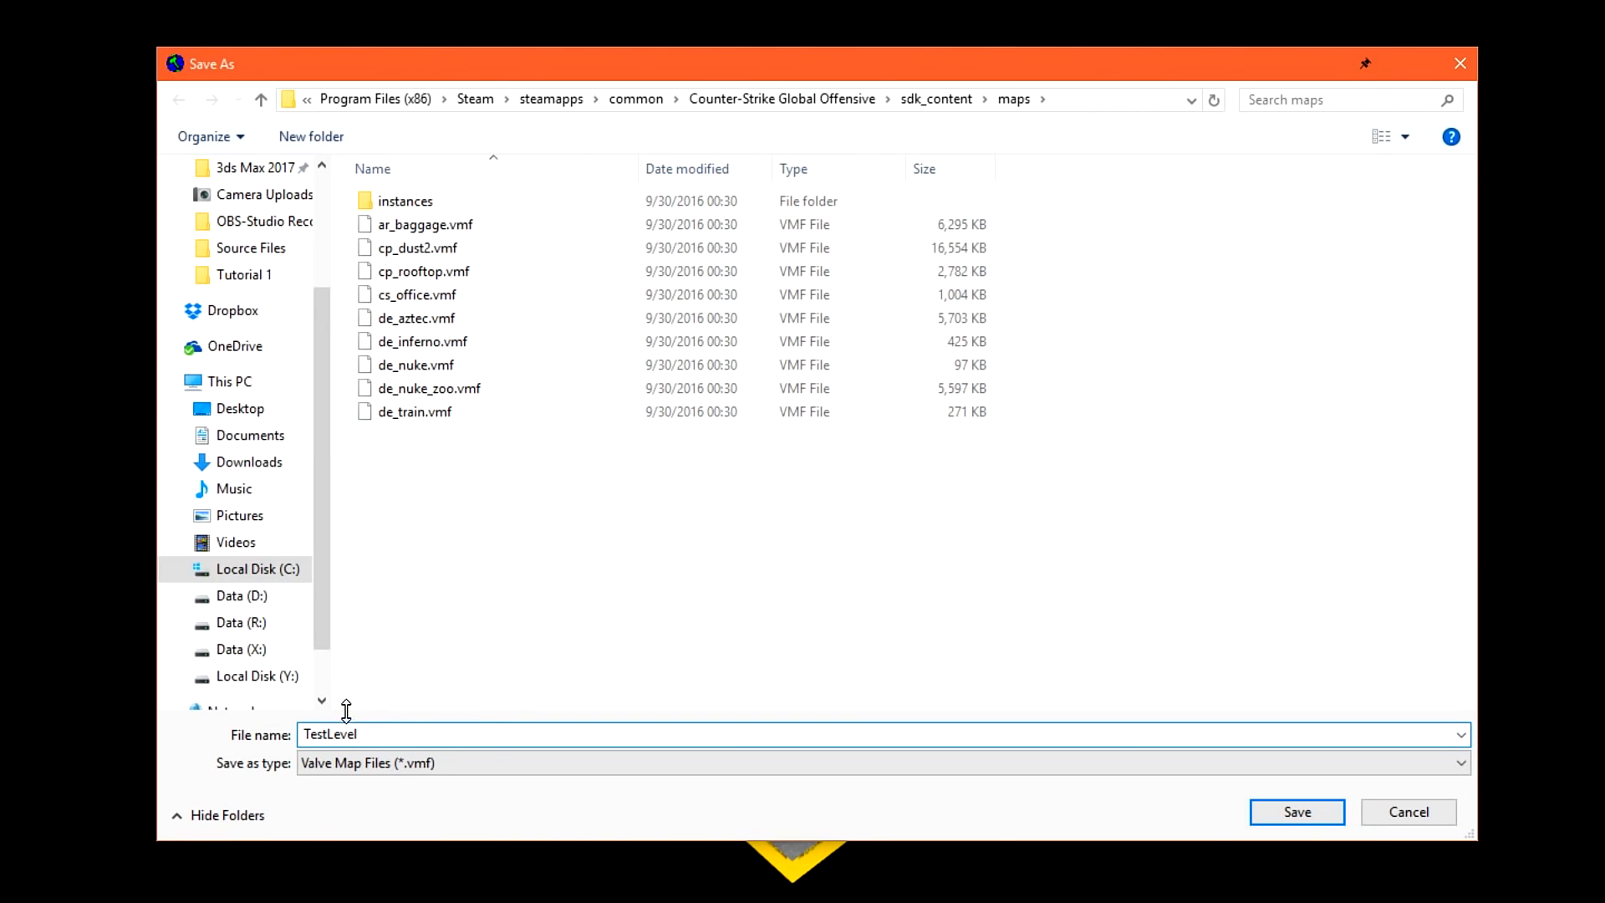
click(1295, 811)
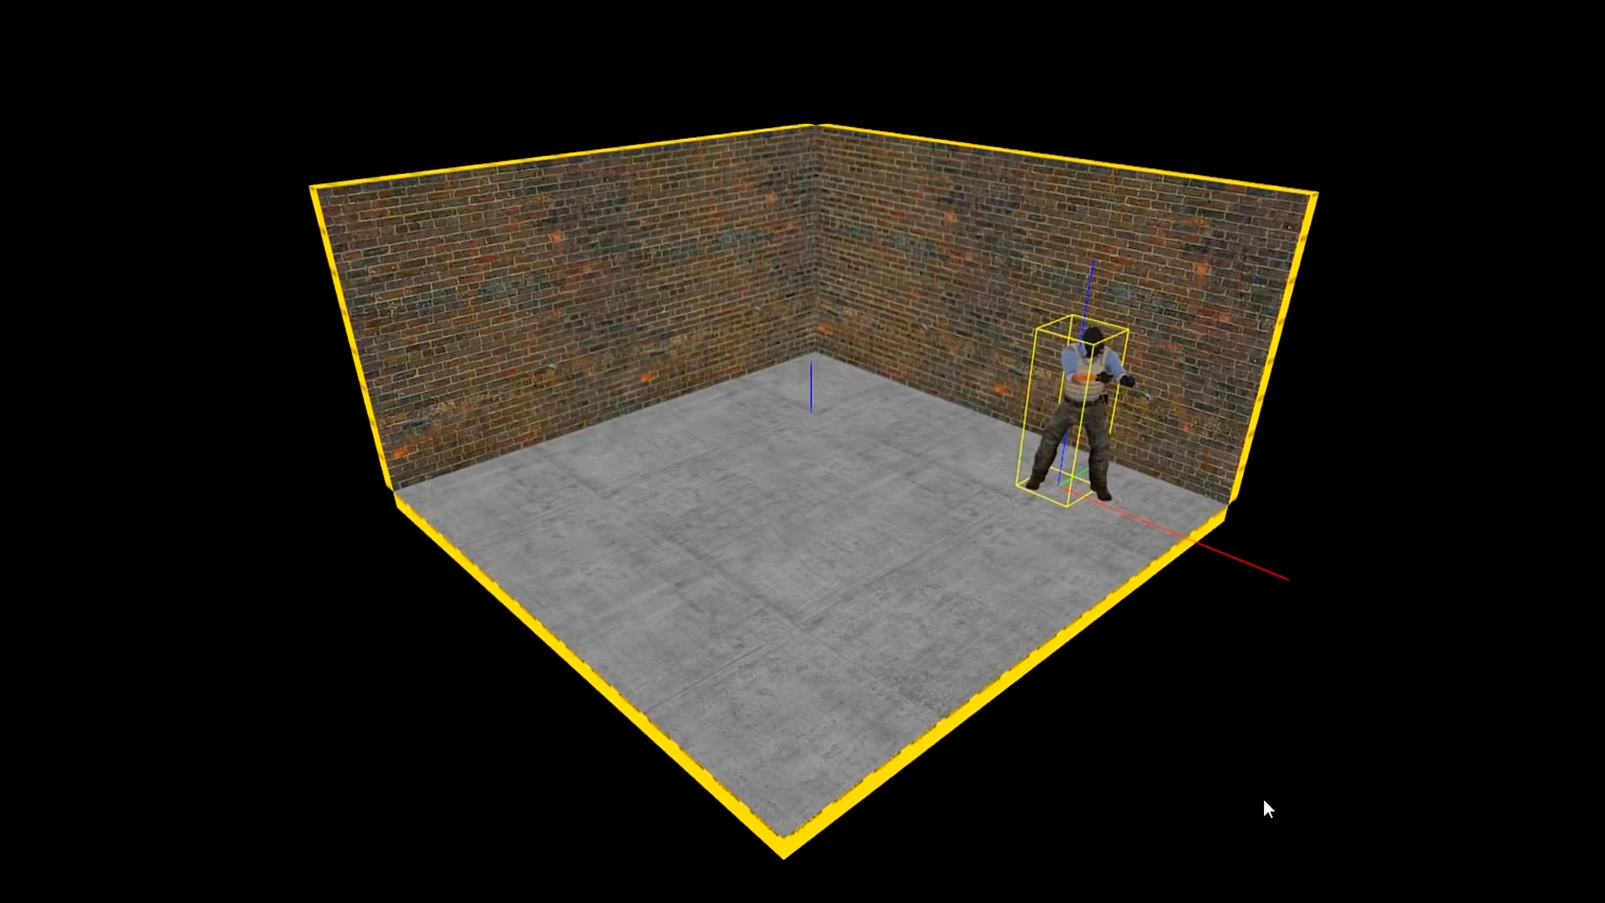